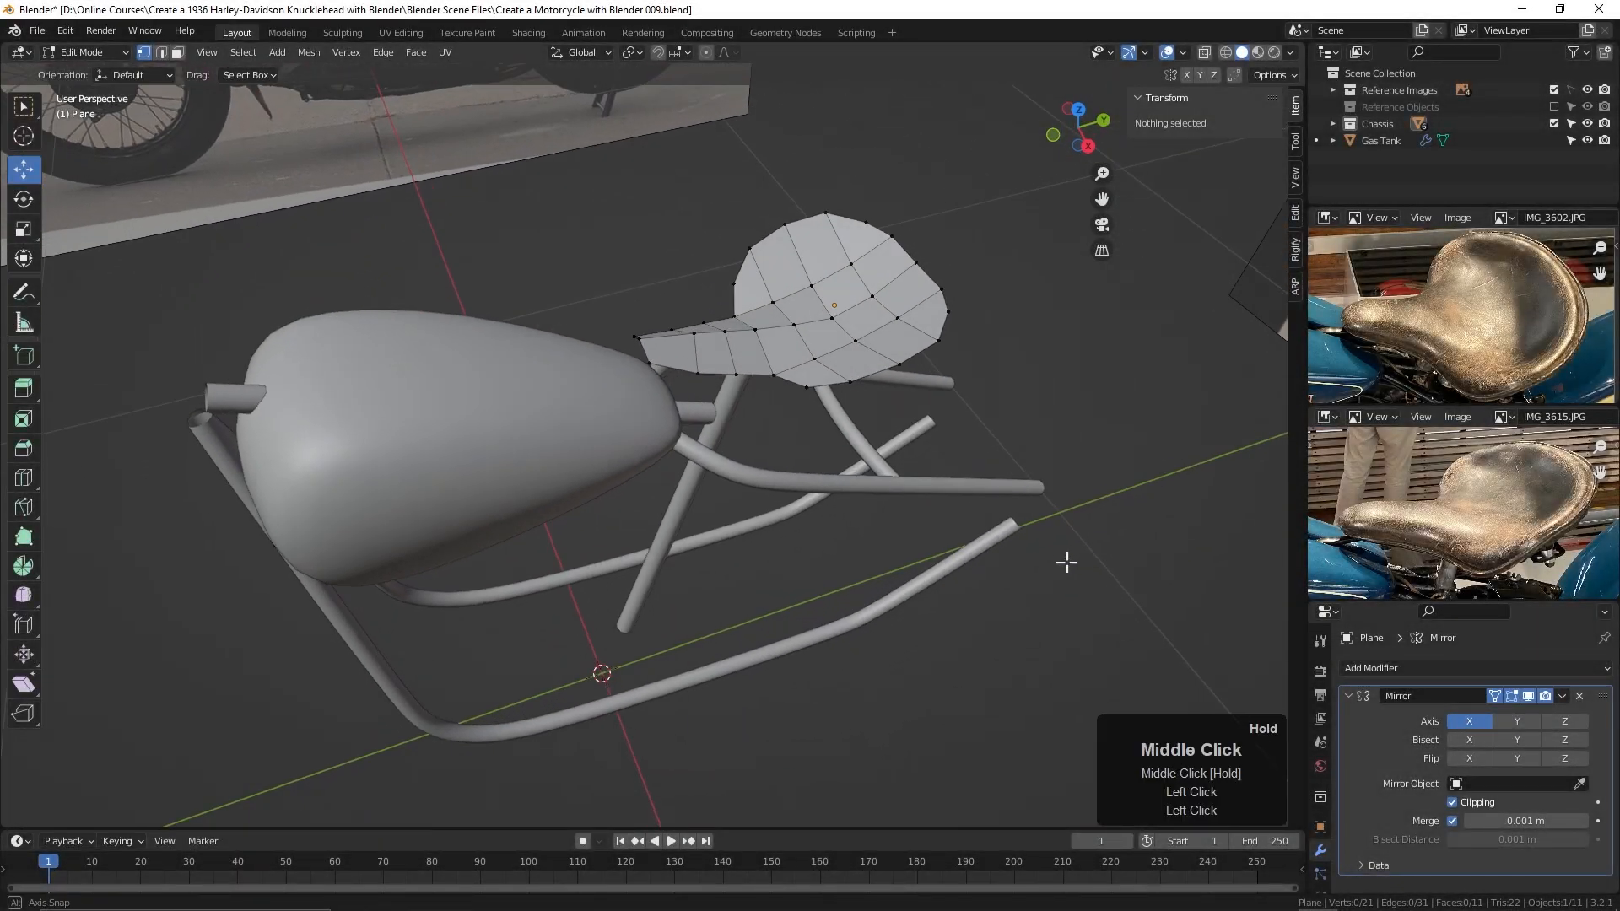
# Step: Move the Plane from the Chassis collection into the Scene Collection
pyautogui.moveTo(1067, 563); pyautogui.dragTo(999, 561)
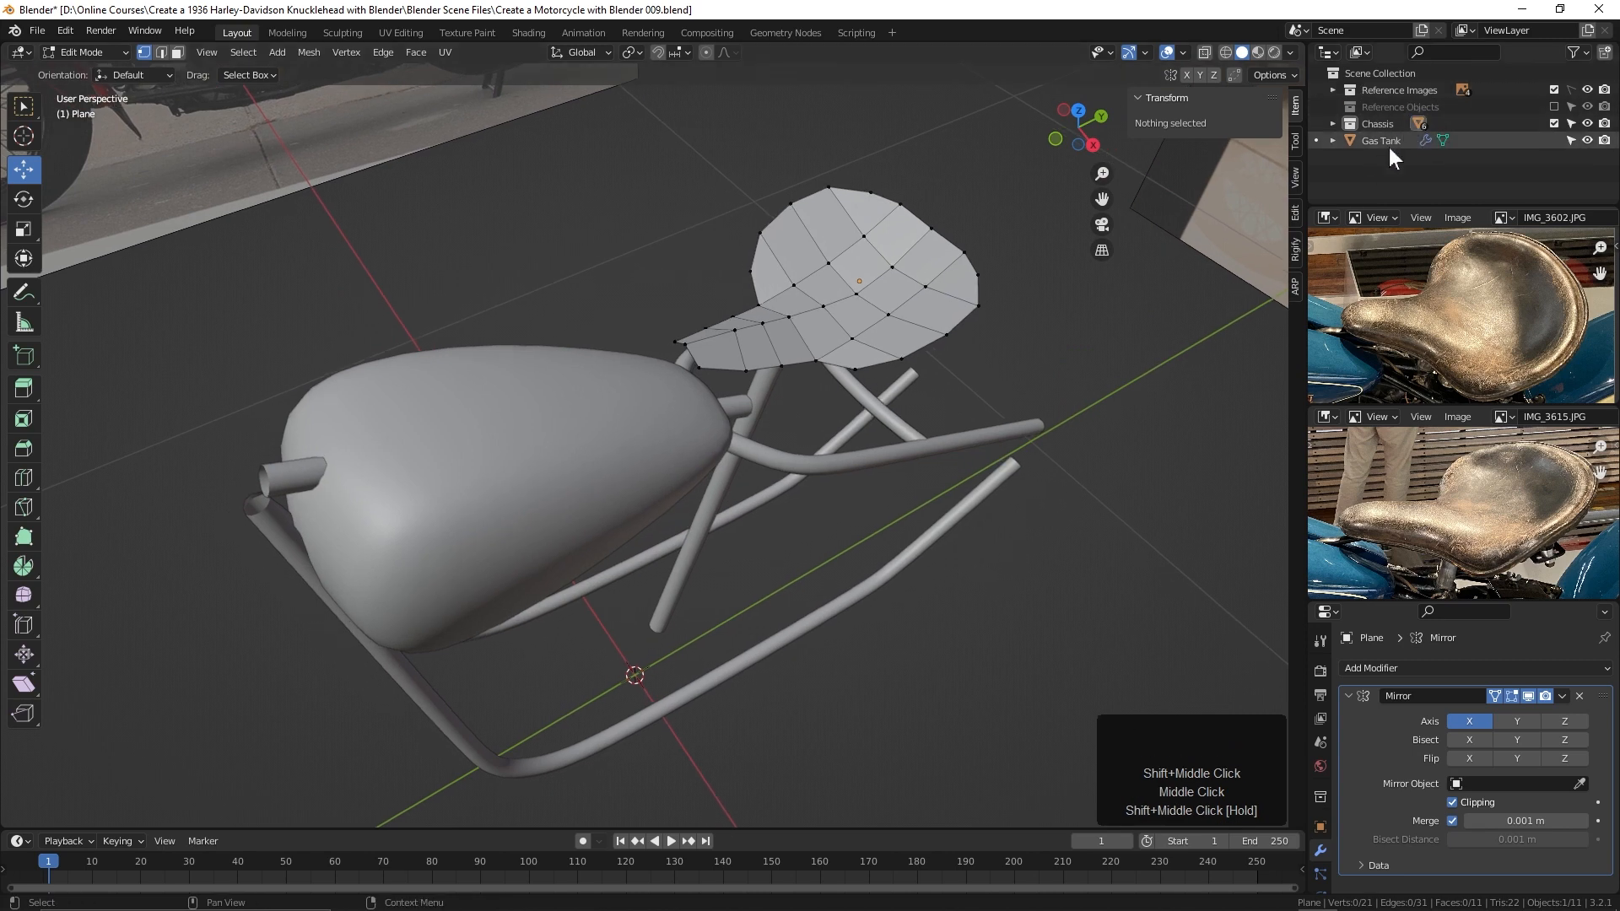
pyautogui.press('Tab')
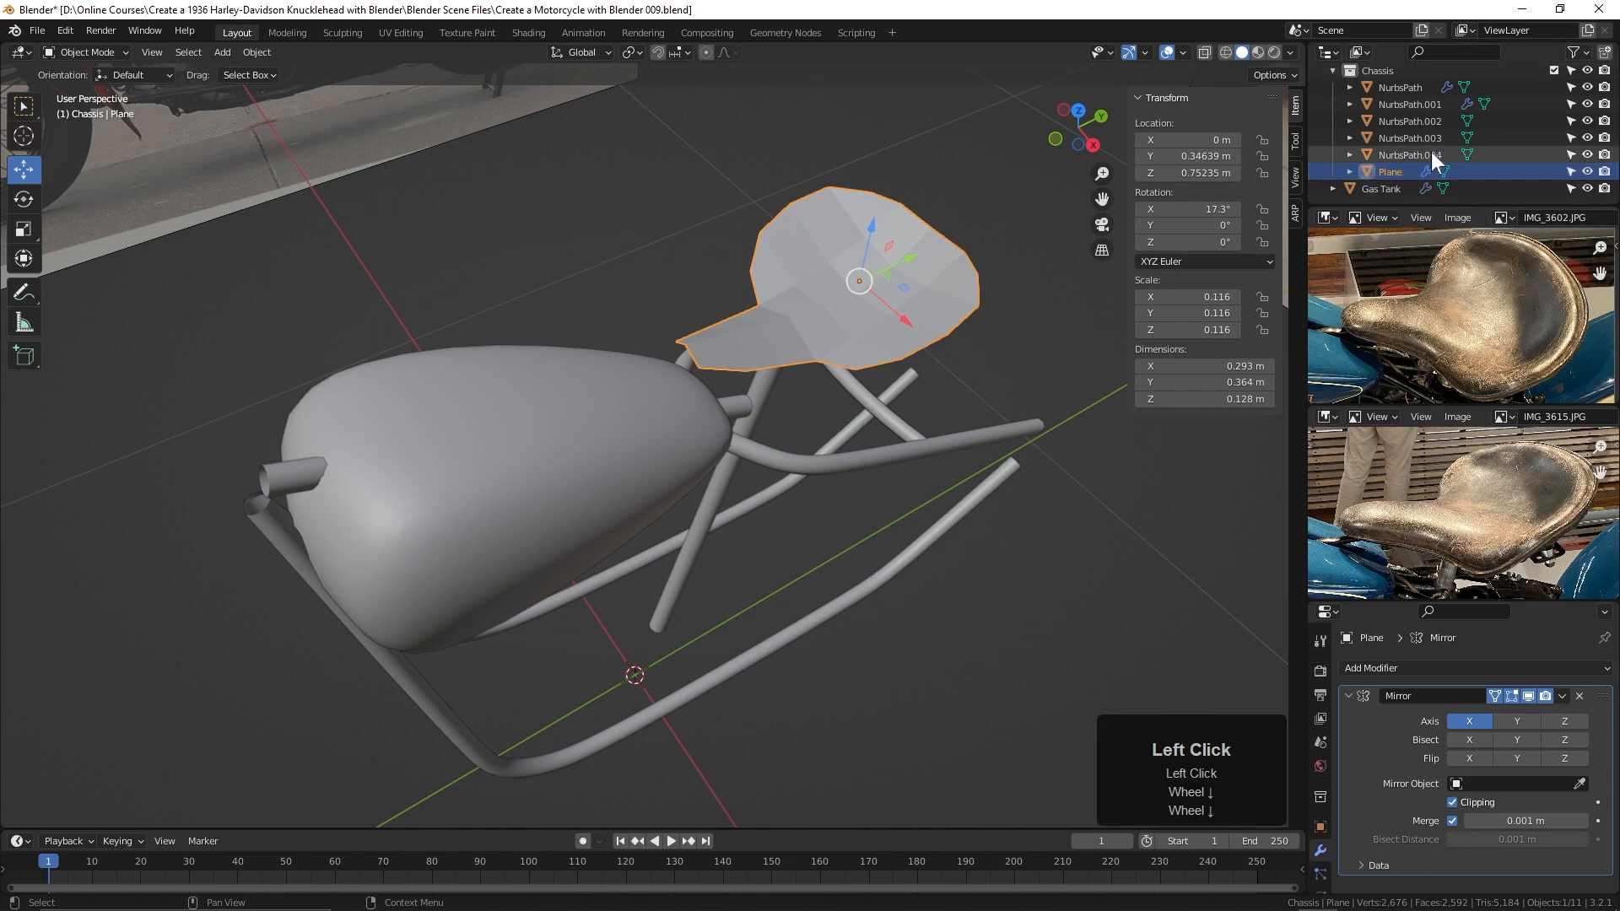
pyautogui.press('M')
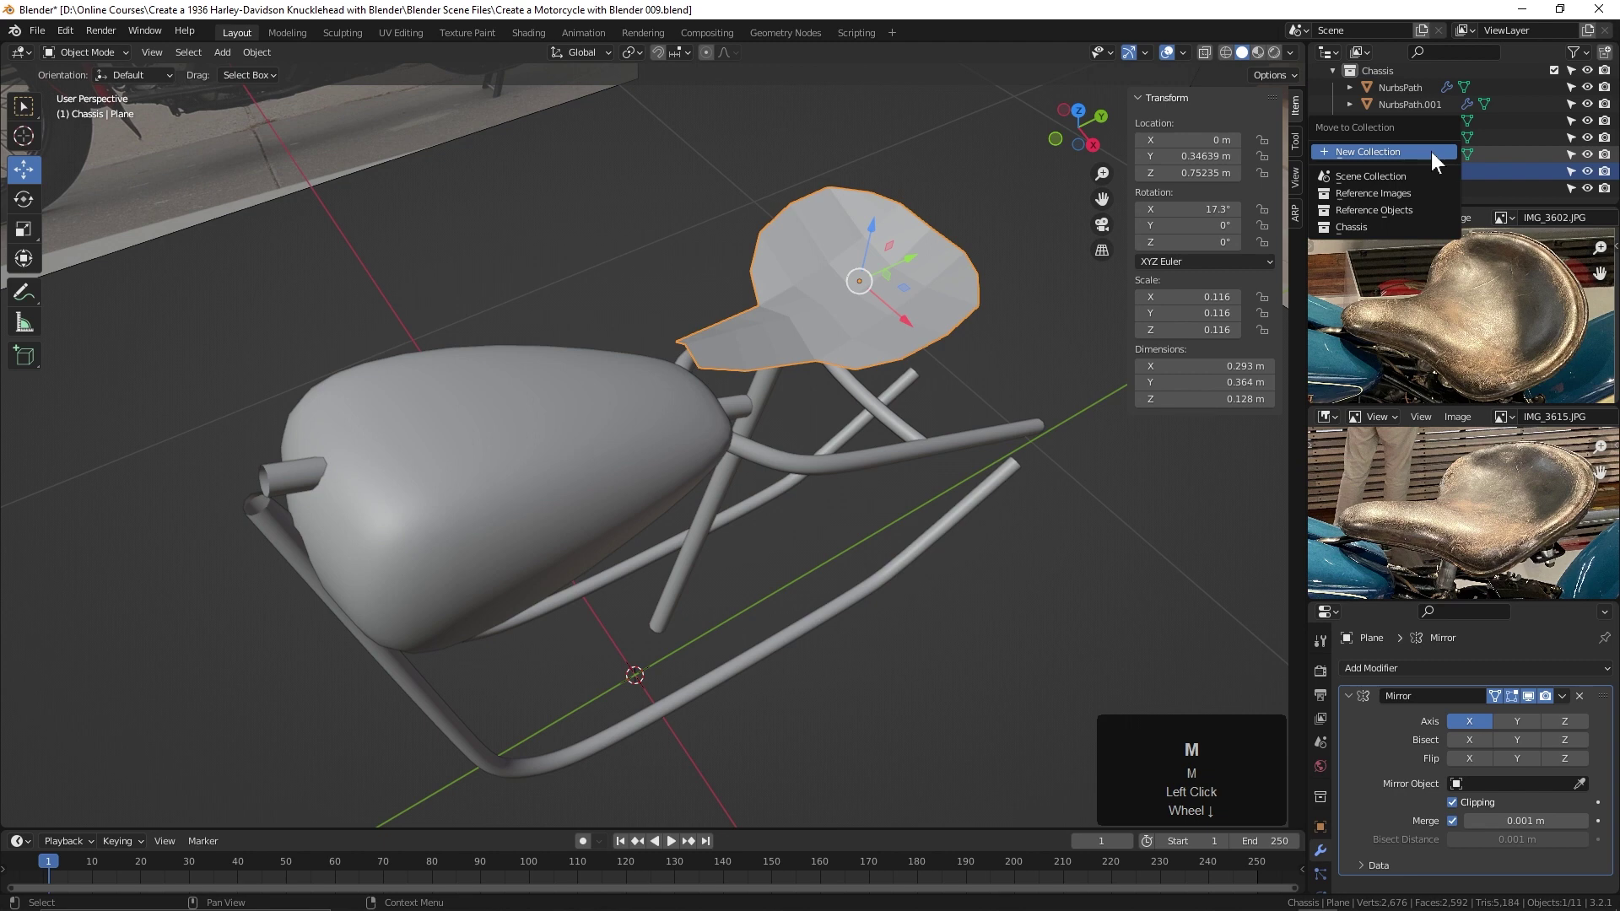
pyautogui.moveTo(1383, 177)
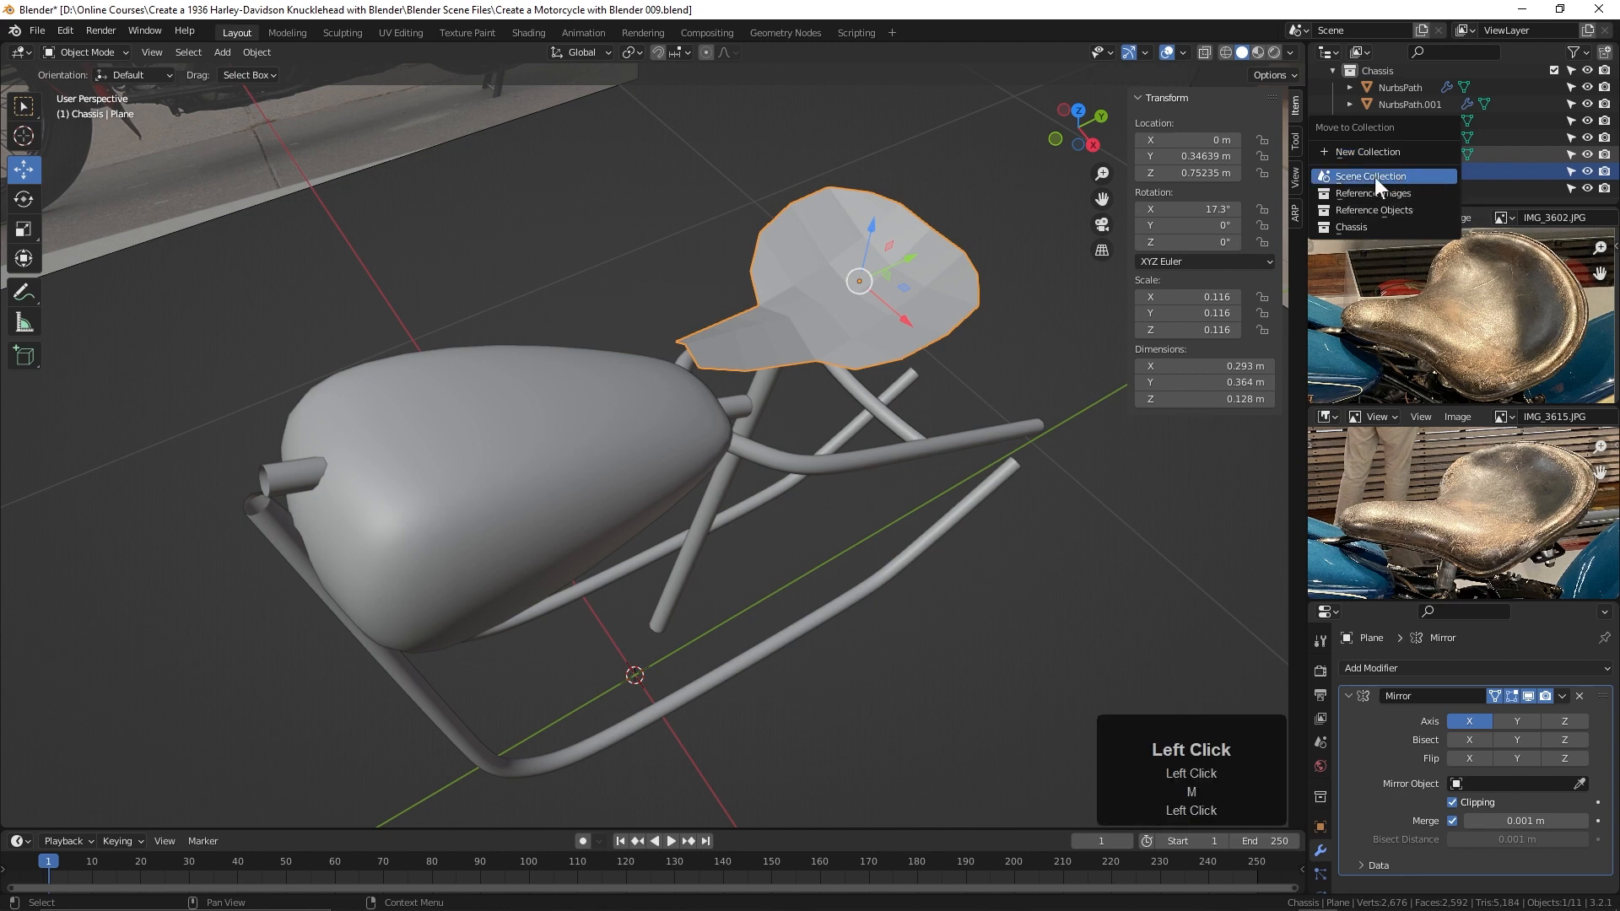
pyautogui.click(1370, 176)
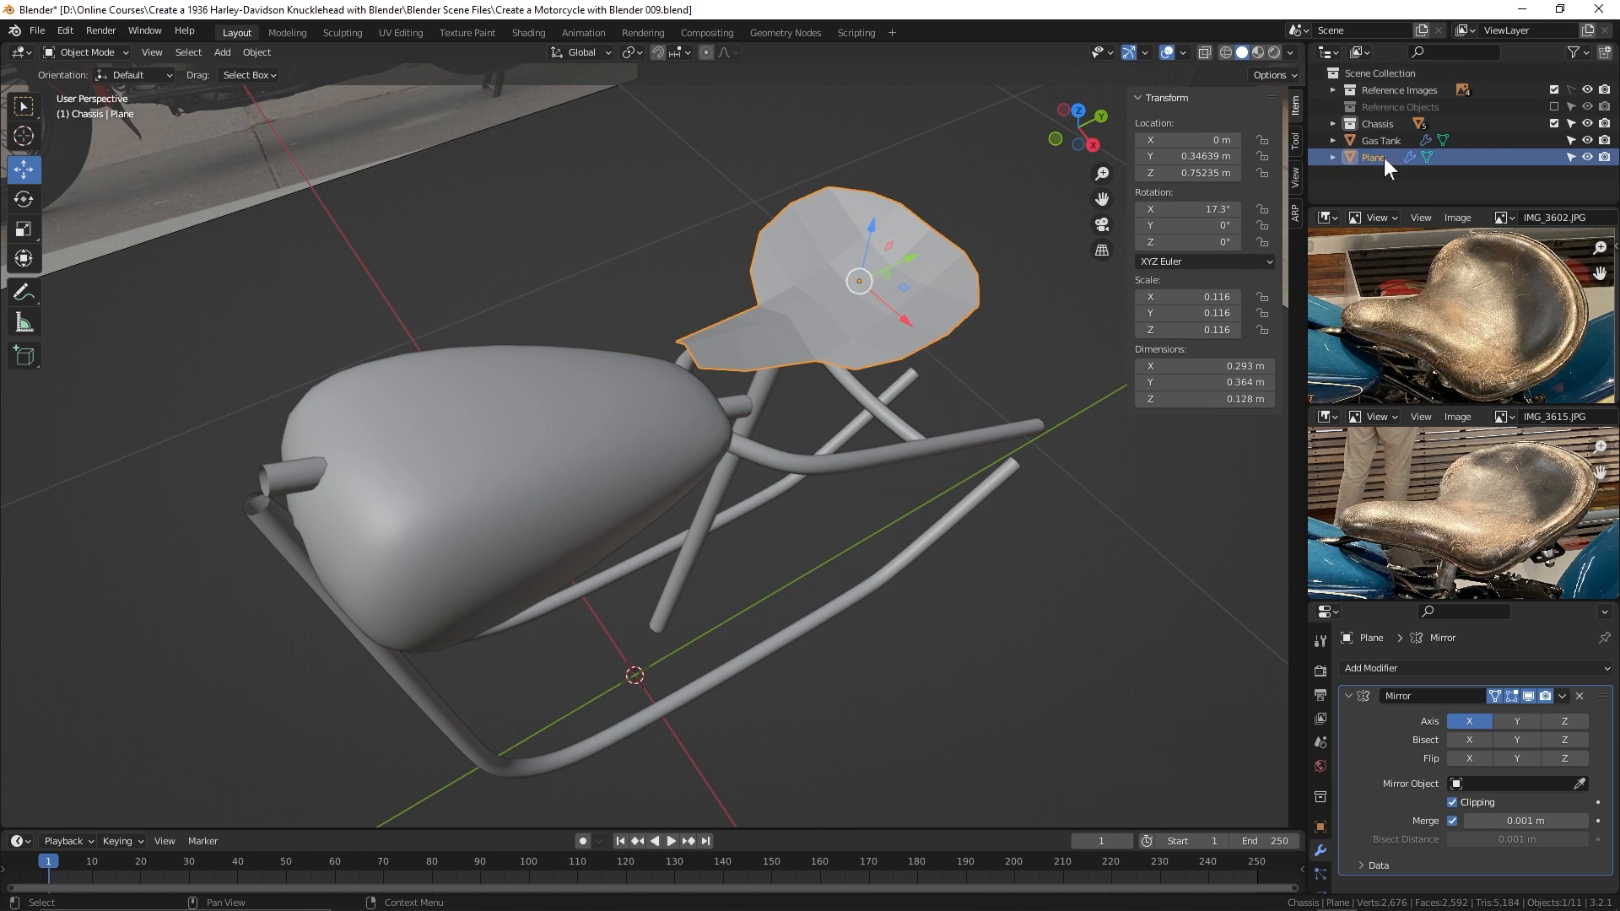
# Step: Rename the plane Seat and add a Subdivision Surface modifier at viewport level 2
pyautogui.doubleClick(1372, 158)
pyautogui.write('Seat')
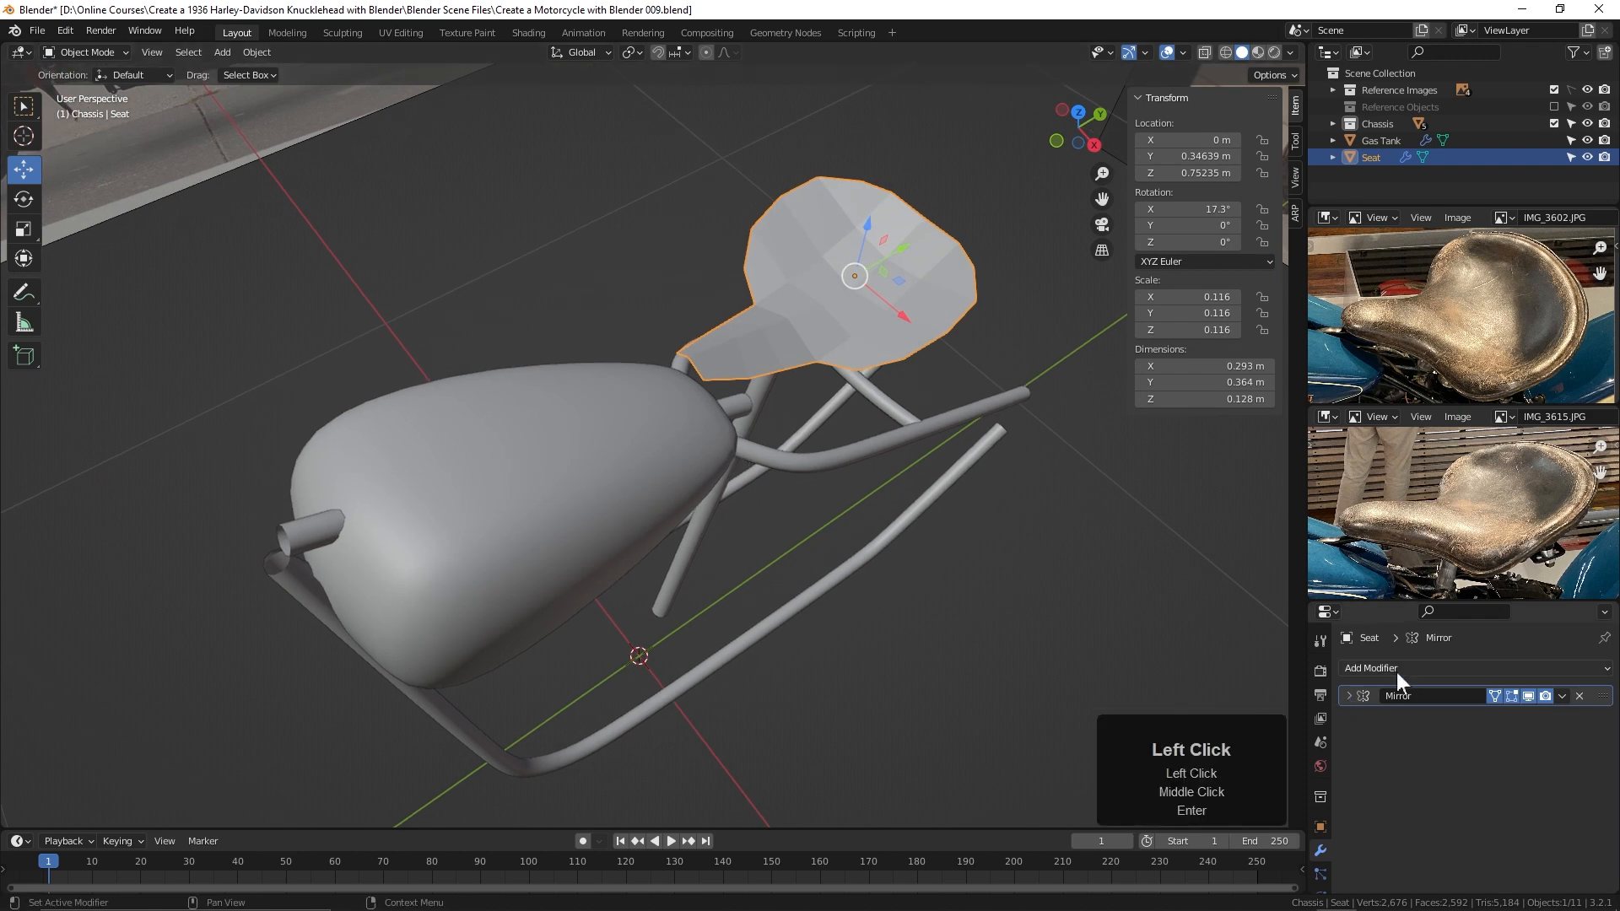
pyautogui.click(1371, 669)
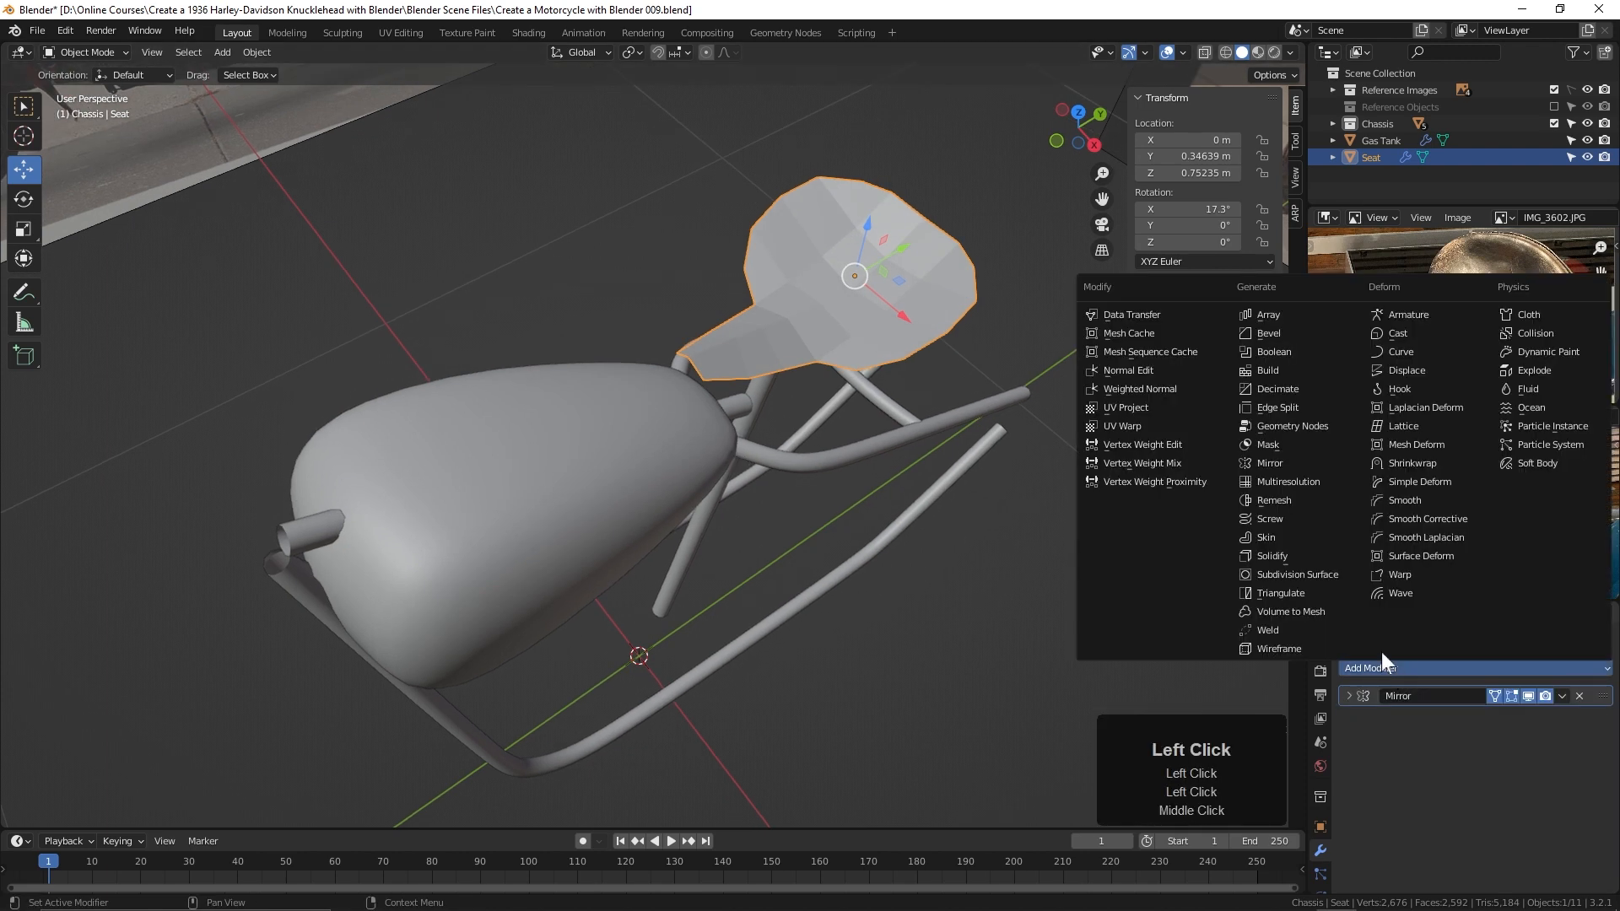
pyautogui.click(1296, 575)
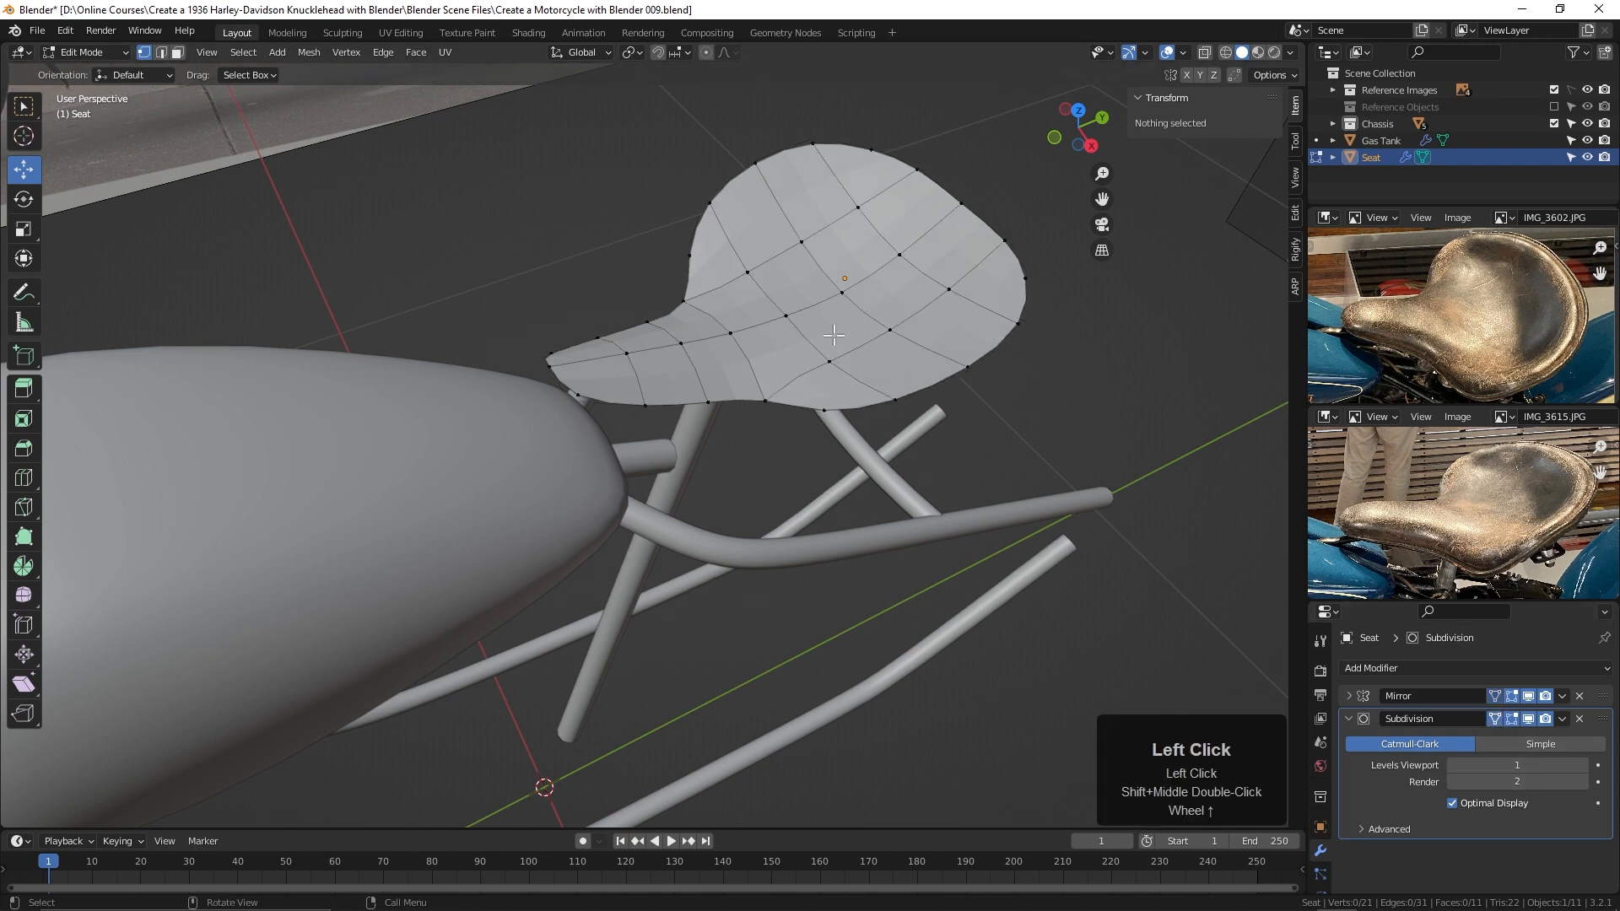
pyautogui.moveTo(1587, 765)
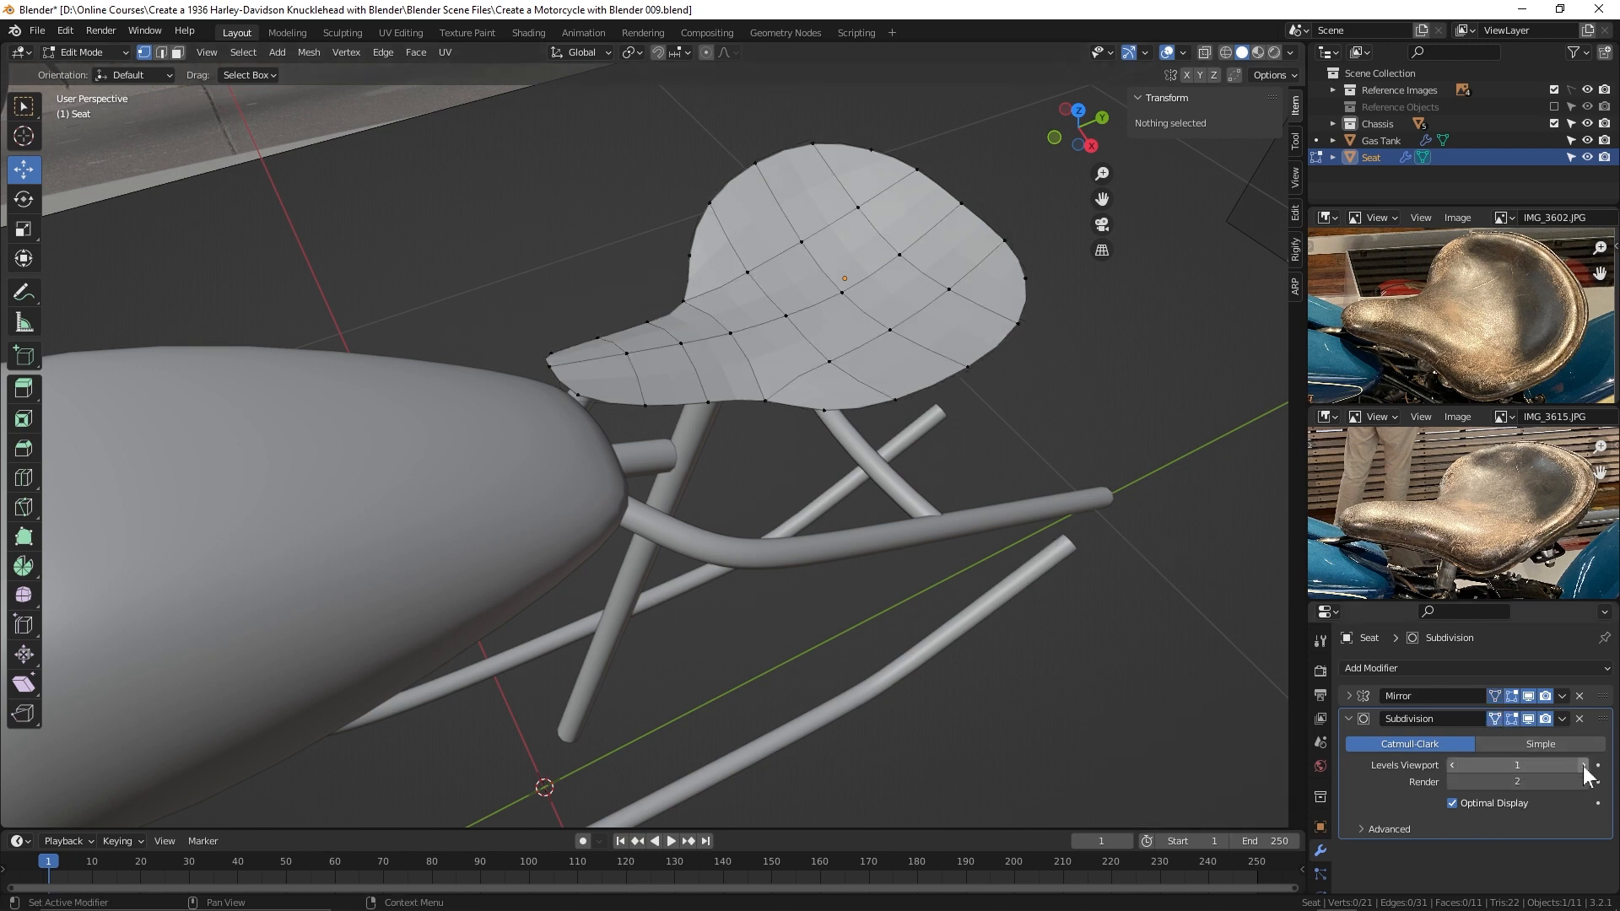
pyautogui.click(1576, 765)
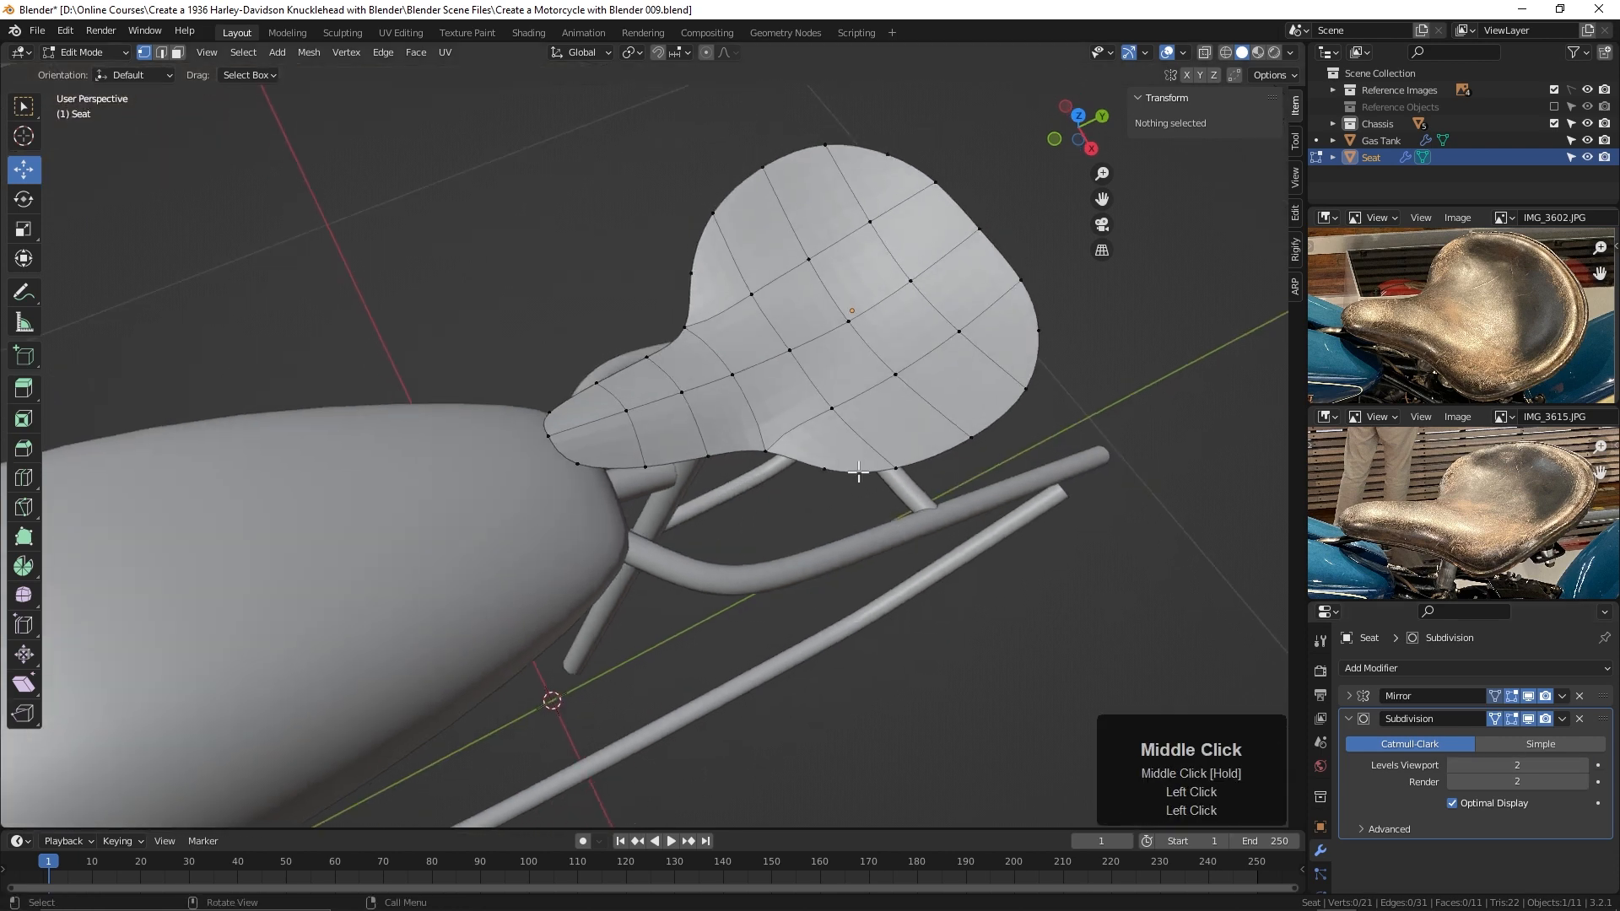
# Step: Preview the smoothed seat in Object Mode, then return to Edit Mode
pyautogui.press('Tab')
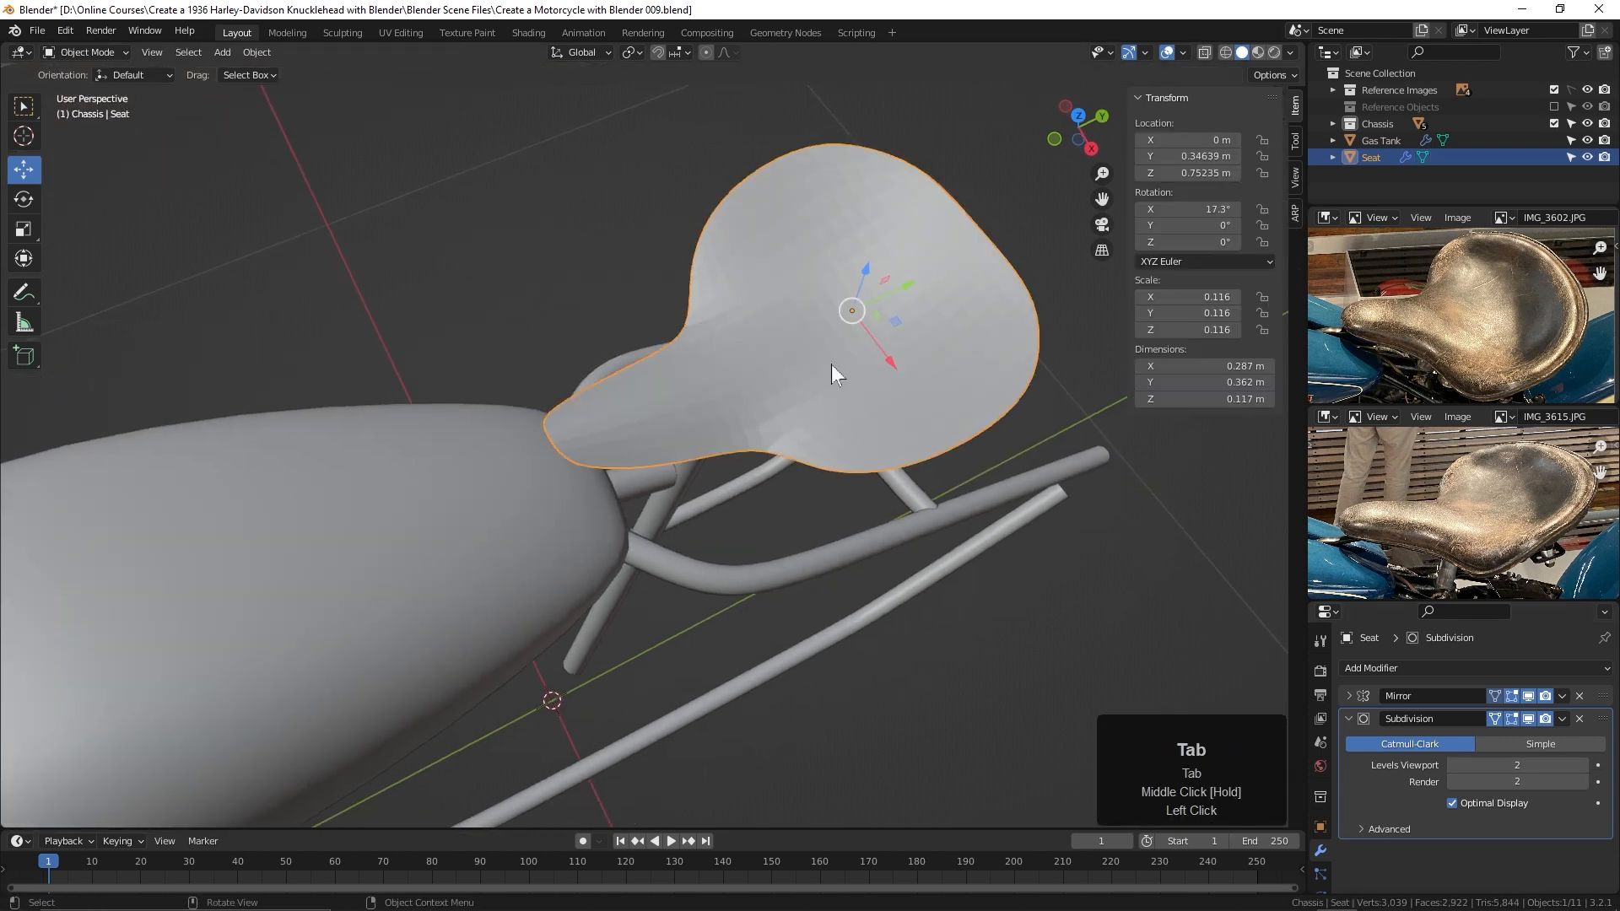
pyautogui.rightClick(834, 375)
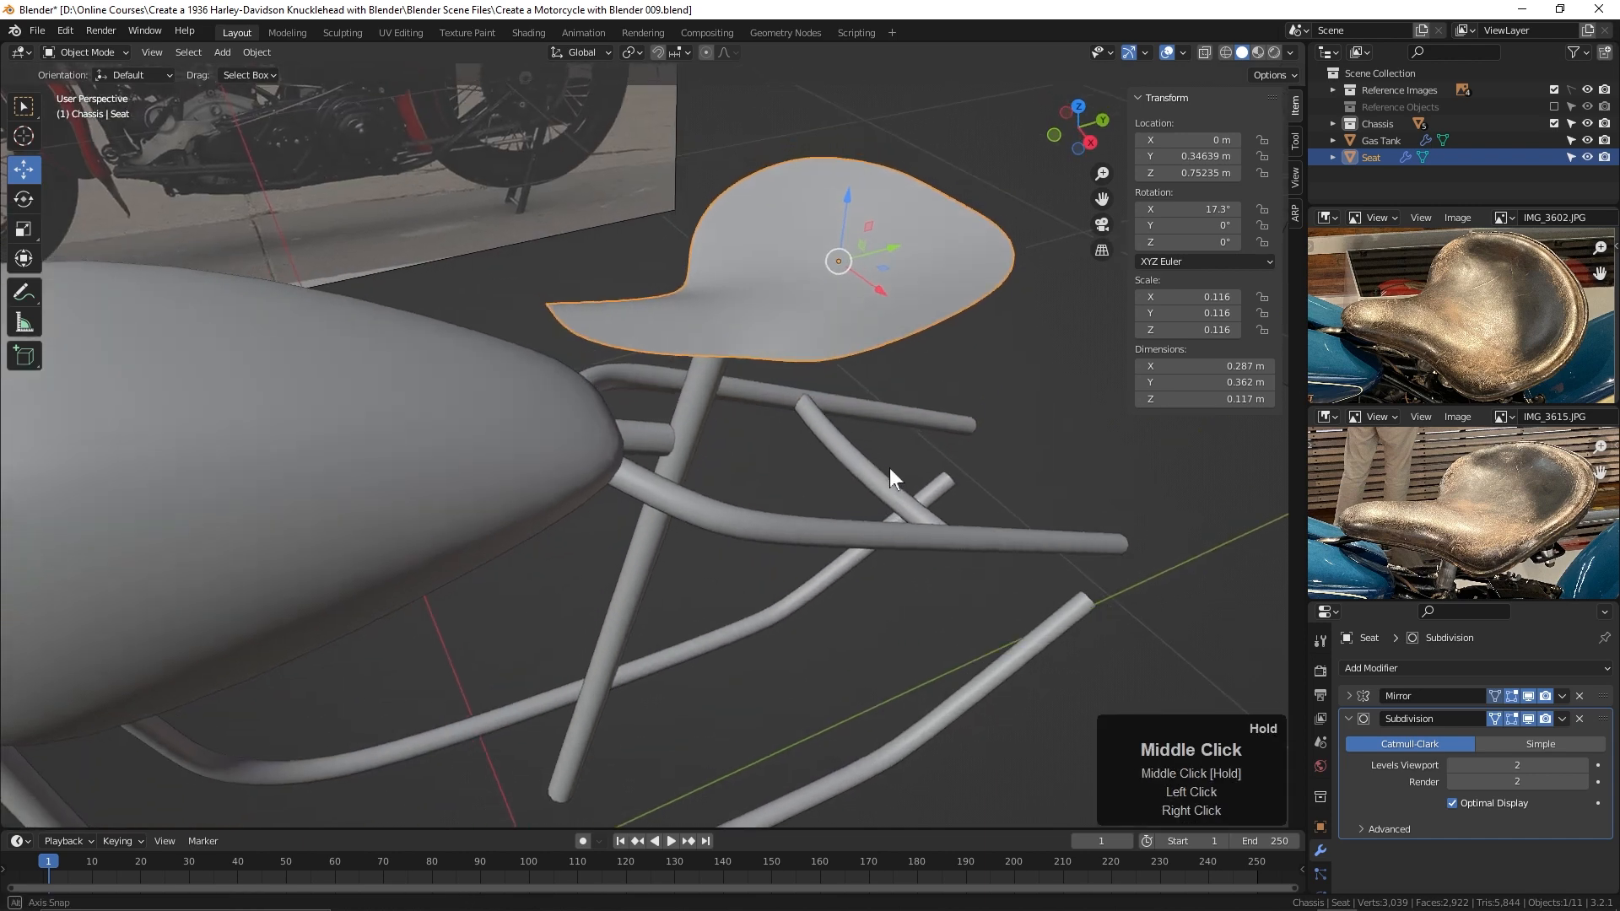
pyautogui.press('Tab')
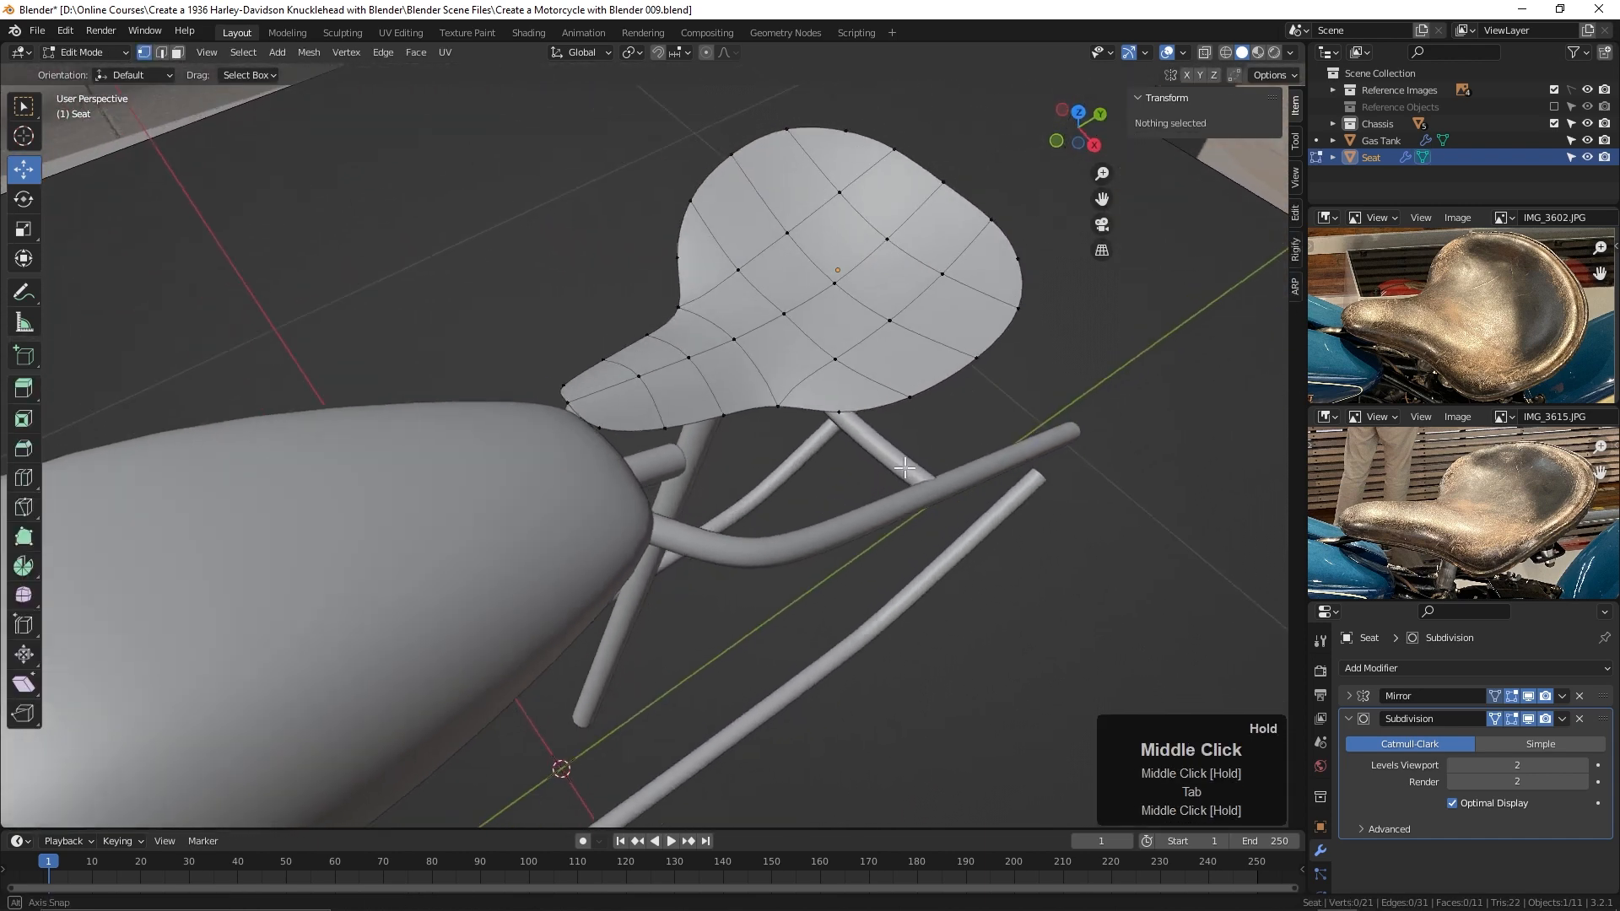
# Step: Move the rear and front profile vertices onto the reference photo's outline
pyautogui.moveTo(904, 467); pyautogui.dragTo(847, 427)
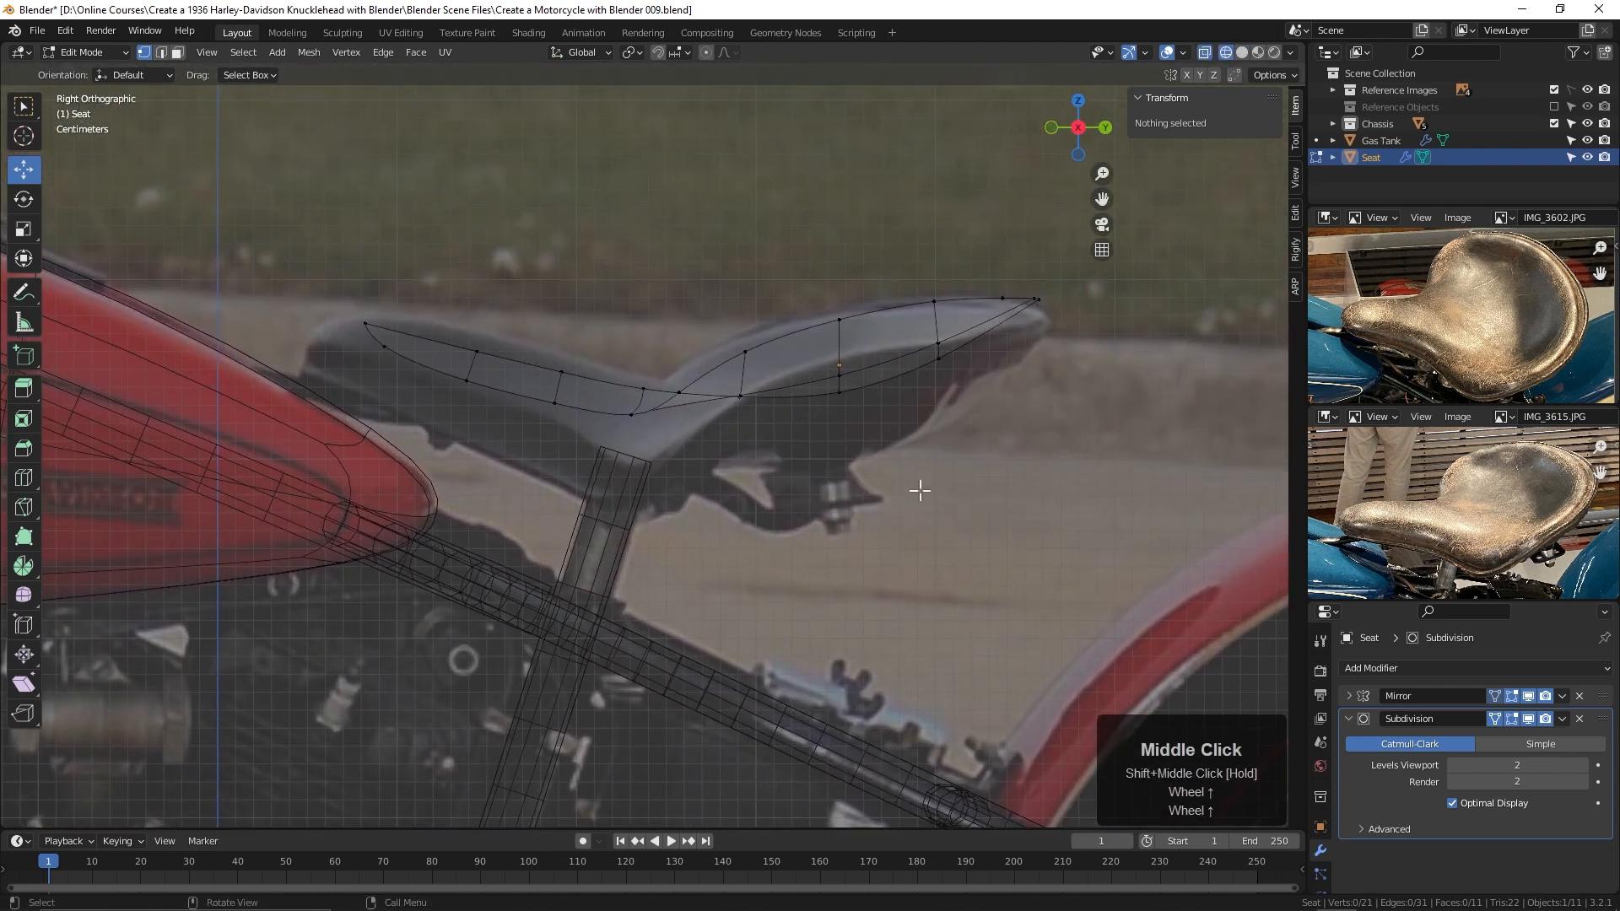
pyautogui.press('g')
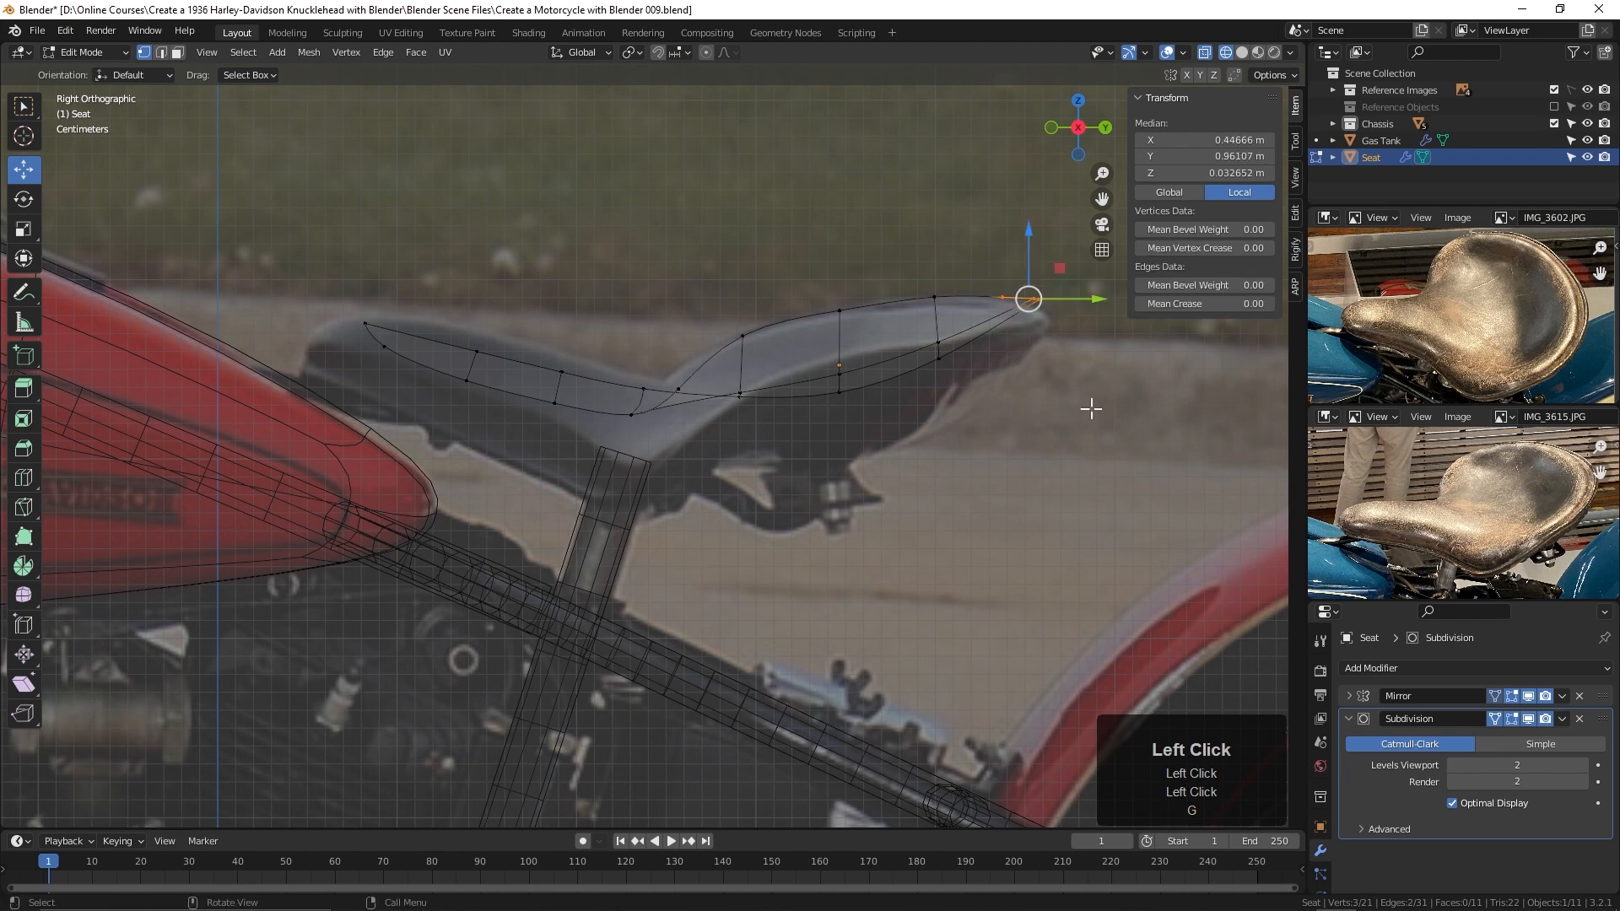
pyautogui.moveTo(1027, 299); pyautogui.dragTo(1033, 308)
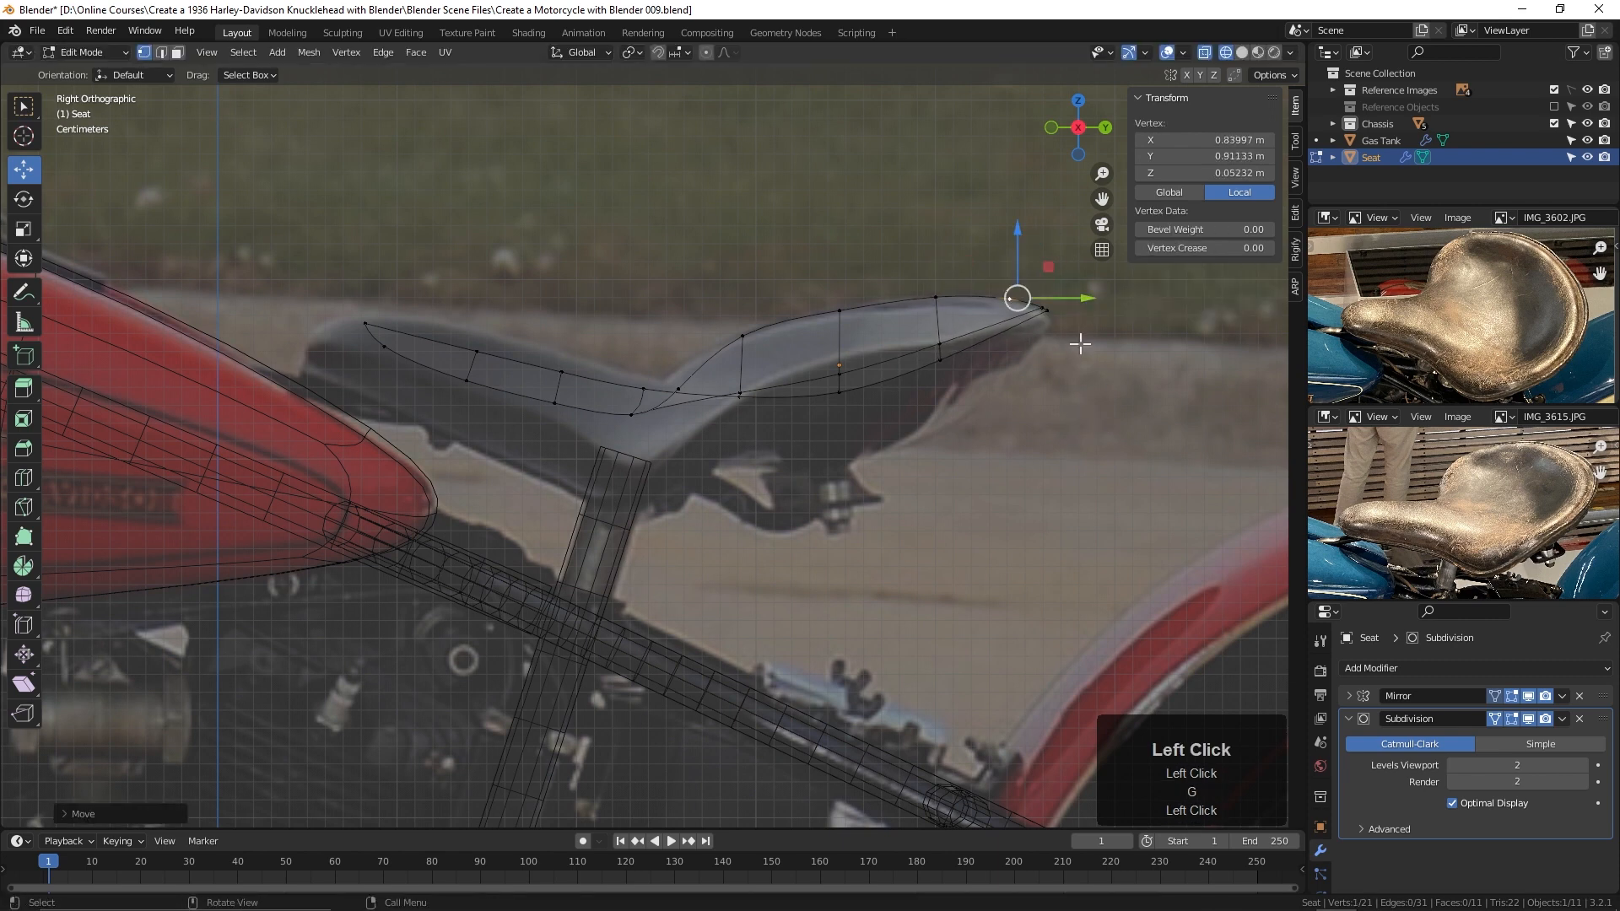
pyautogui.press('g')
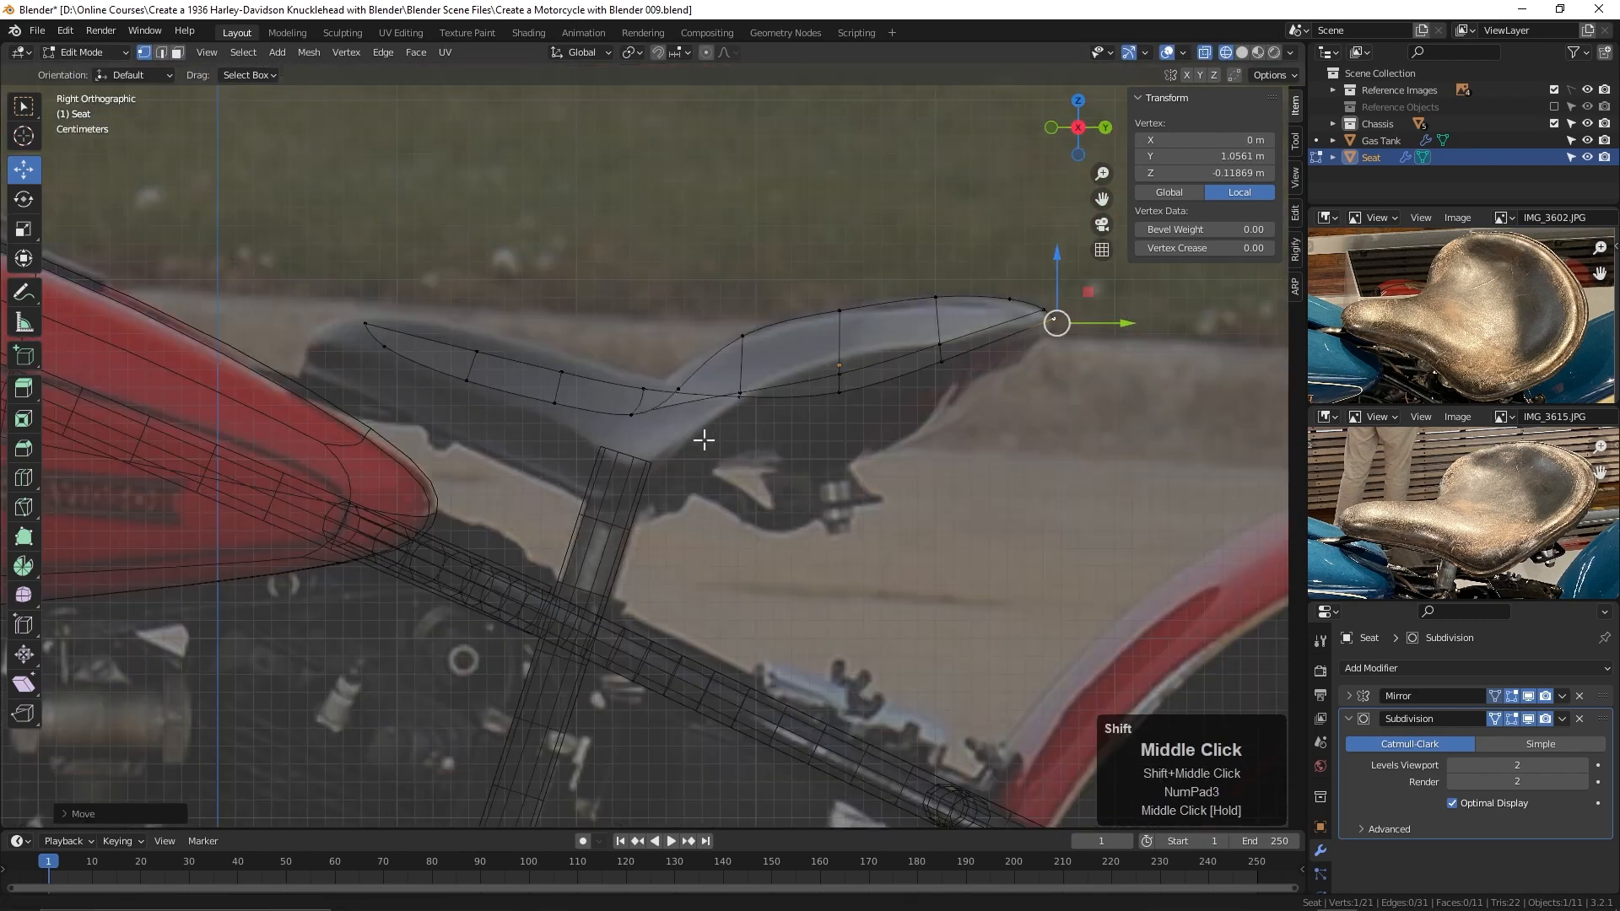
pyautogui.press('g')
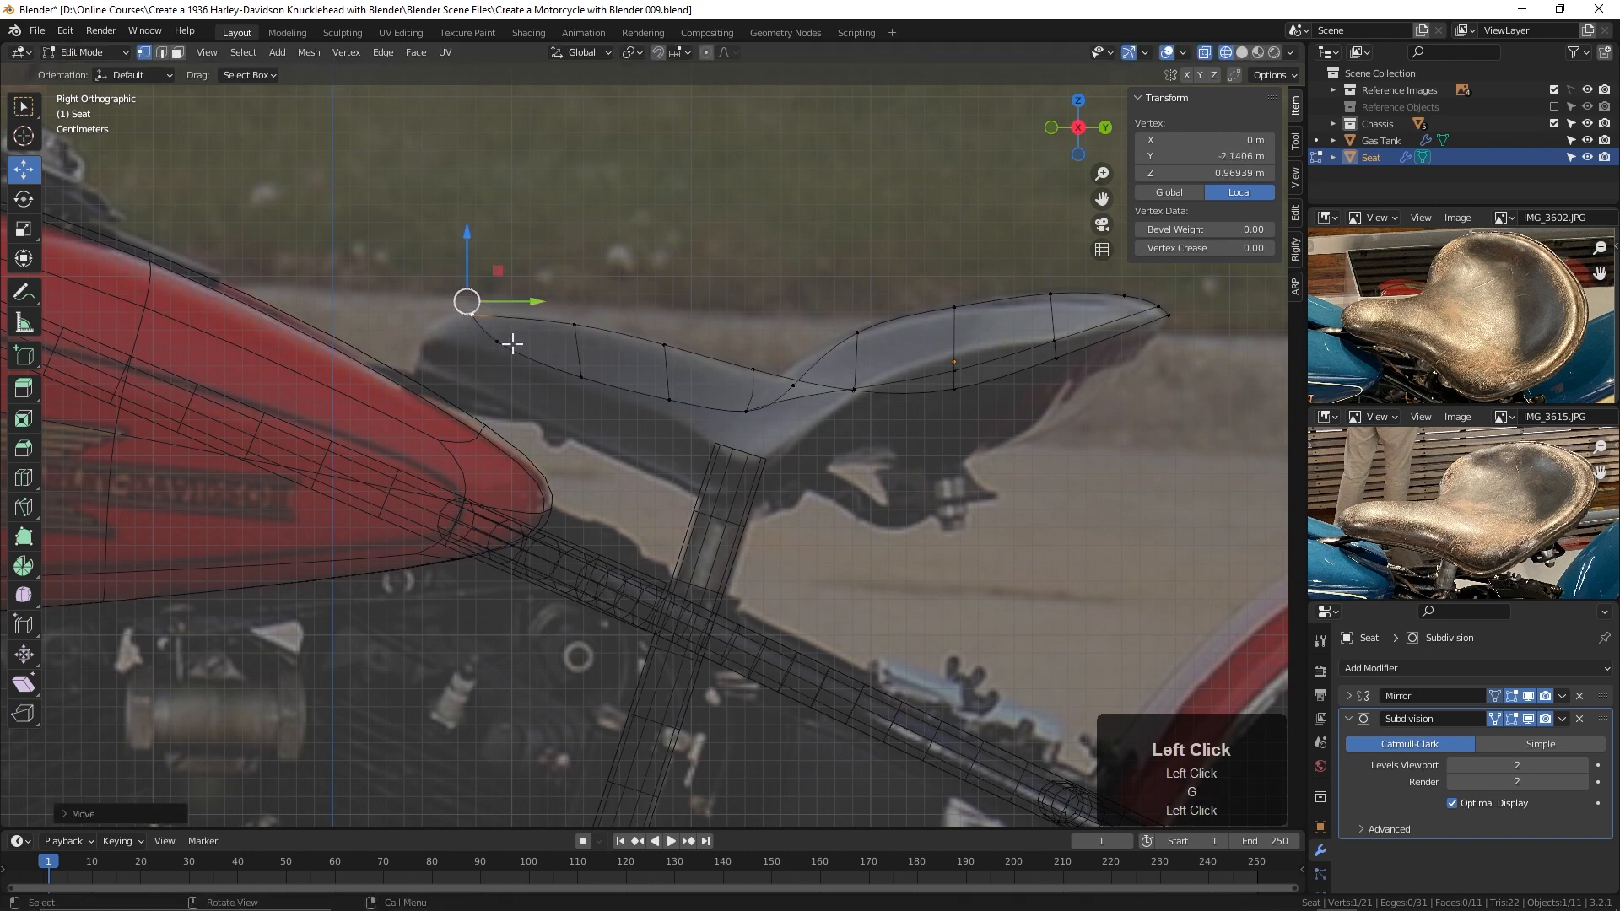
pyautogui.moveTo(466, 300); pyautogui.dragTo(484, 341)
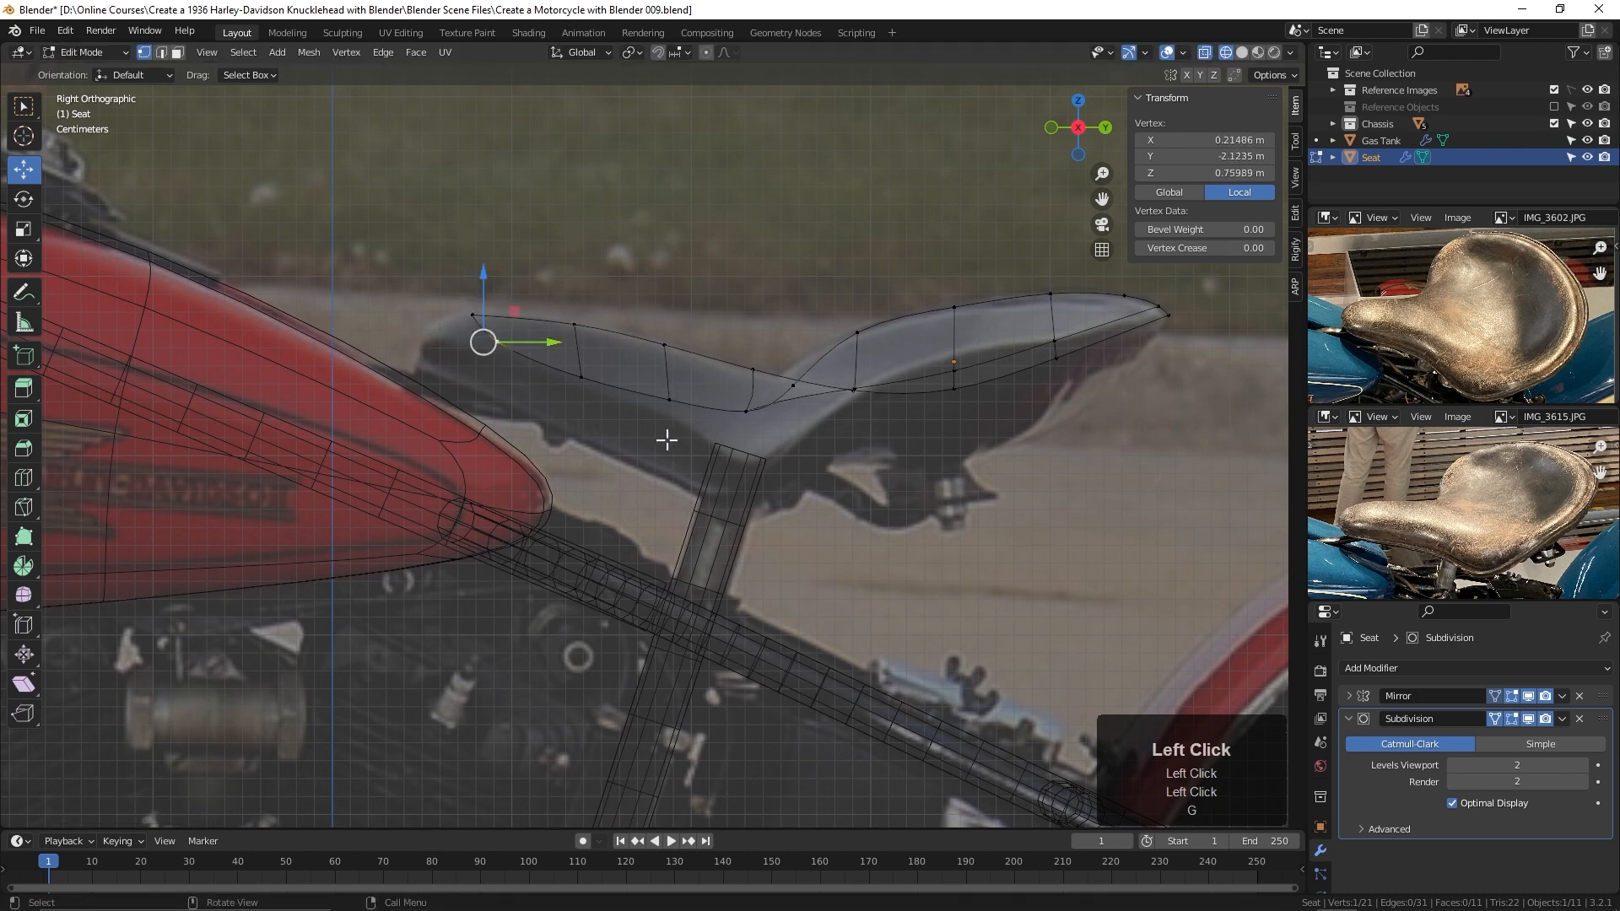
pyautogui.moveTo(484, 342); pyautogui.dragTo(466, 300)
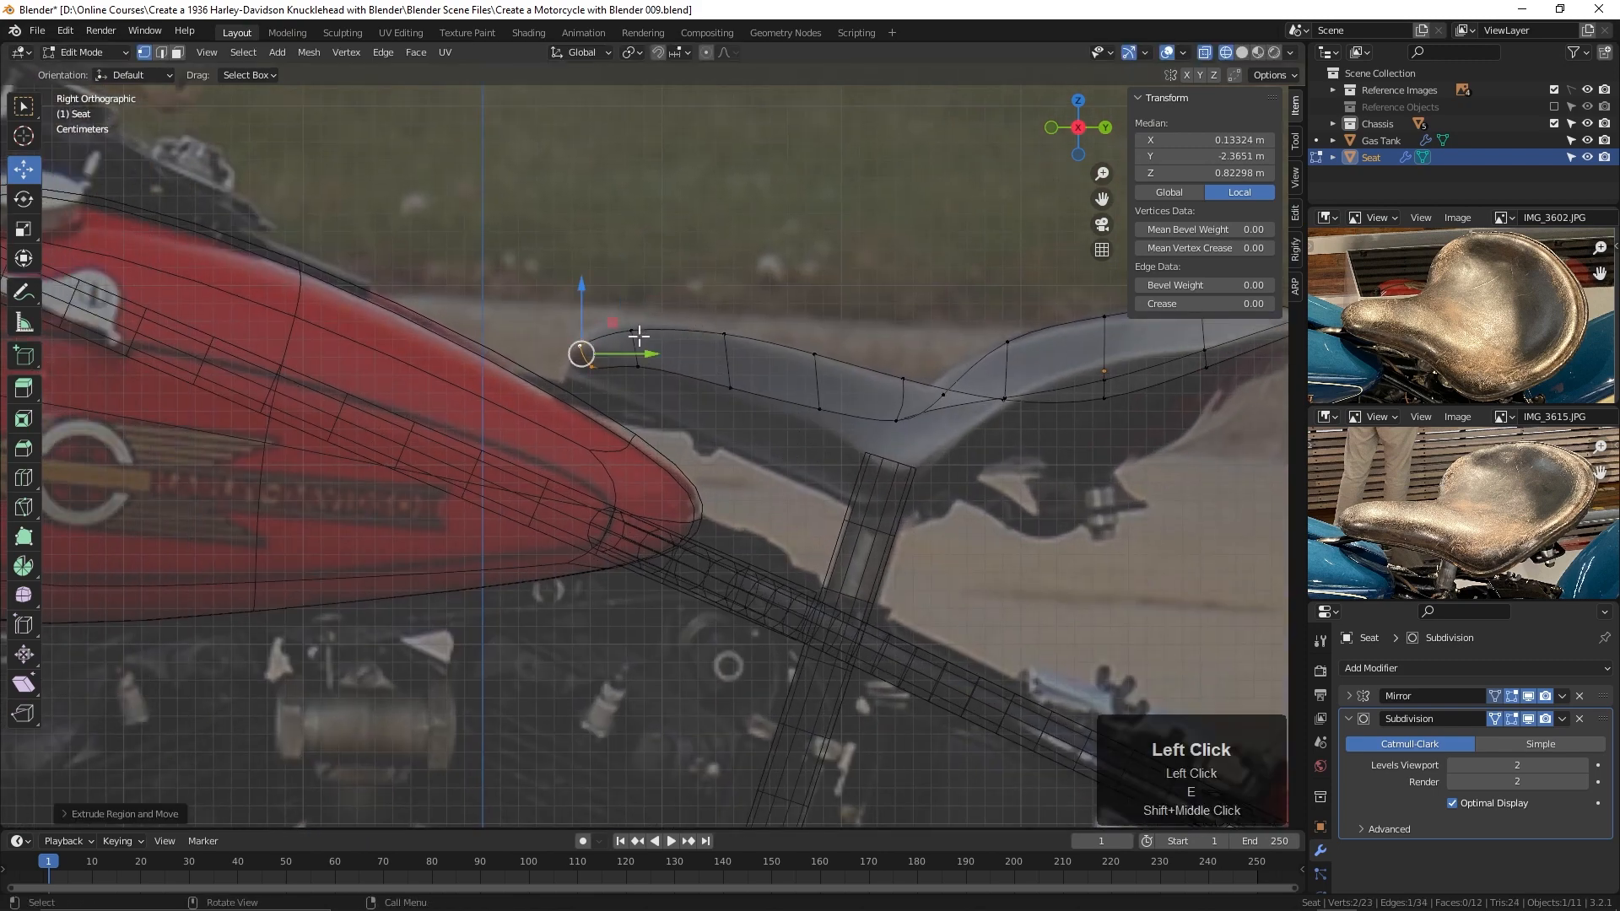
# Step: Extrude the front vertex forward onto the photo's outline over the gas tank
pyautogui.press('g')
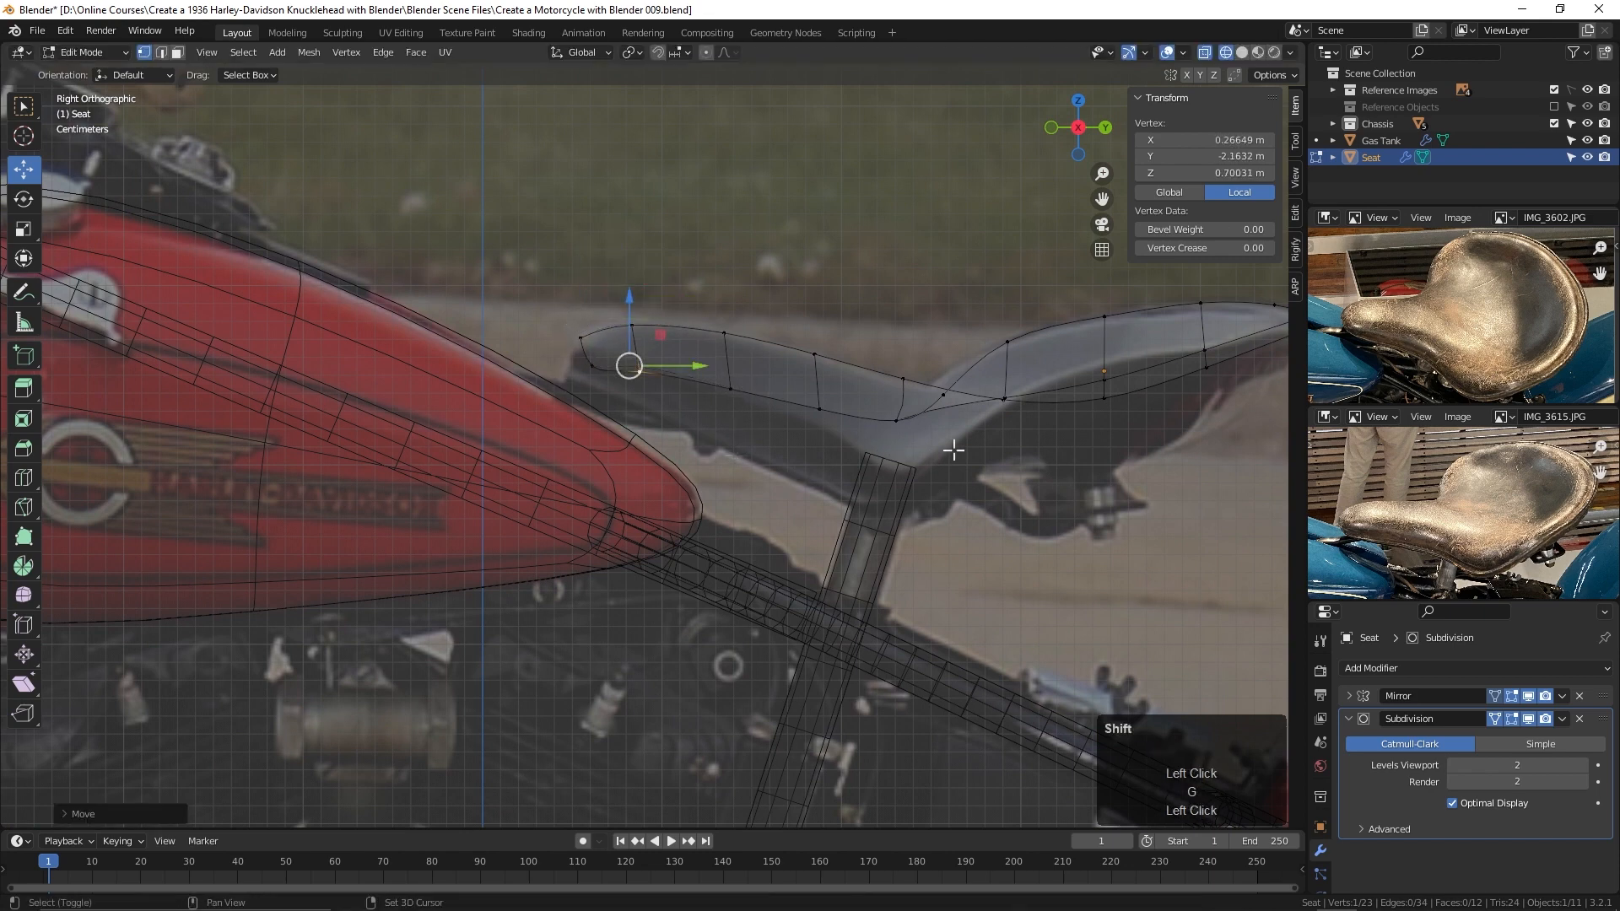
pyautogui.moveTo(951, 449); pyautogui.dragTo(1033, 439)
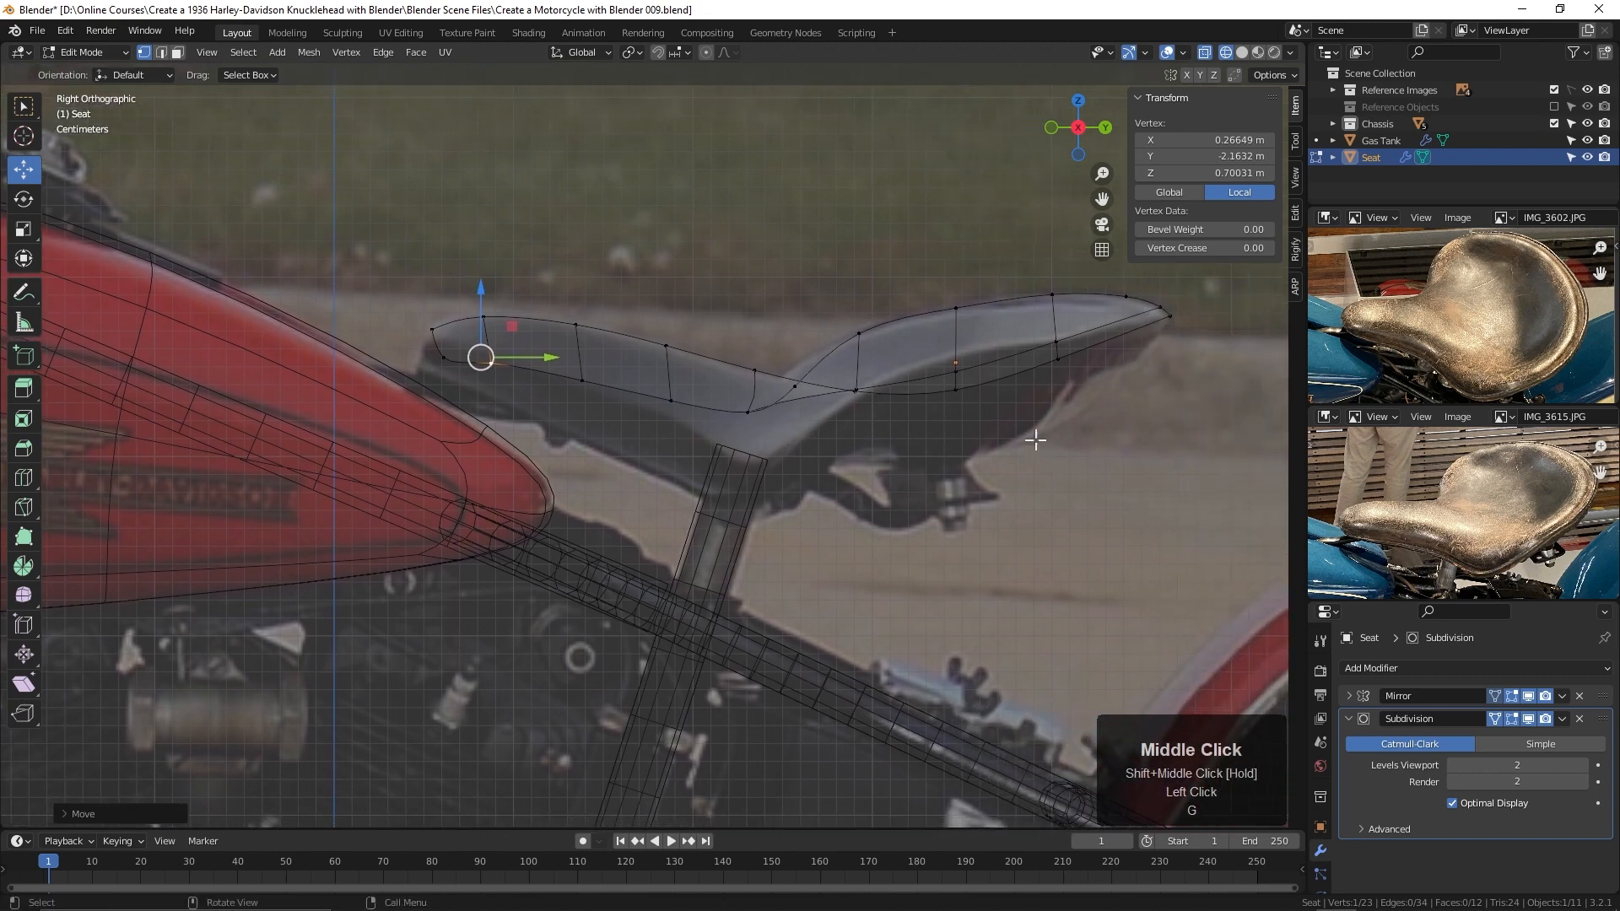
pyautogui.press('g')
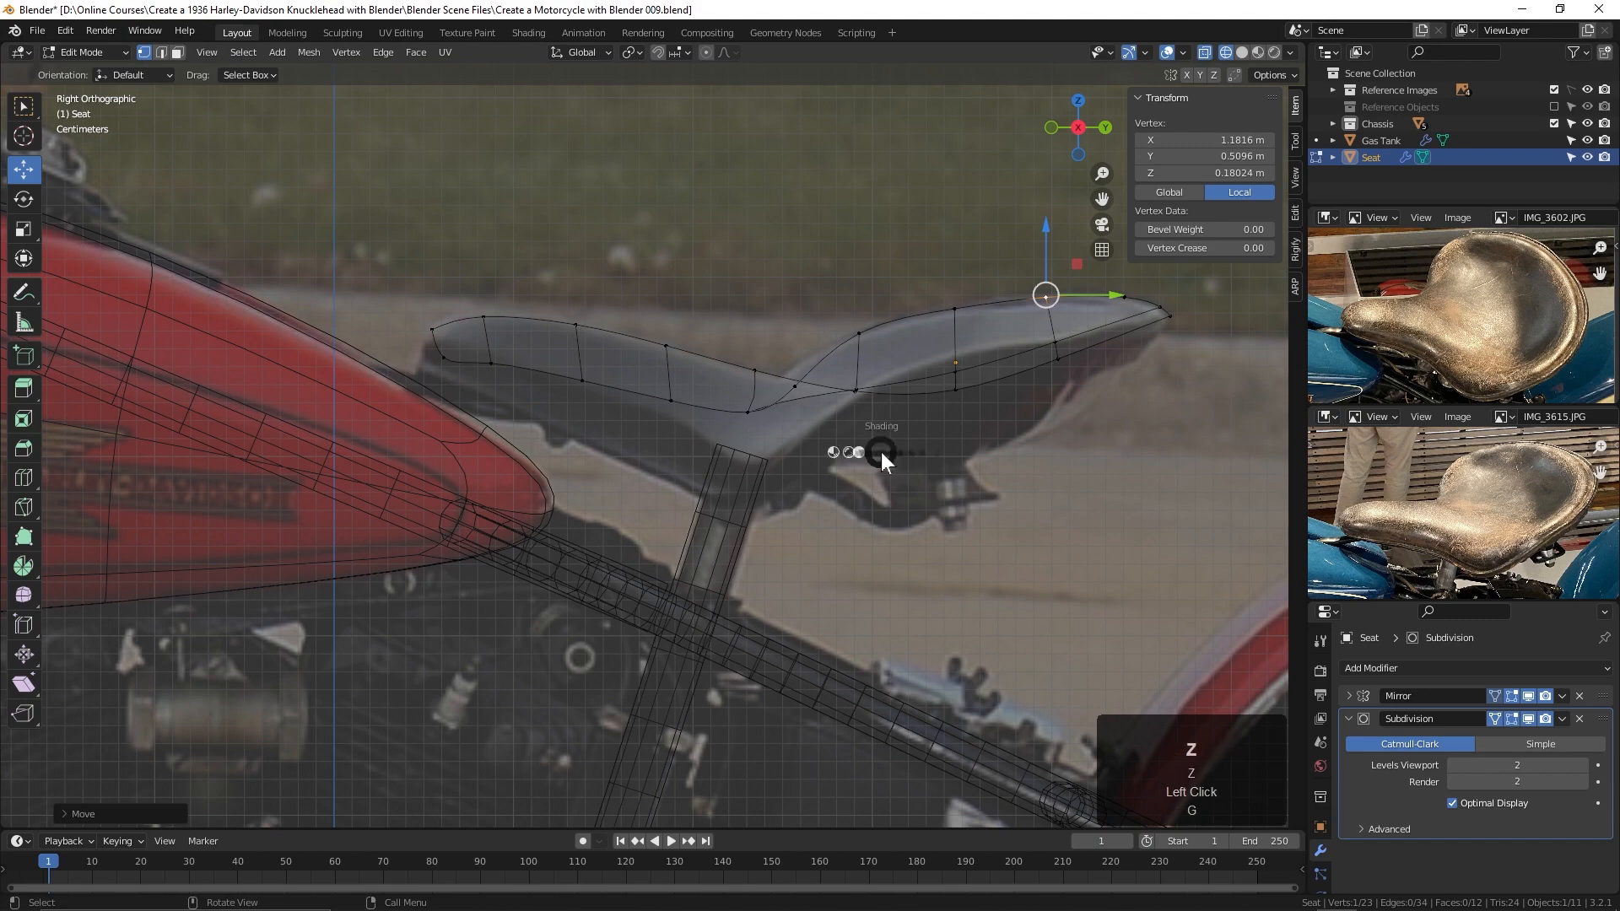
# Step: From top view, select vertices across the seat's wide rear section
pyautogui.moveTo(878, 465); pyautogui.dragTo(816, 524)
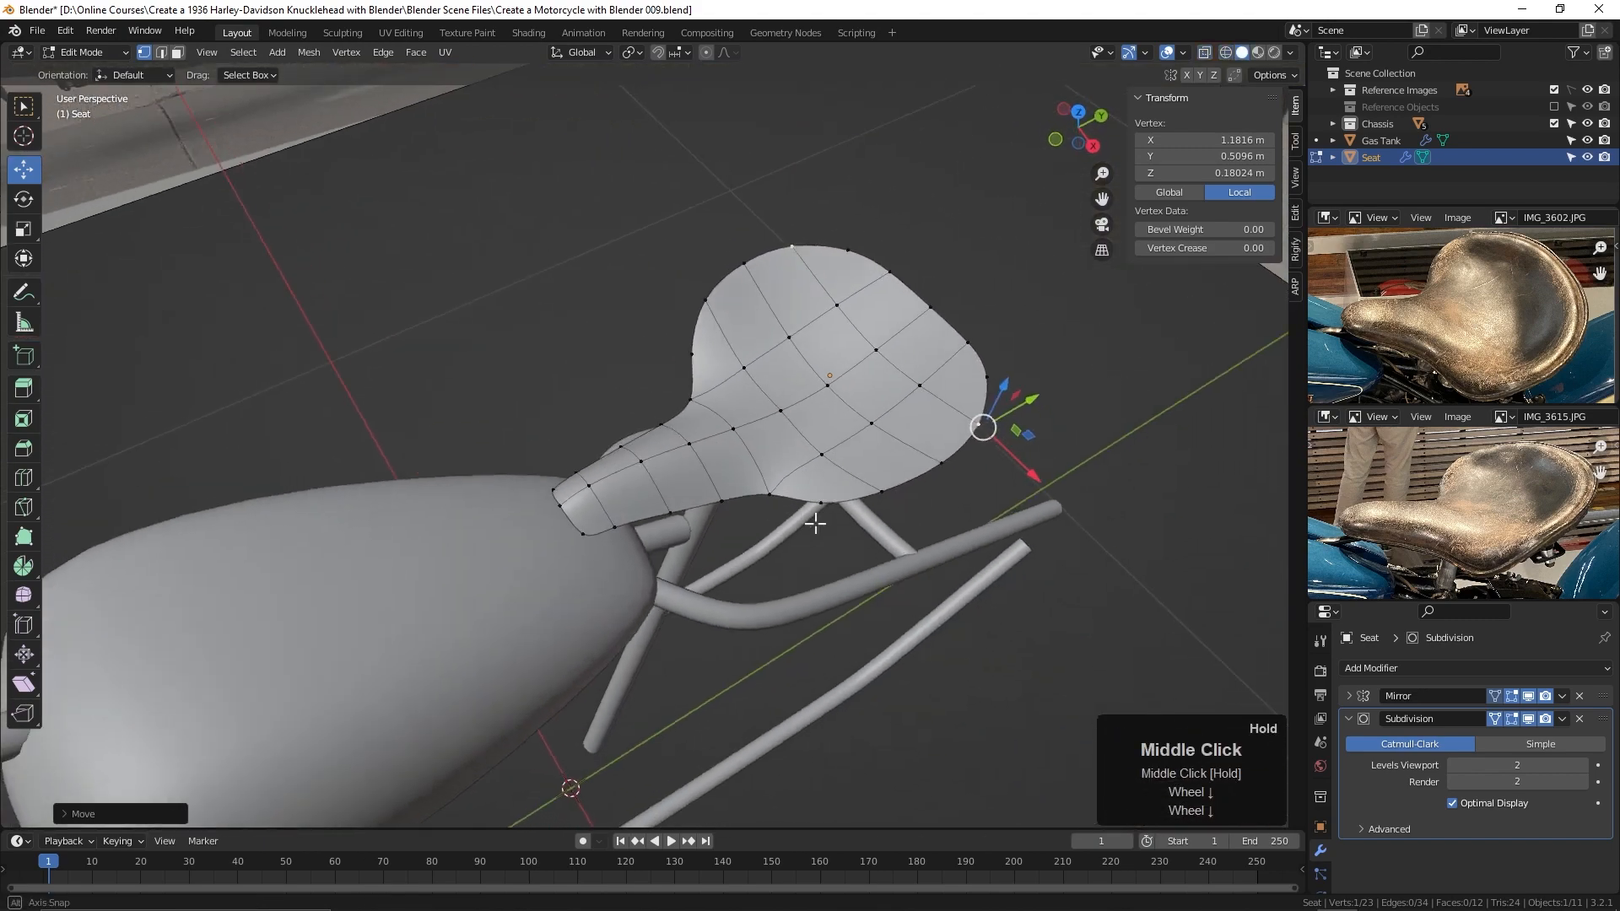
pyautogui.moveTo(816, 524); pyautogui.dragTo(889, 486)
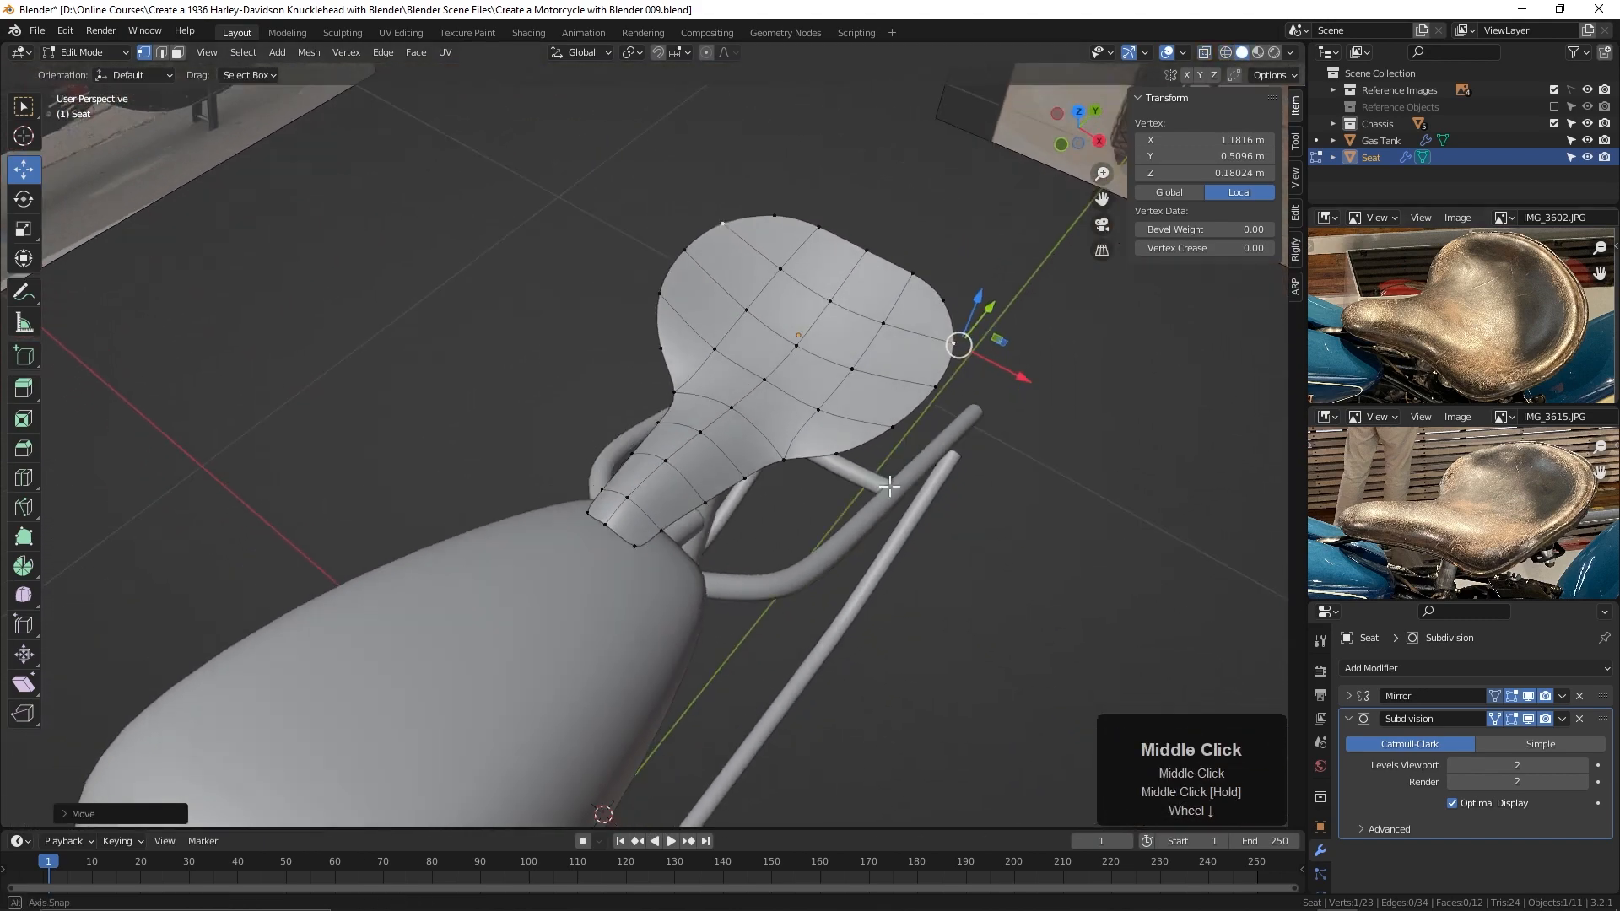
pyautogui.press('KP_7')
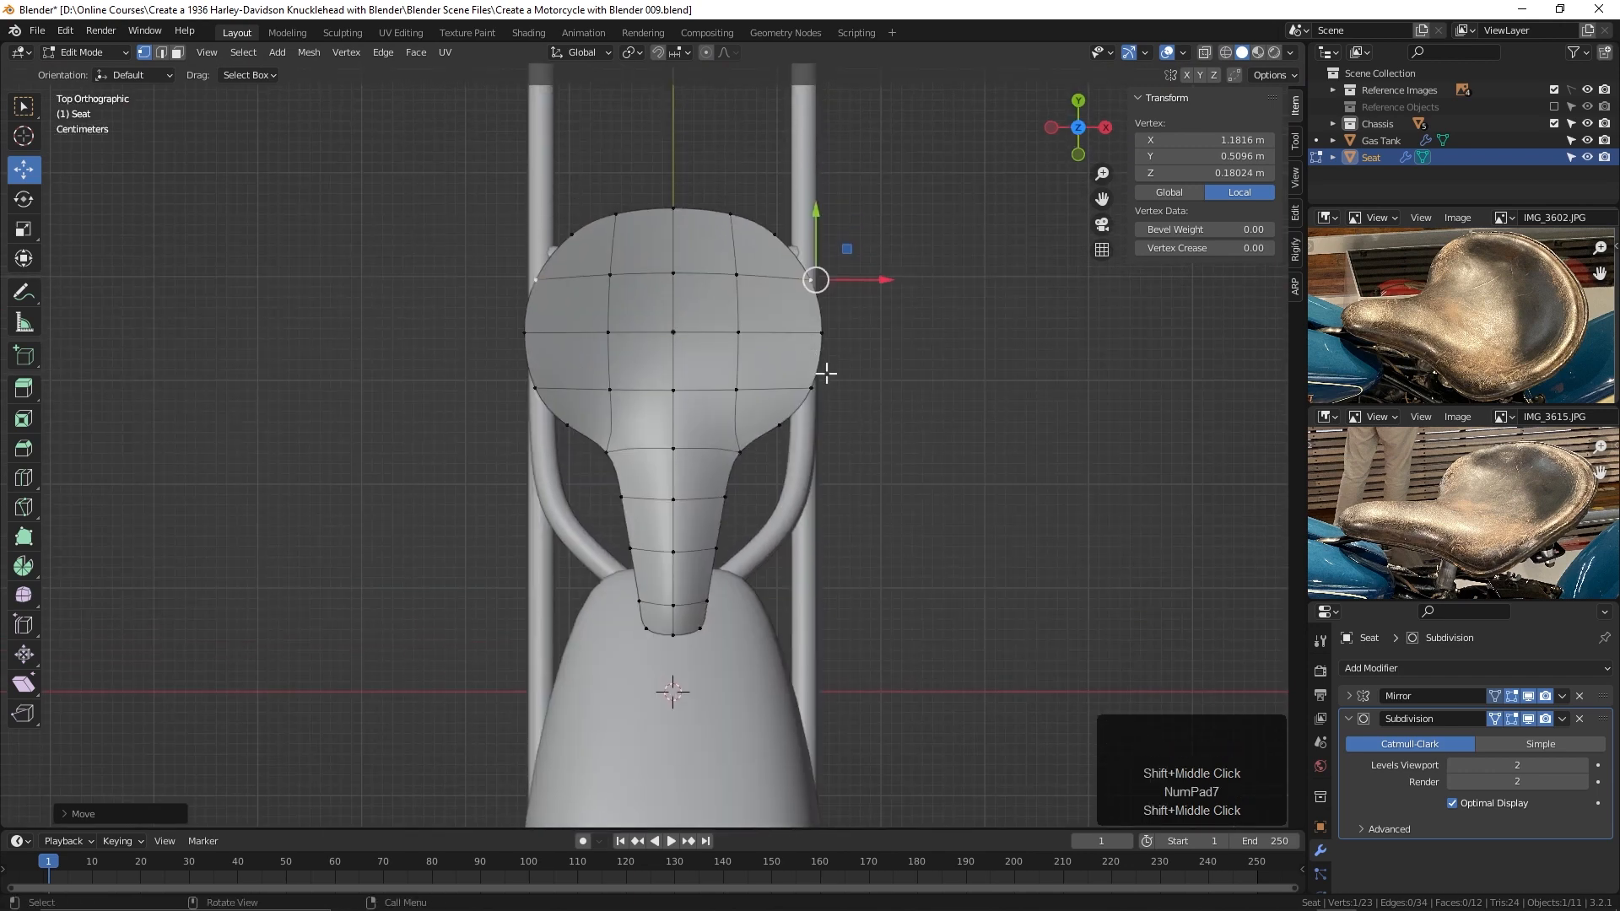
pyautogui.click(742, 385)
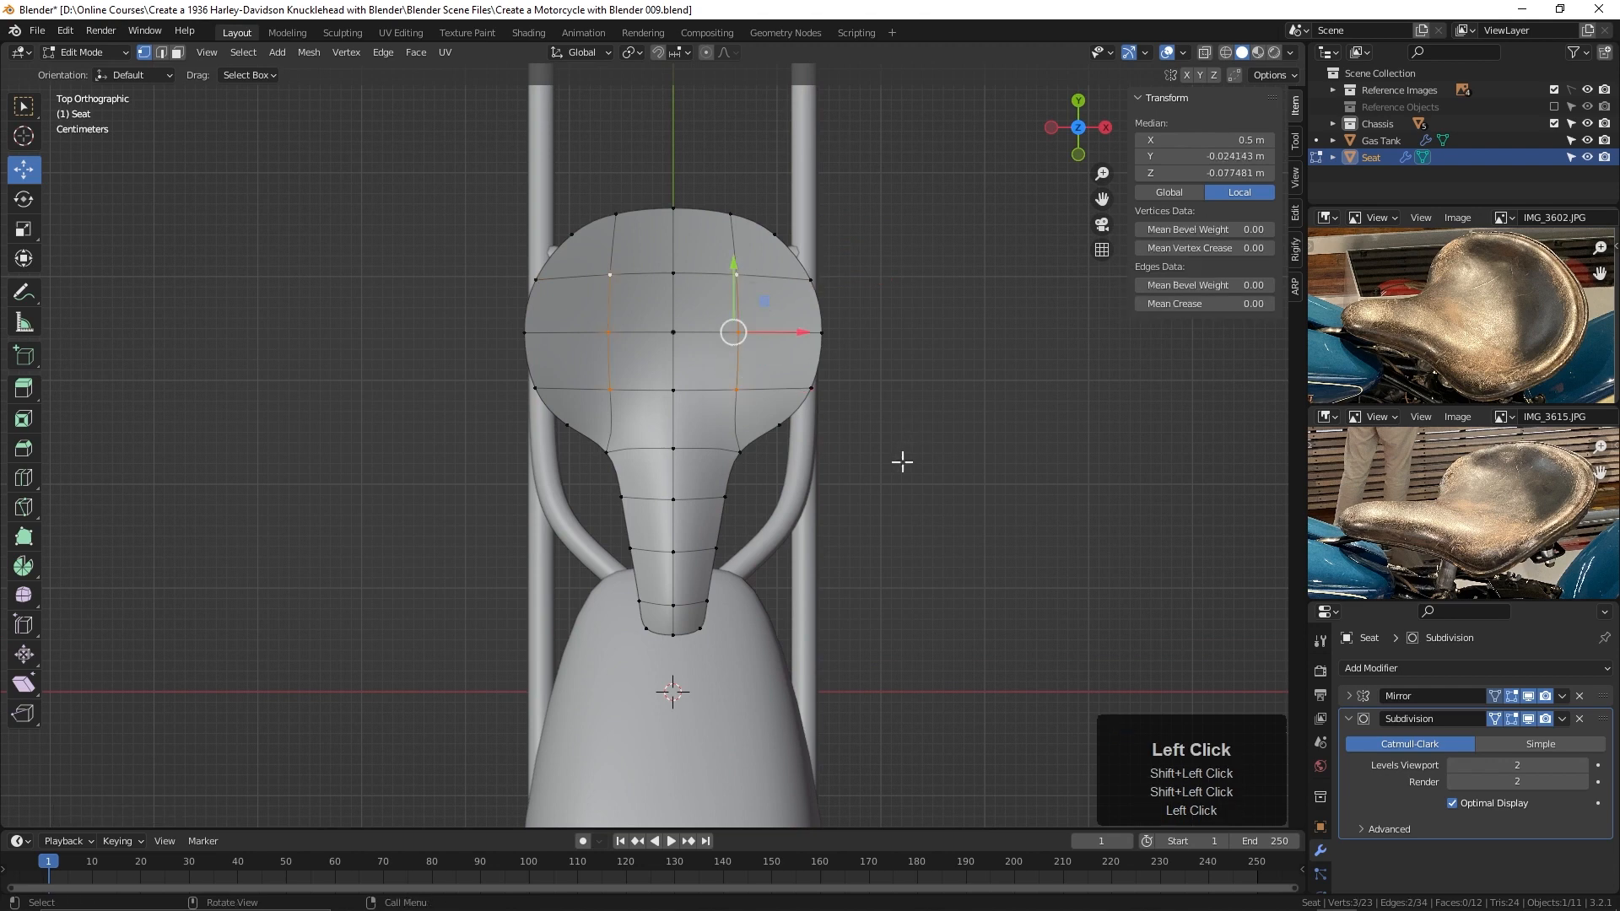
pyautogui.moveTo(1018, 337)
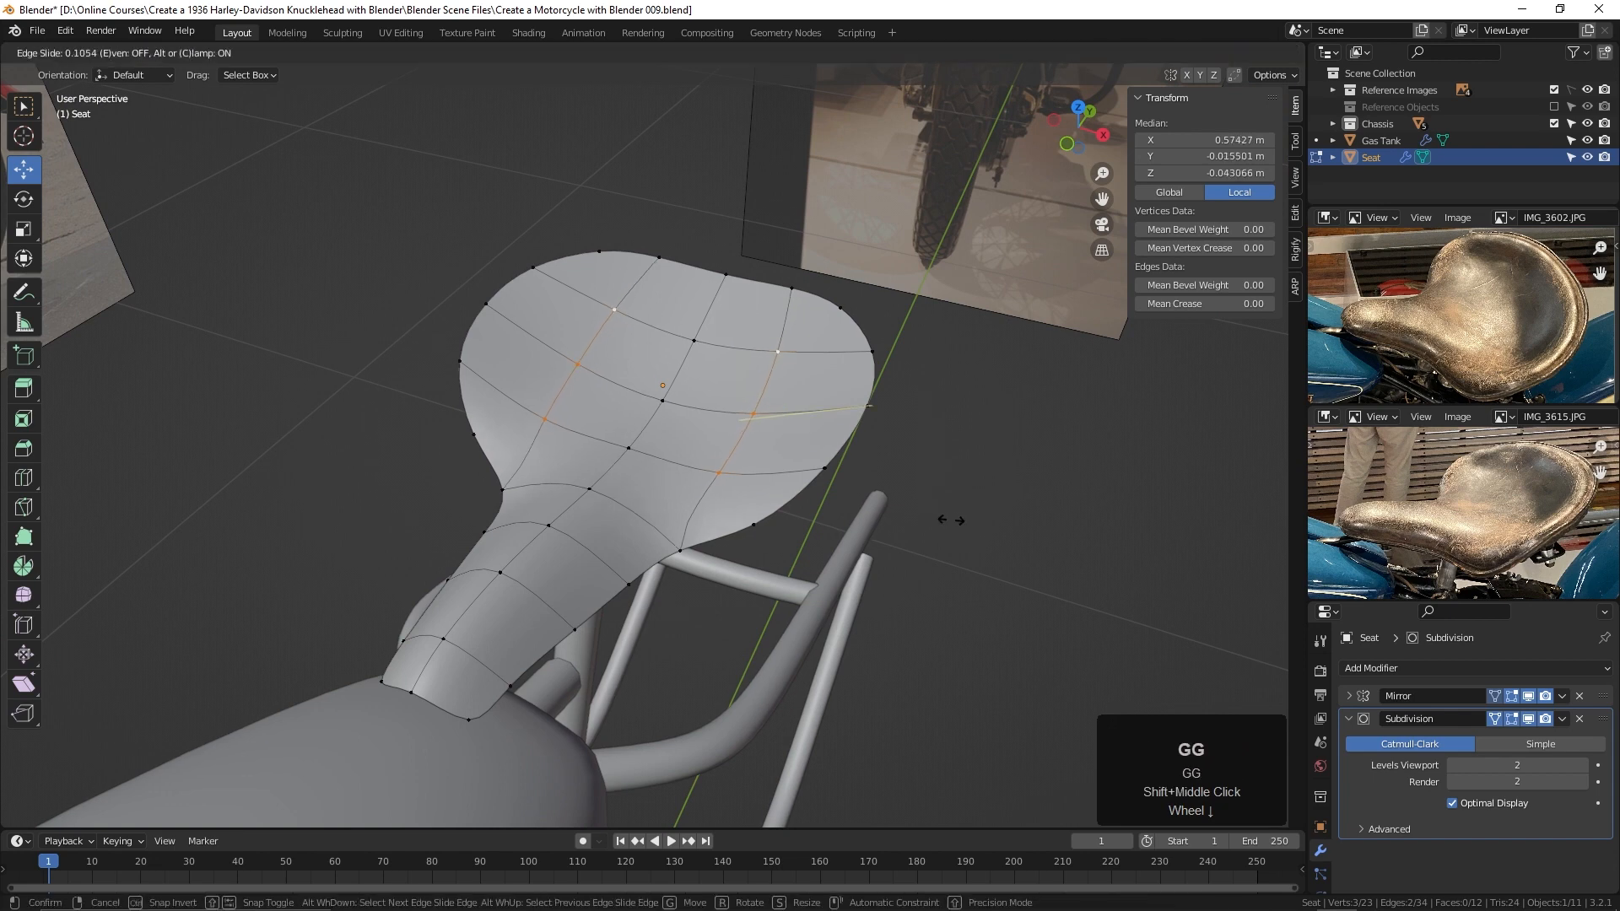
pyautogui.moveTo(933, 530)
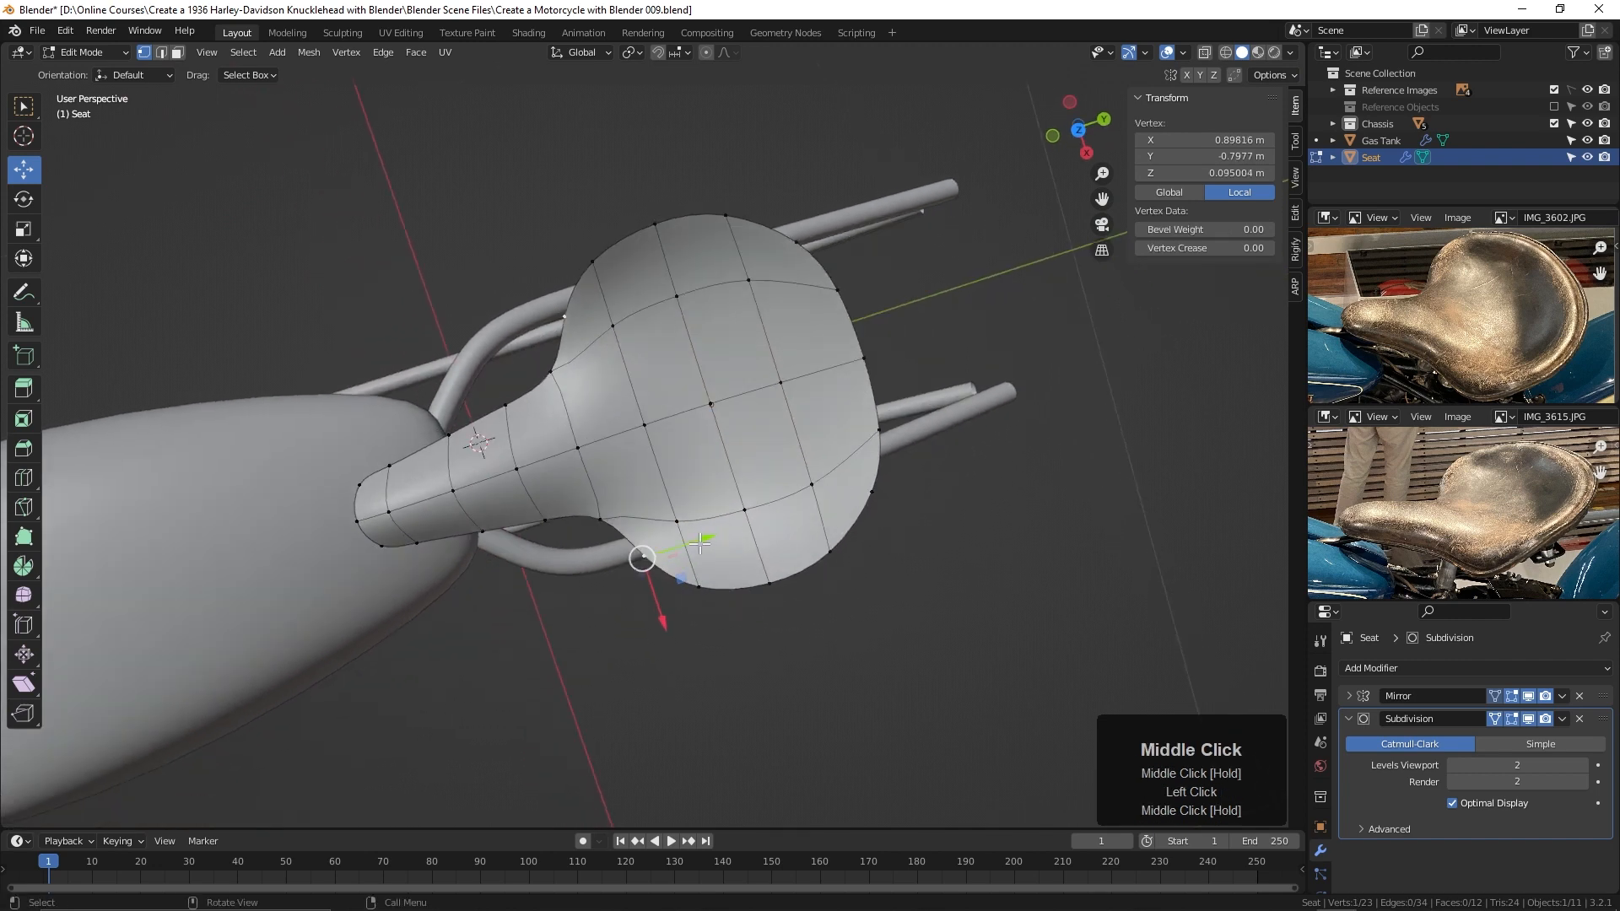
# Step: Pull a seat edge vertex outward and check the outline from top and side views
pyautogui.moveTo(641, 558); pyautogui.dragTo(620, 566)
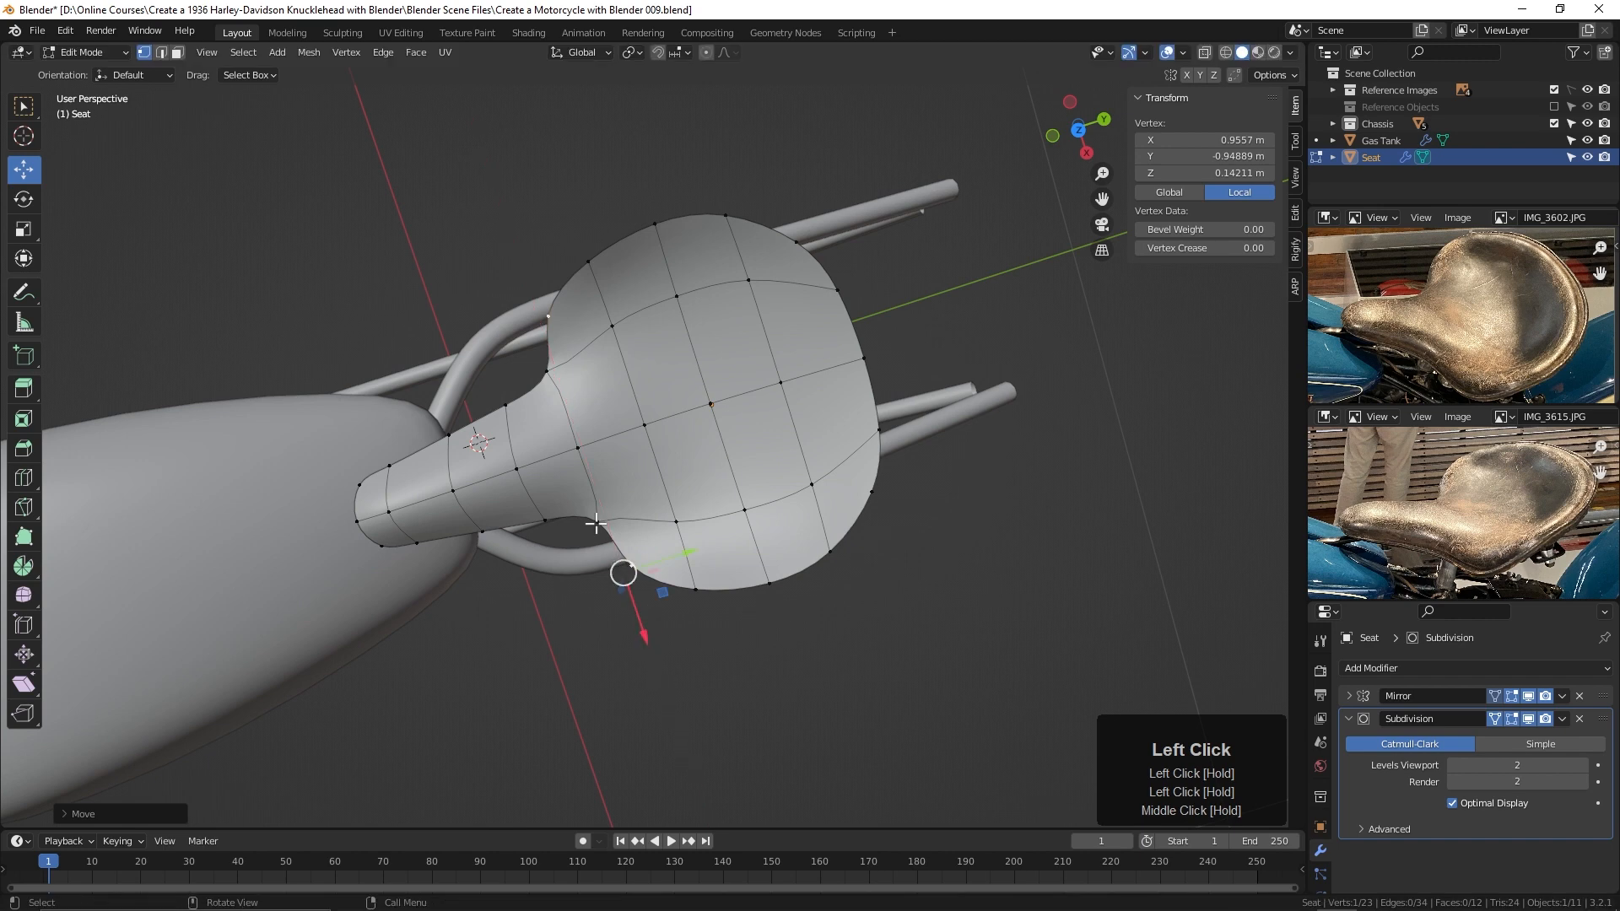
pyautogui.moveTo(622, 572); pyautogui.dragTo(604, 515)
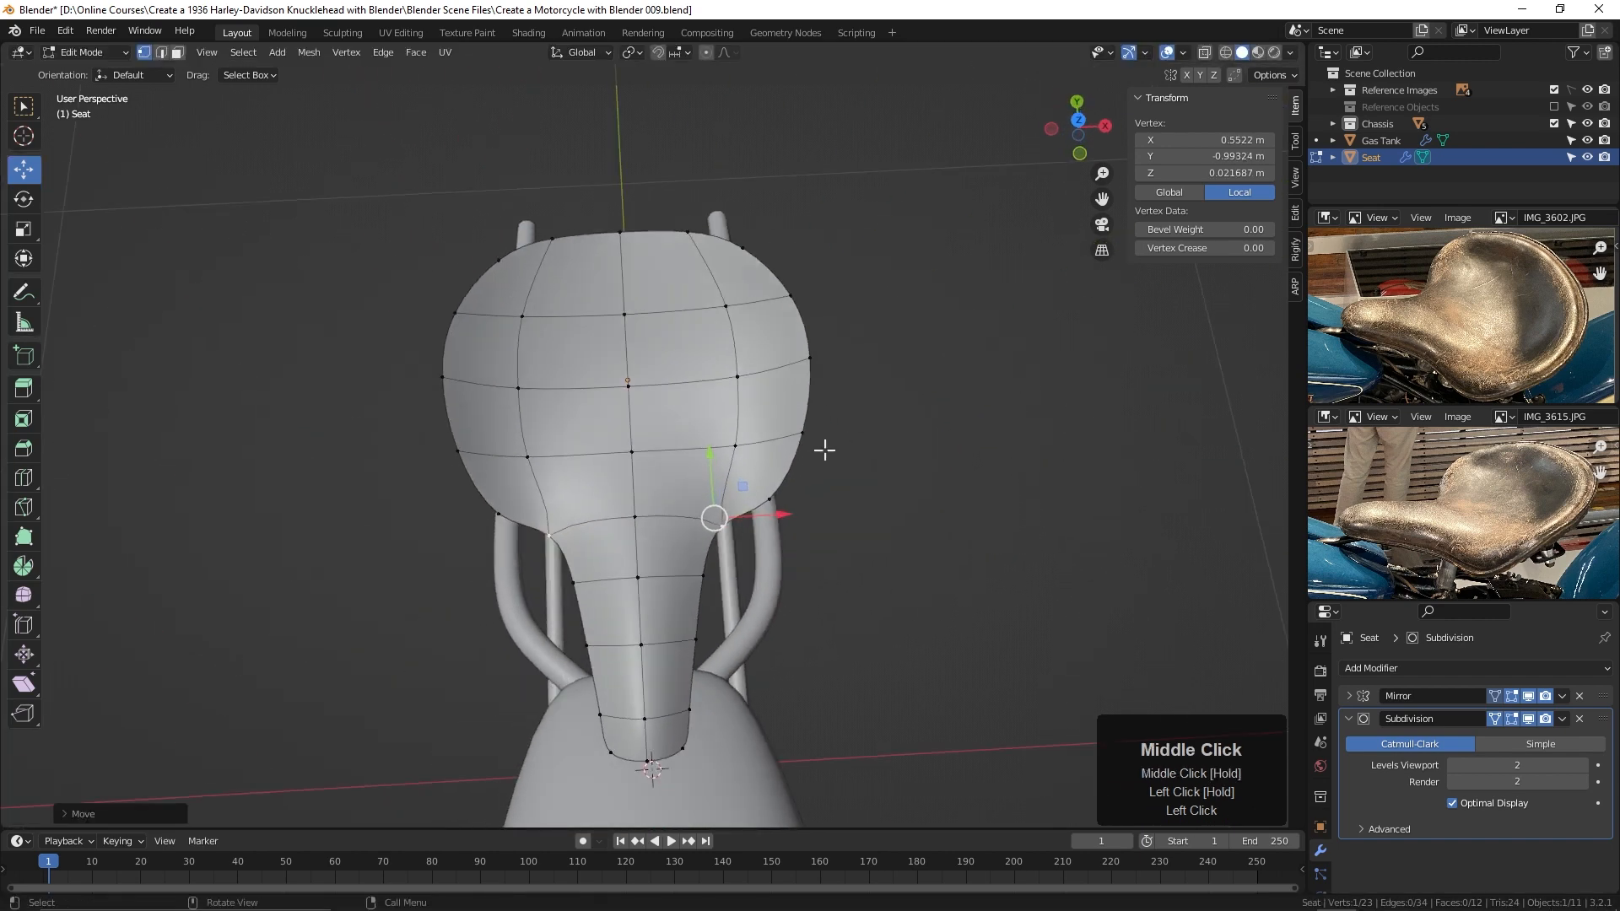
pyautogui.press('7')
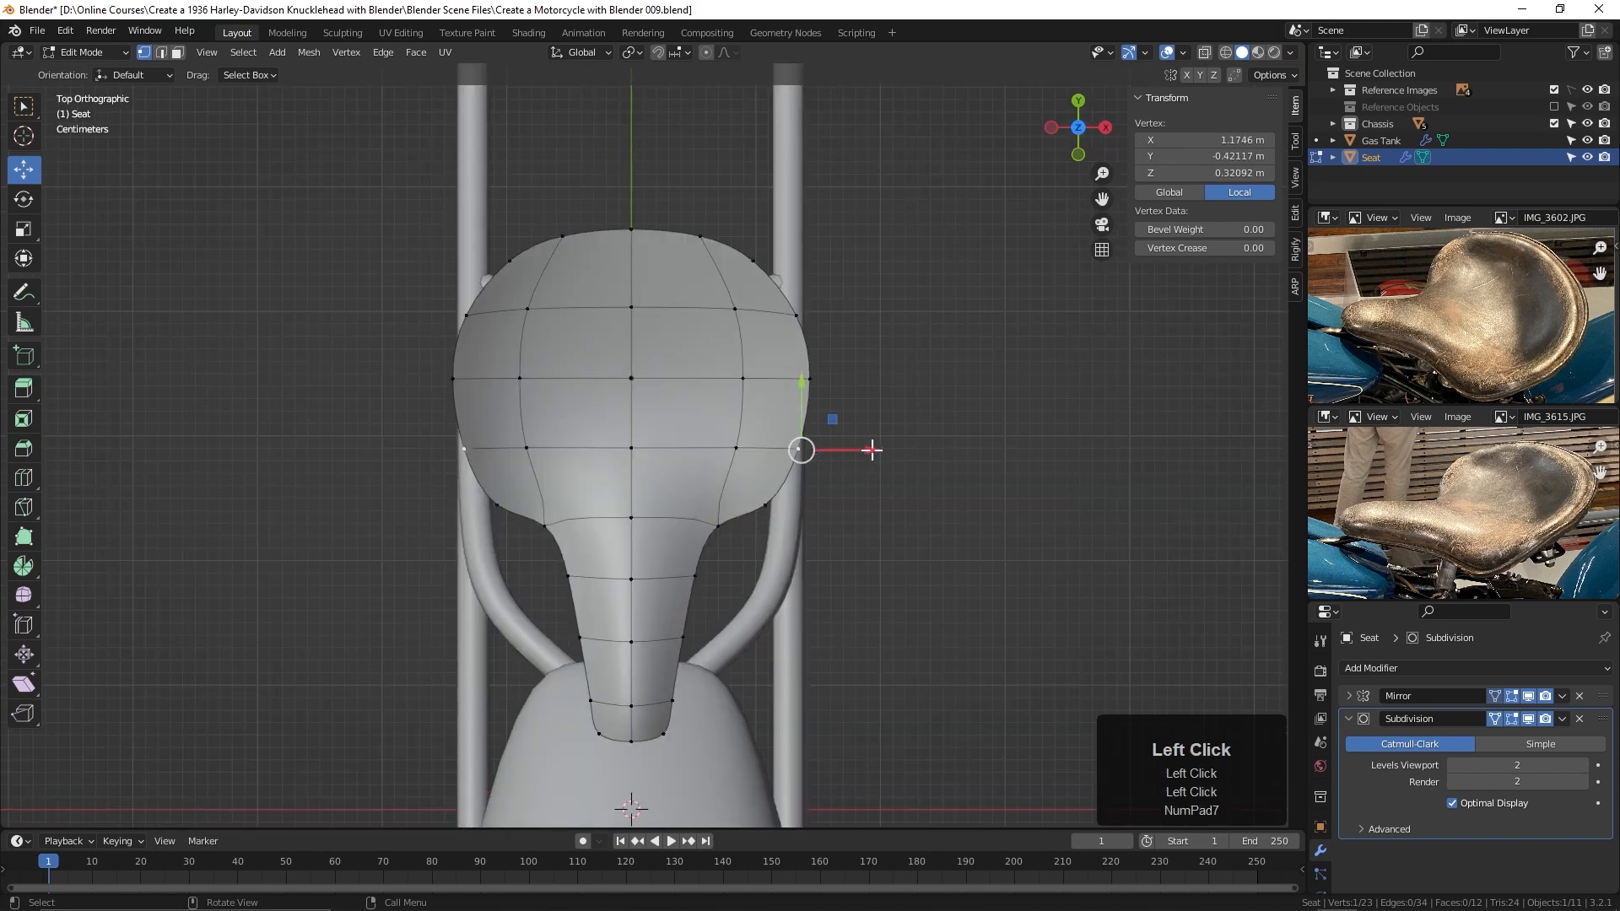
pyautogui.moveTo(802, 449); pyautogui.dragTo(813, 377)
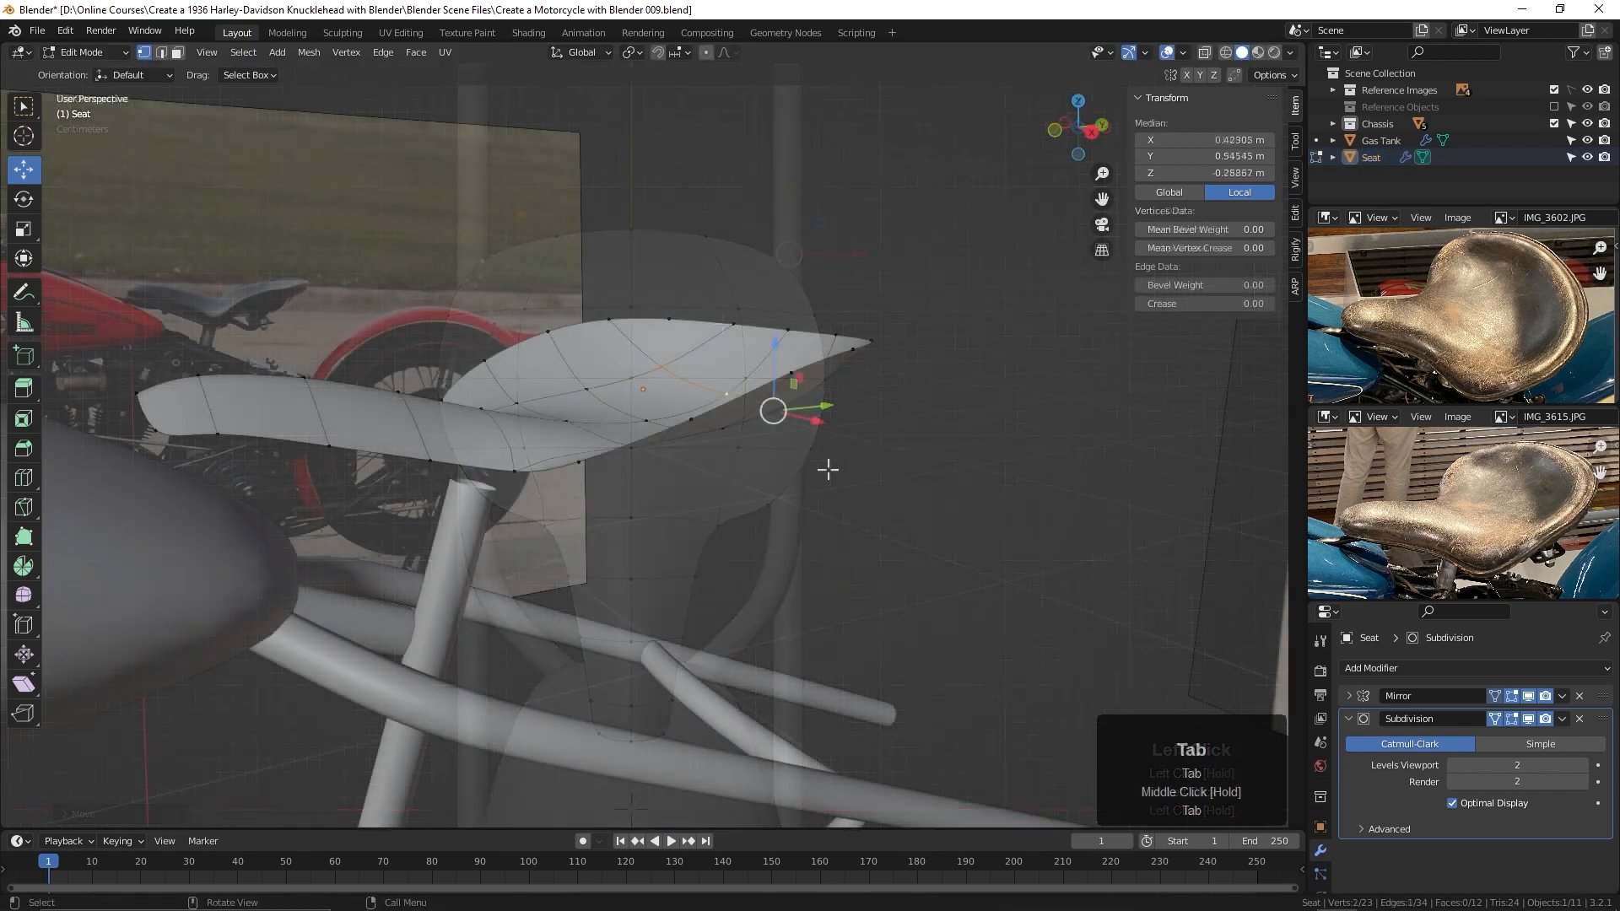
# Step: Return to Object Mode and orbit to inspect the smoothed seat above the frame
pyautogui.press('Tab')
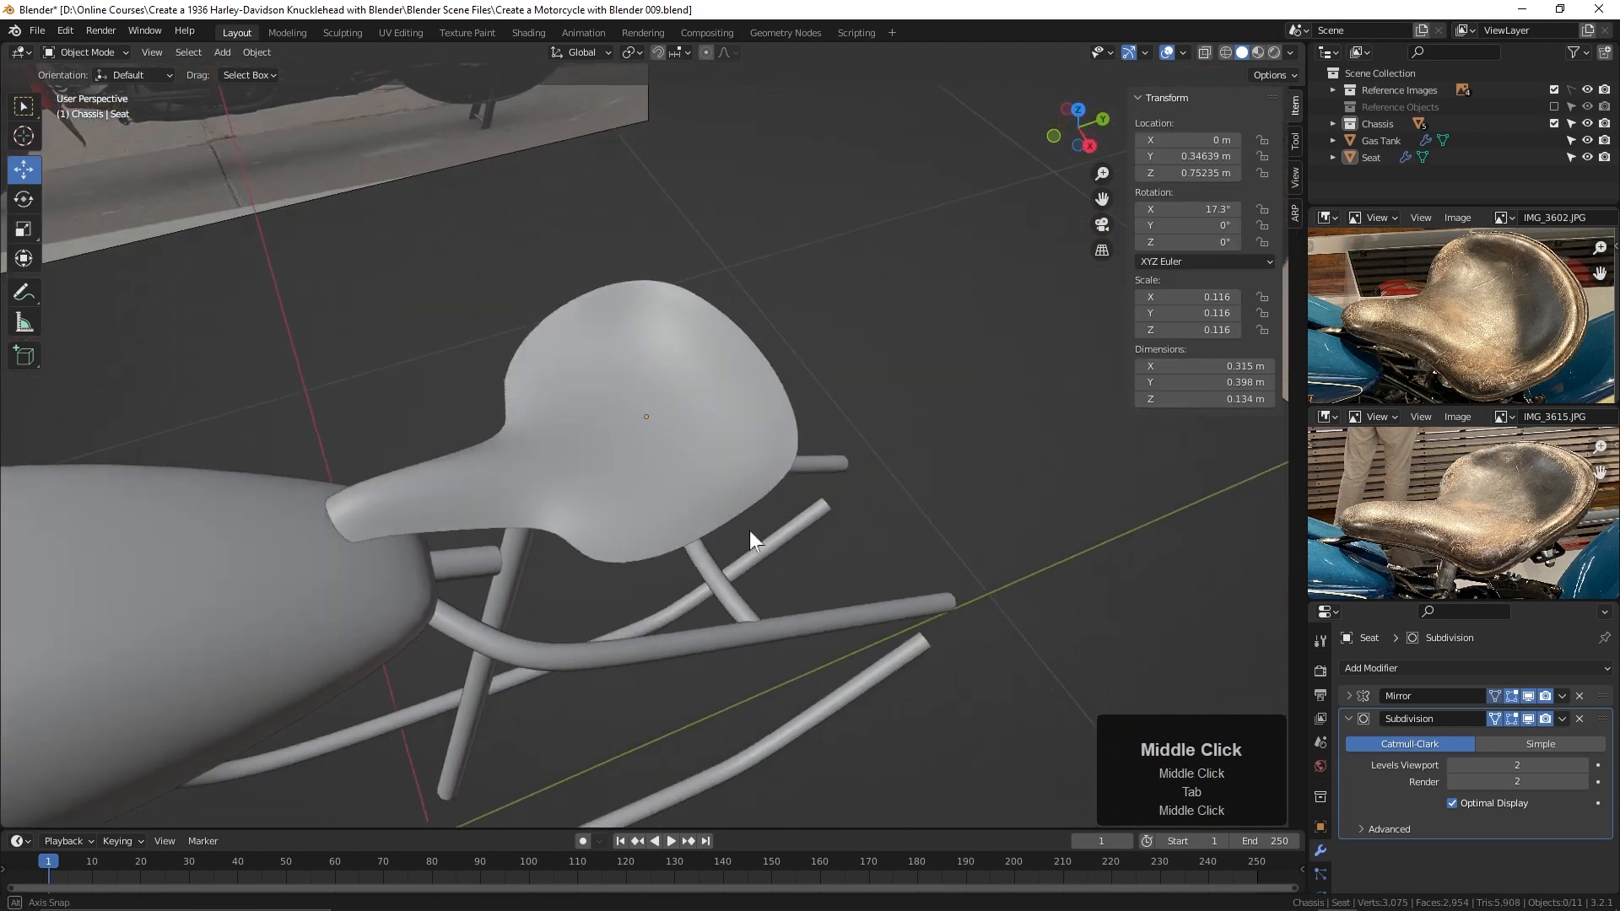
pyautogui.moveTo(755, 539); pyautogui.dragTo(827, 503)
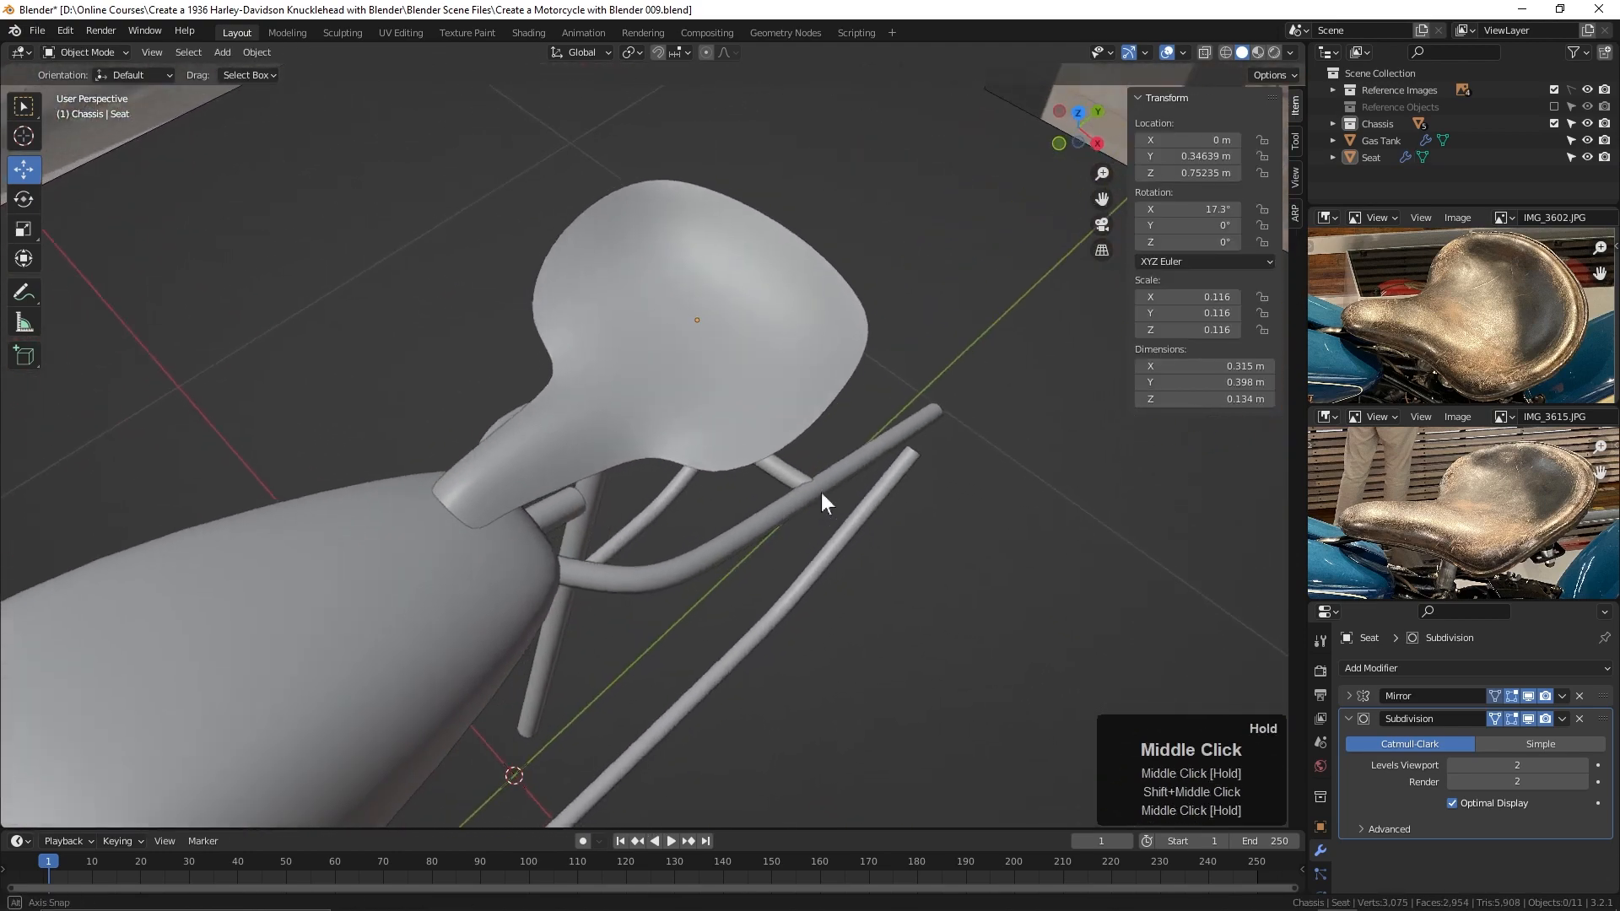
pyautogui.moveTo(827, 501); pyautogui.dragTo(787, 465)
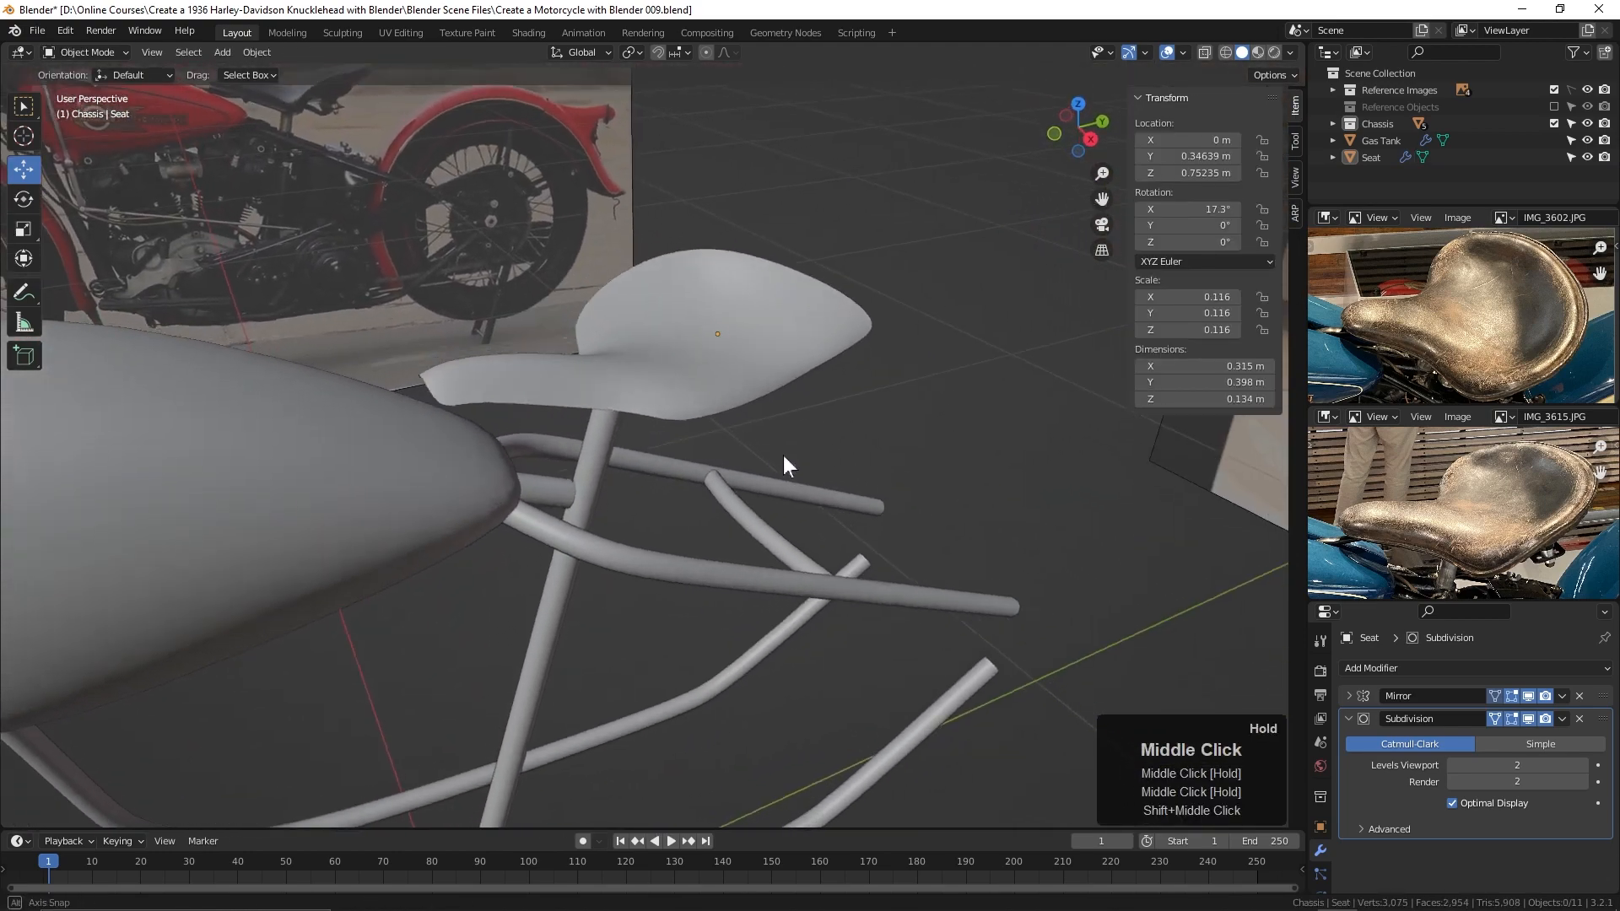
pyautogui.moveTo(785, 465); pyautogui.dragTo(765, 470)
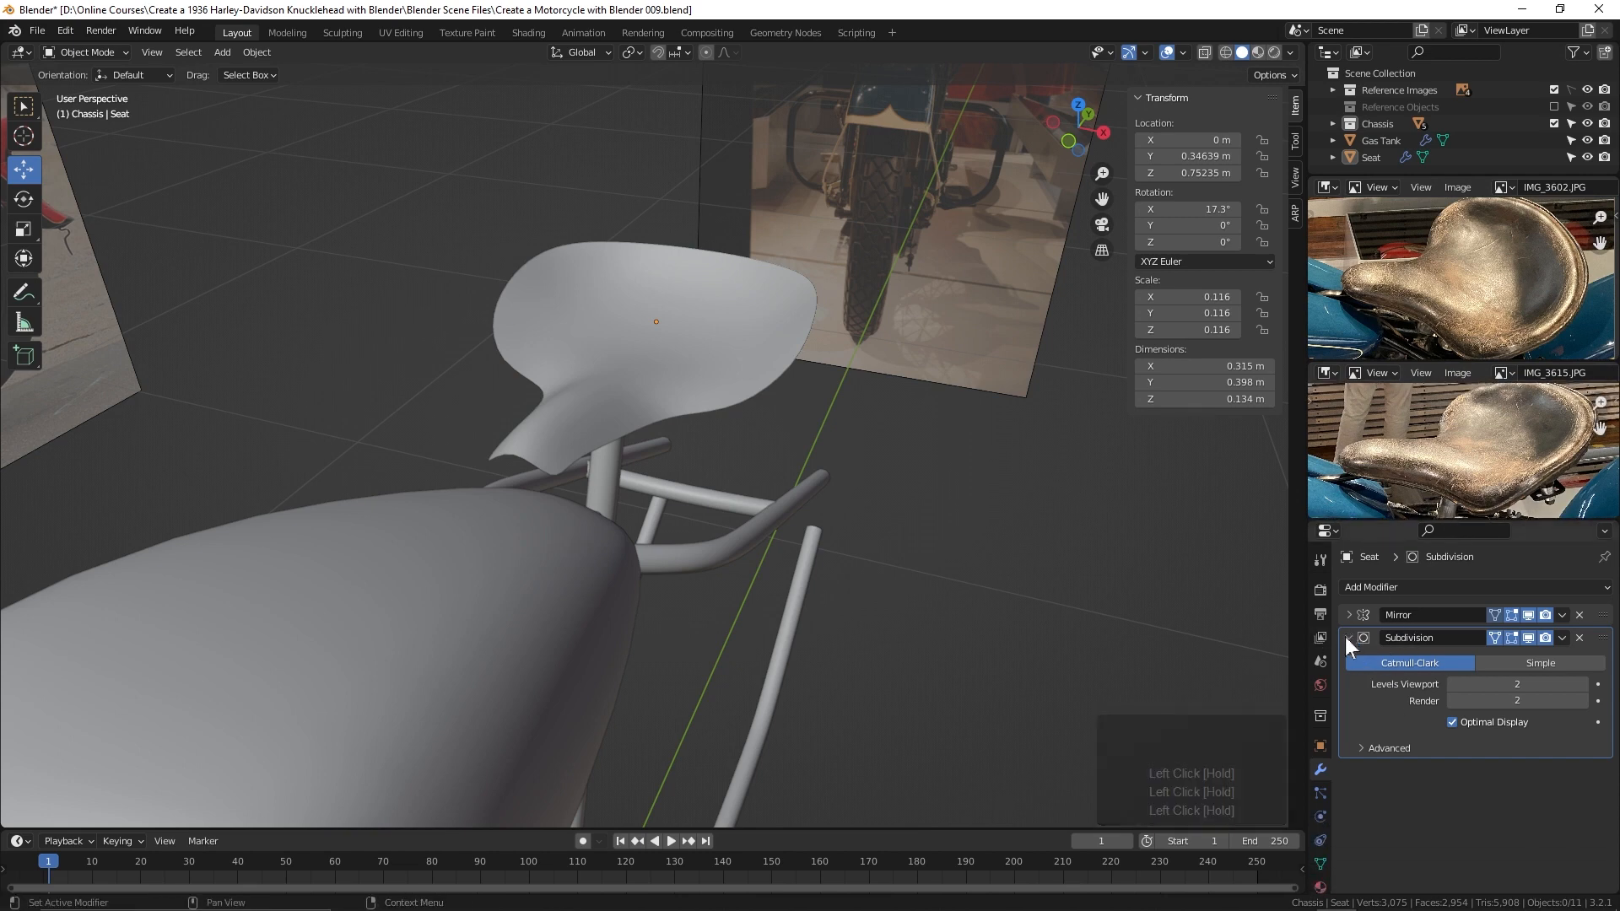
# Step: Collapse Subdivision and add a Solidify modifier with 0.23 m even thickness
pyautogui.click(1349, 638)
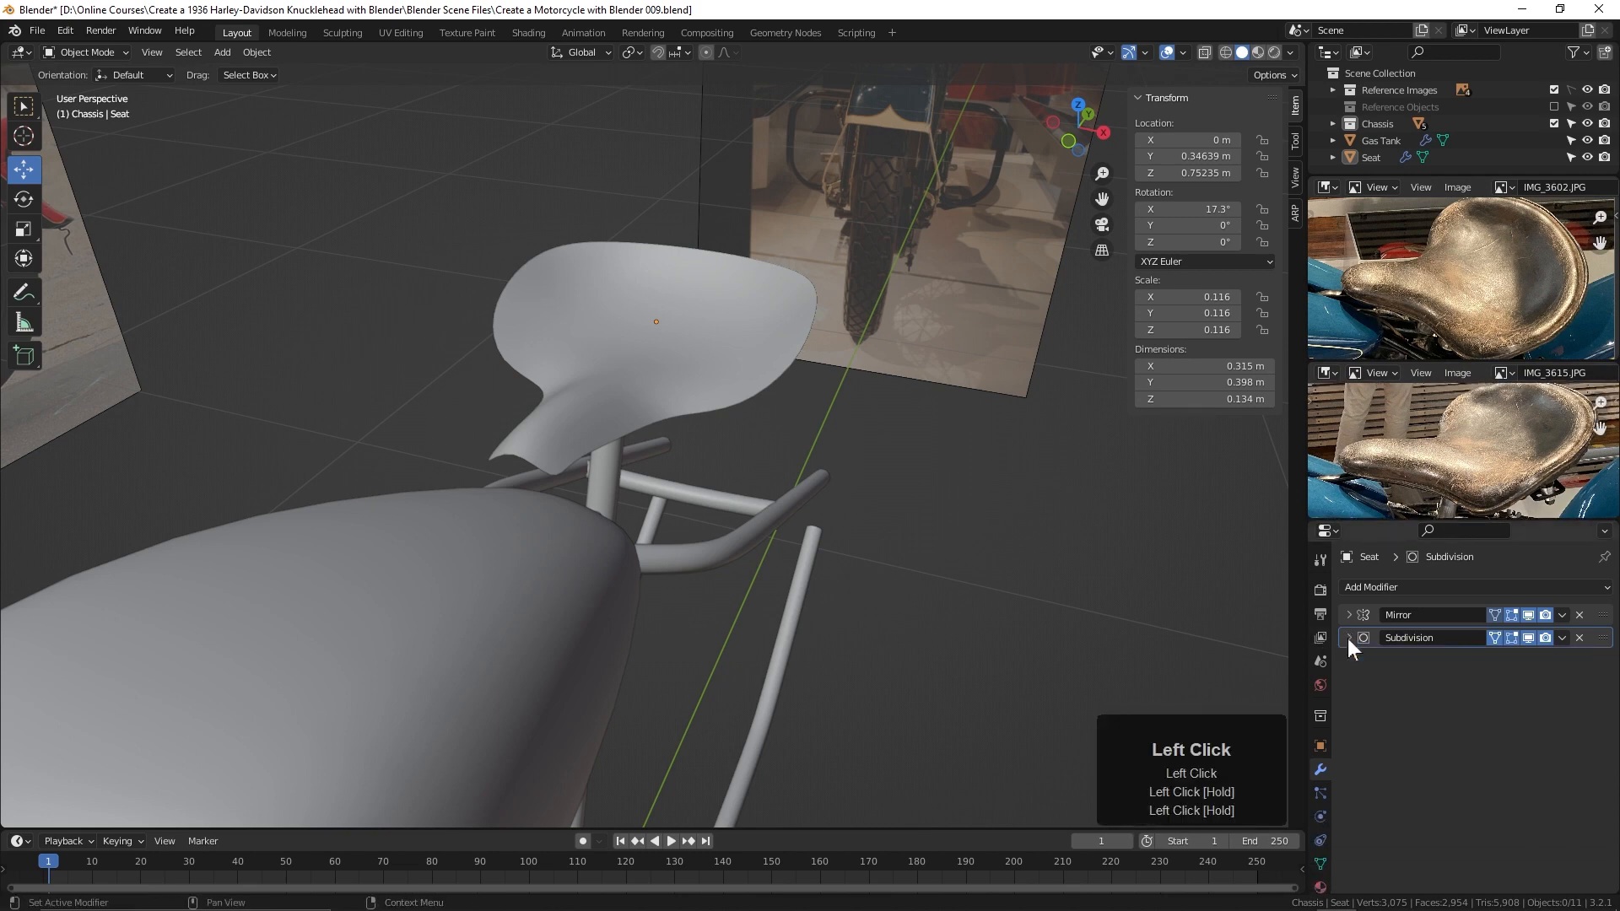
pyautogui.click(1371, 588)
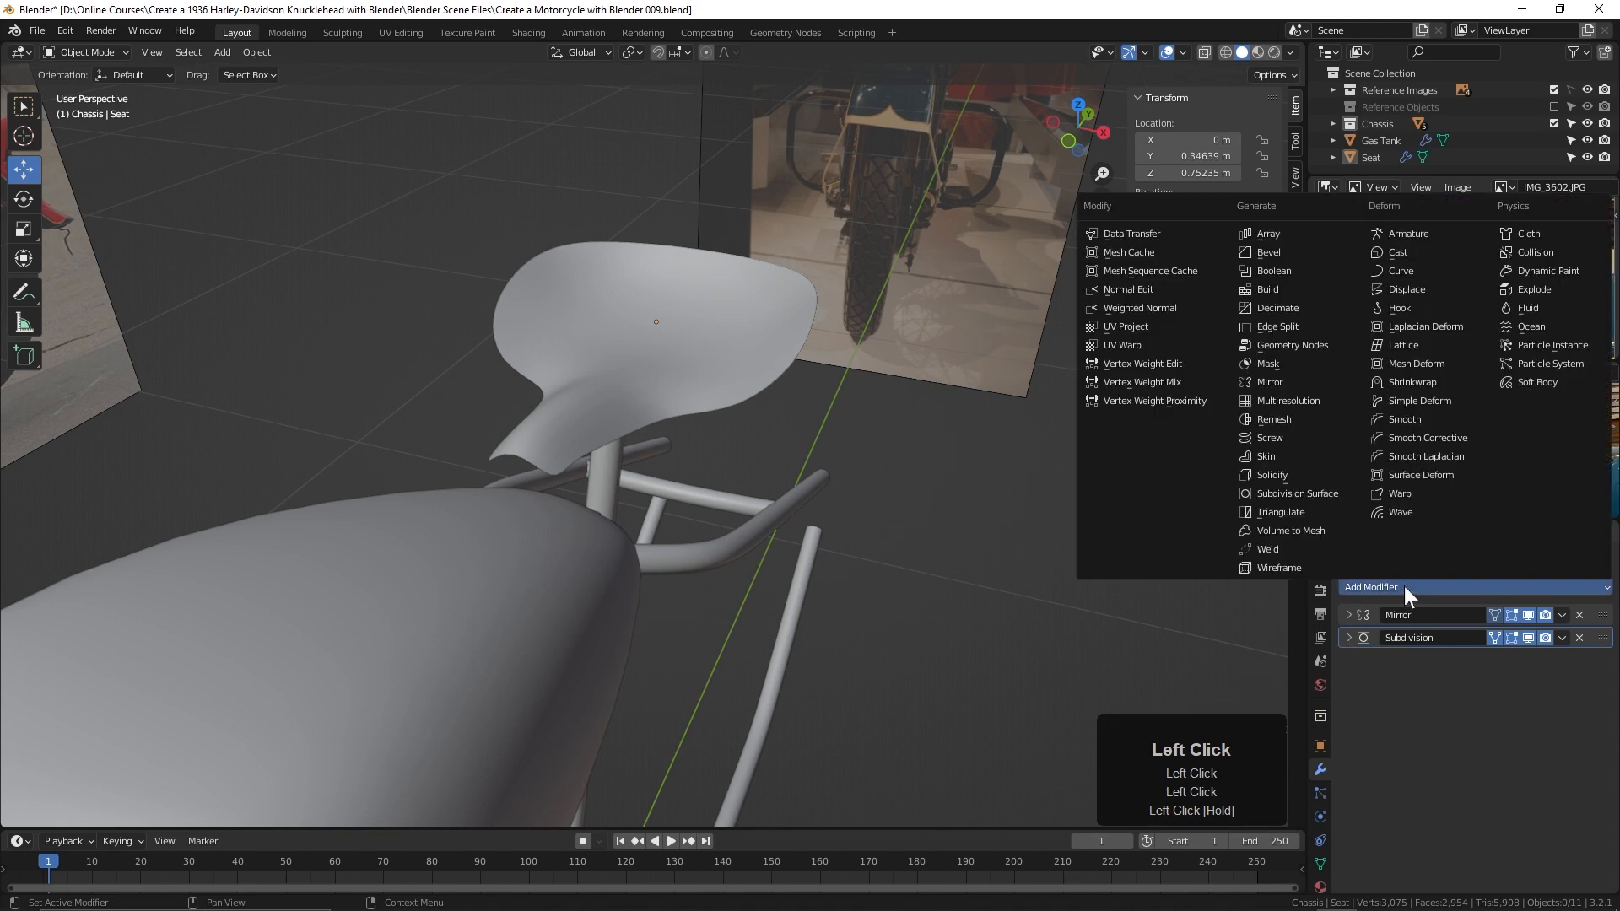
pyautogui.moveTo(1272, 475)
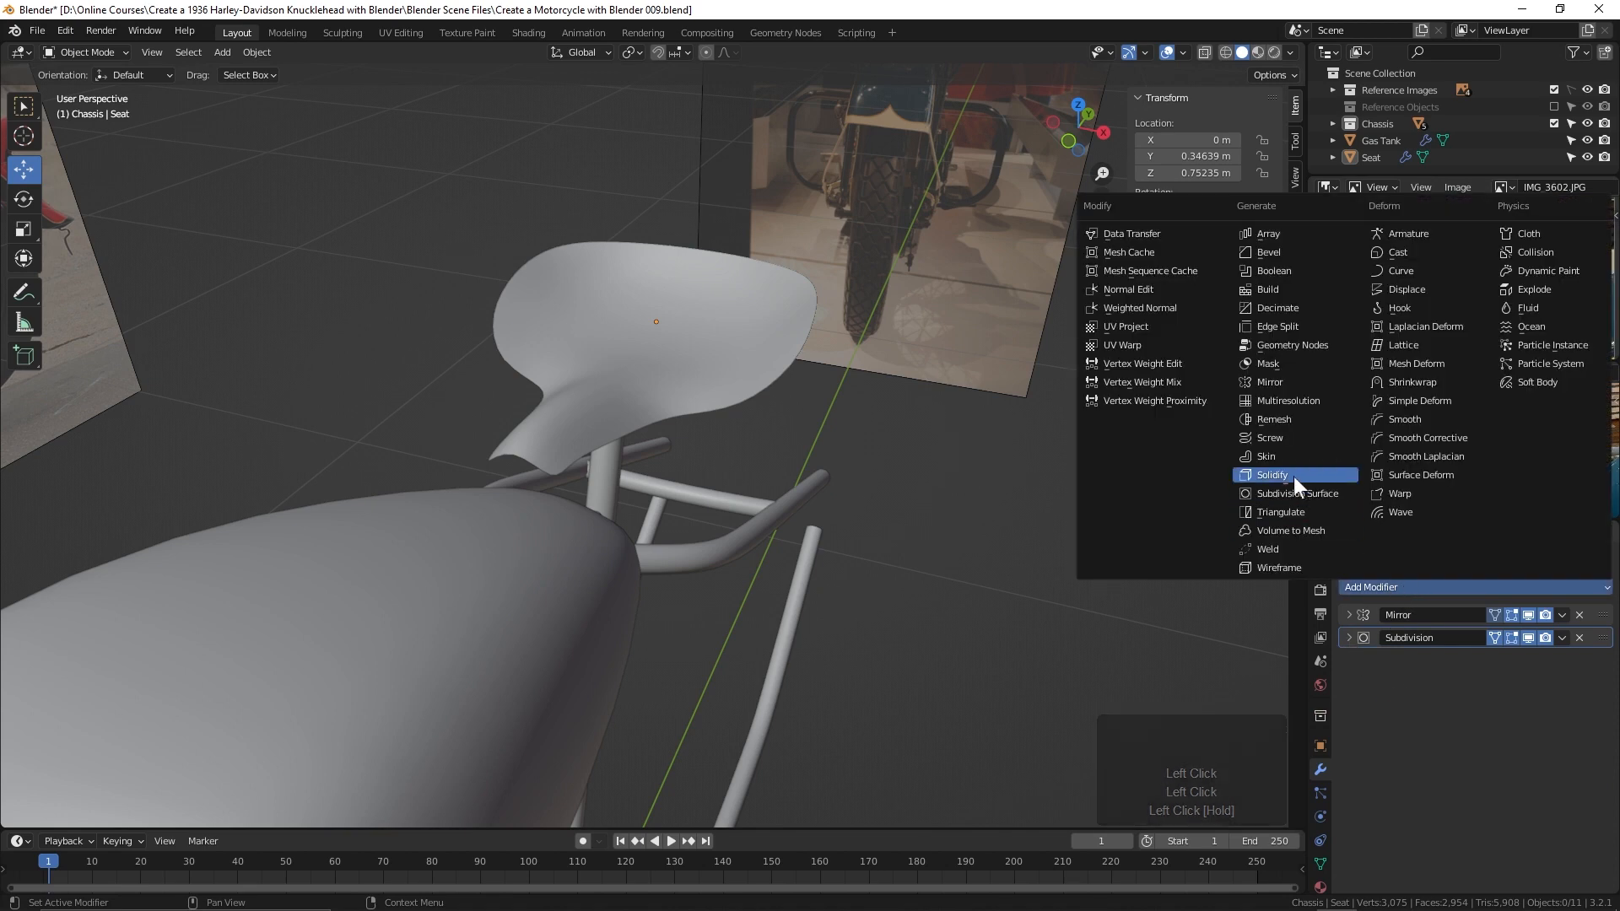
pyautogui.click(1271, 475)
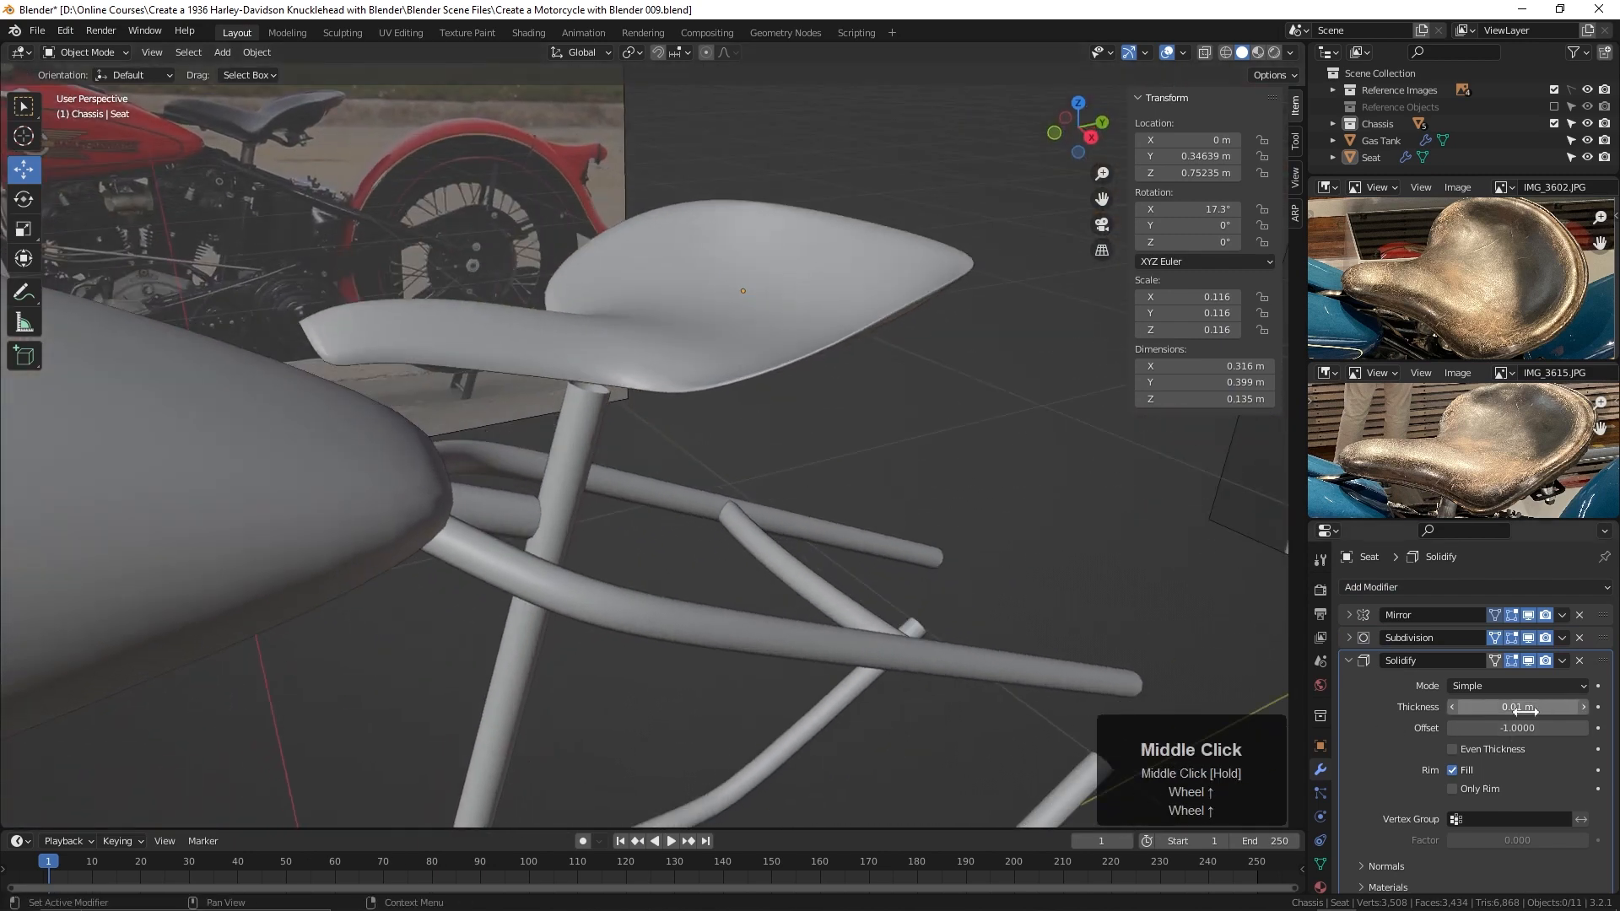
pyautogui.moveTo(1477, 707); pyautogui.dragTo(1539, 708)
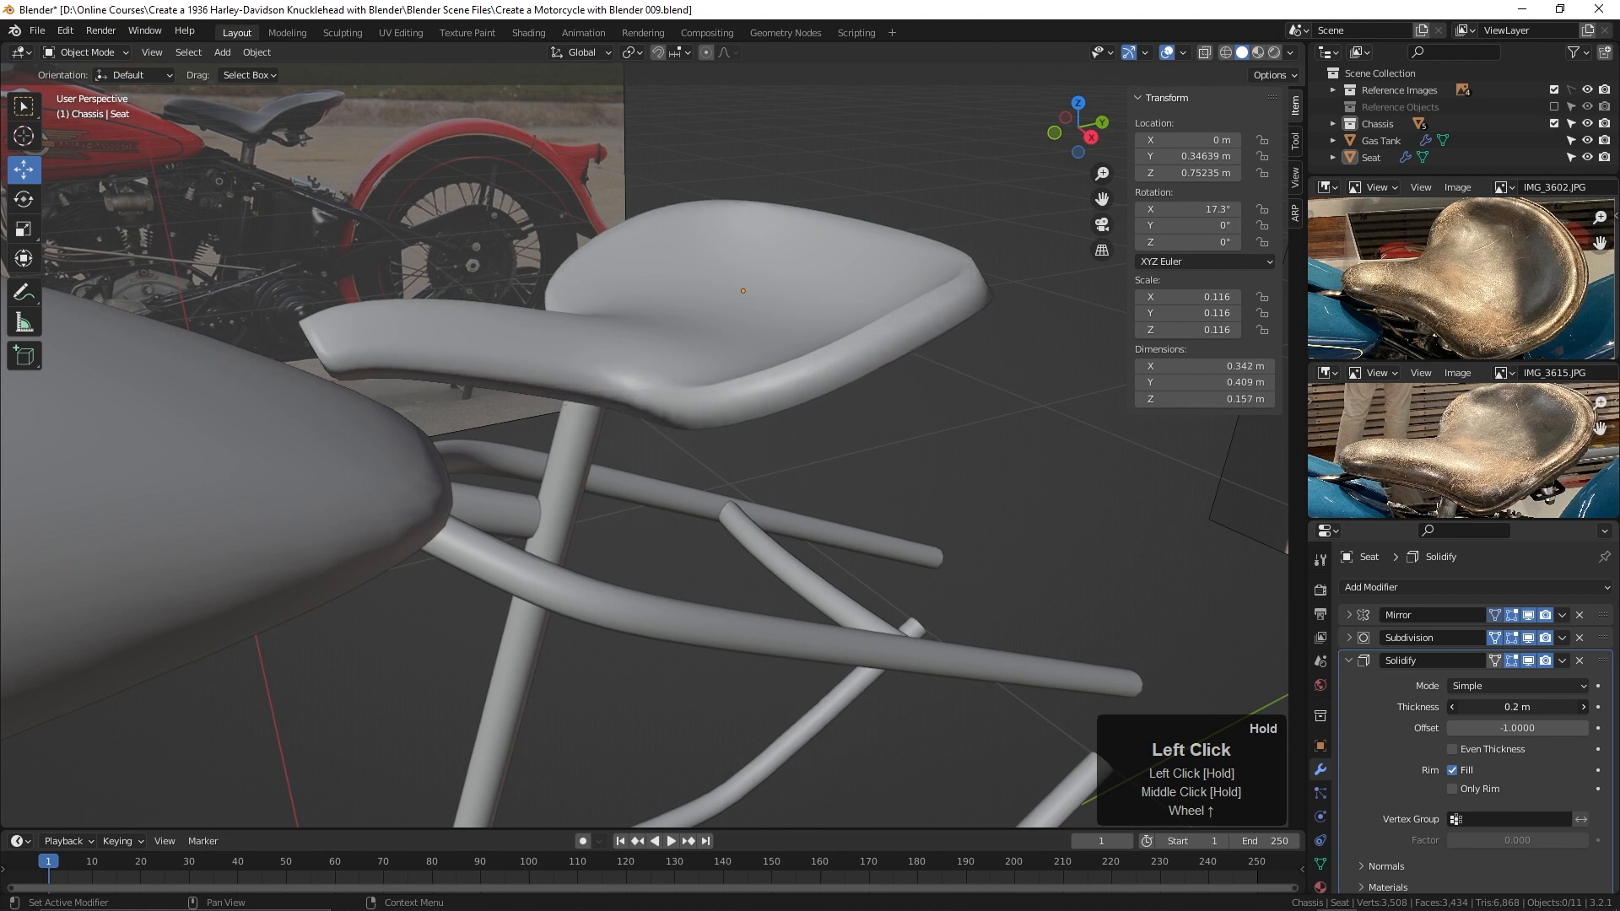
pyautogui.moveTo(1514, 707); pyautogui.dragTo(1539, 707)
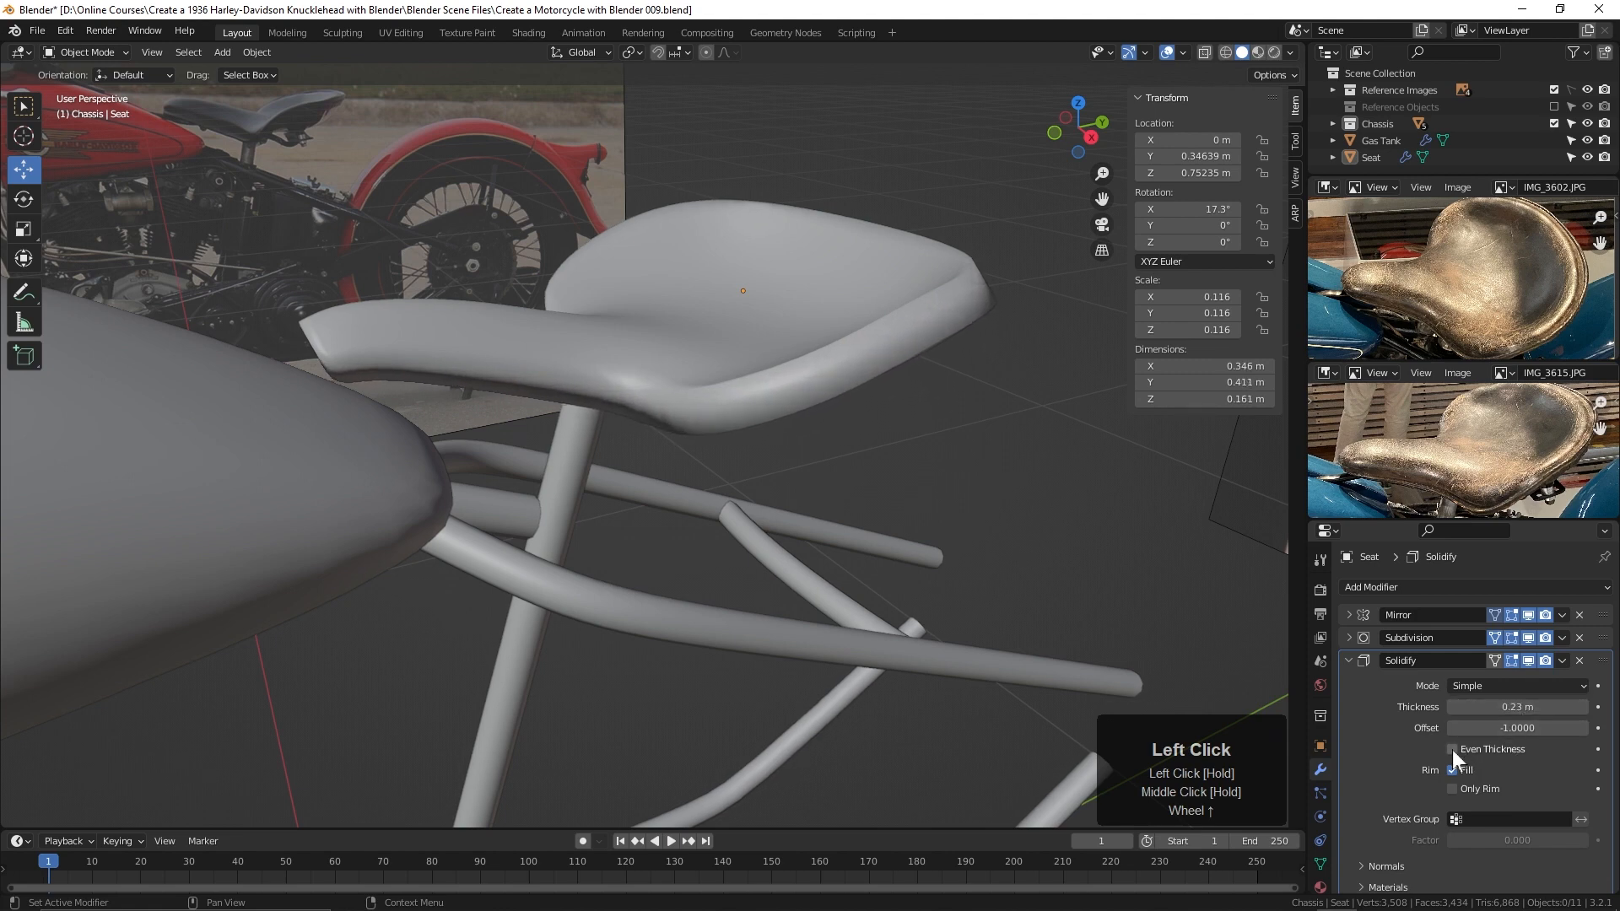
pyautogui.click(1452, 749)
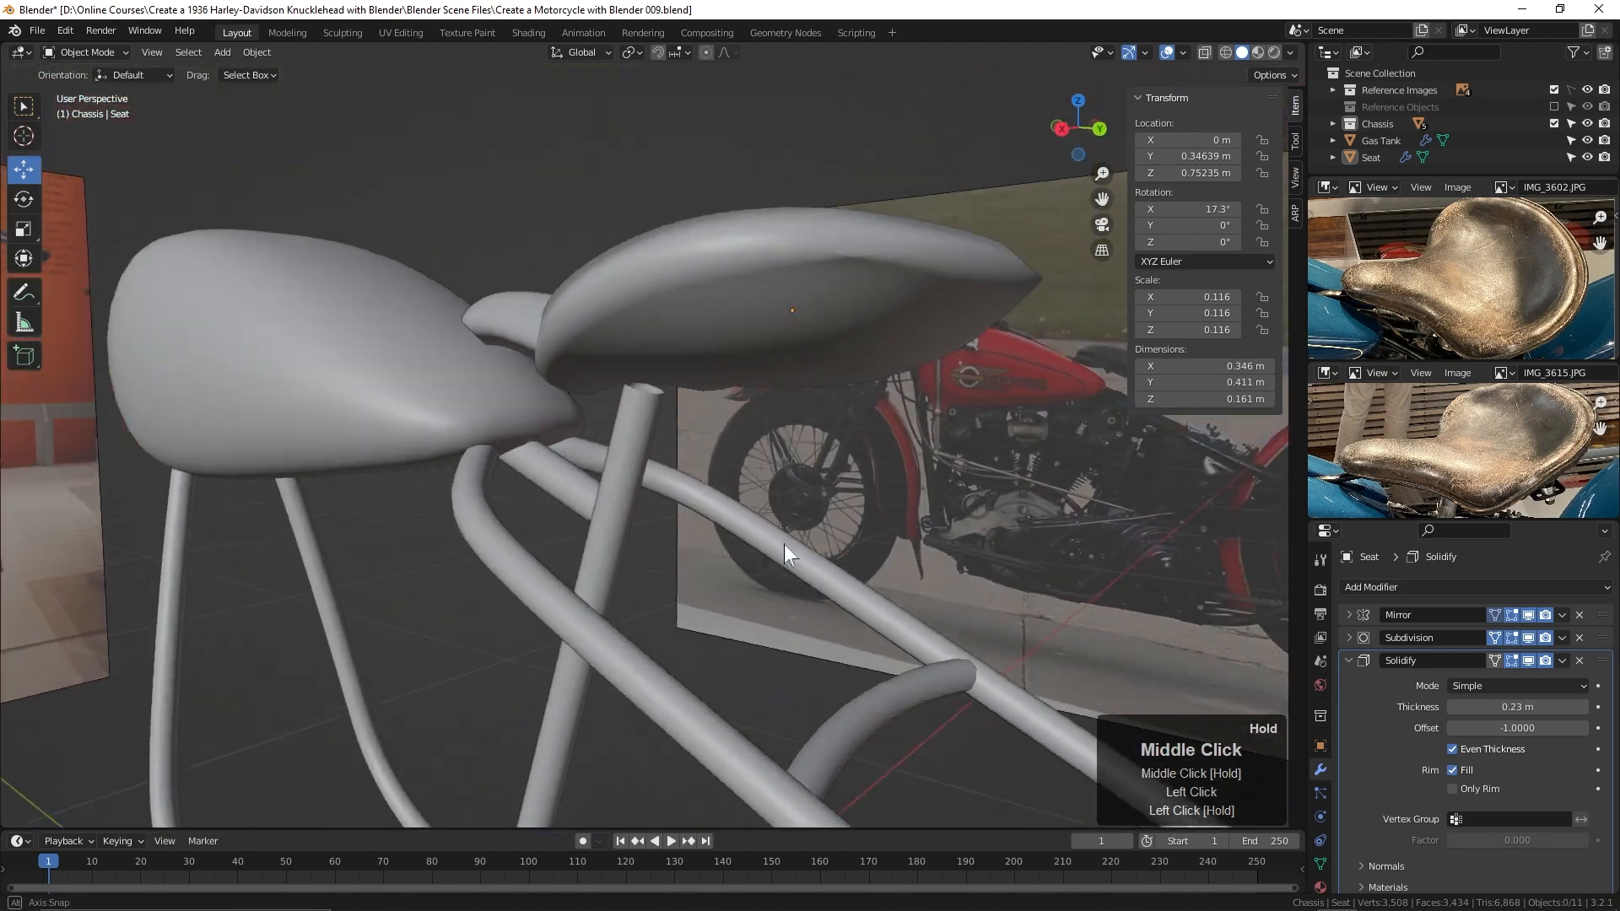
# Step: Check the thickened seat from front and side, then re-enter Edit Mode
pyautogui.moveTo(785, 552); pyautogui.dragTo(745, 522)
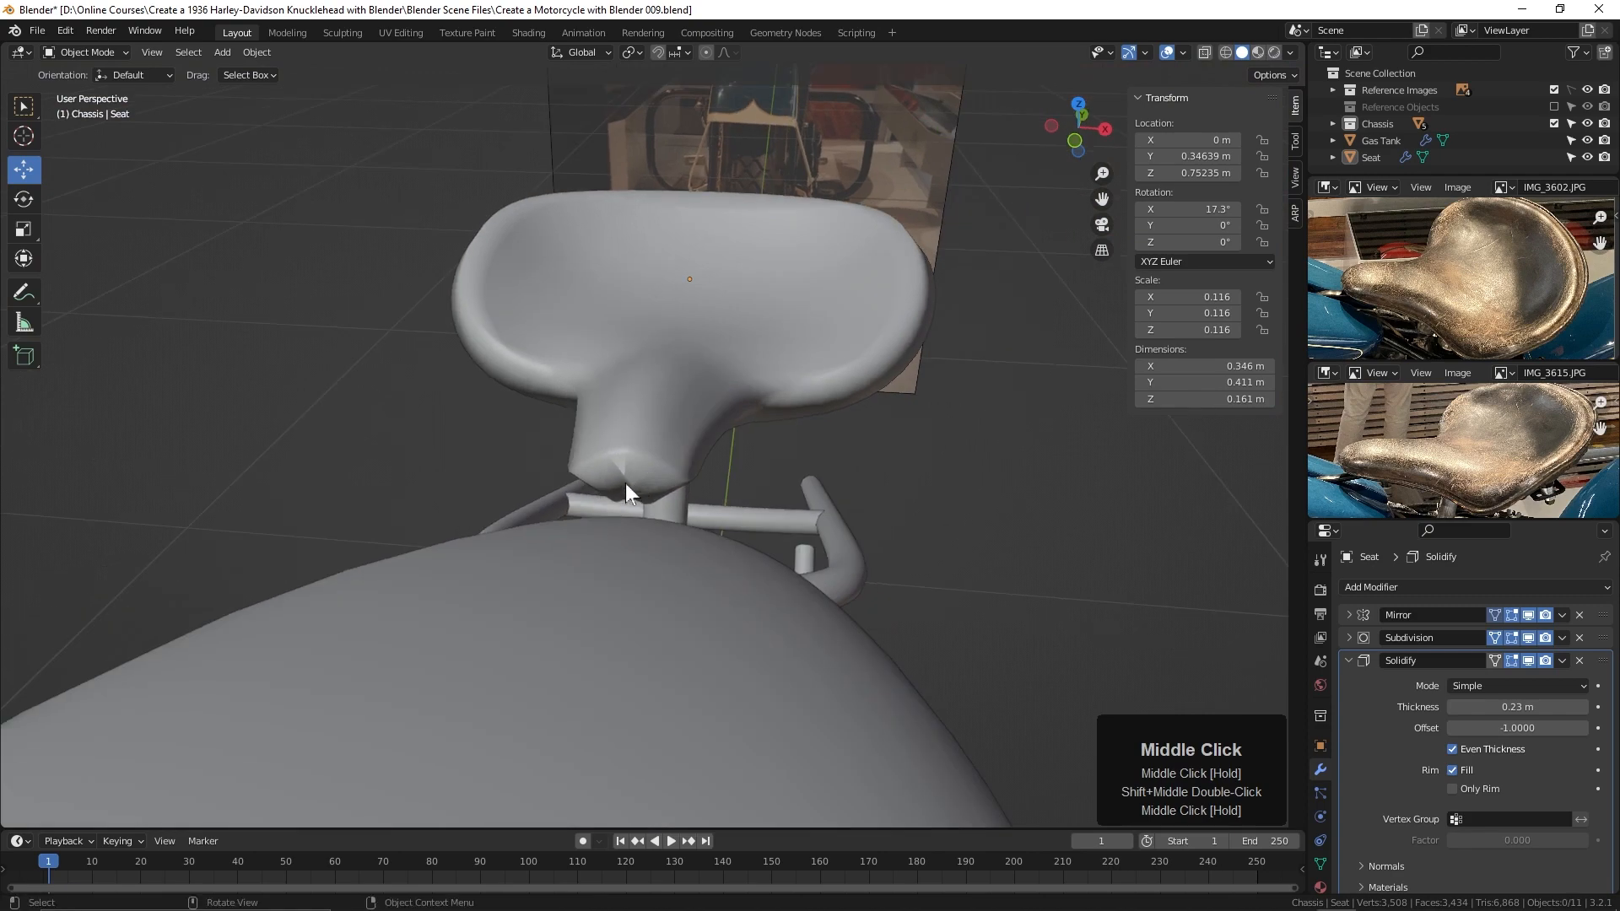
pyautogui.moveTo(631, 491); pyautogui.dragTo(692, 514)
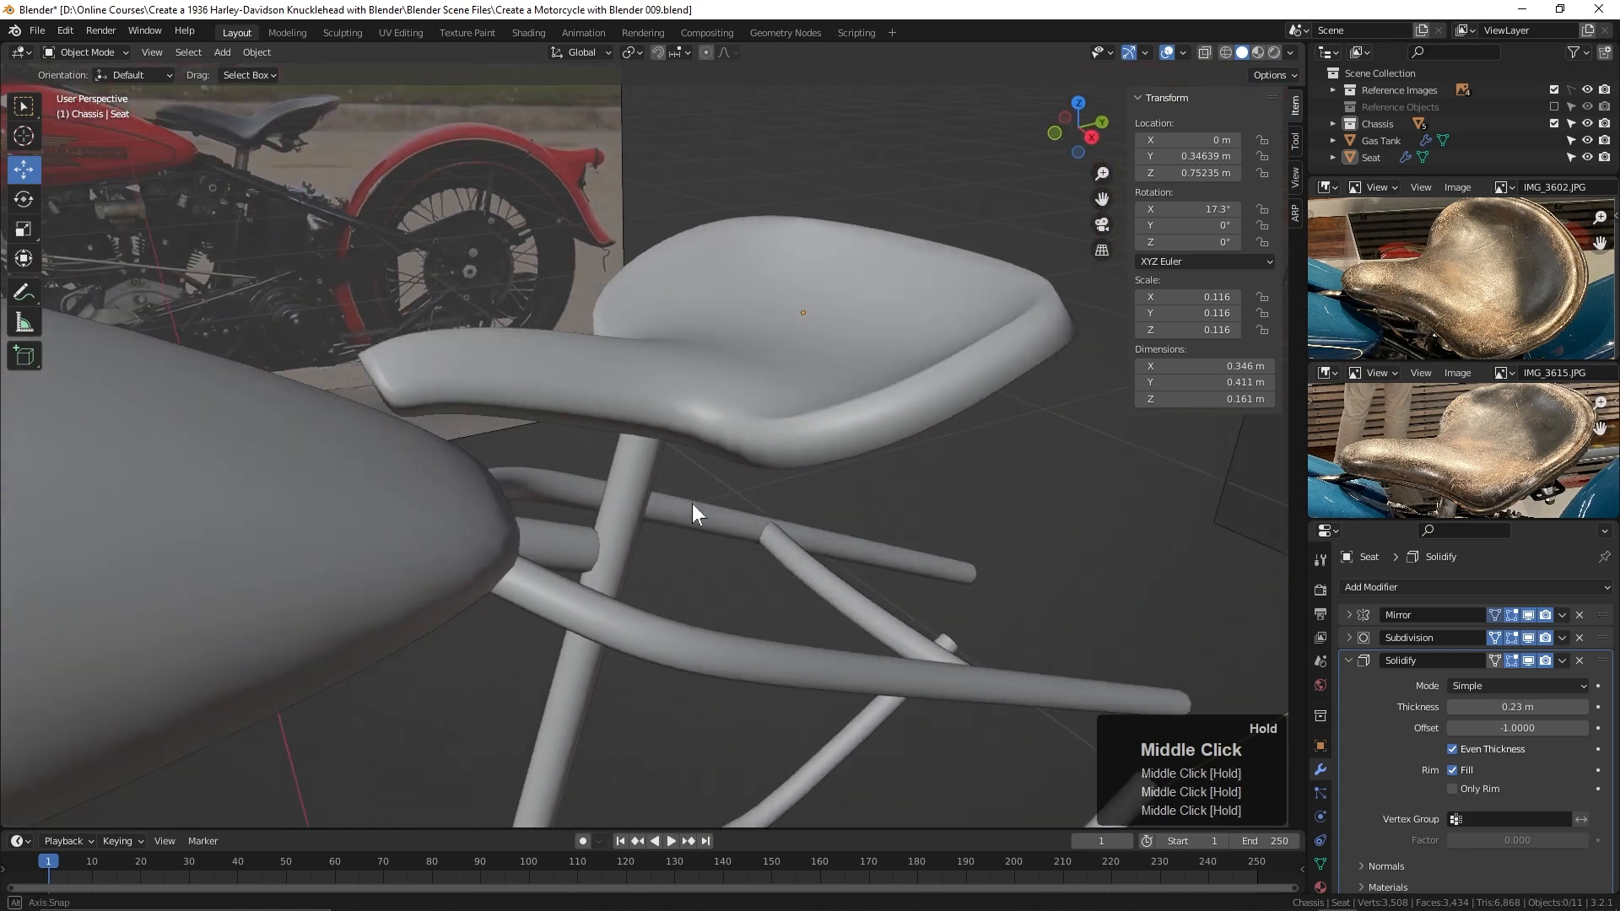
pyautogui.press('Tab')
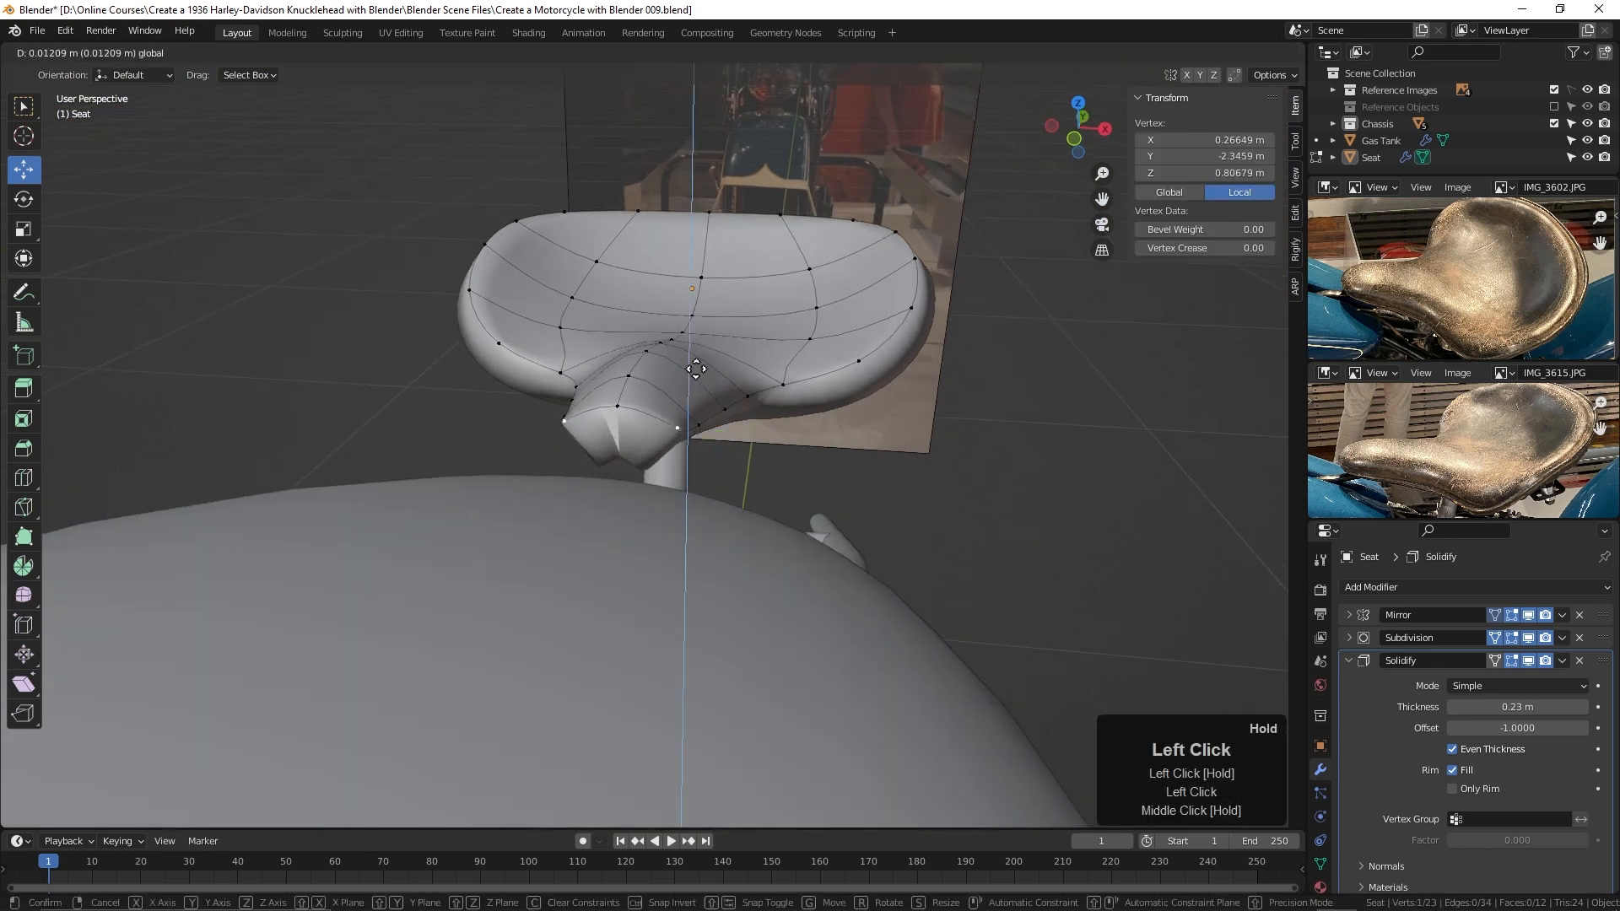
# Step: Move the seat's nose vertices into a narrower, lower shape over the frame
pyautogui.moveTo(696, 368); pyautogui.dragTo(696, 349)
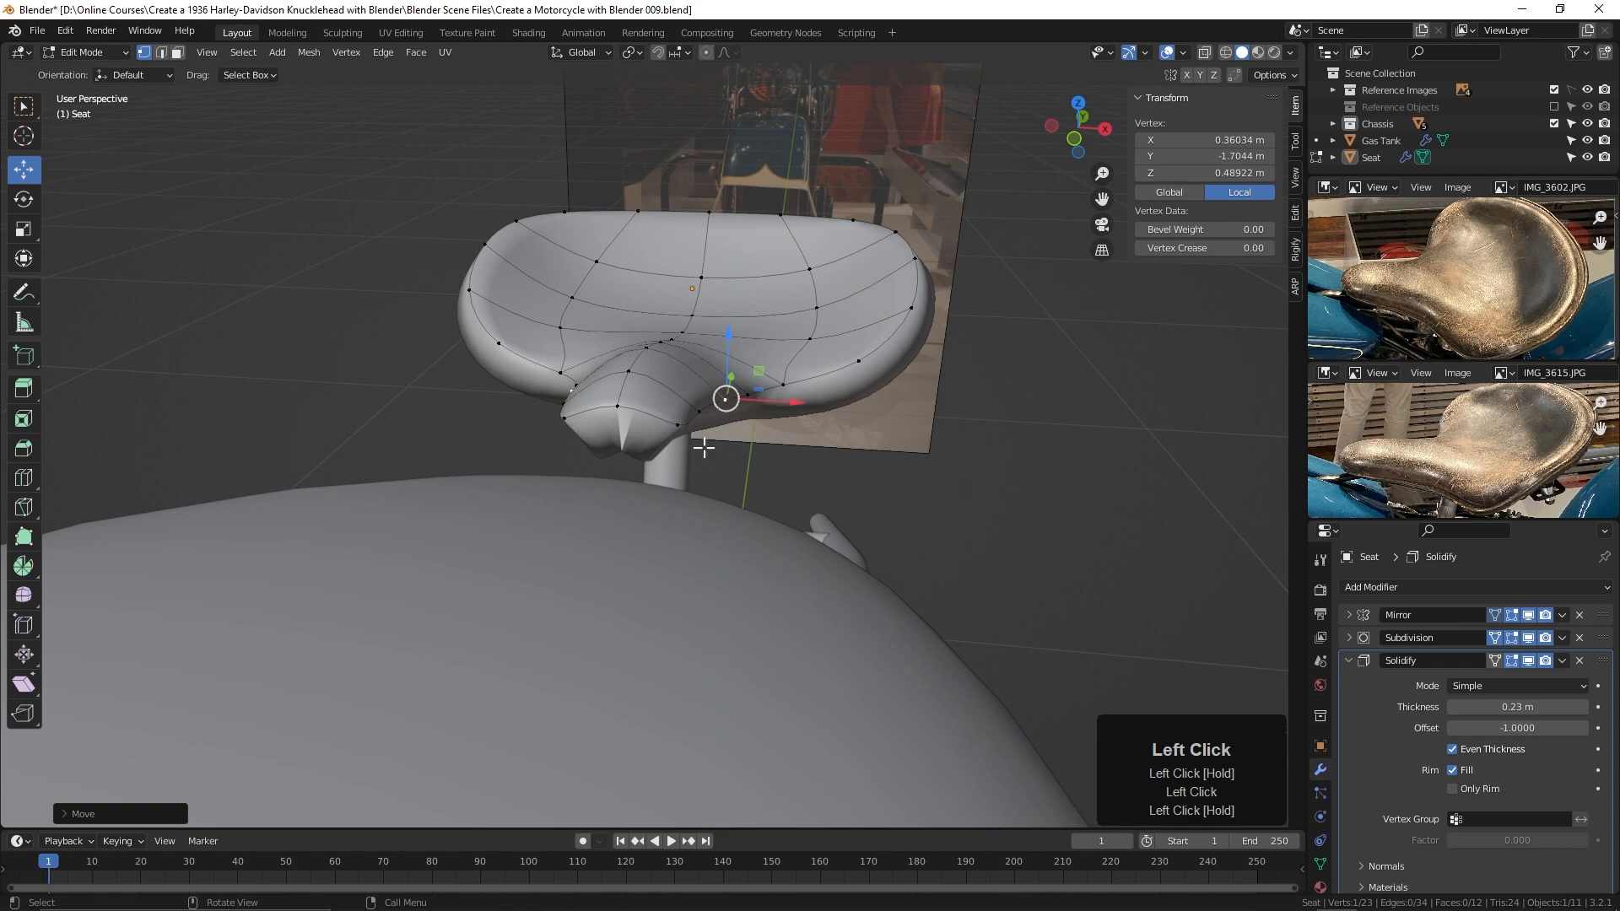
pyautogui.moveTo(726, 397); pyautogui.dragTo(777, 443)
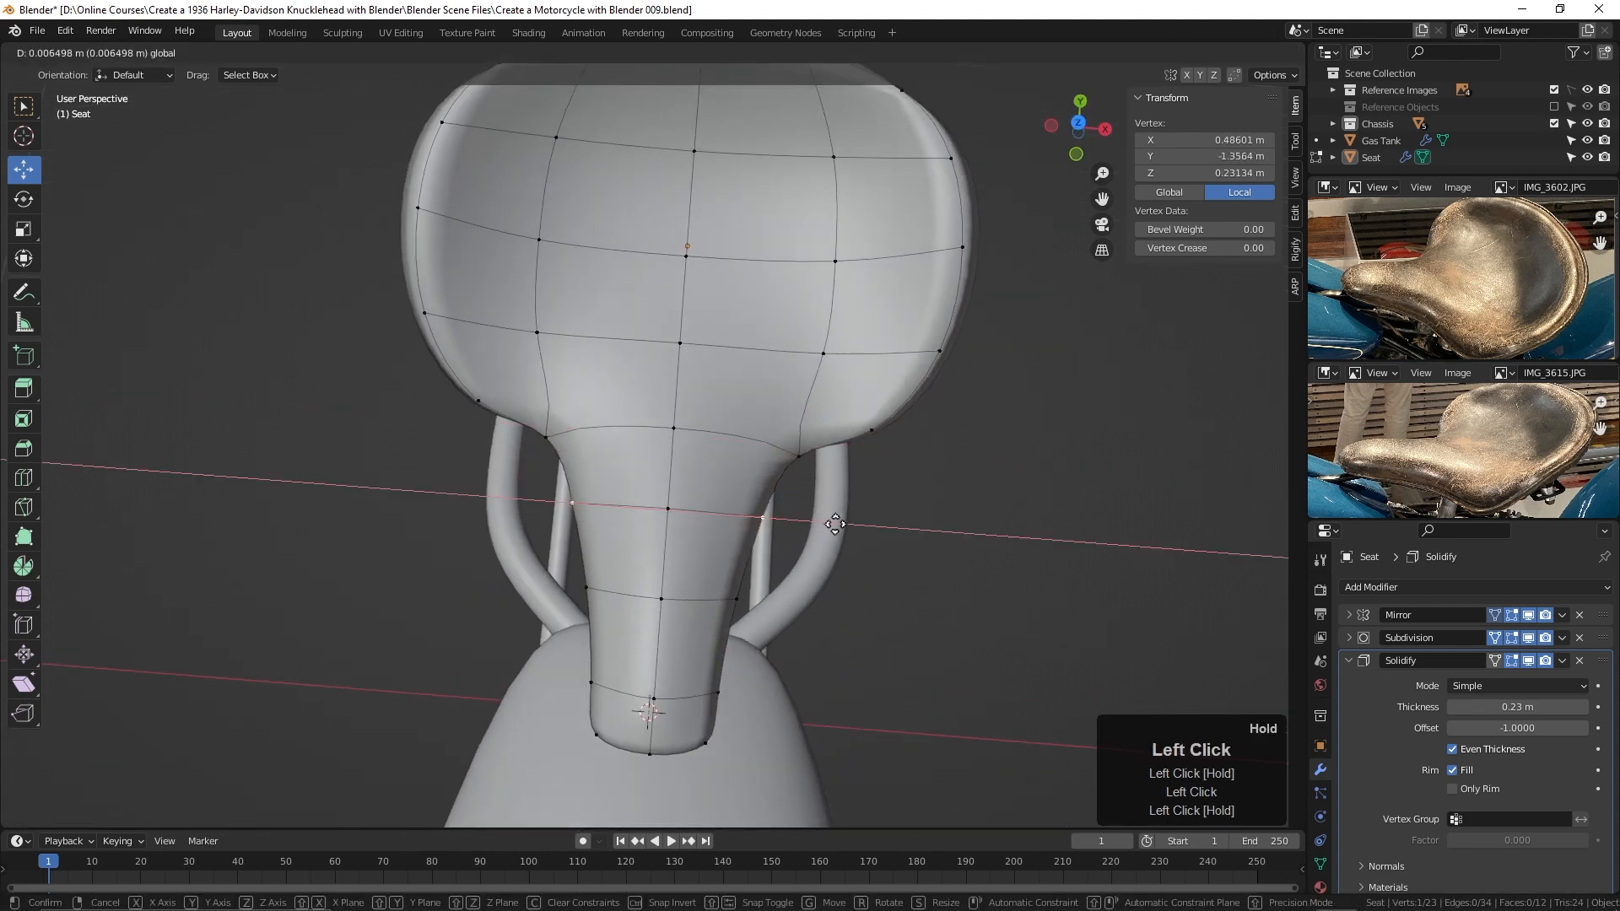
pyautogui.moveTo(835, 524); pyautogui.dragTo(818, 600)
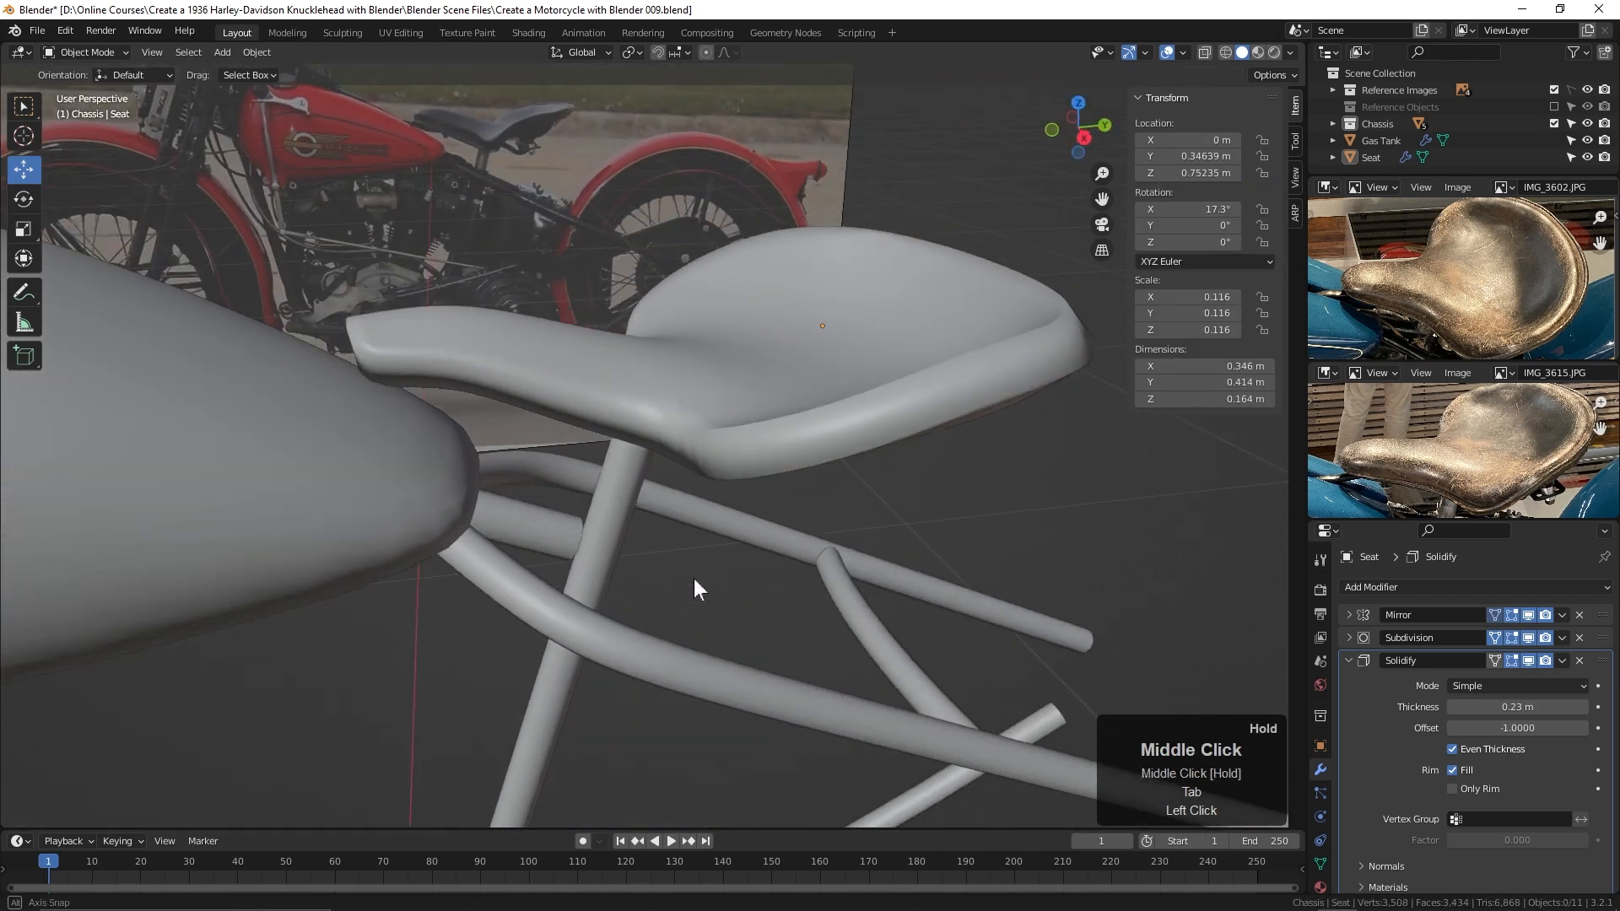
# Step: Orbit and zoom around the thickened seat to inspect its front, edge and side
pyautogui.moveTo(698, 589); pyautogui.dragTo(774, 460)
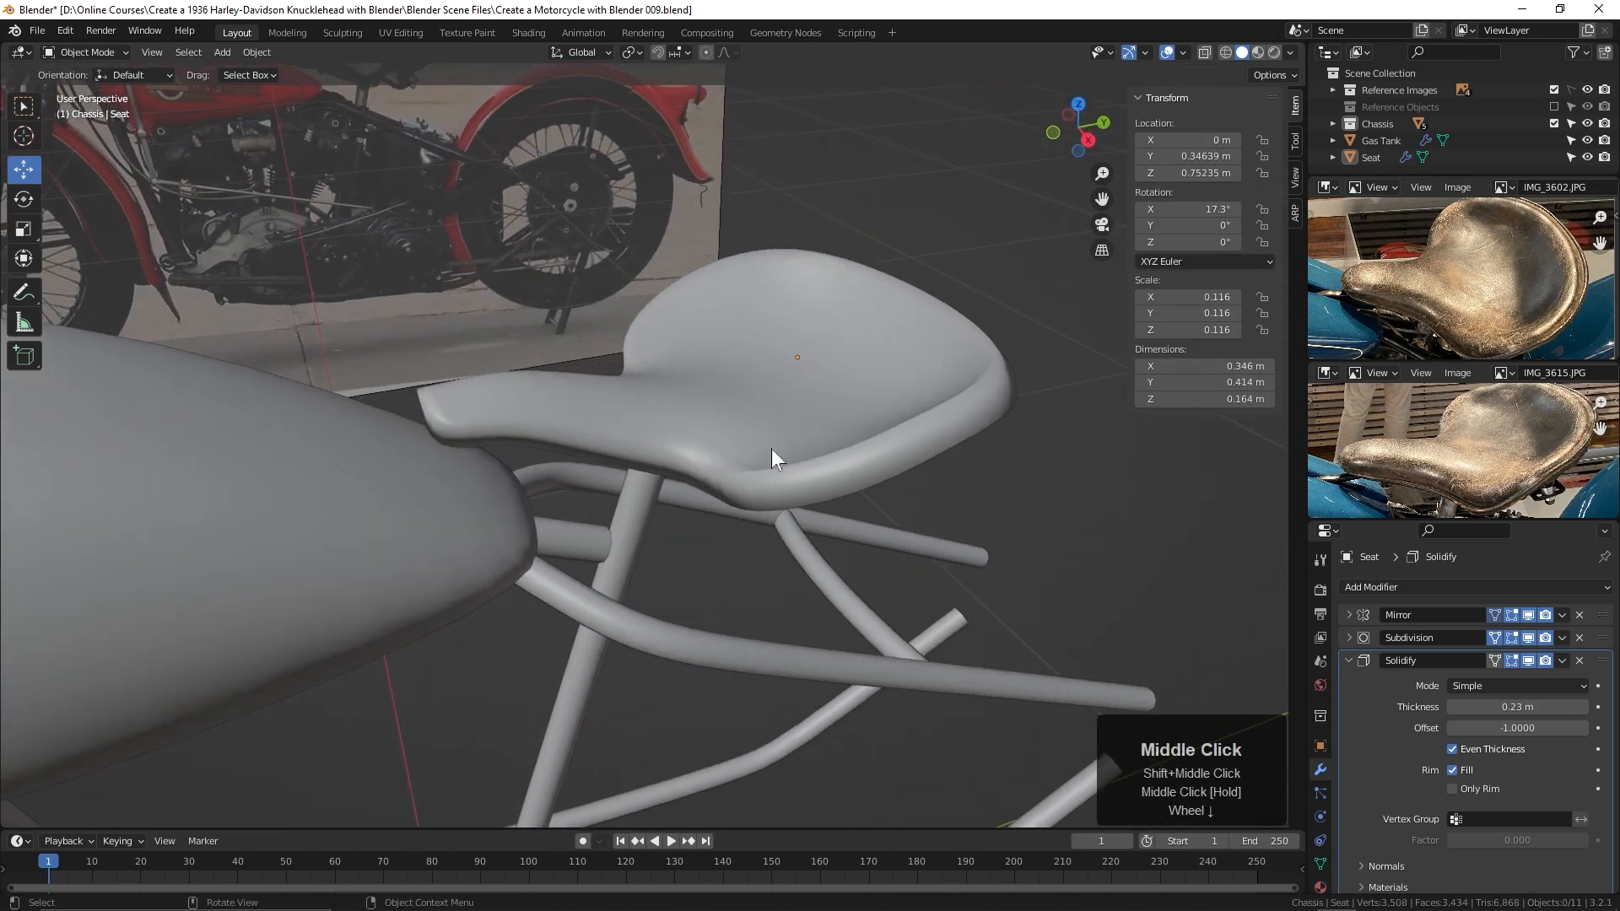
pyautogui.moveTo(774, 459); pyautogui.dragTo(925, 424)
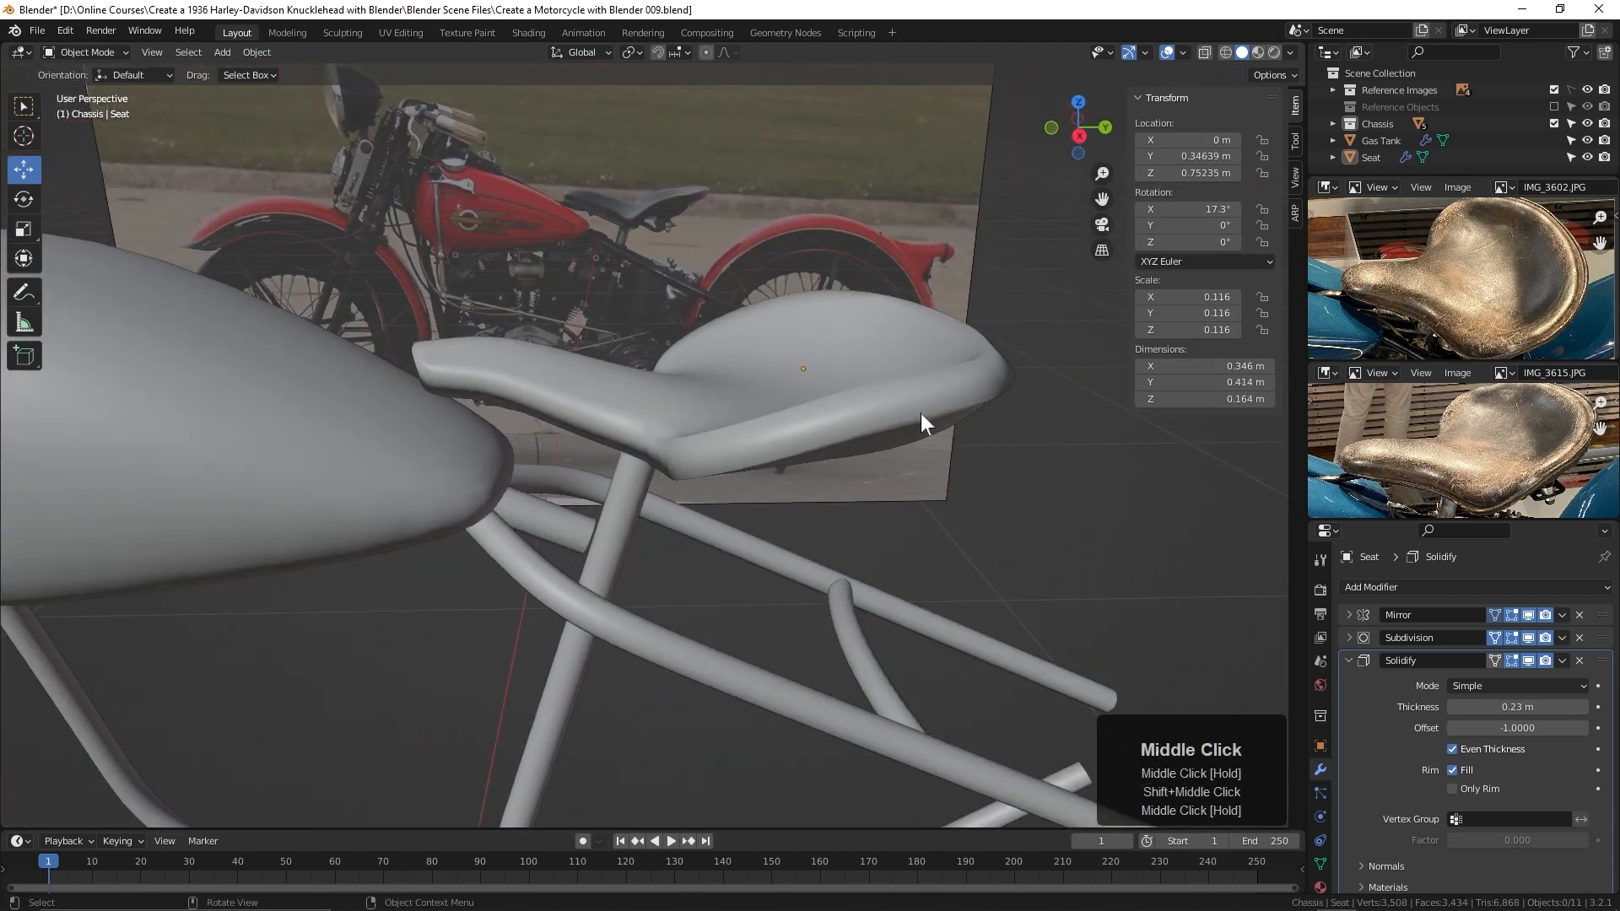
pyautogui.moveTo(925, 422); pyautogui.dragTo(949, 400)
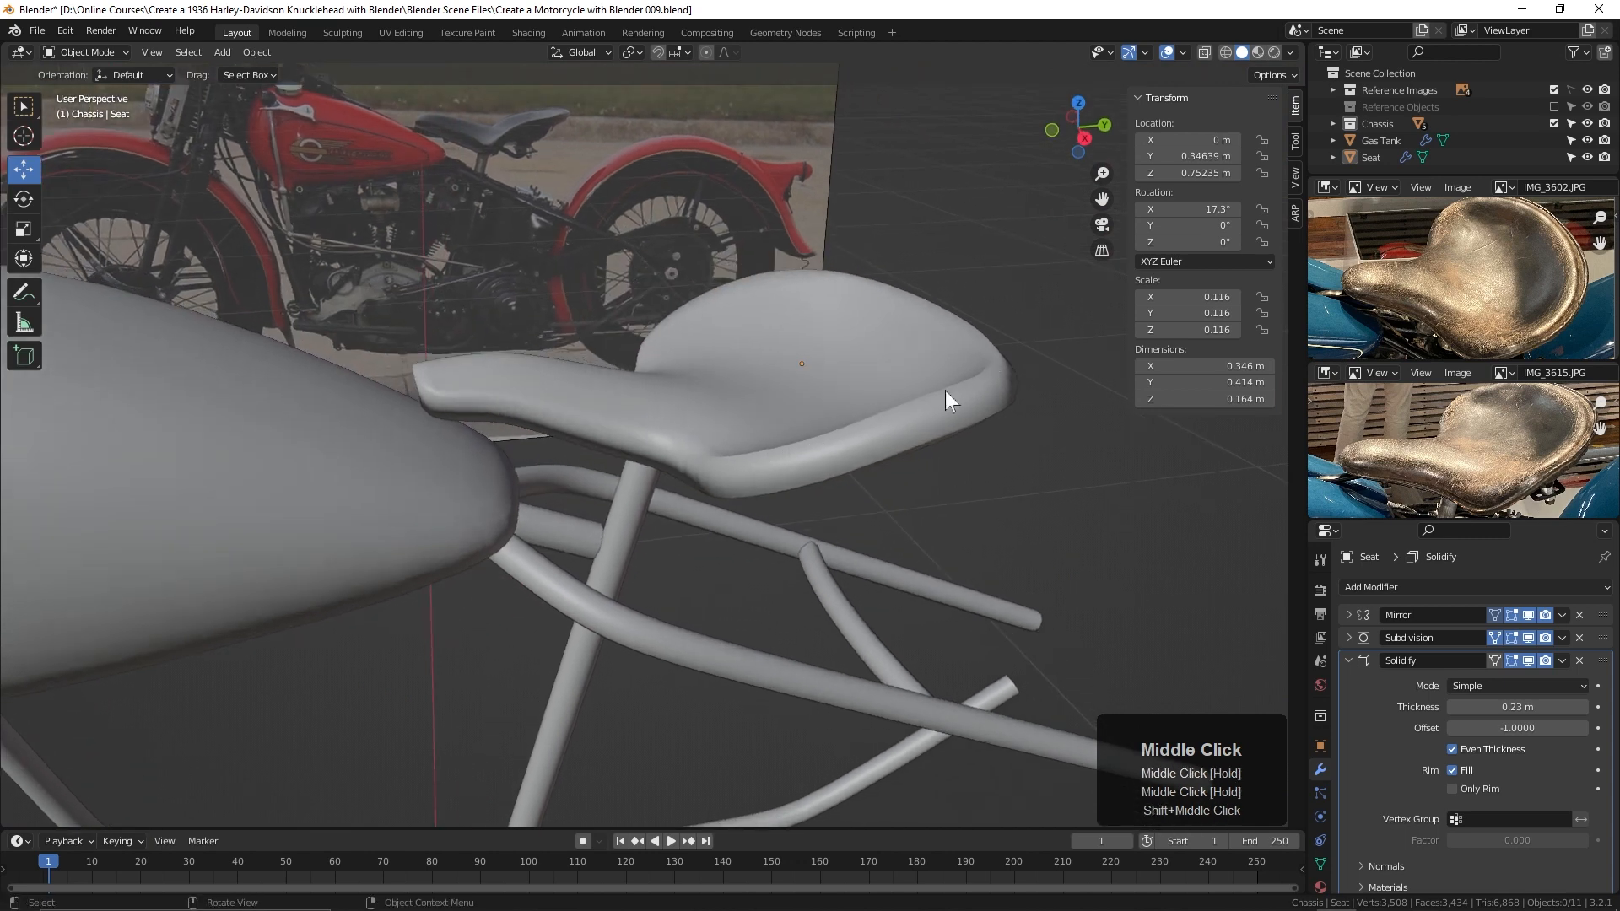
pyautogui.moveTo(949, 401); pyautogui.dragTo(537, 439)
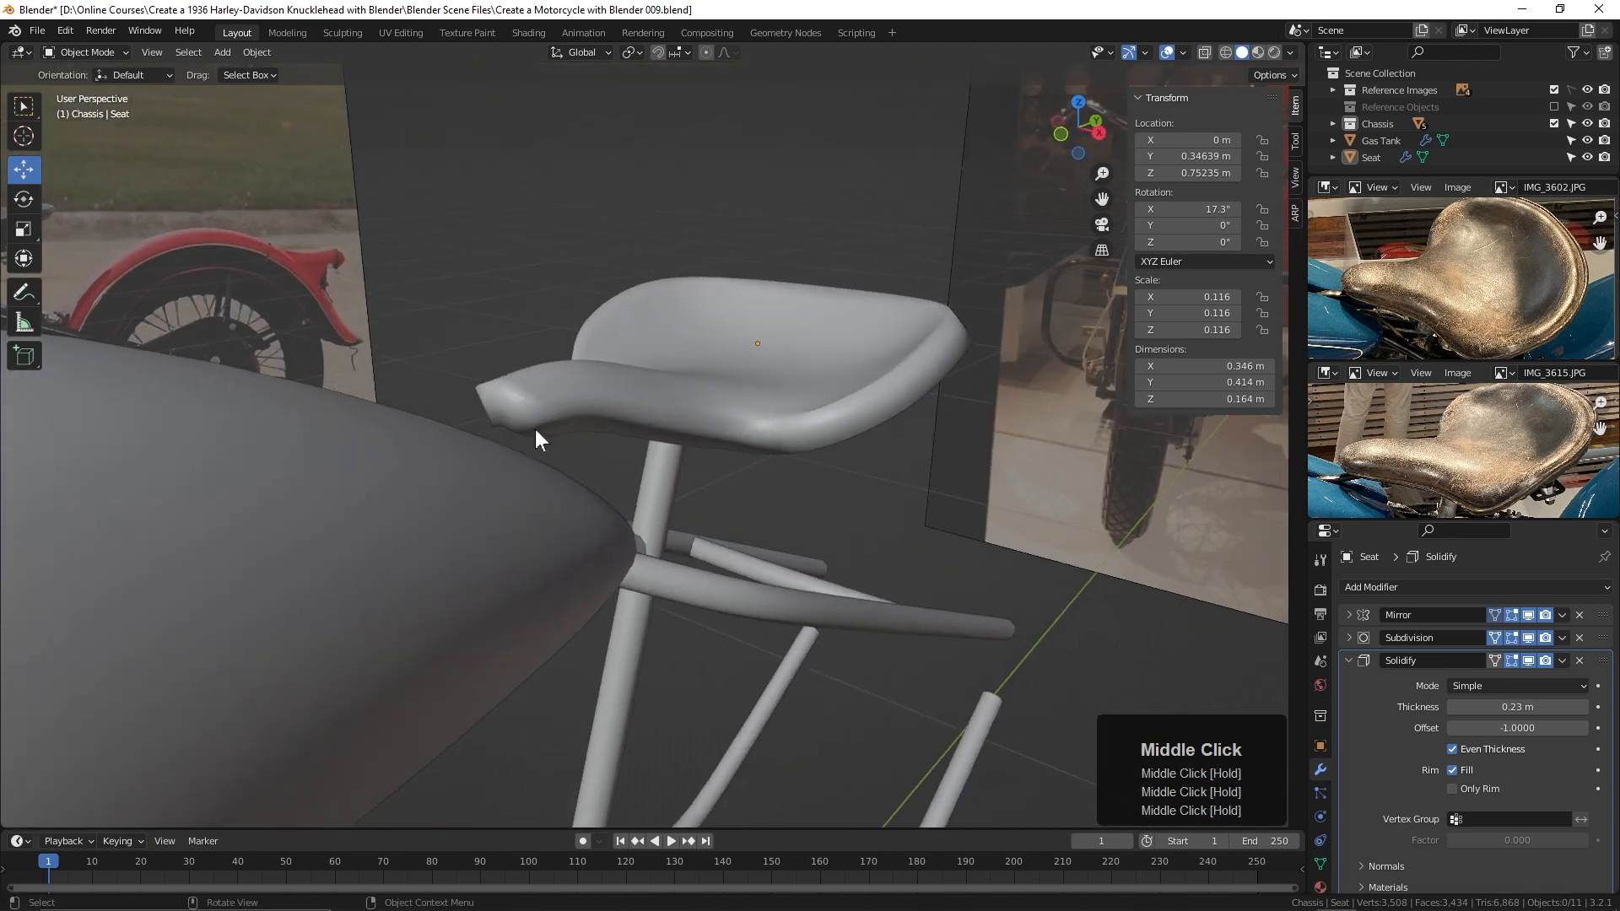
pyautogui.scroll(-3)
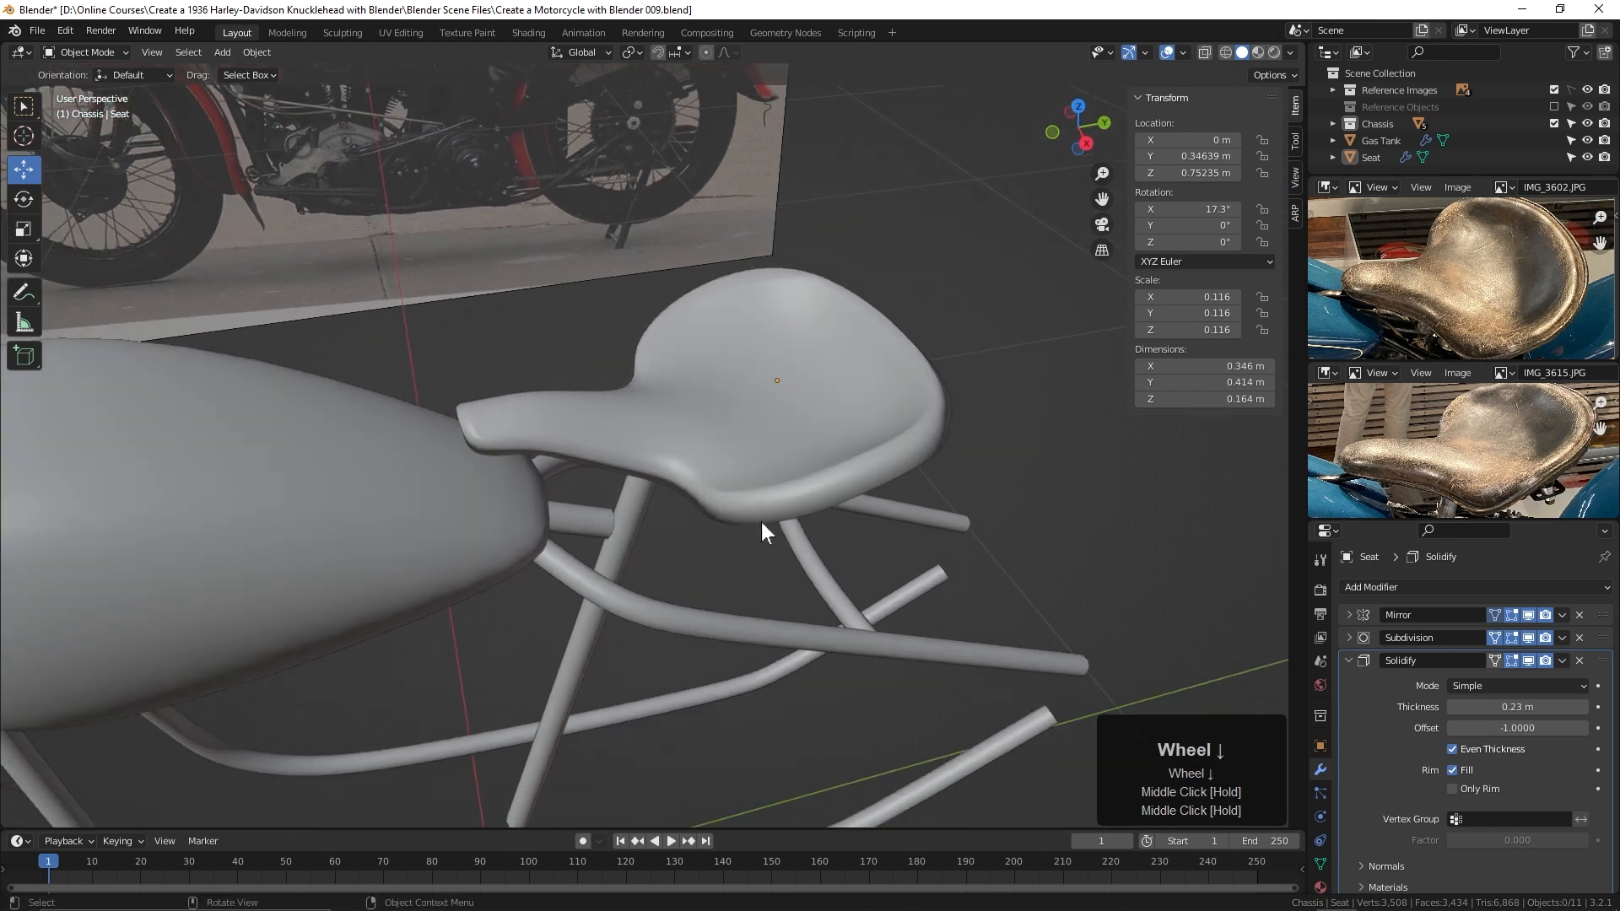
pyautogui.moveTo(764, 532); pyautogui.dragTo(778, 536)
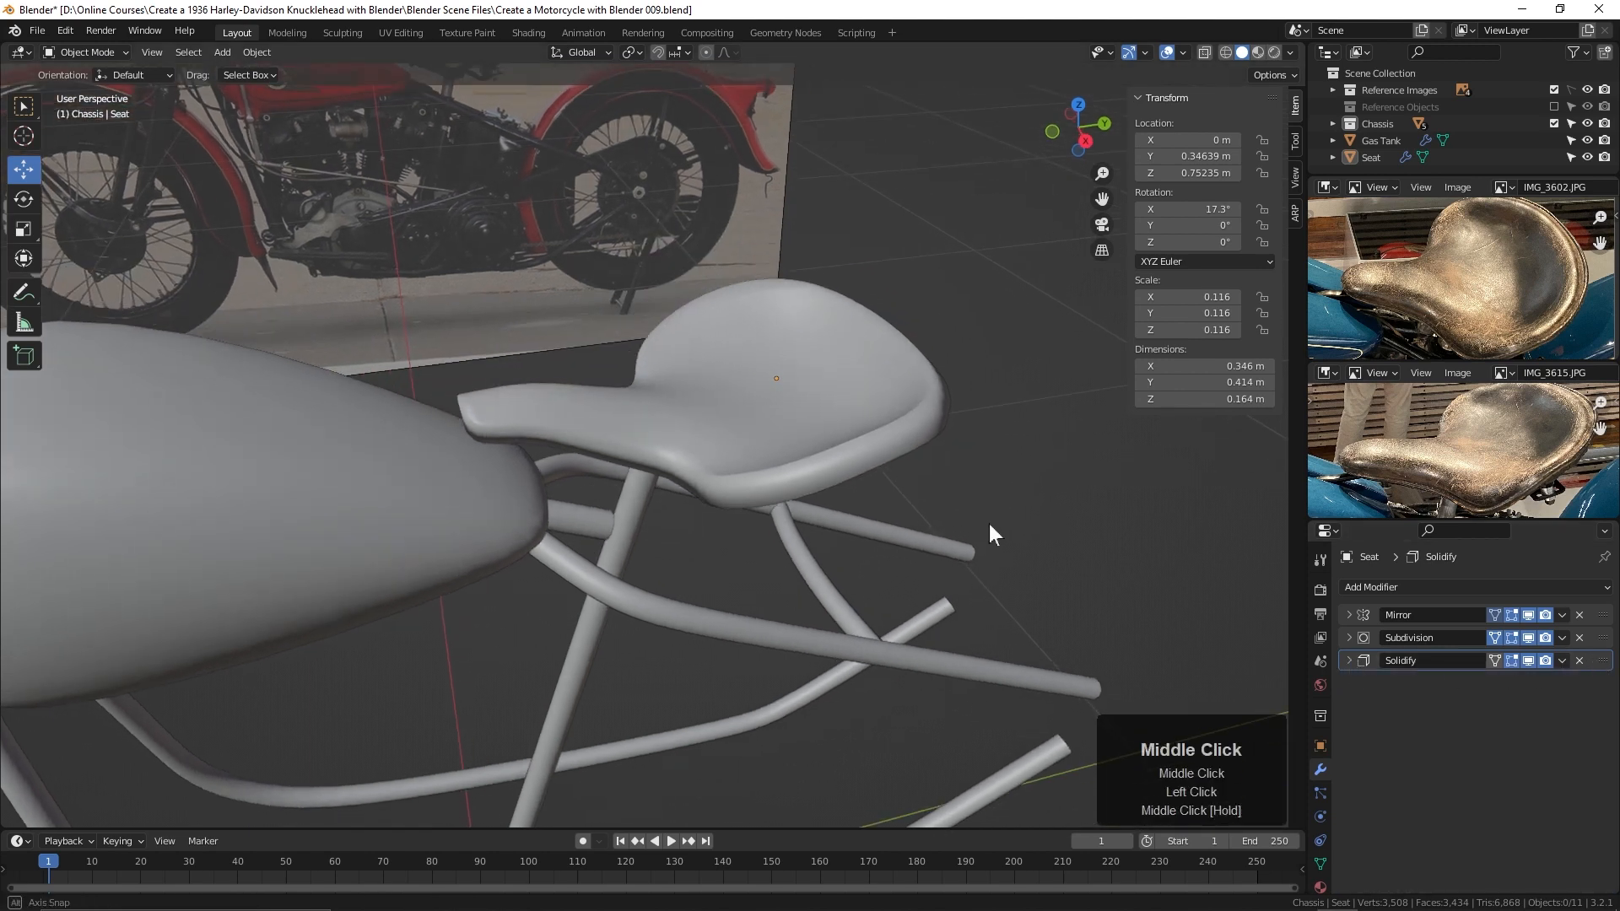
# Step: Frame and orbit the seat to review it, then expand the Solidify settings
pyautogui.moveTo(992, 534); pyautogui.dragTo(980, 588)
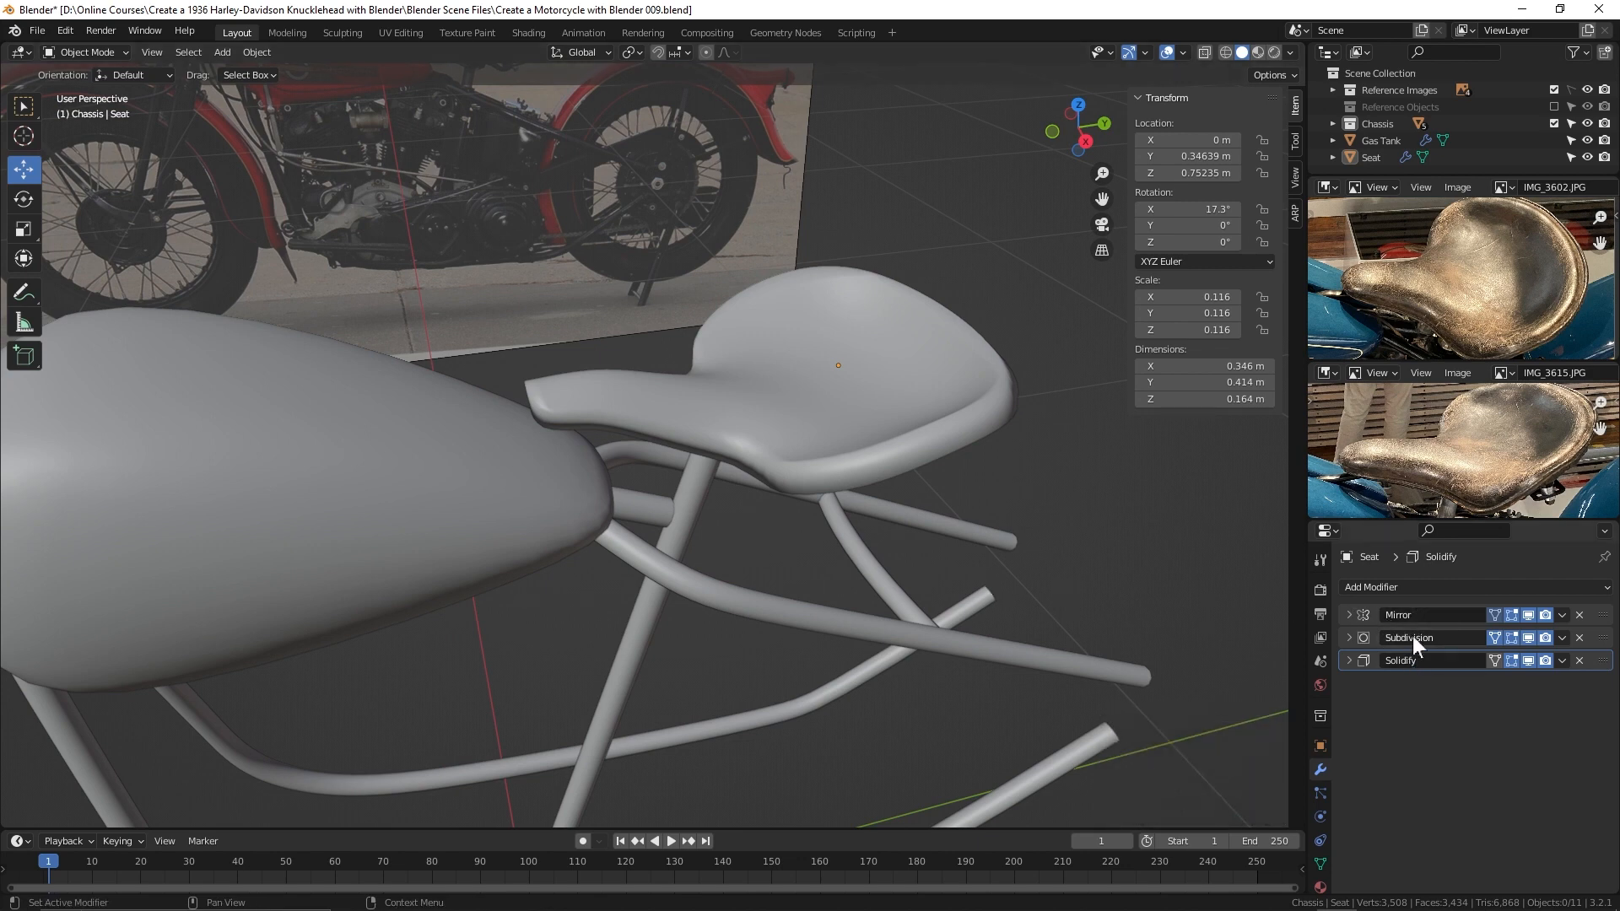
pyautogui.moveTo(1611, 675)
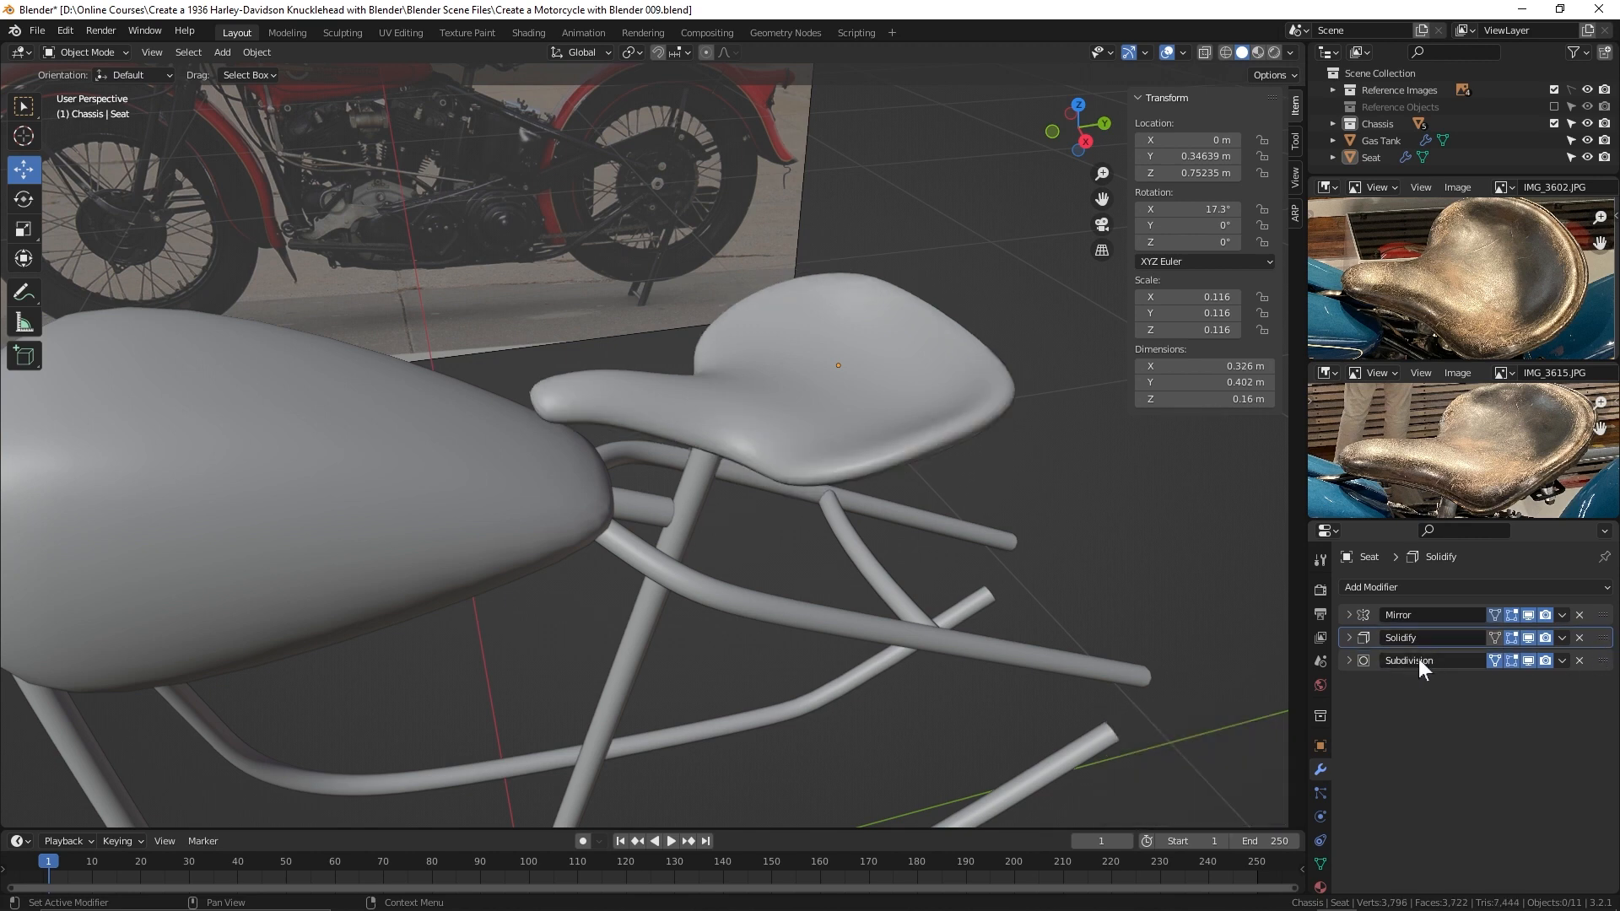
pyautogui.moveTo(1427, 645)
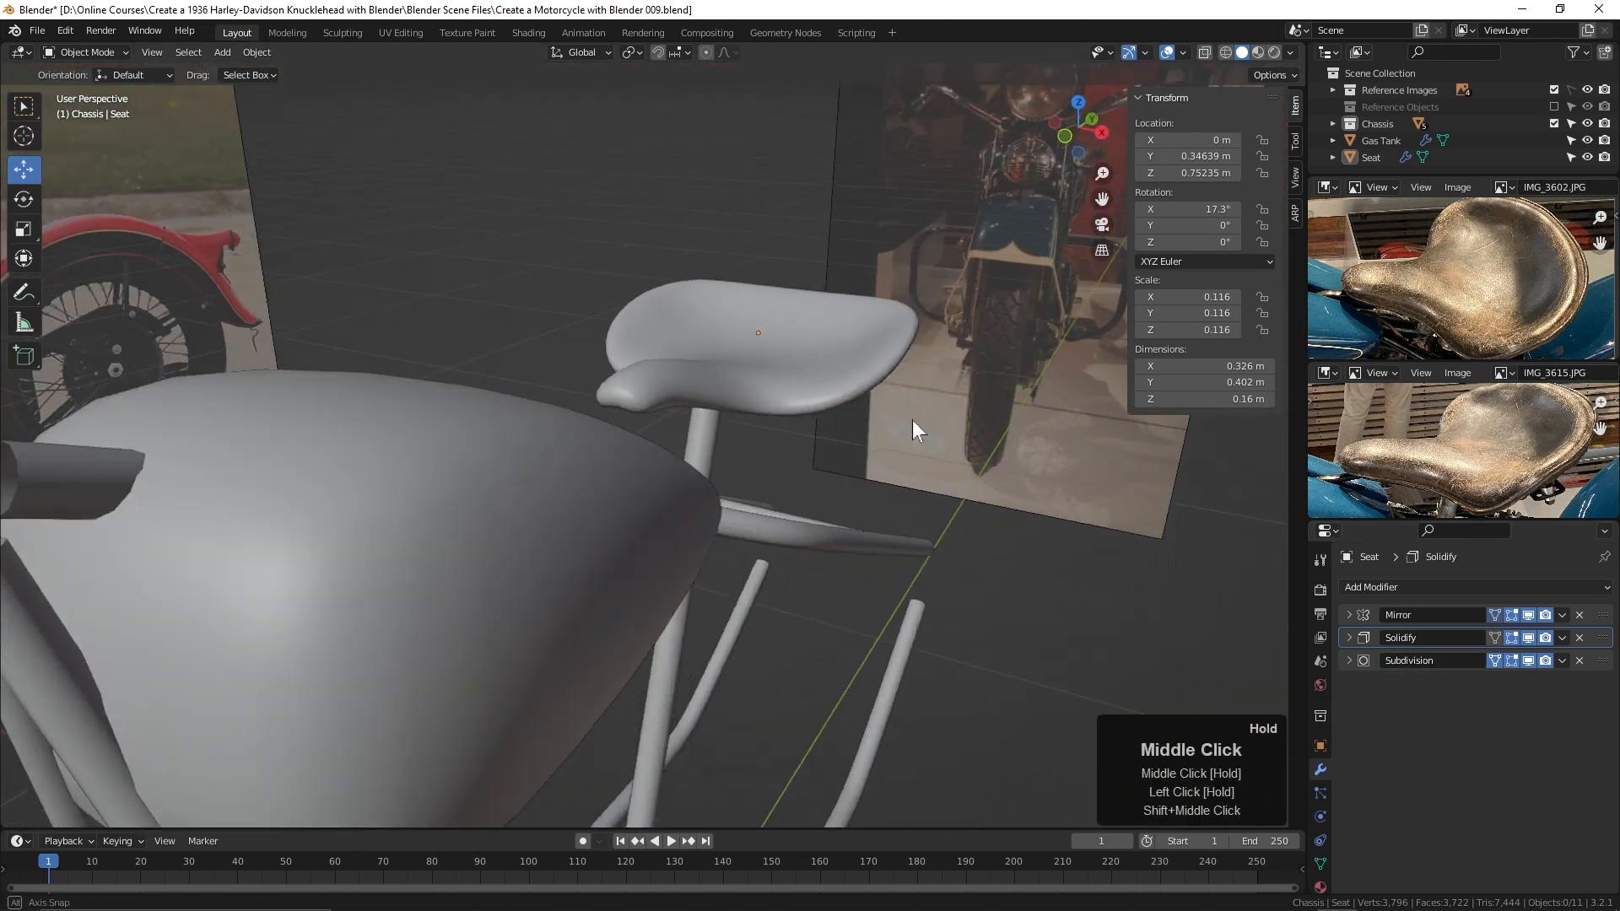
pyautogui.moveTo(920, 429); pyautogui.dragTo(874, 460)
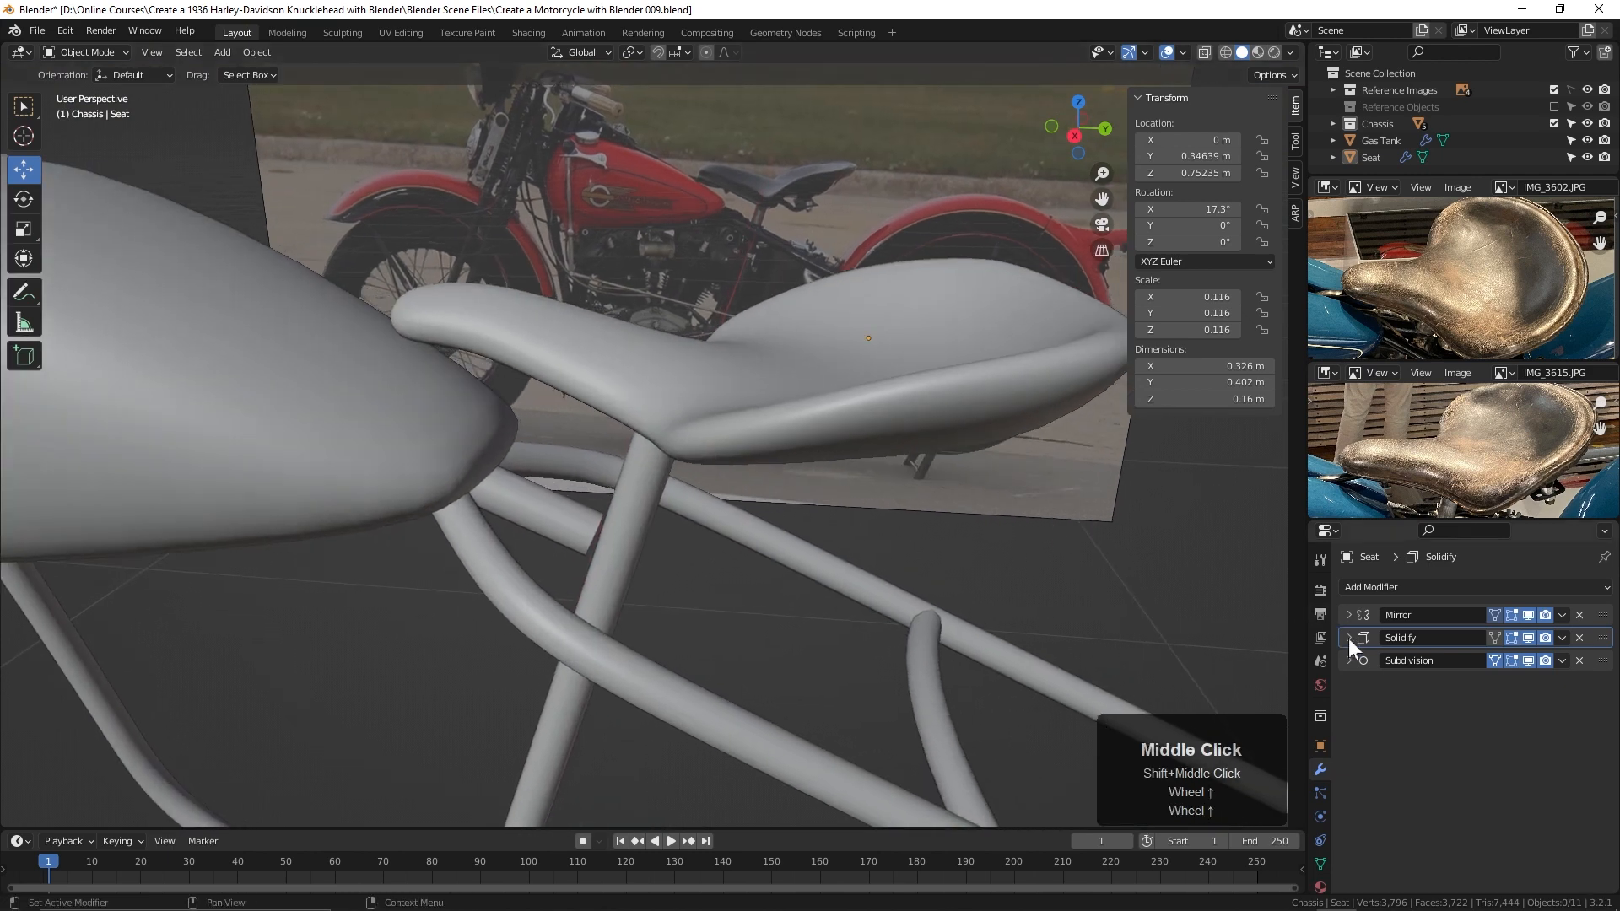
pyautogui.click(1348, 638)
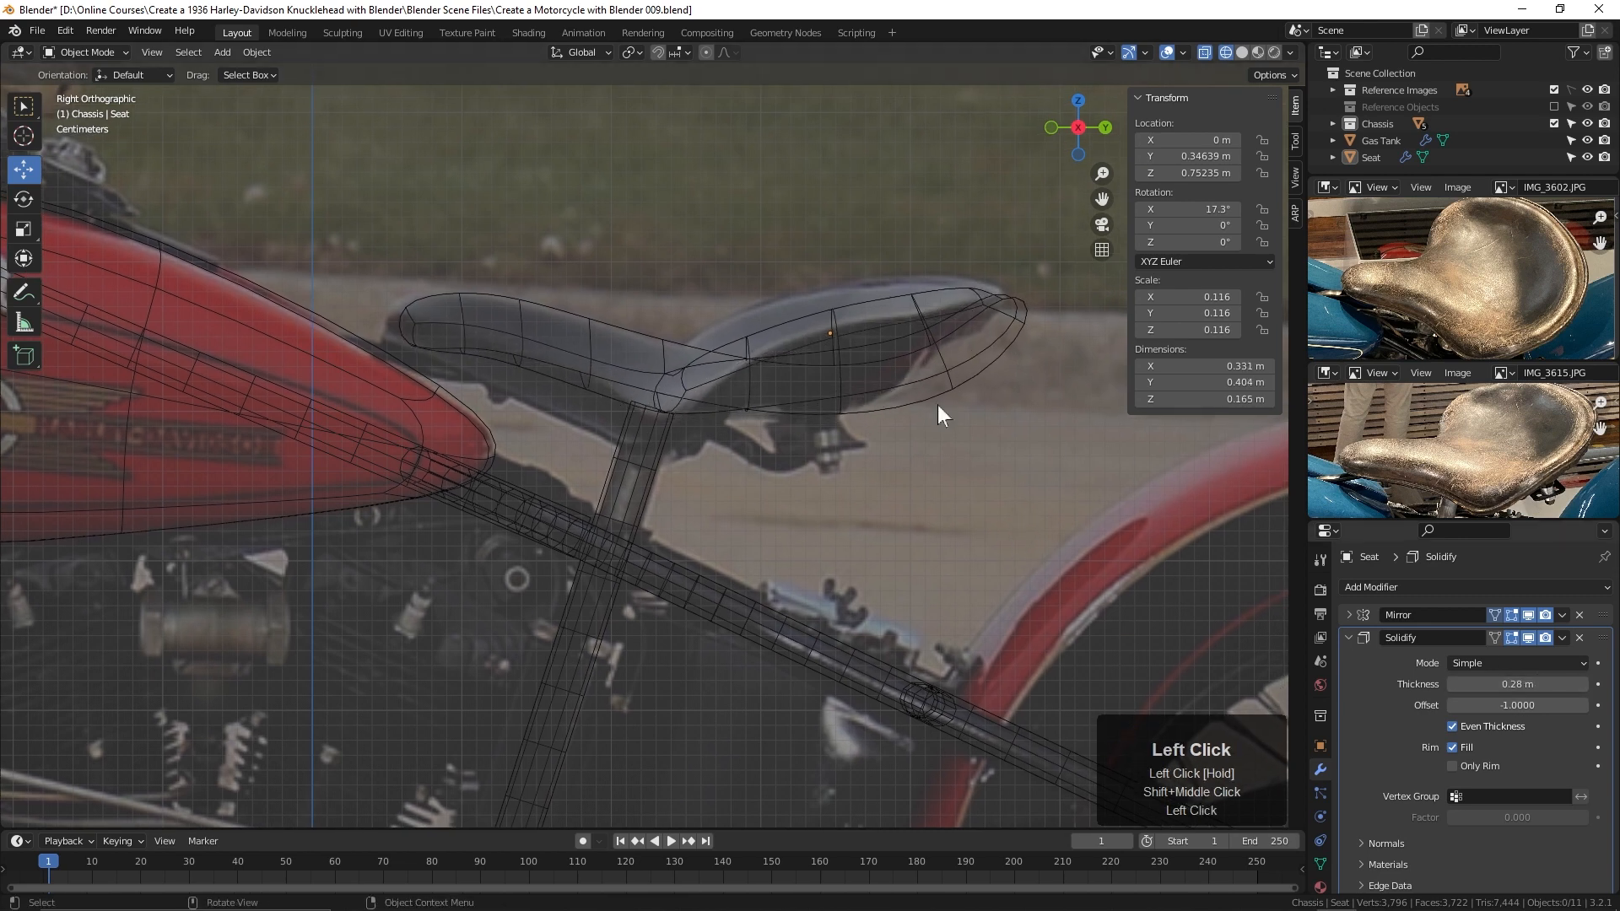
# Step: In Edit Mode, move the seat's upper rear, top-edge and rear-tip vertices to match the side photo
pyautogui.press('Tab')
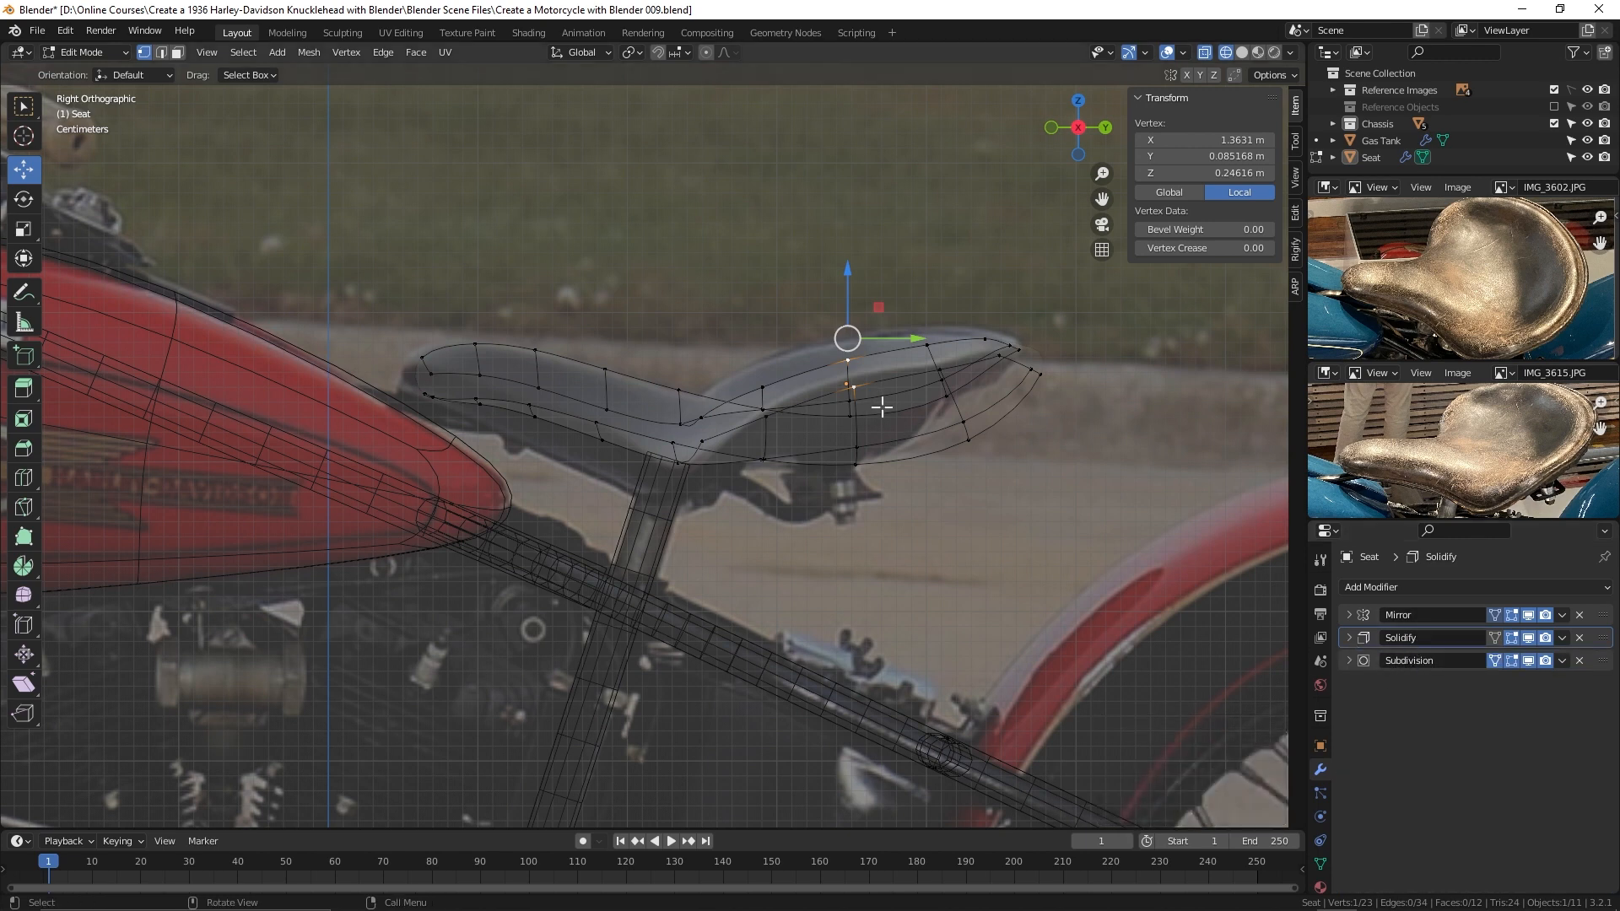
pyautogui.moveTo(845, 338); pyautogui.dragTo(838, 306)
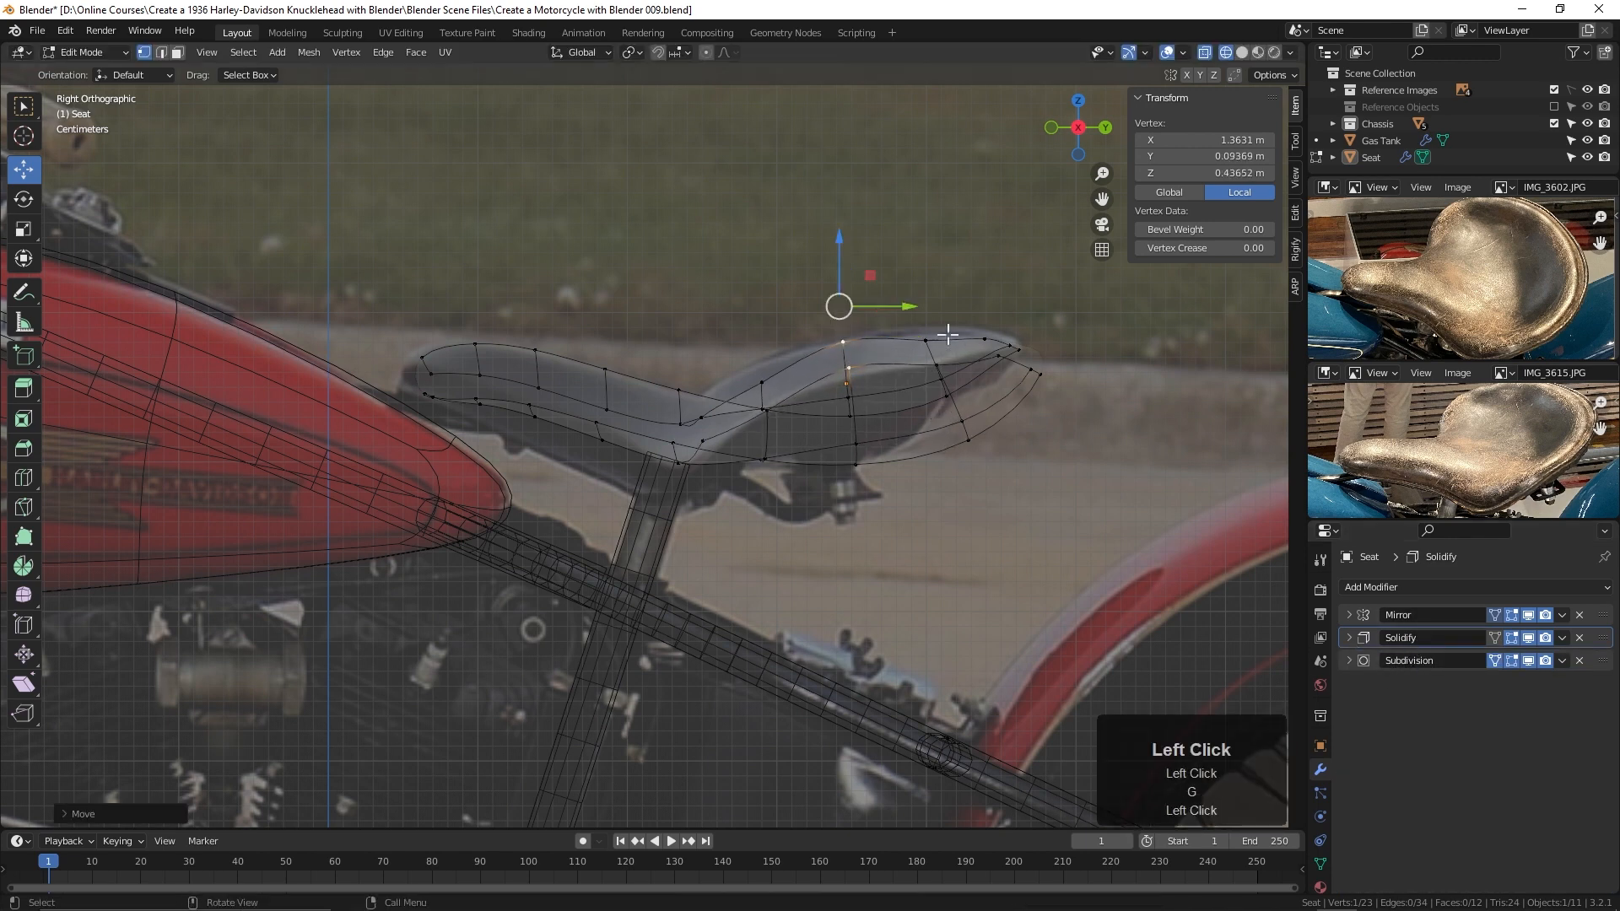
pyautogui.moveTo(839, 306); pyautogui.dragTo(926, 308)
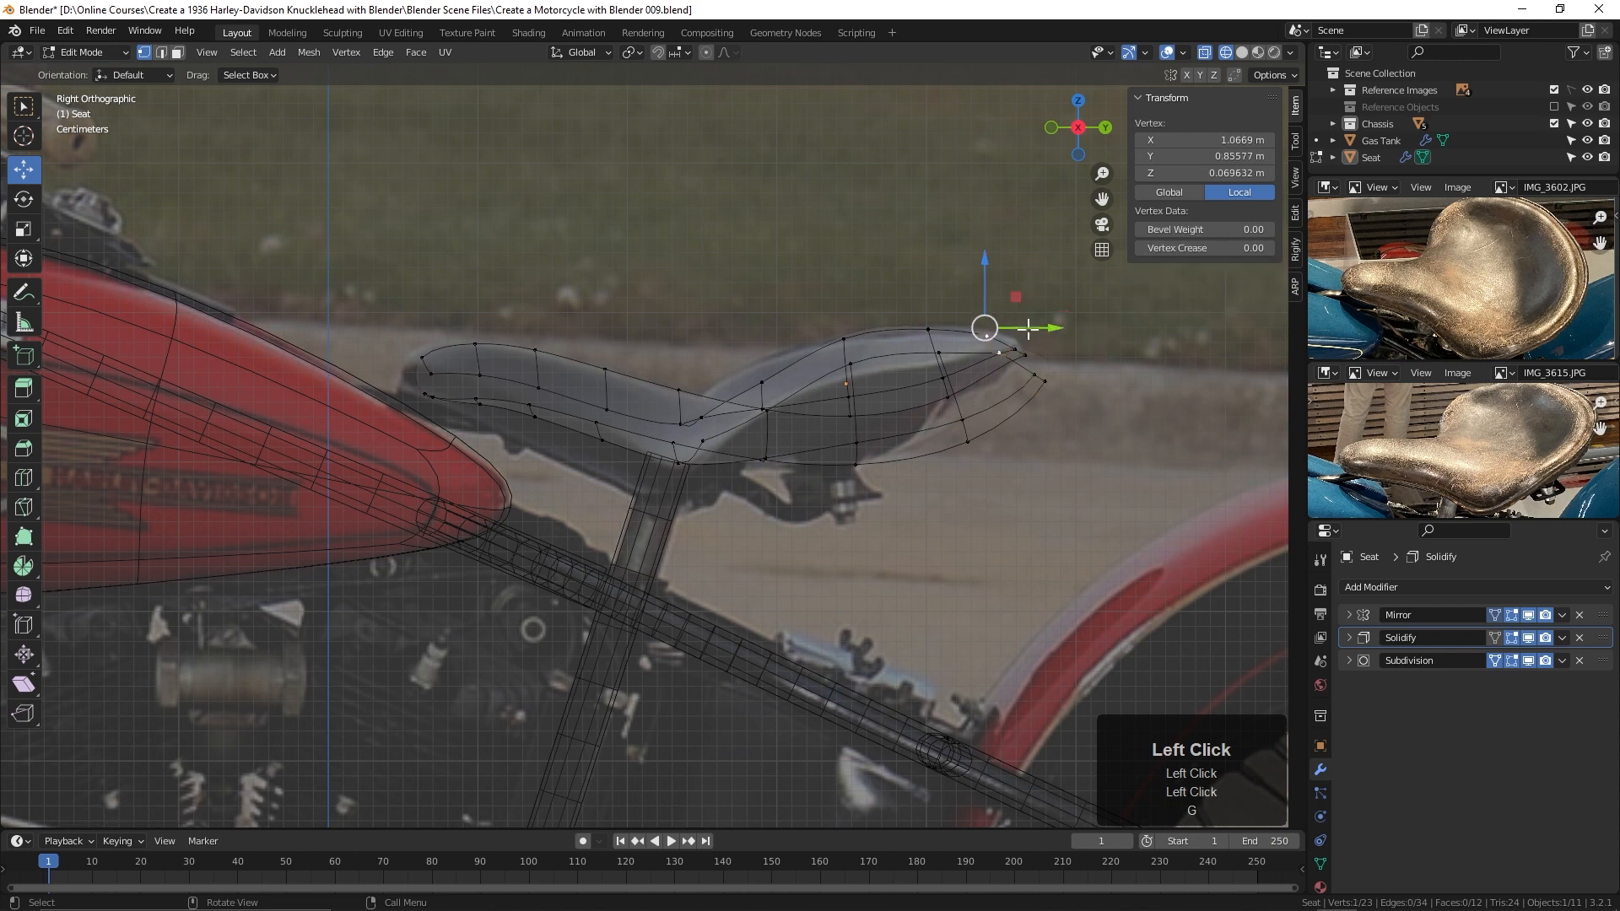
pyautogui.moveTo(985, 329); pyautogui.dragTo(990, 323)
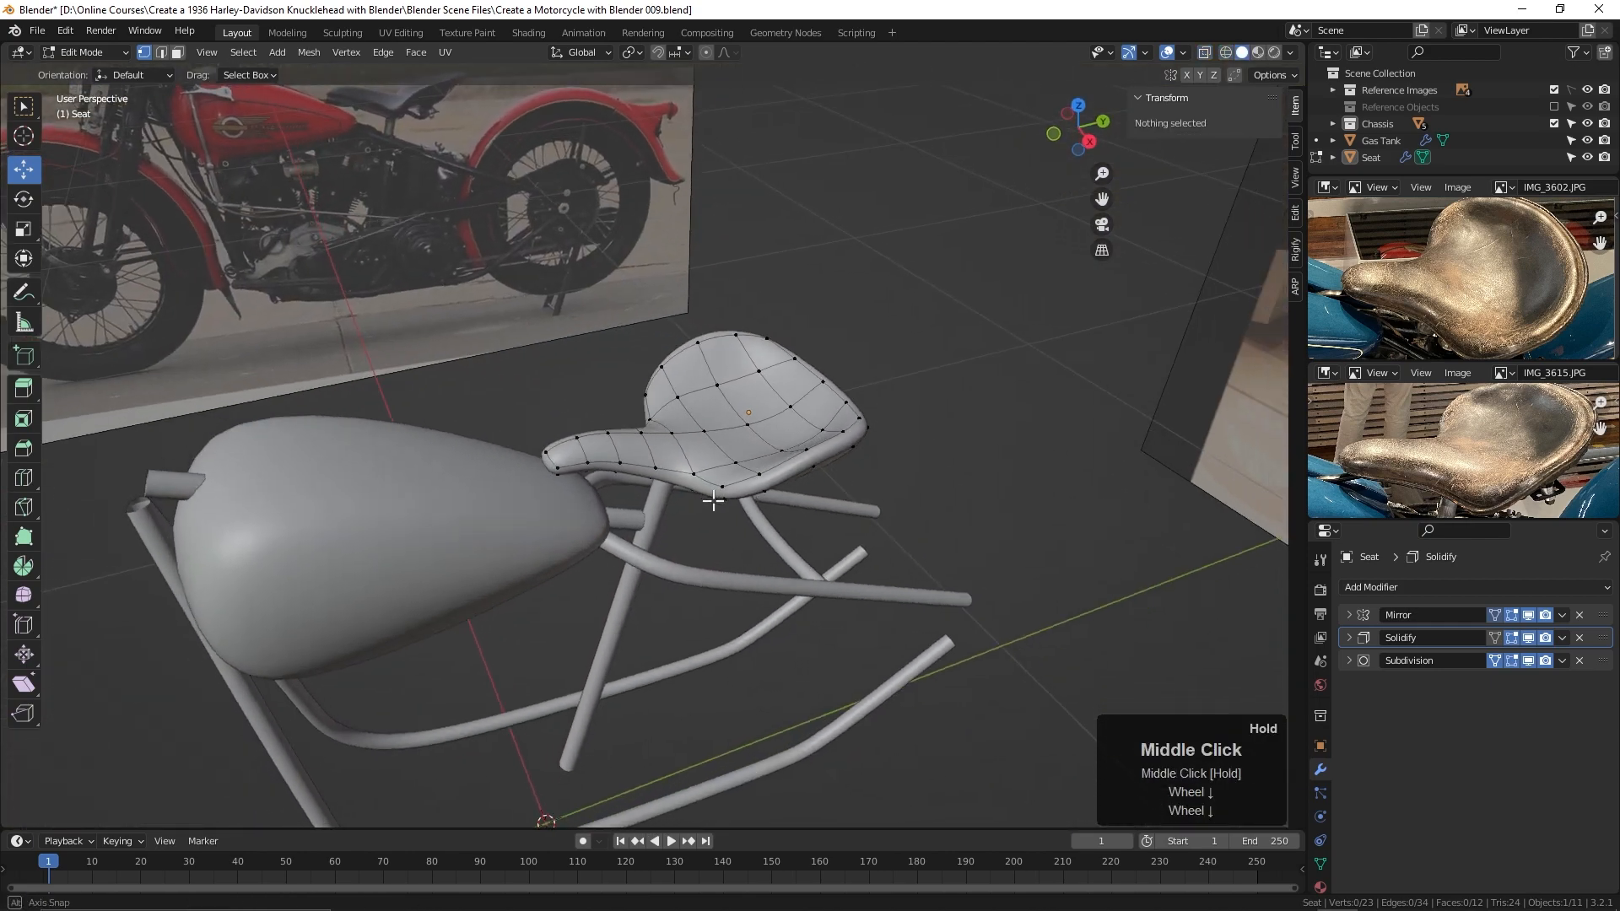
# Step: Move vertices on the seat's raised back and back edge to slightly lengthen the seat
pyautogui.press('Tab')
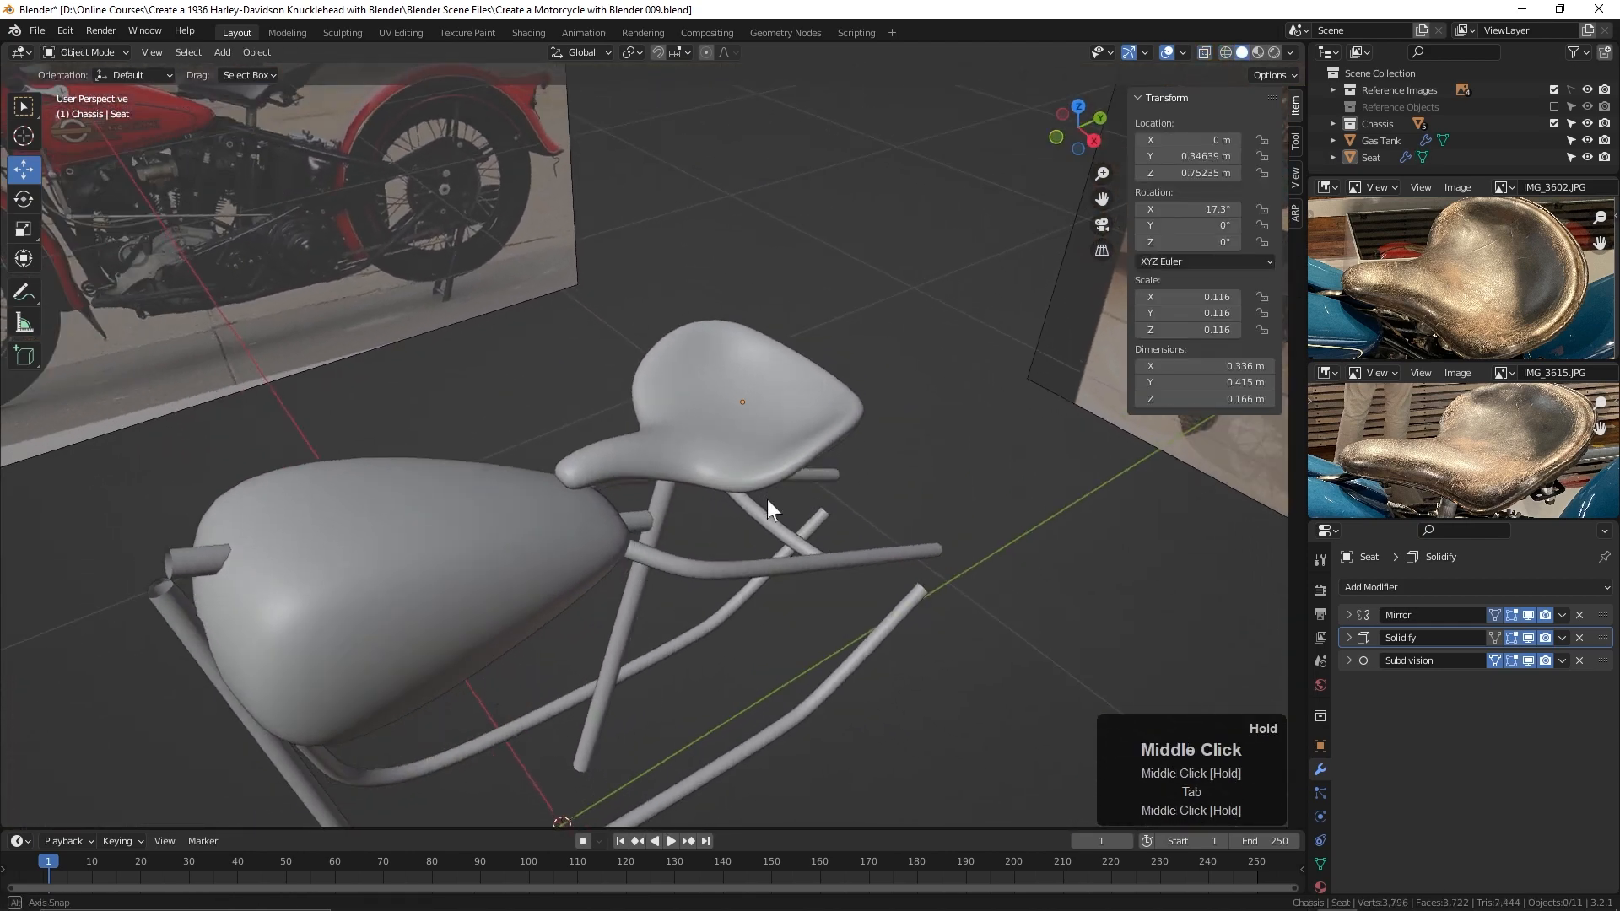
pyautogui.press('Tab')
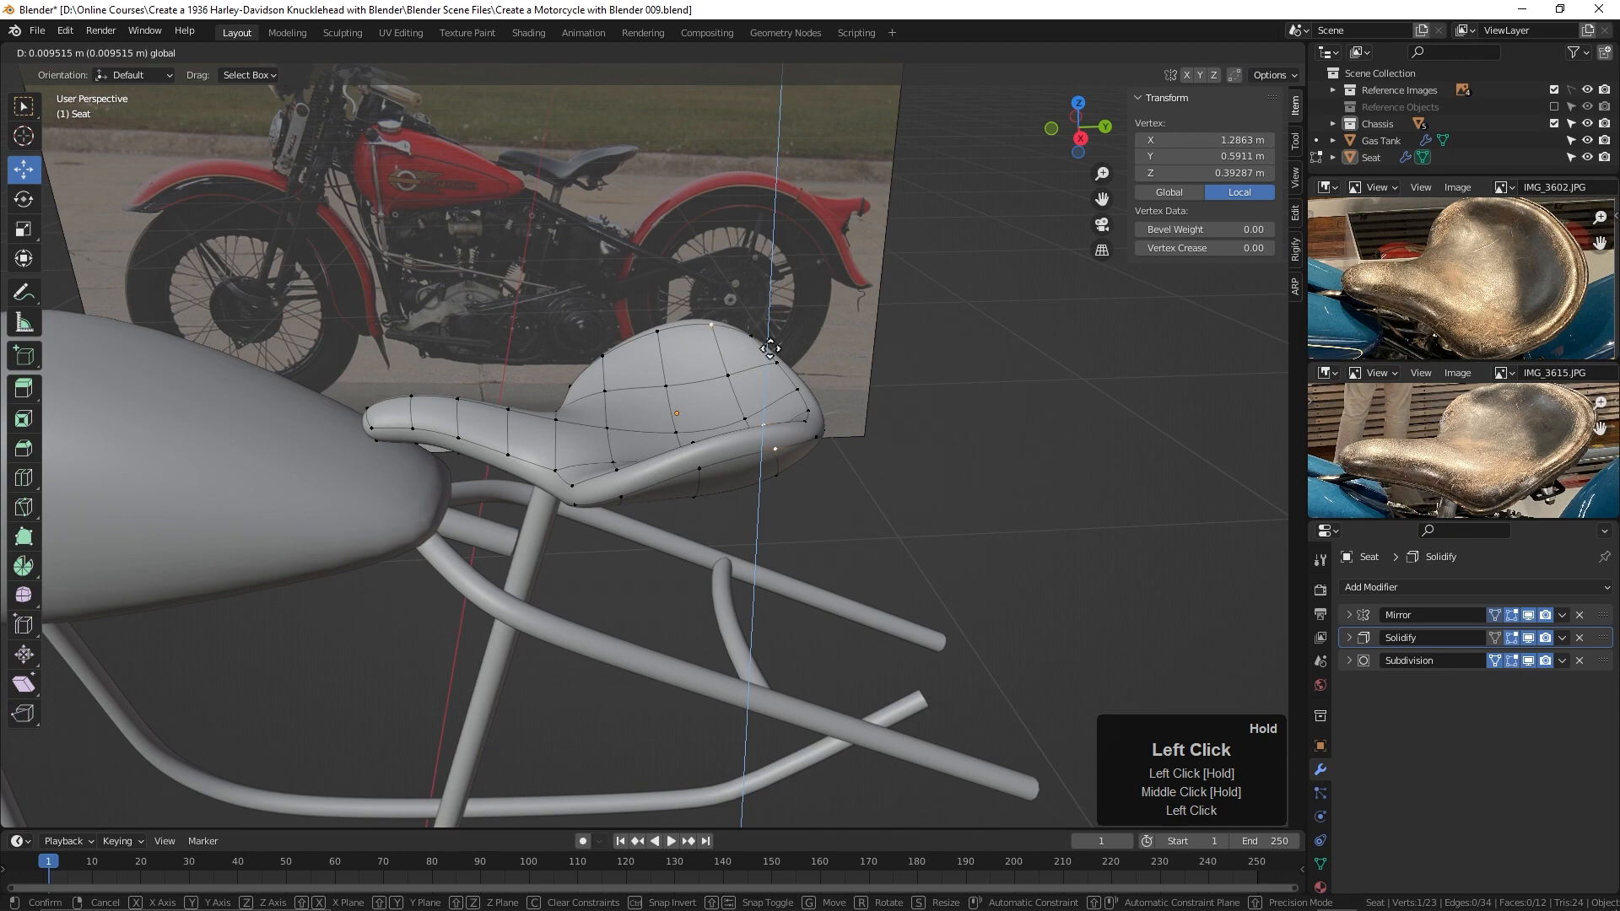
pyautogui.moveTo(769, 349); pyautogui.dragTo(814, 349)
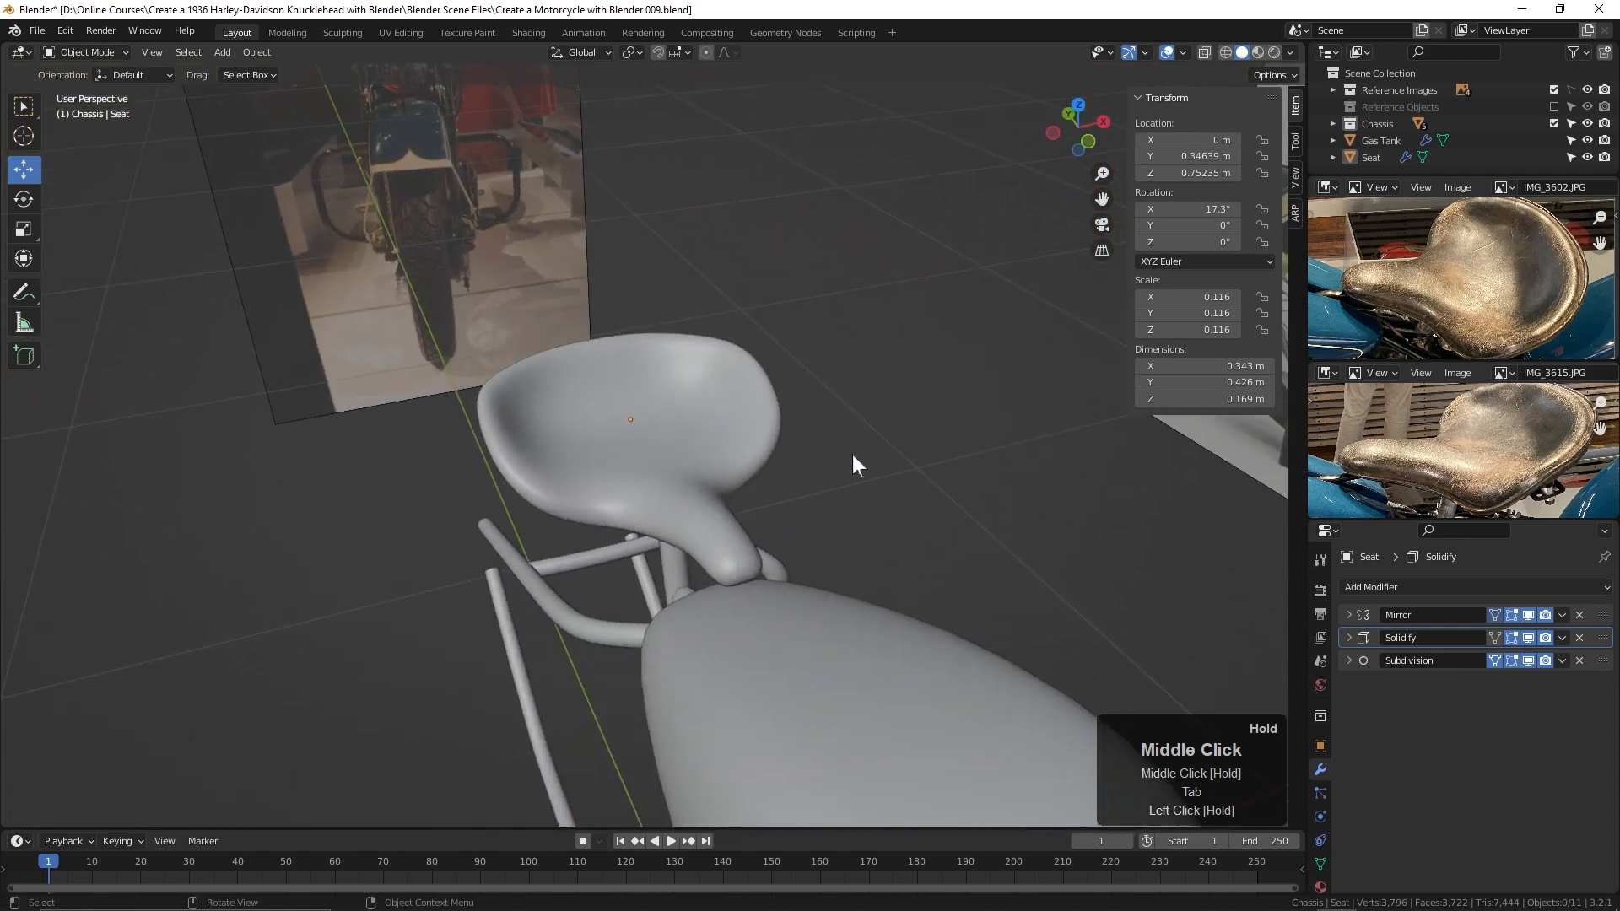
pyautogui.press('Tab')
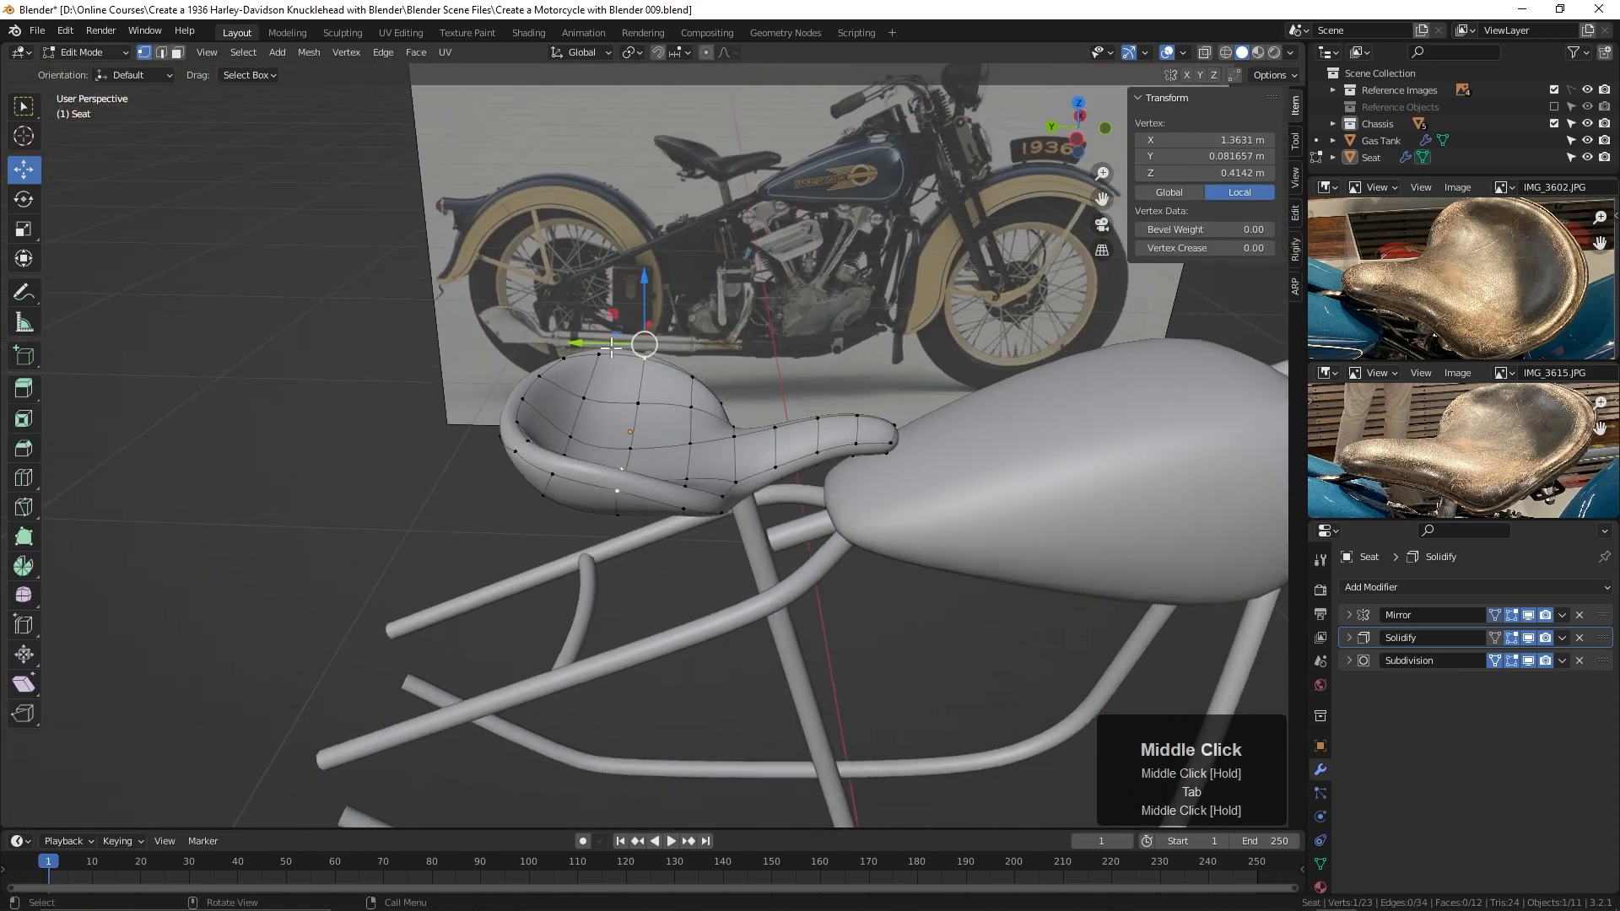
pyautogui.moveTo(640, 343); pyautogui.dragTo(602, 343)
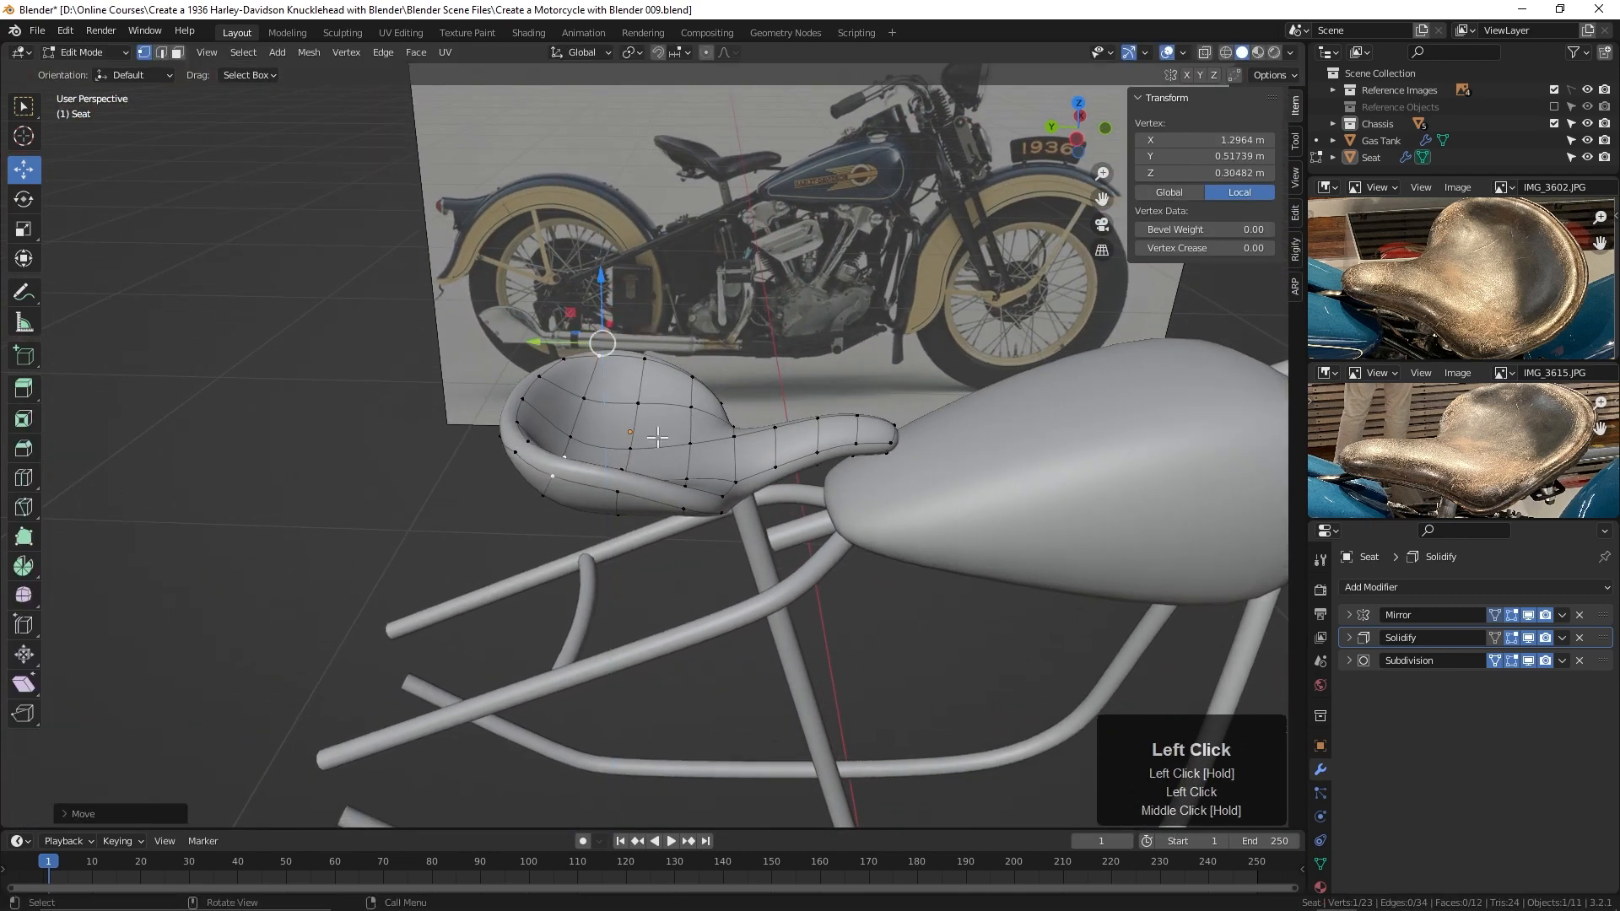
pyautogui.moveTo(602, 342); pyautogui.dragTo(643, 348)
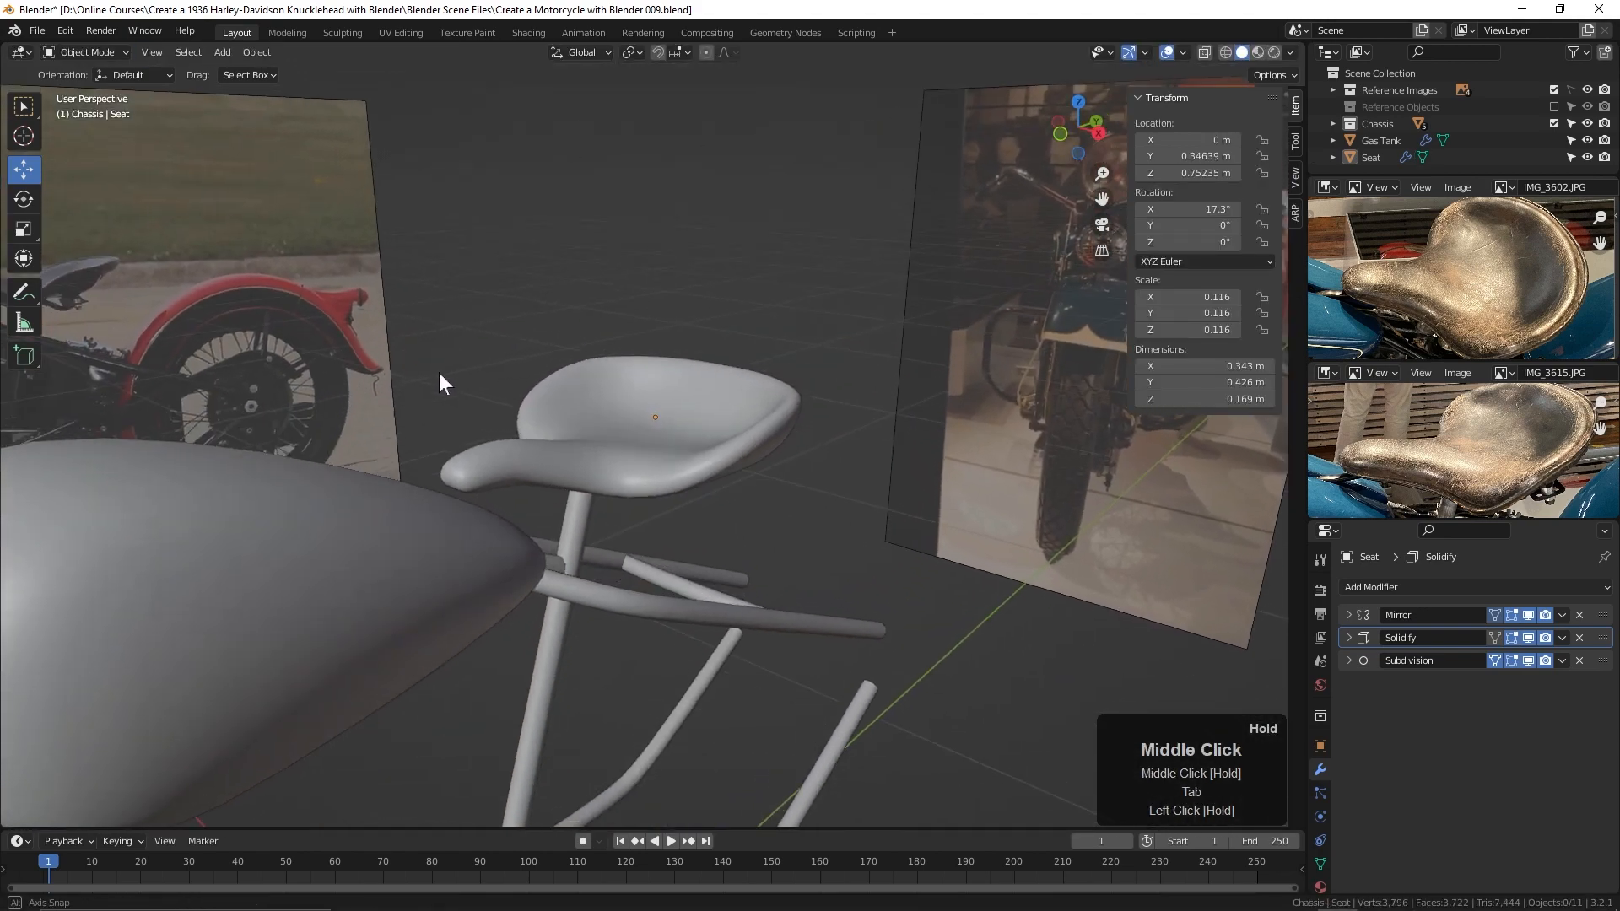
# Step: Orbit around the seat to review its shape from the side, then return to Object Mode
pyautogui.moveTo(444, 383); pyautogui.dragTo(668, 471)
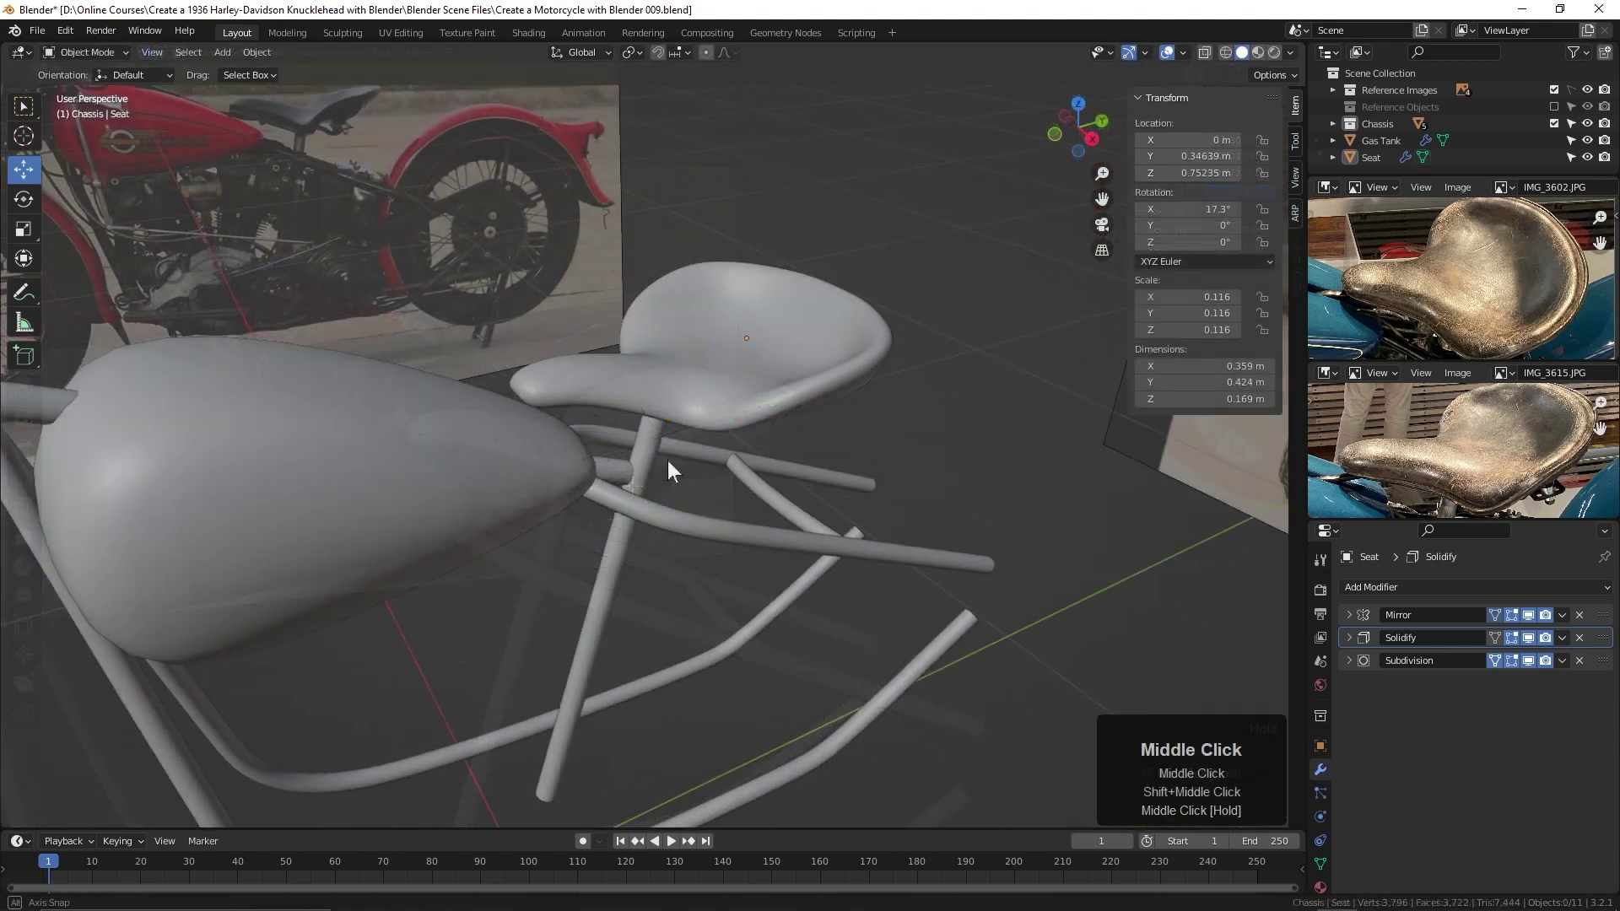
pyautogui.moveTo(667, 470); pyautogui.dragTo(734, 486)
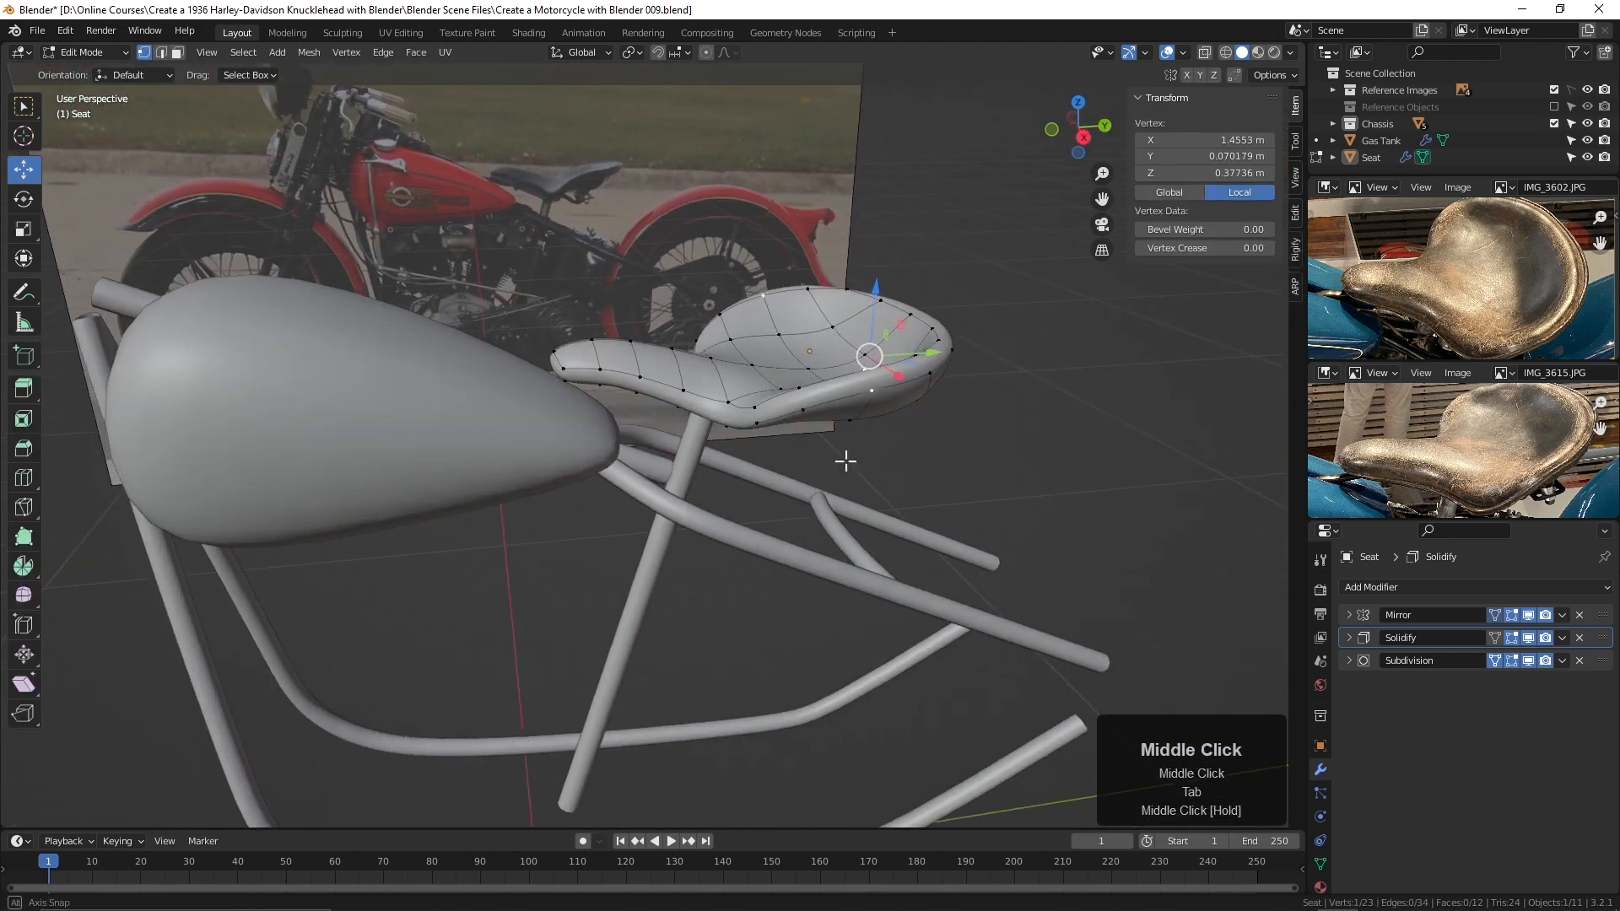
pyautogui.moveTo(847, 461); pyautogui.dragTo(878, 421)
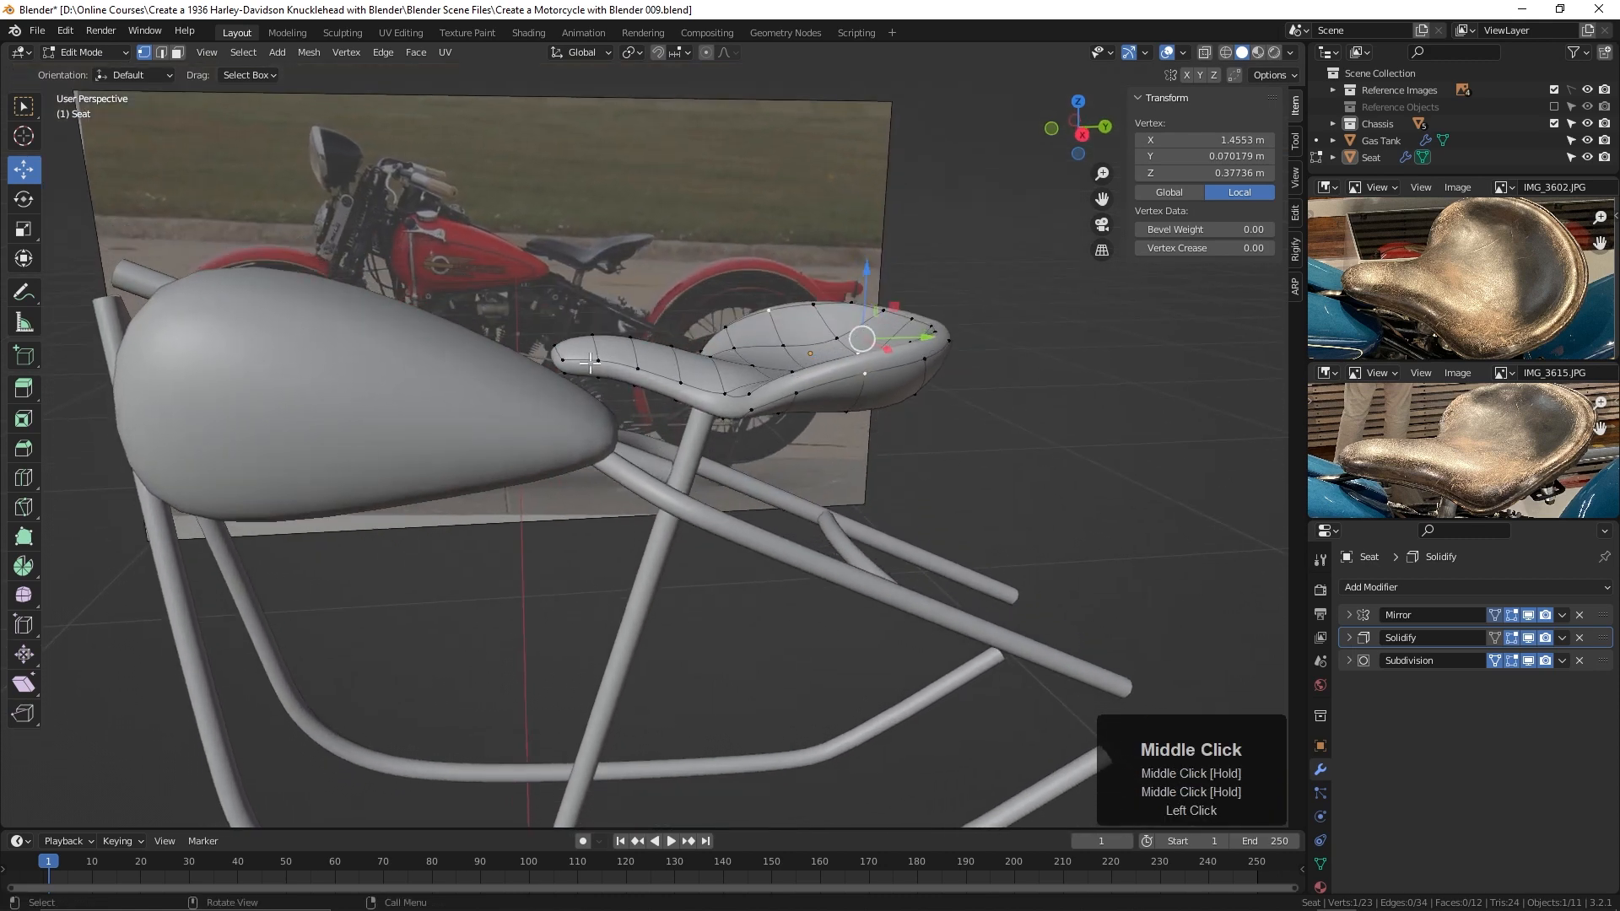
pyautogui.press('Tab')
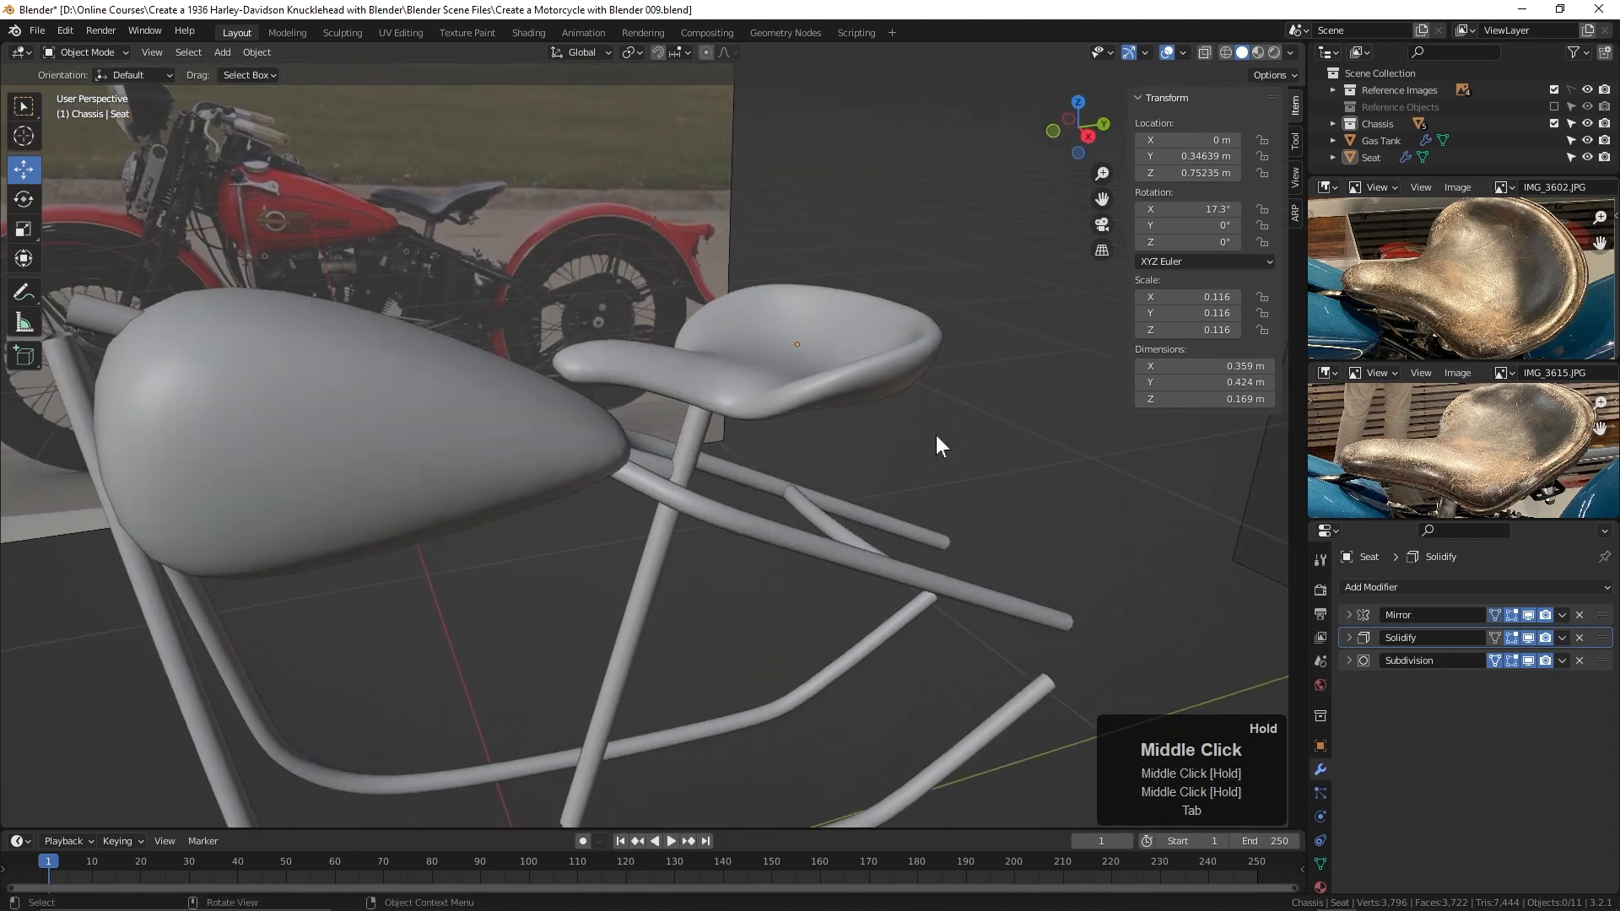
# Step: Expand the Solidify modifier and apply it from its dropdown, then orbit around the seat
pyautogui.click(1349, 637)
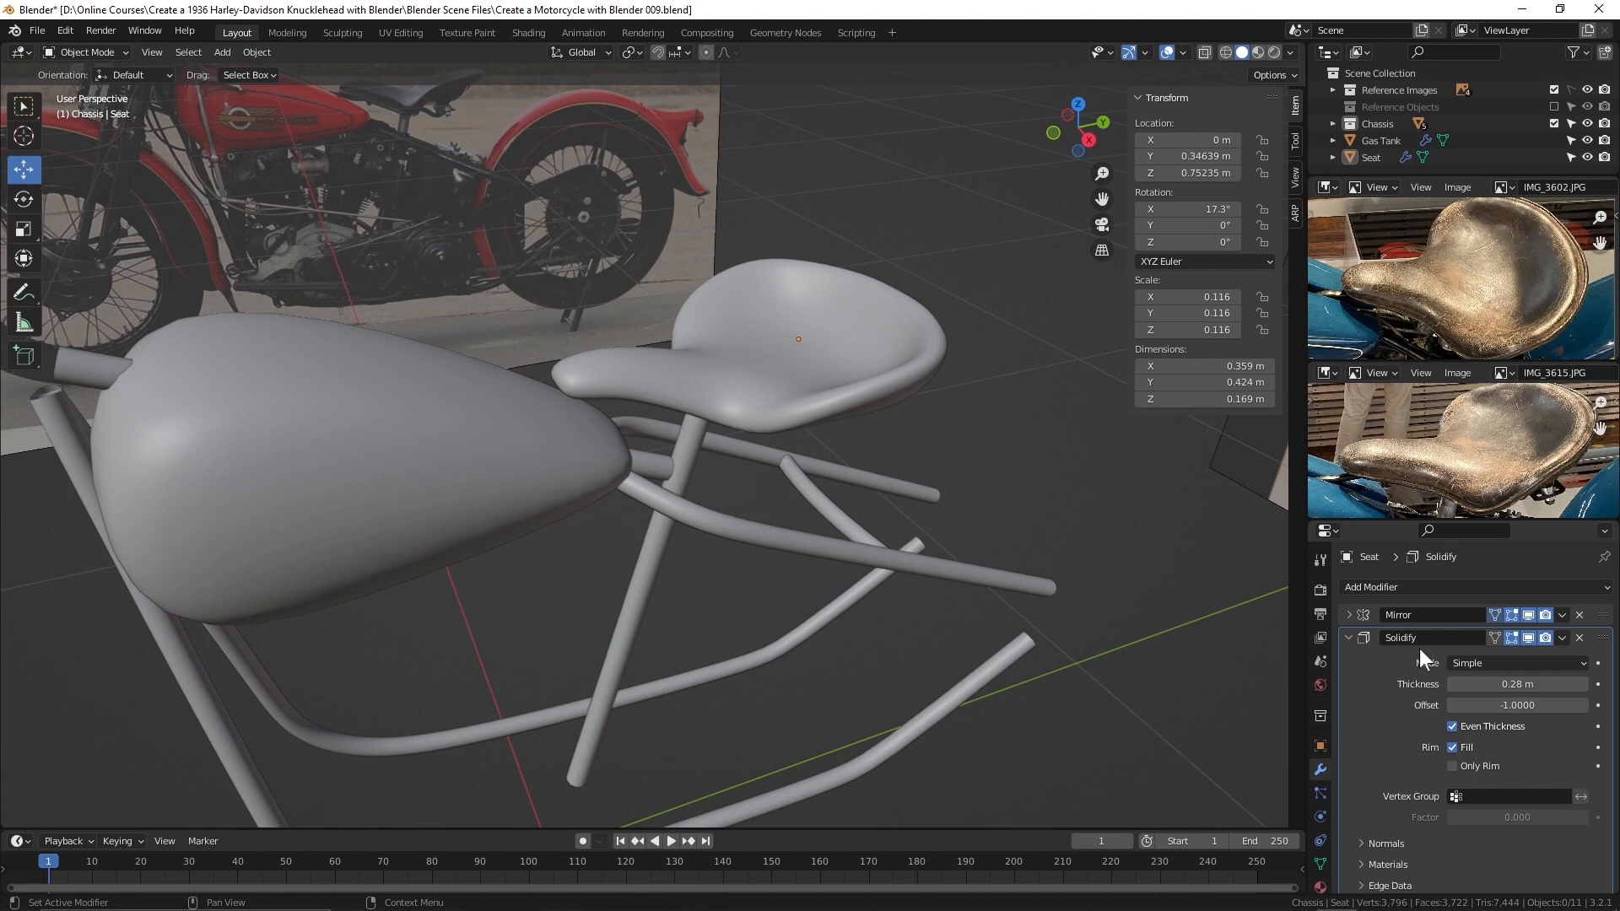
pyautogui.click(1562, 638)
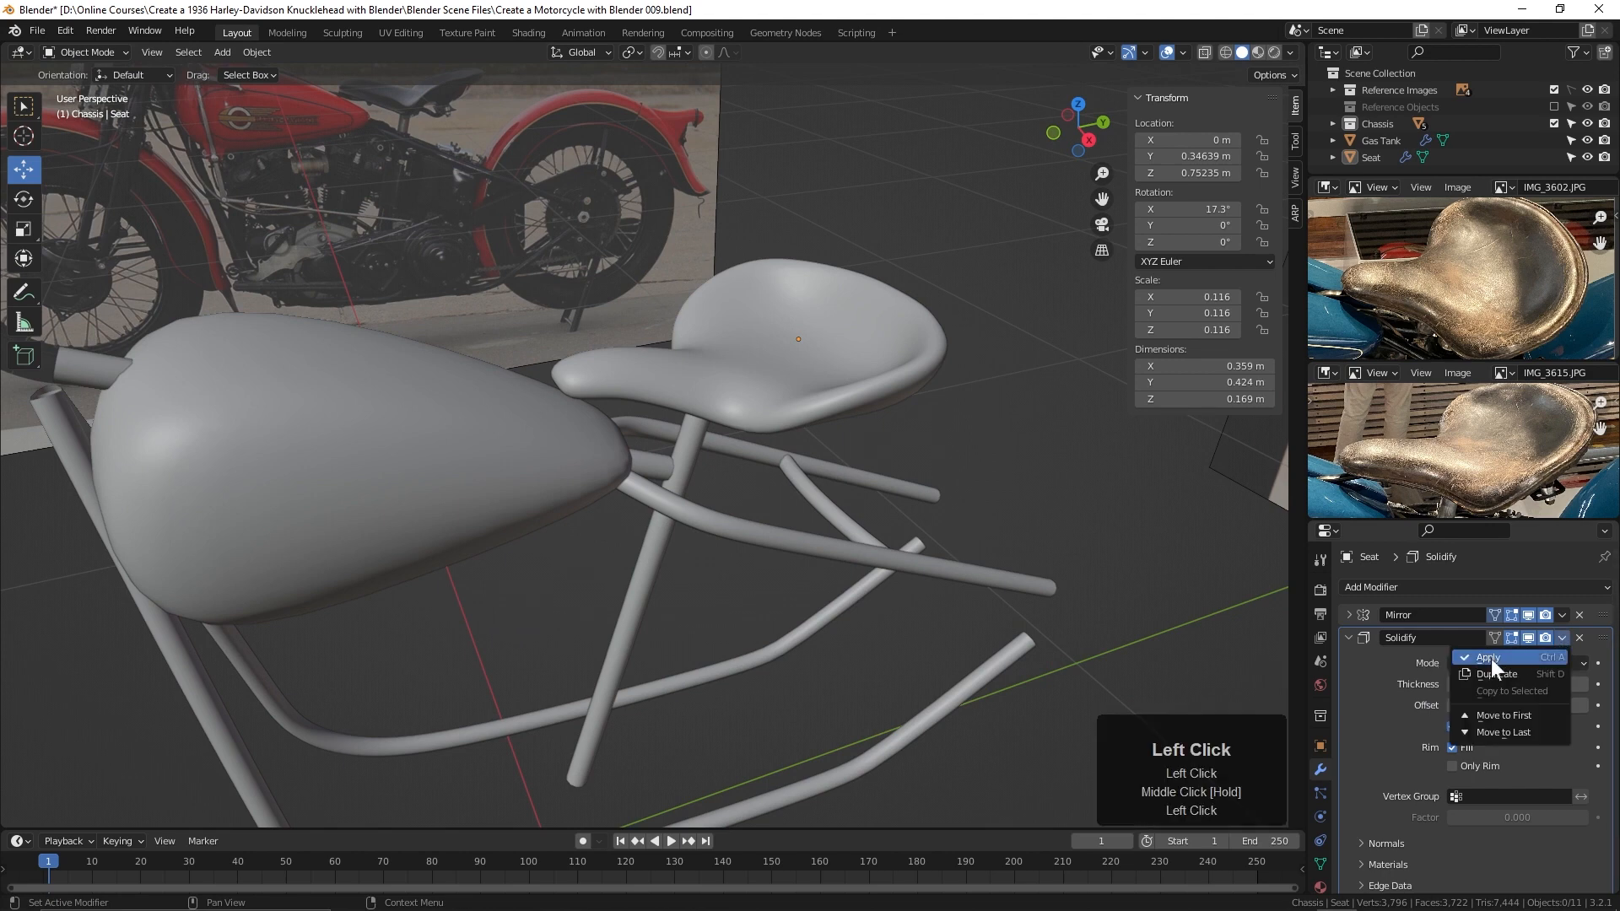
pyautogui.click(1487, 657)
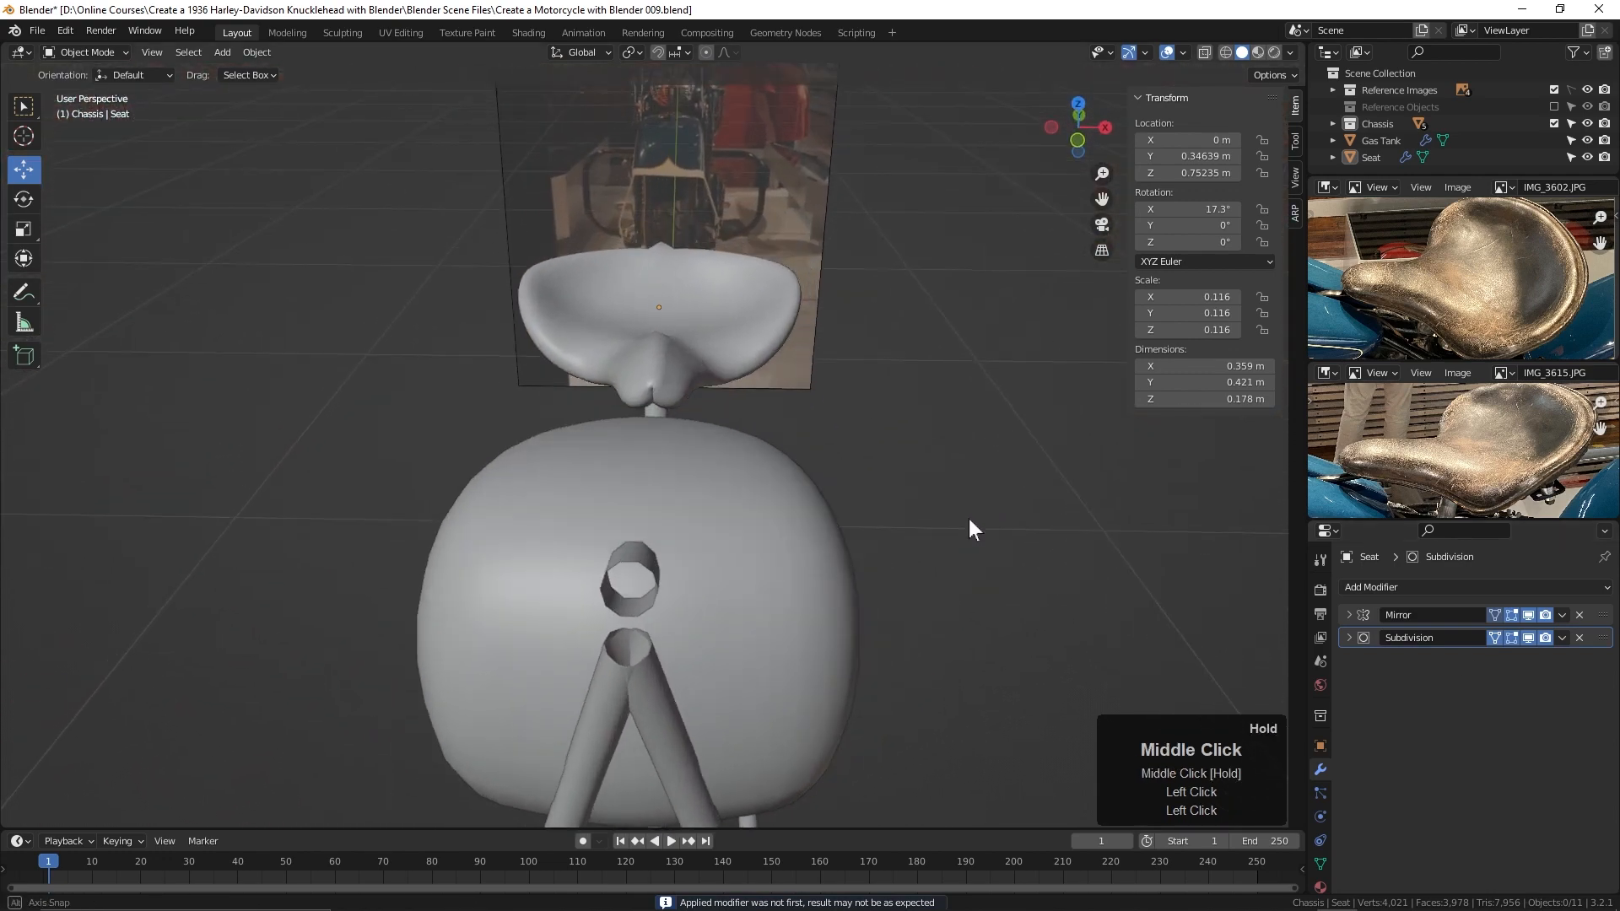
pyautogui.moveTo(971, 529); pyautogui.dragTo(563, 372)
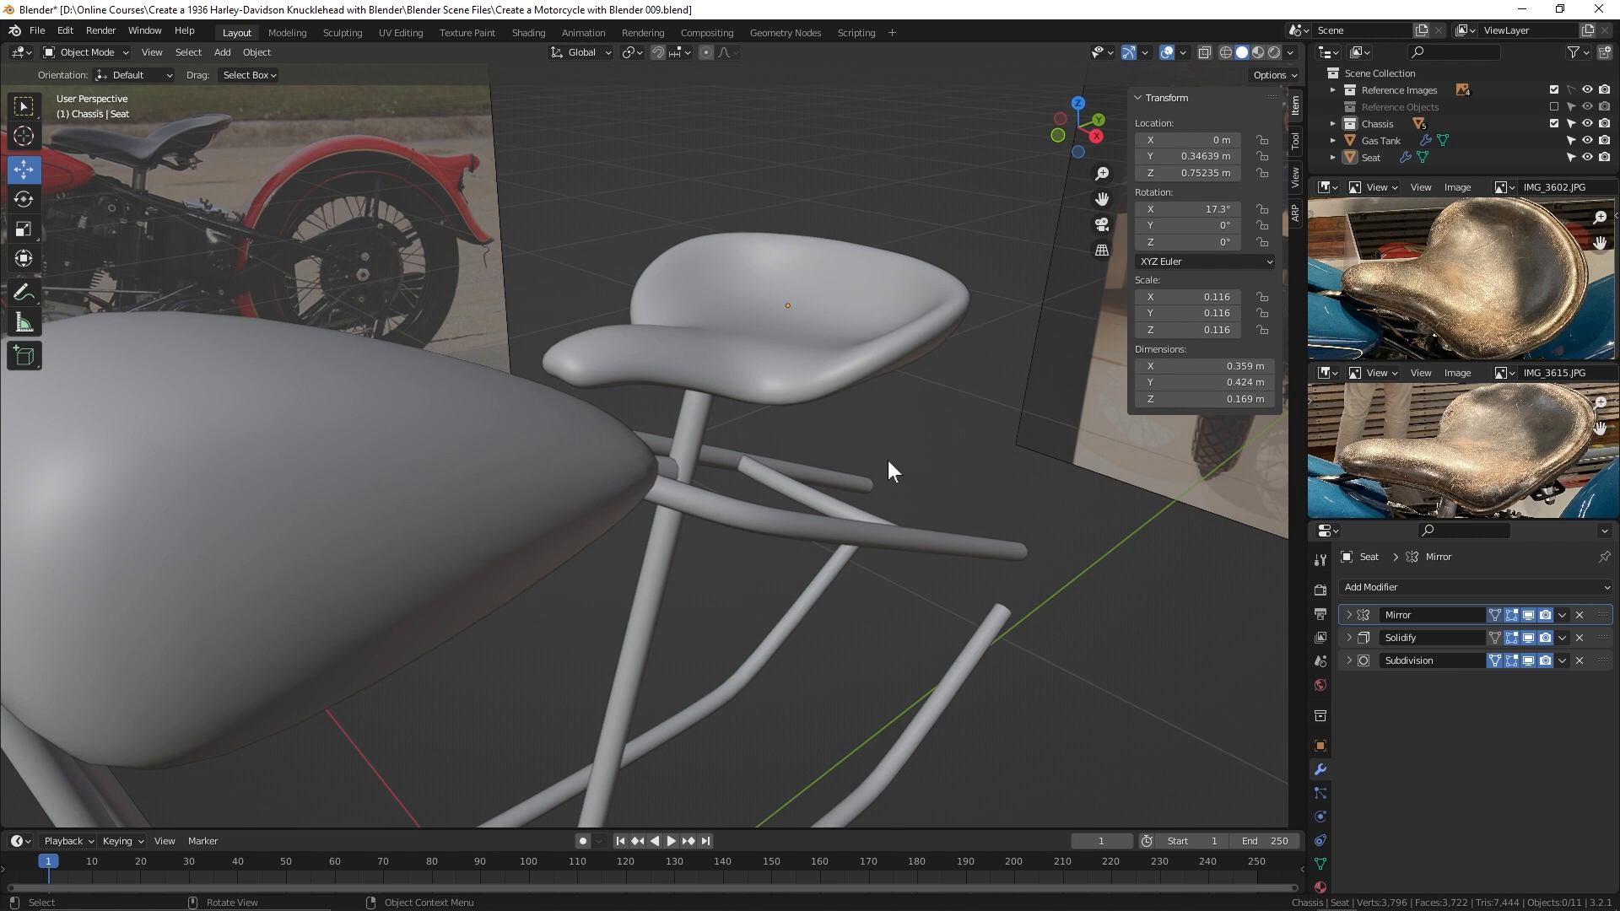
# Step: Apply the Mirror and Solidify modifiers, then inspect the thick seat mesh from several angles
pyautogui.click(1561, 614)
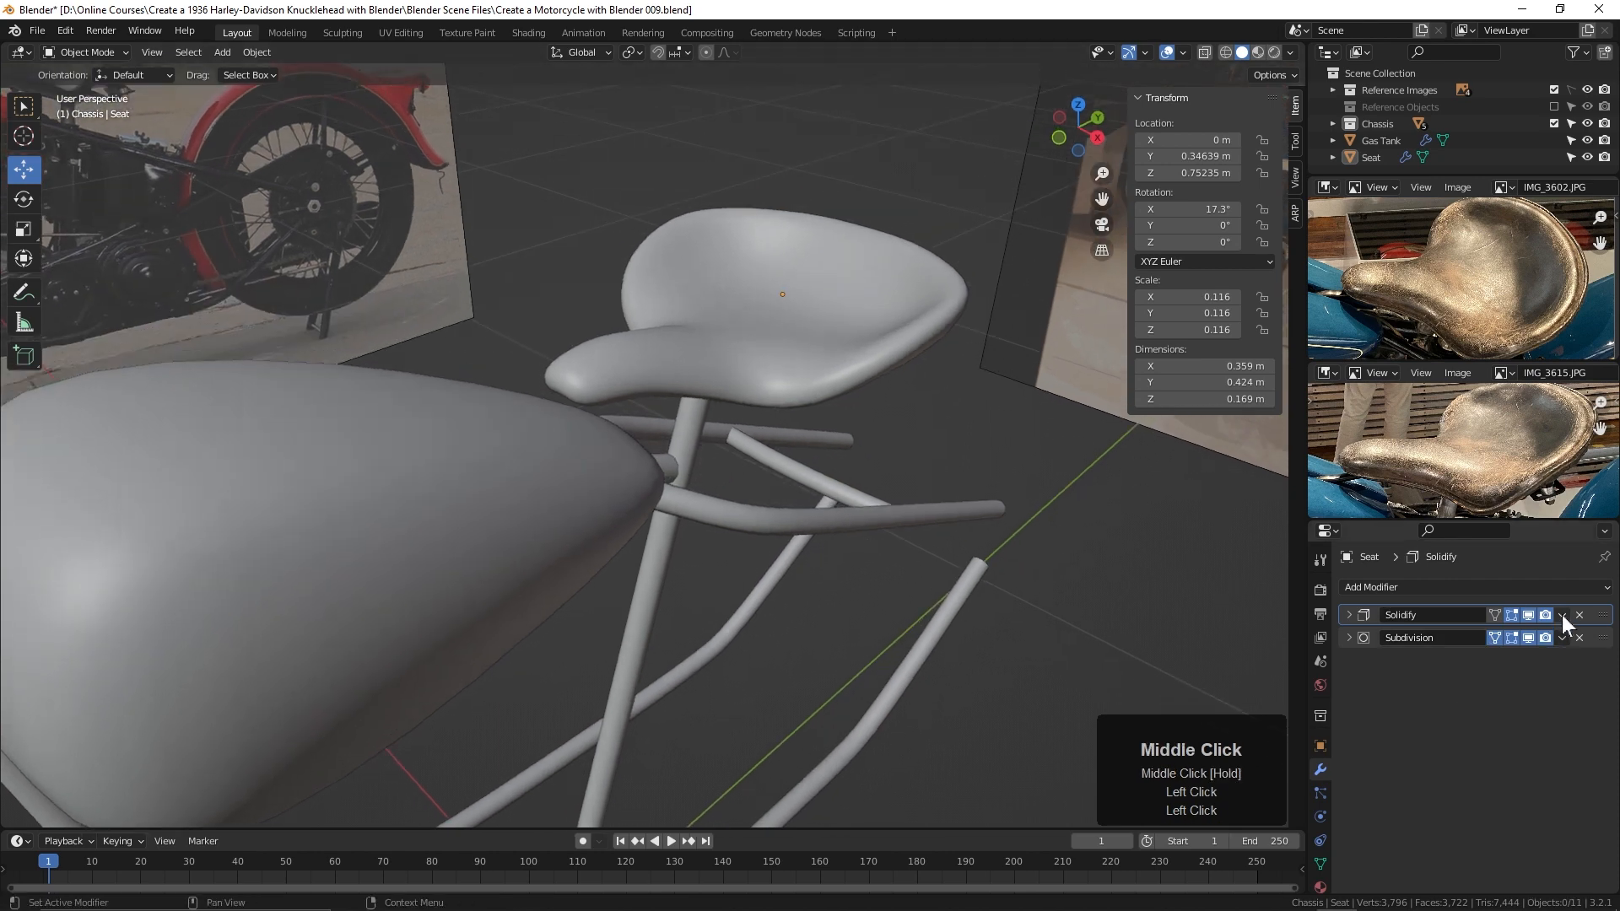
pyautogui.click(1579, 614)
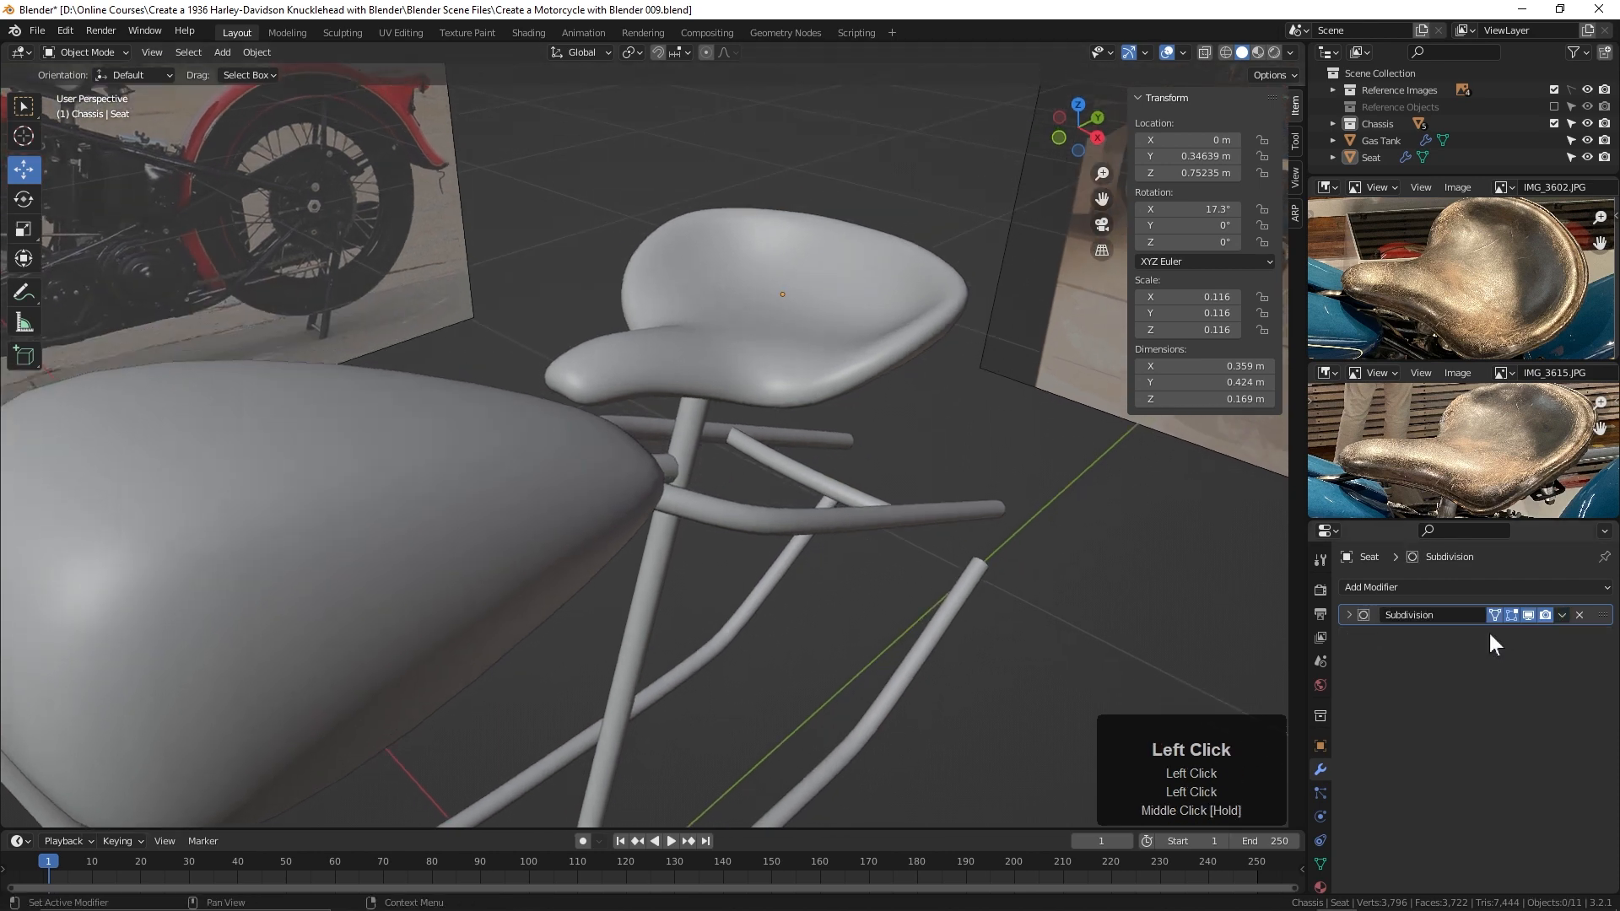
pyautogui.press('Tab')
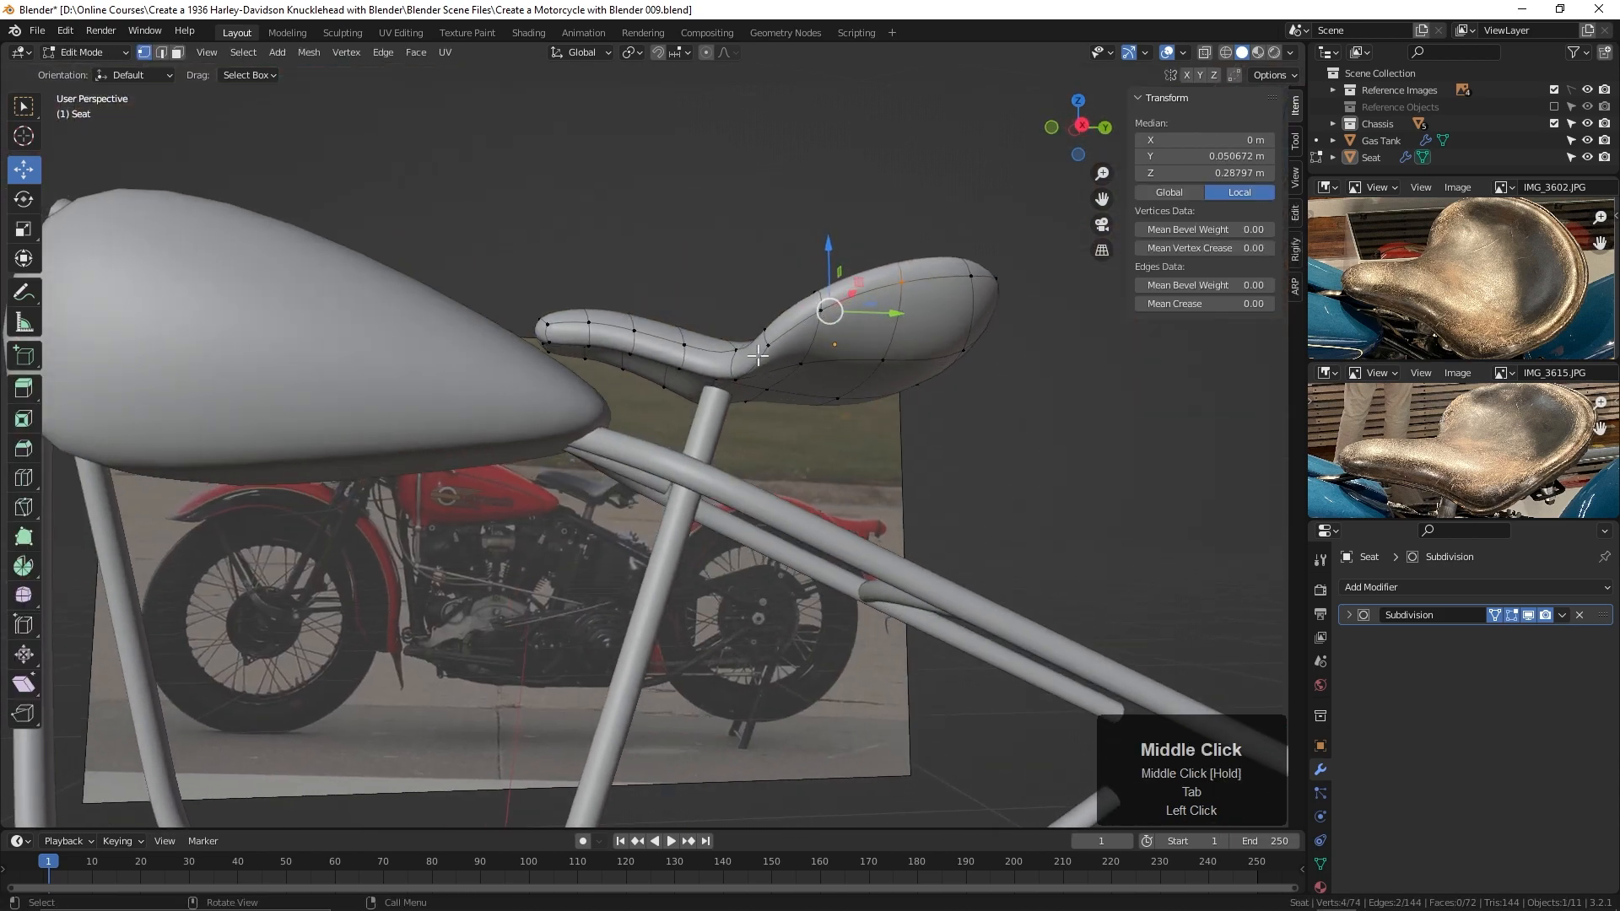
pyautogui.moveTo(760, 356); pyautogui.dragTo(800, 478)
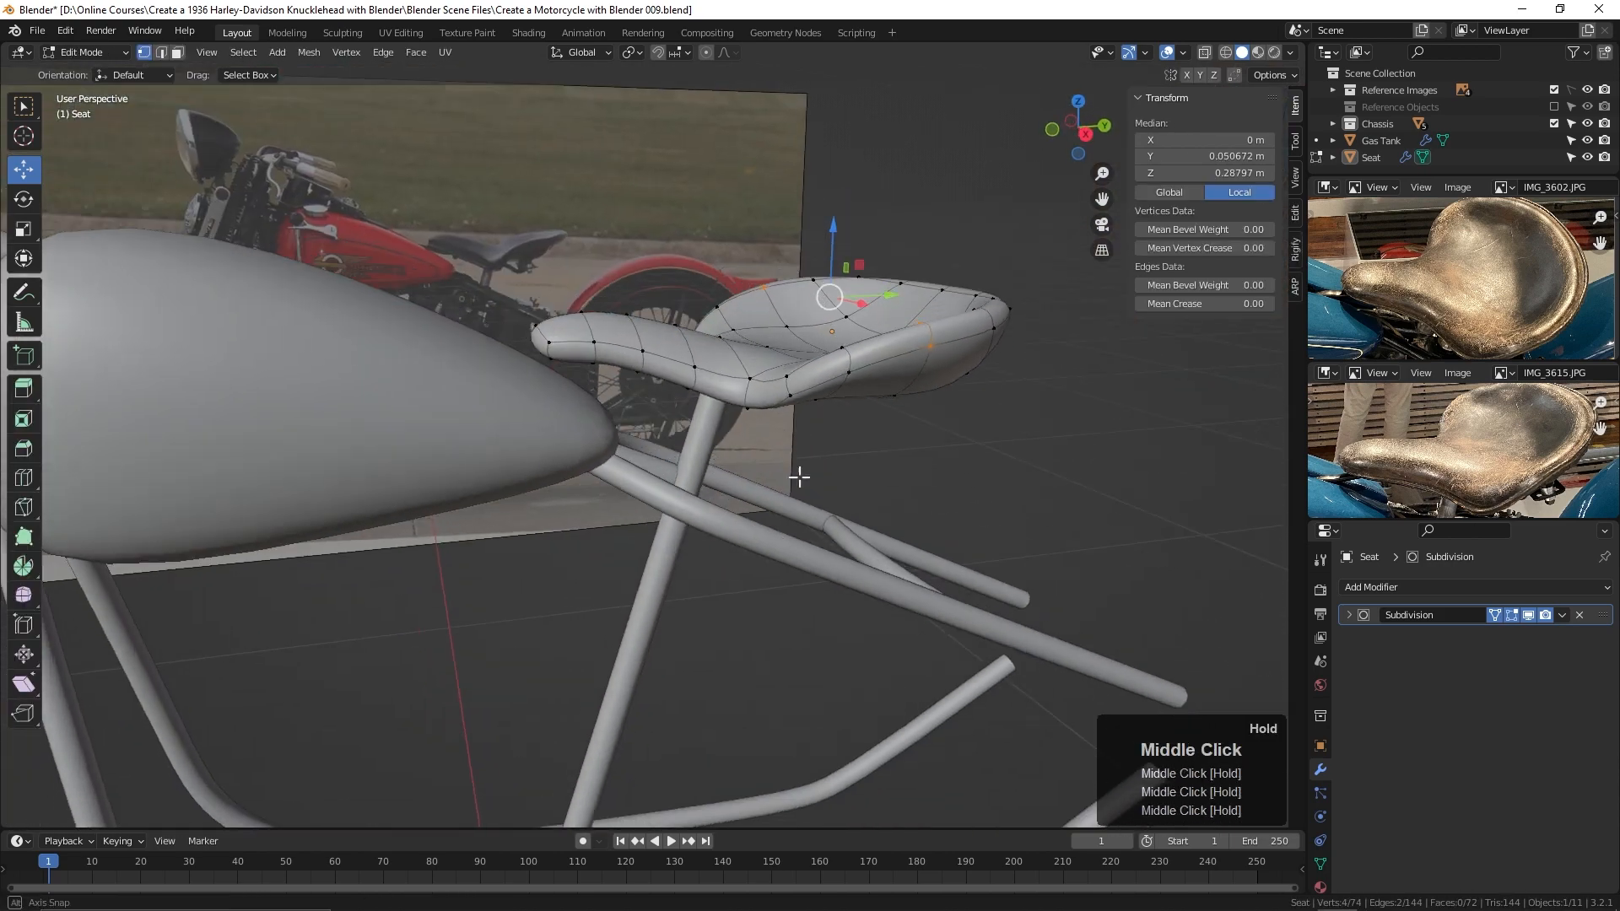
pyautogui.press('Tab')
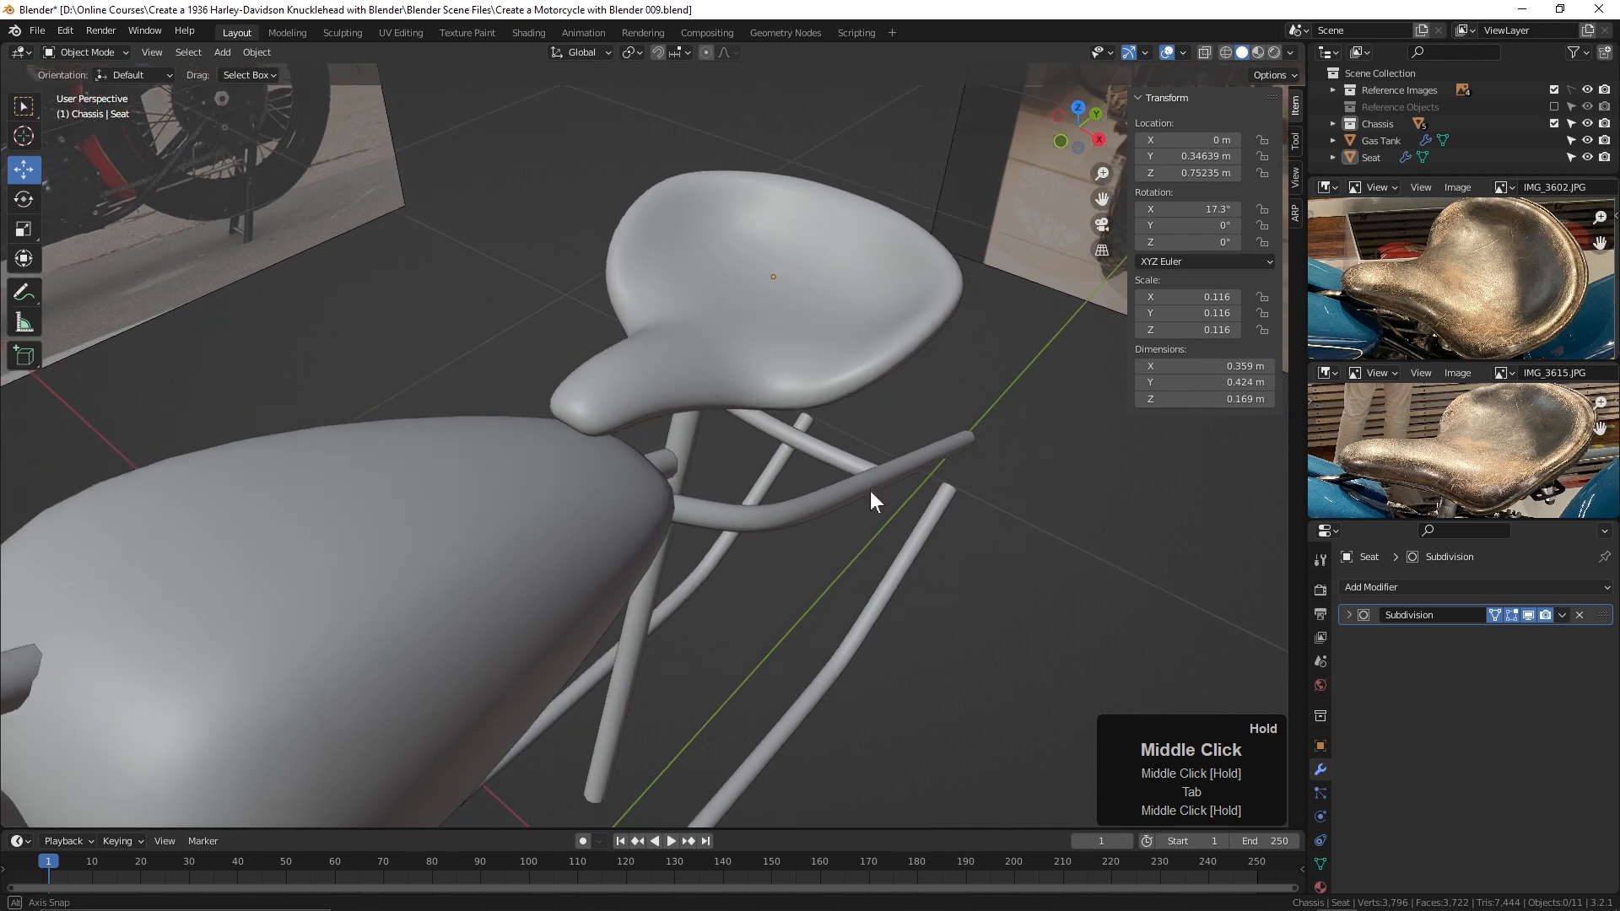
pyautogui.moveTo(874, 501); pyautogui.dragTo(863, 487)
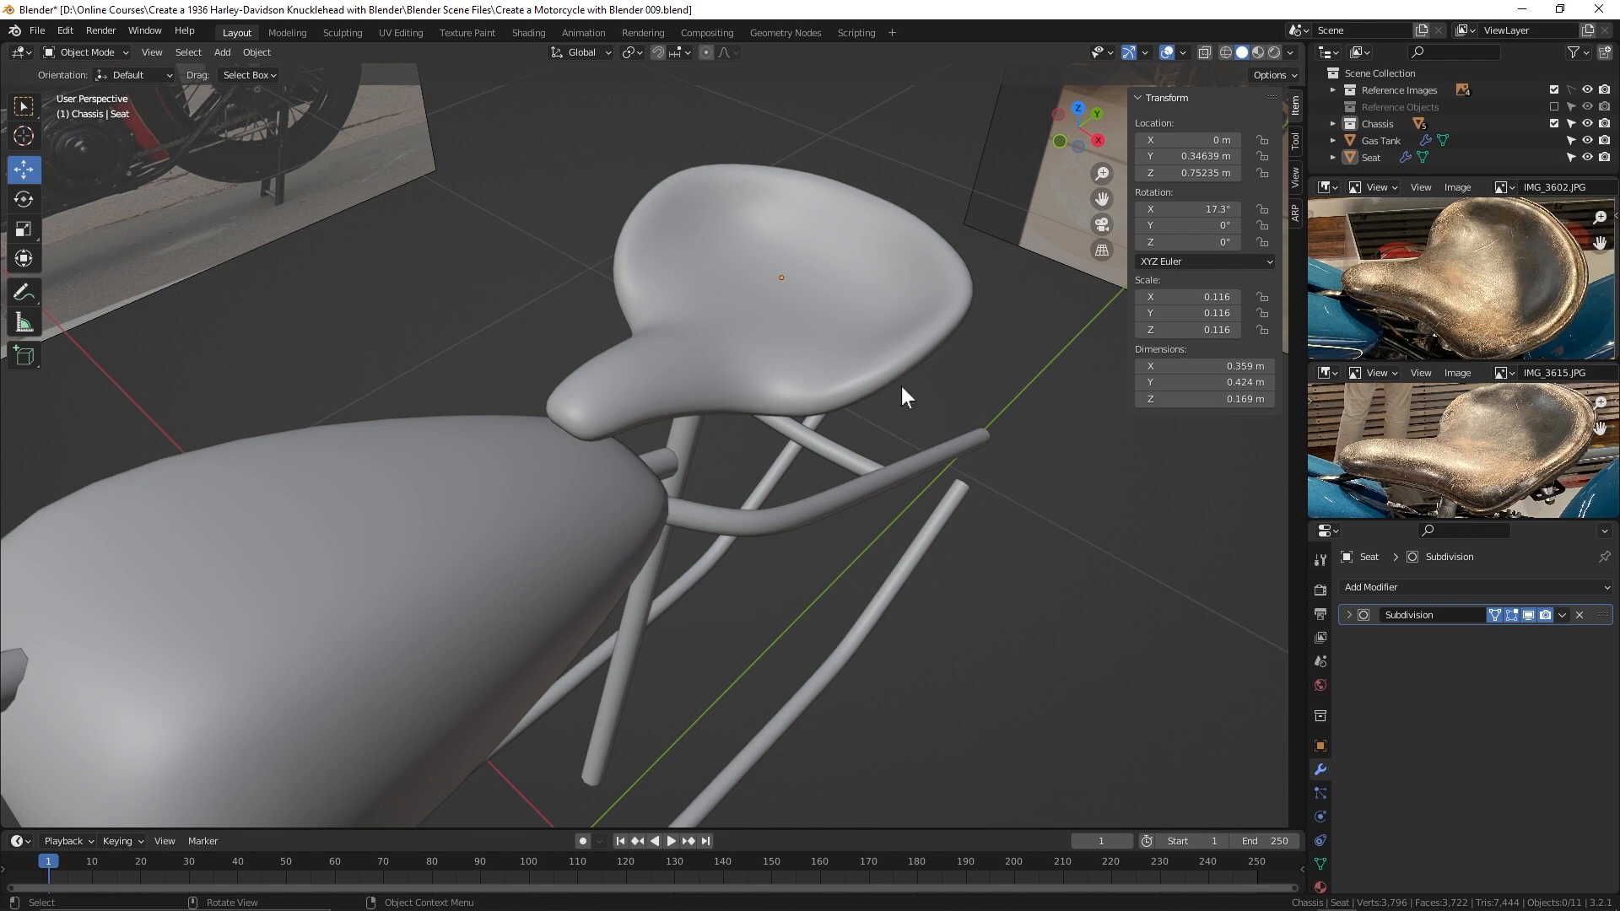
pyautogui.moveTo(899, 397); pyautogui.dragTo(785, 438)
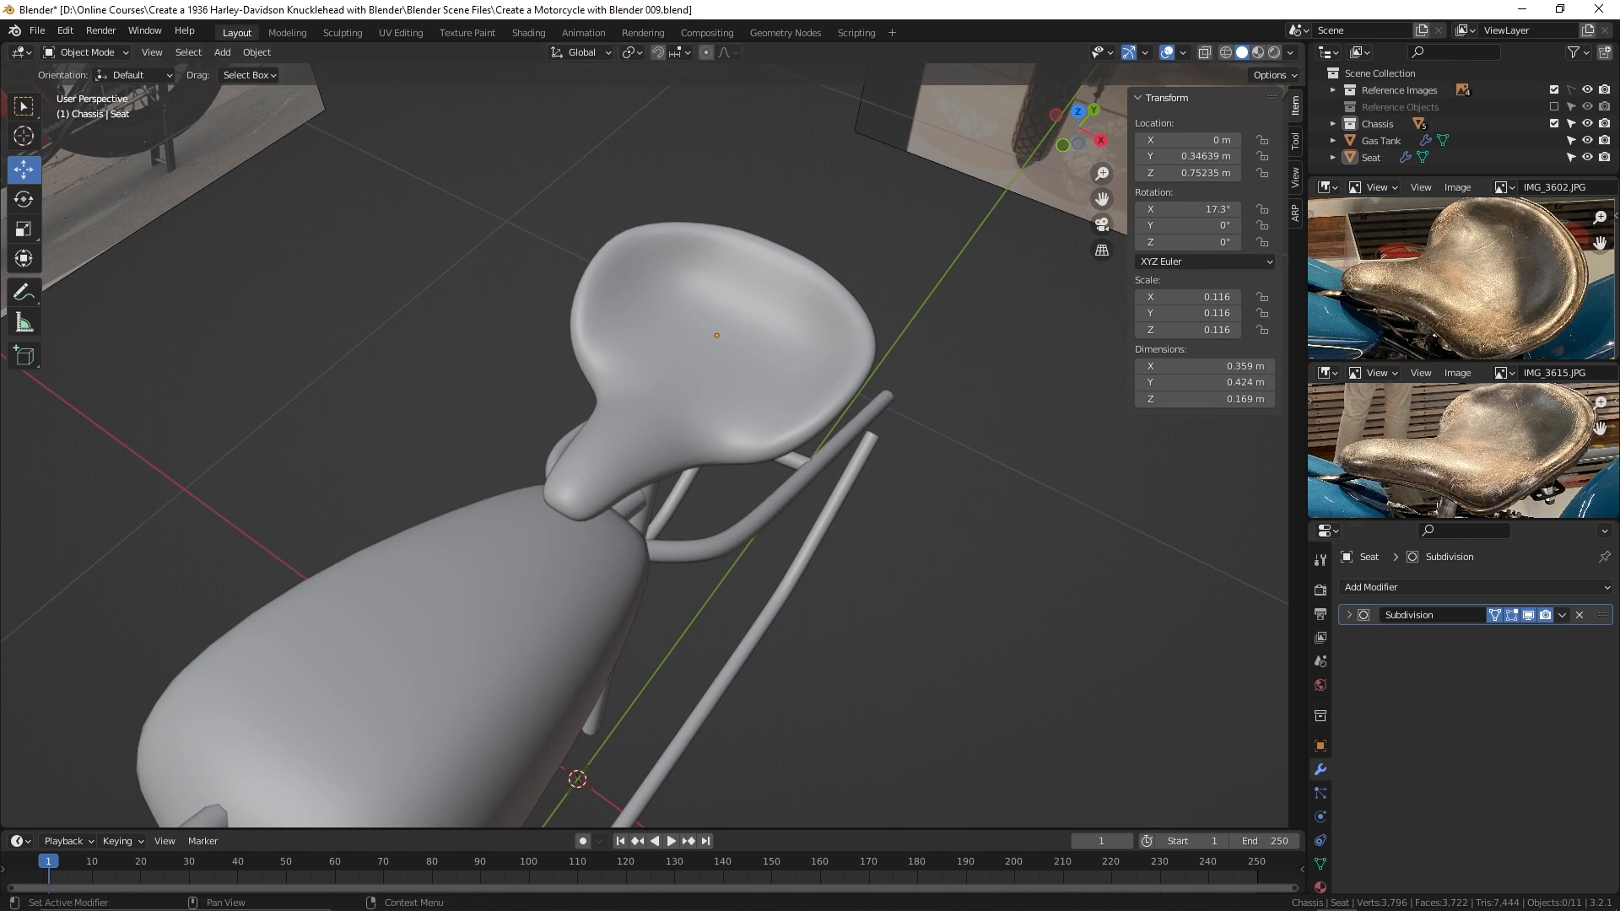
# Step: Apply the Subdivision modifier and box-select the left half of the seat's vertices in Edit Mode
pyautogui.click(1578, 615)
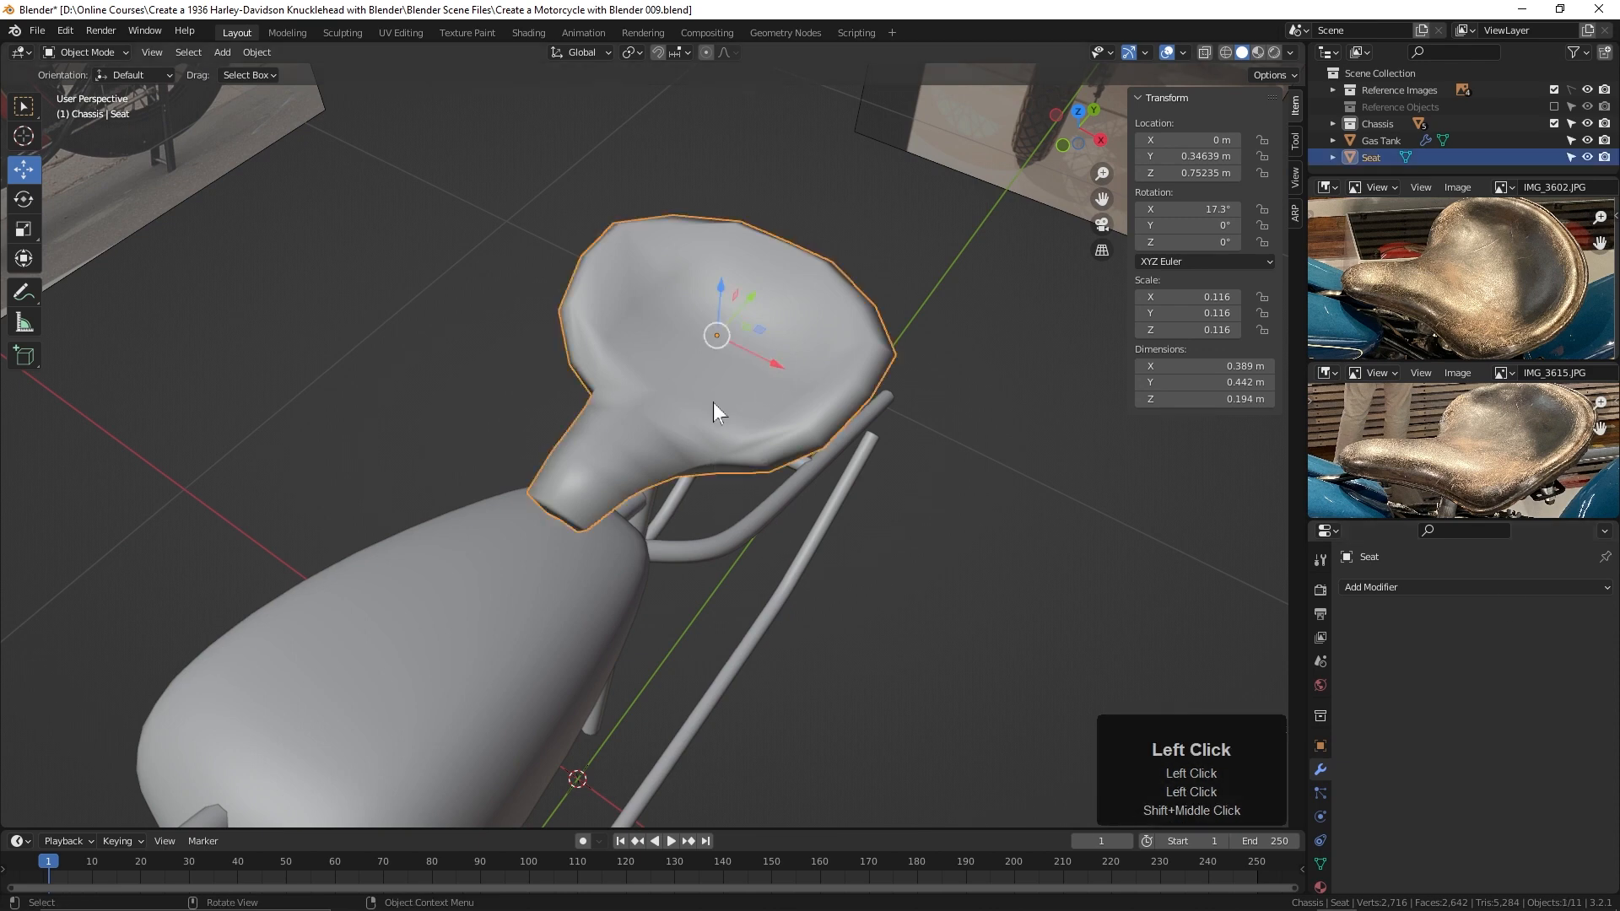
pyautogui.press('Tab')
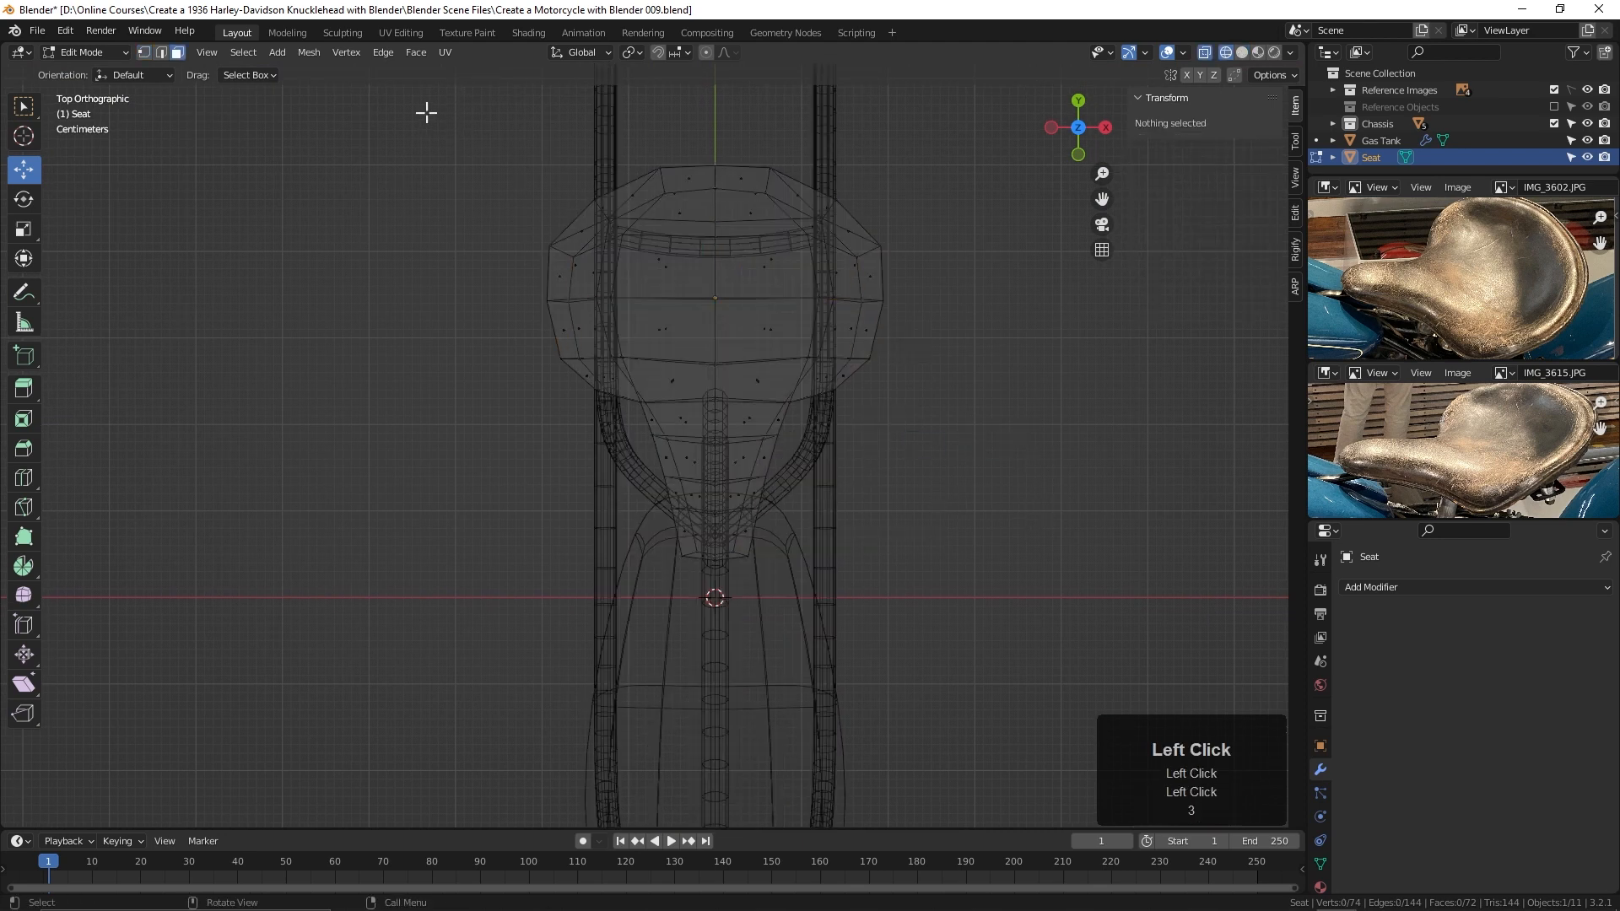
pyautogui.moveTo(425, 109); pyautogui.dragTo(713, 667)
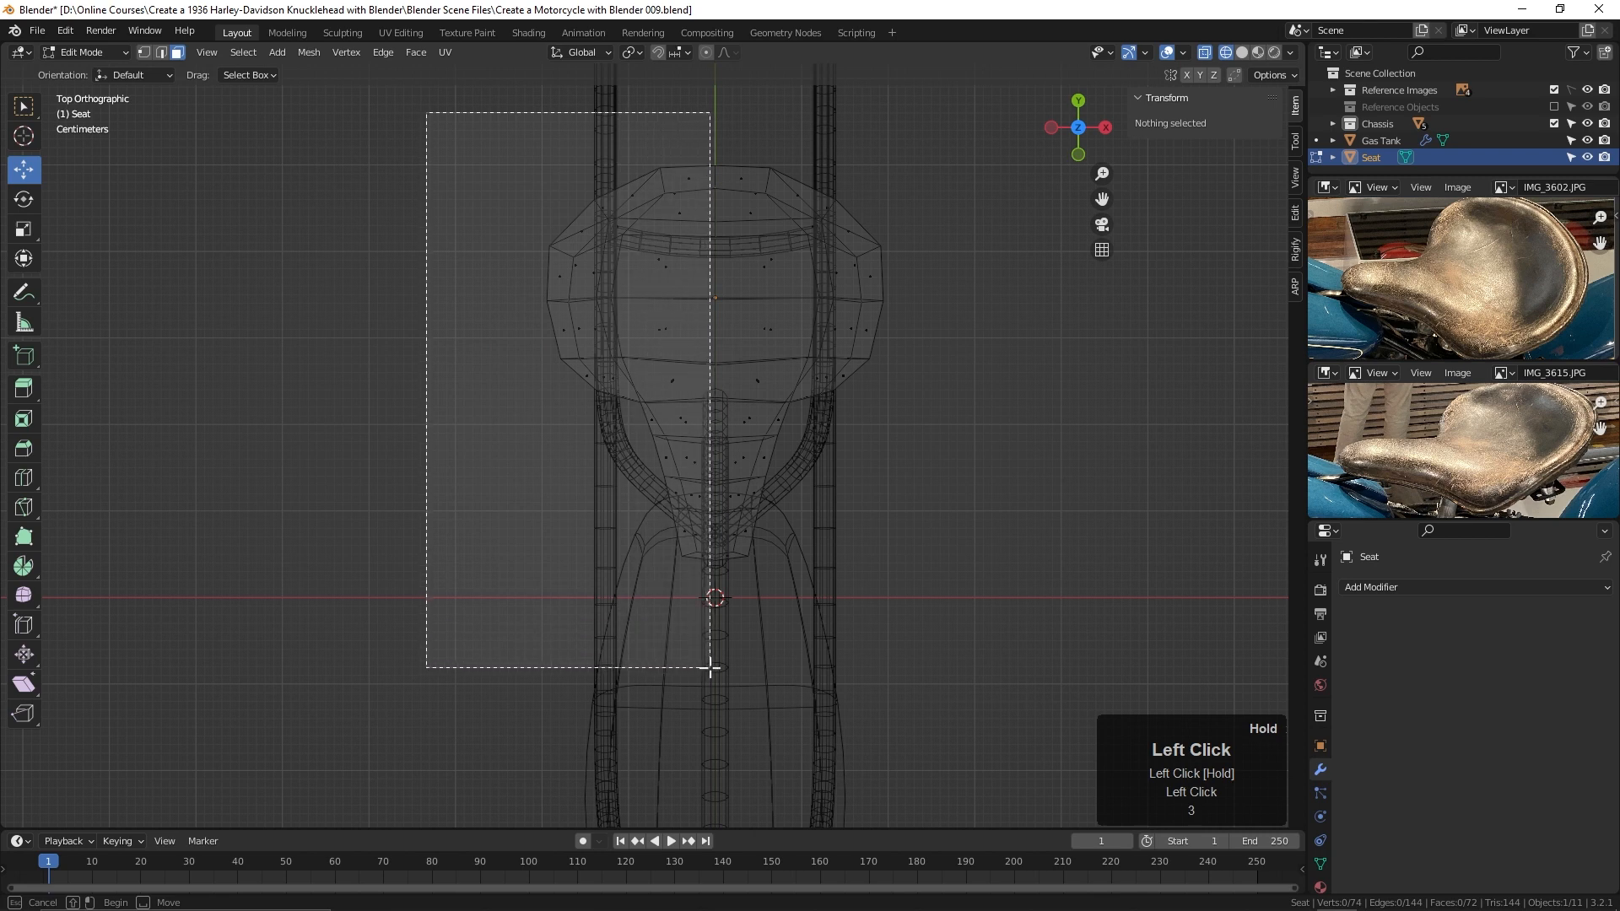
pyautogui.moveTo(426, 111); pyautogui.dragTo(710, 669)
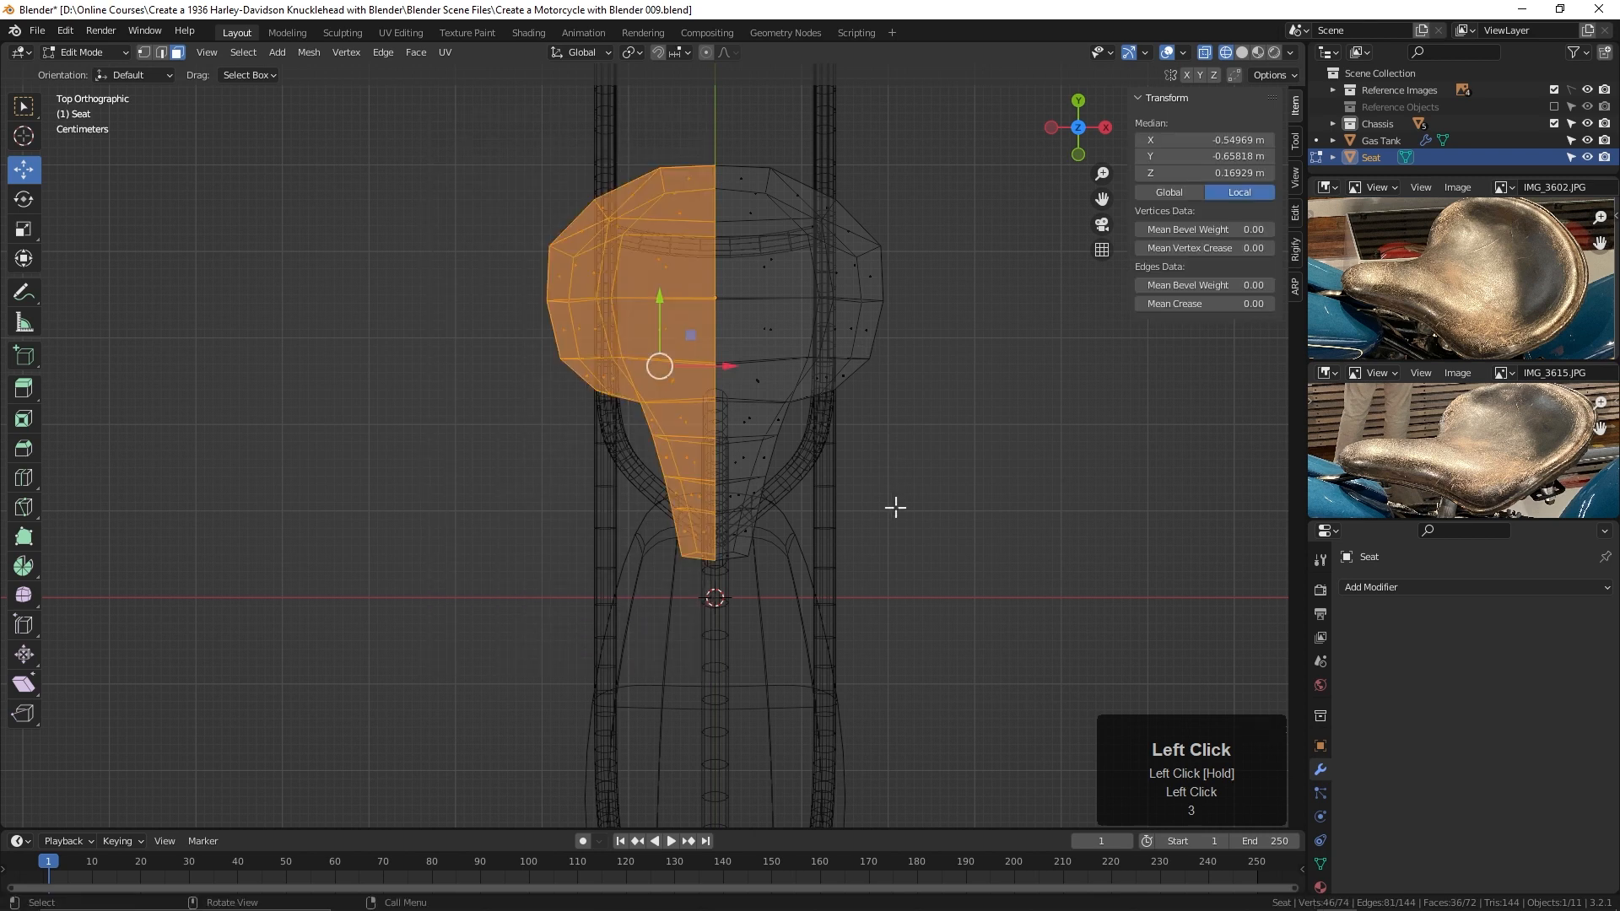
pyautogui.moveTo(902, 488)
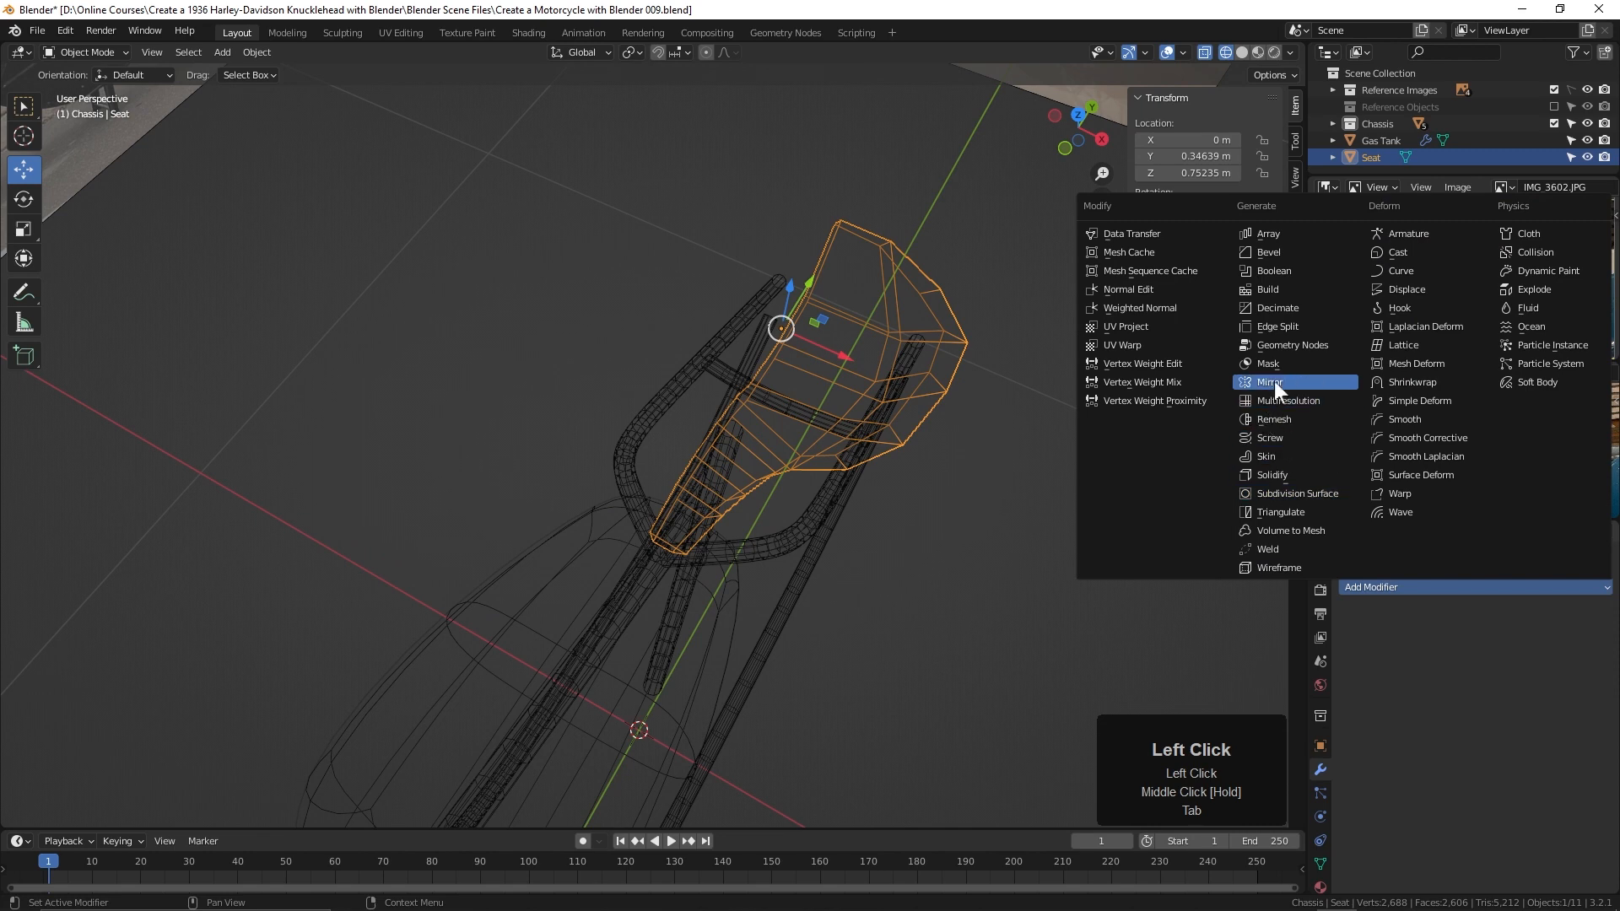
# Step: Add a Mirror modifier with Clipping enabled to the half seat, then collapse its panel
pyautogui.click(1268, 382)
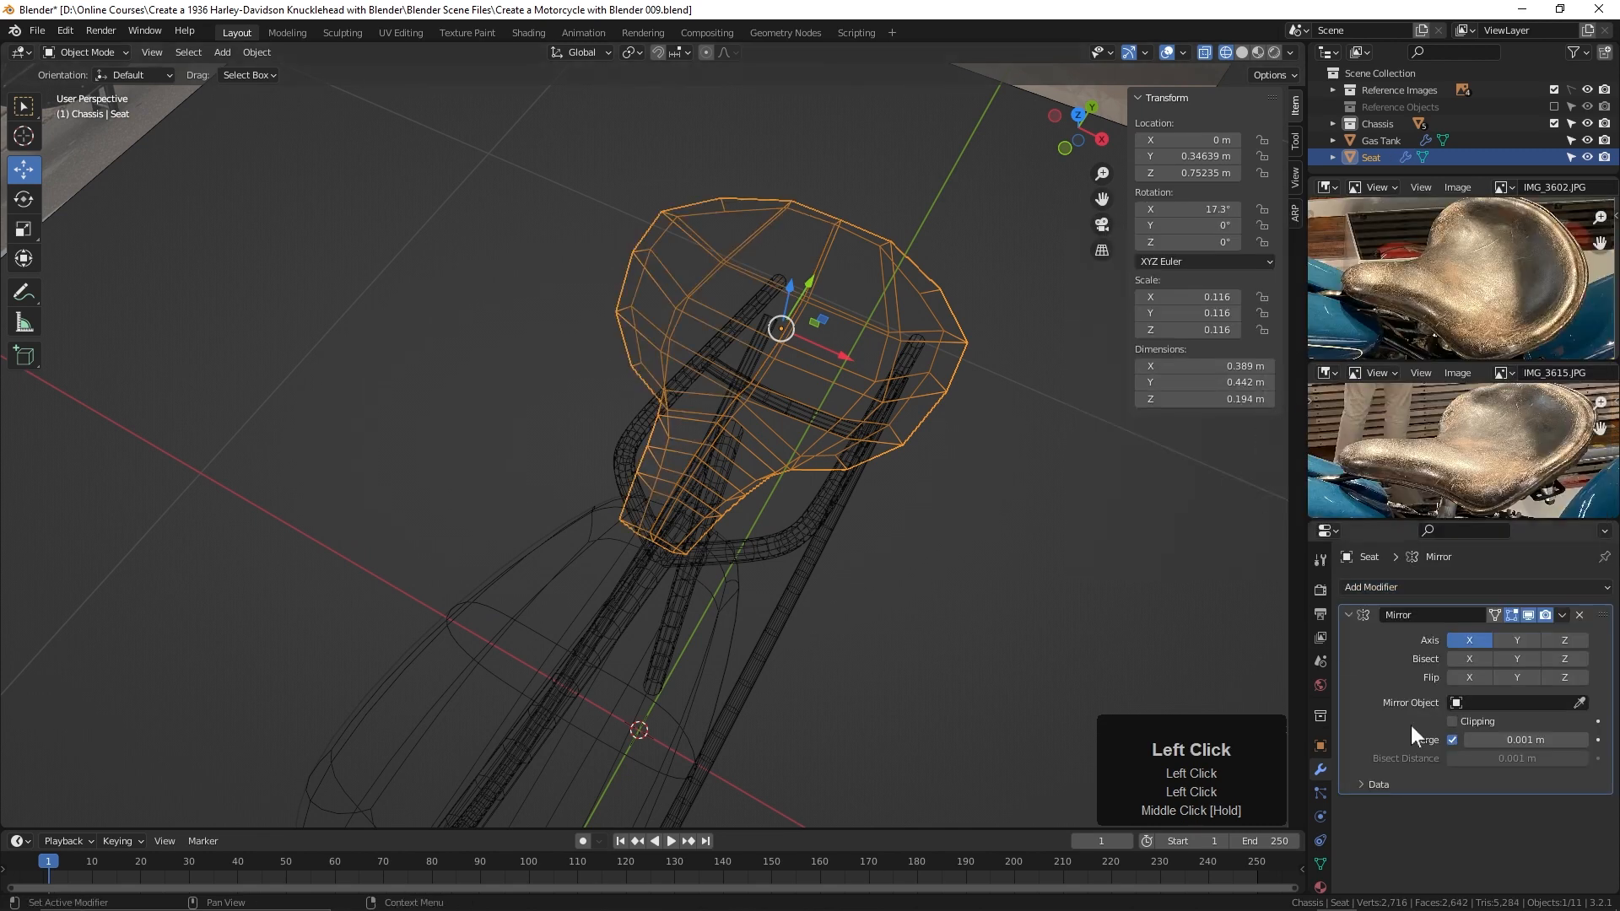
pyautogui.click(1452, 721)
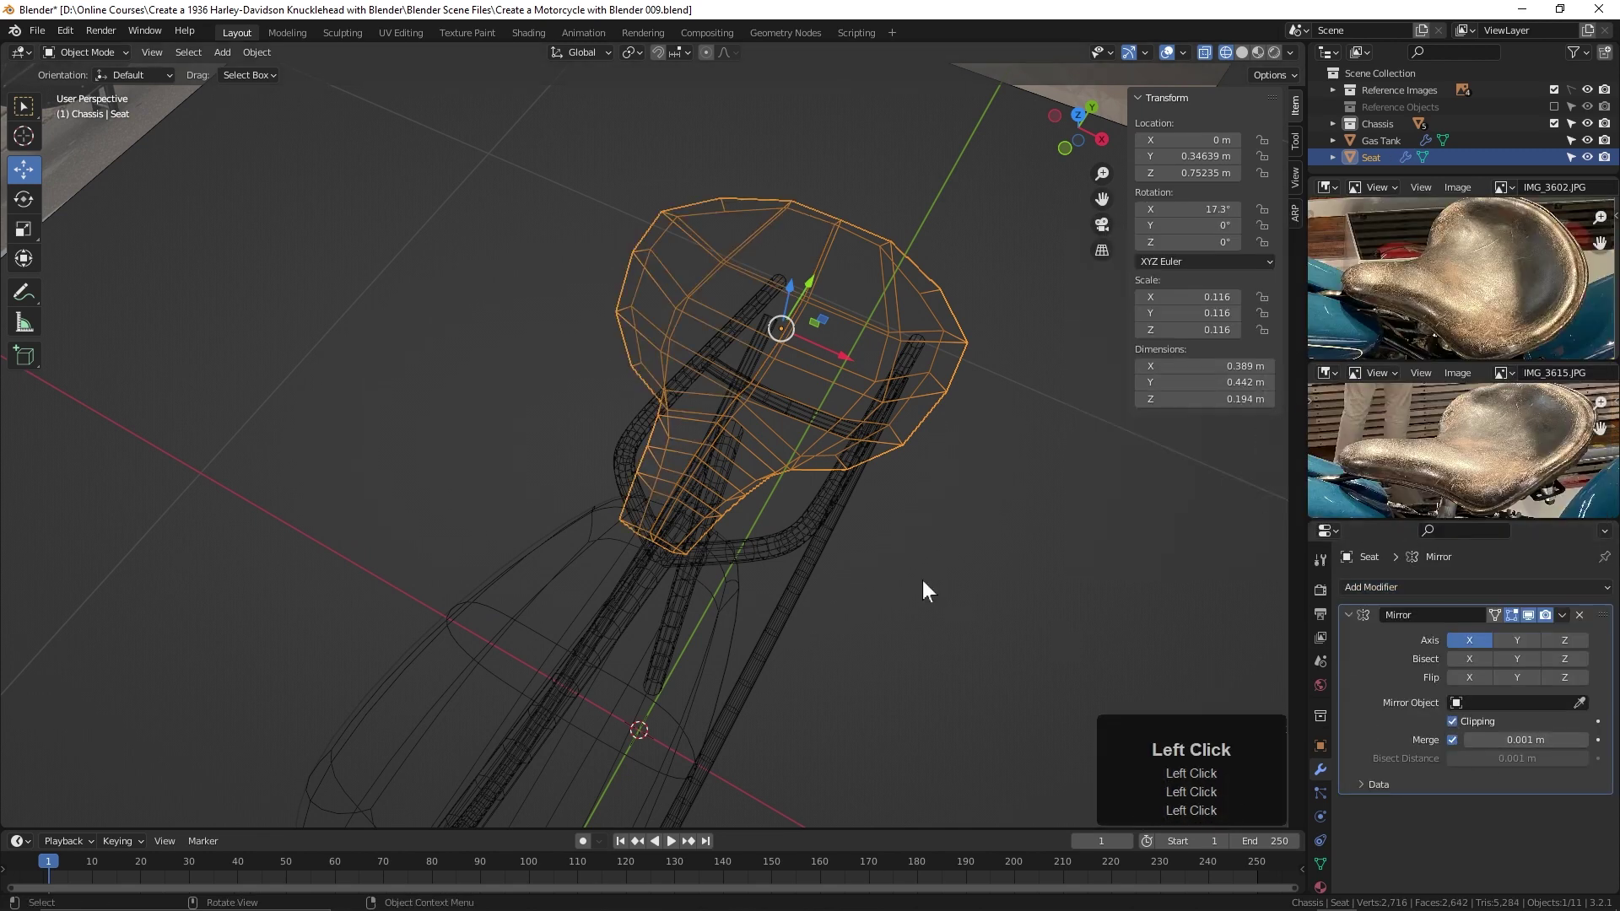
pyautogui.moveTo(922, 589); pyautogui.dragTo(903, 545)
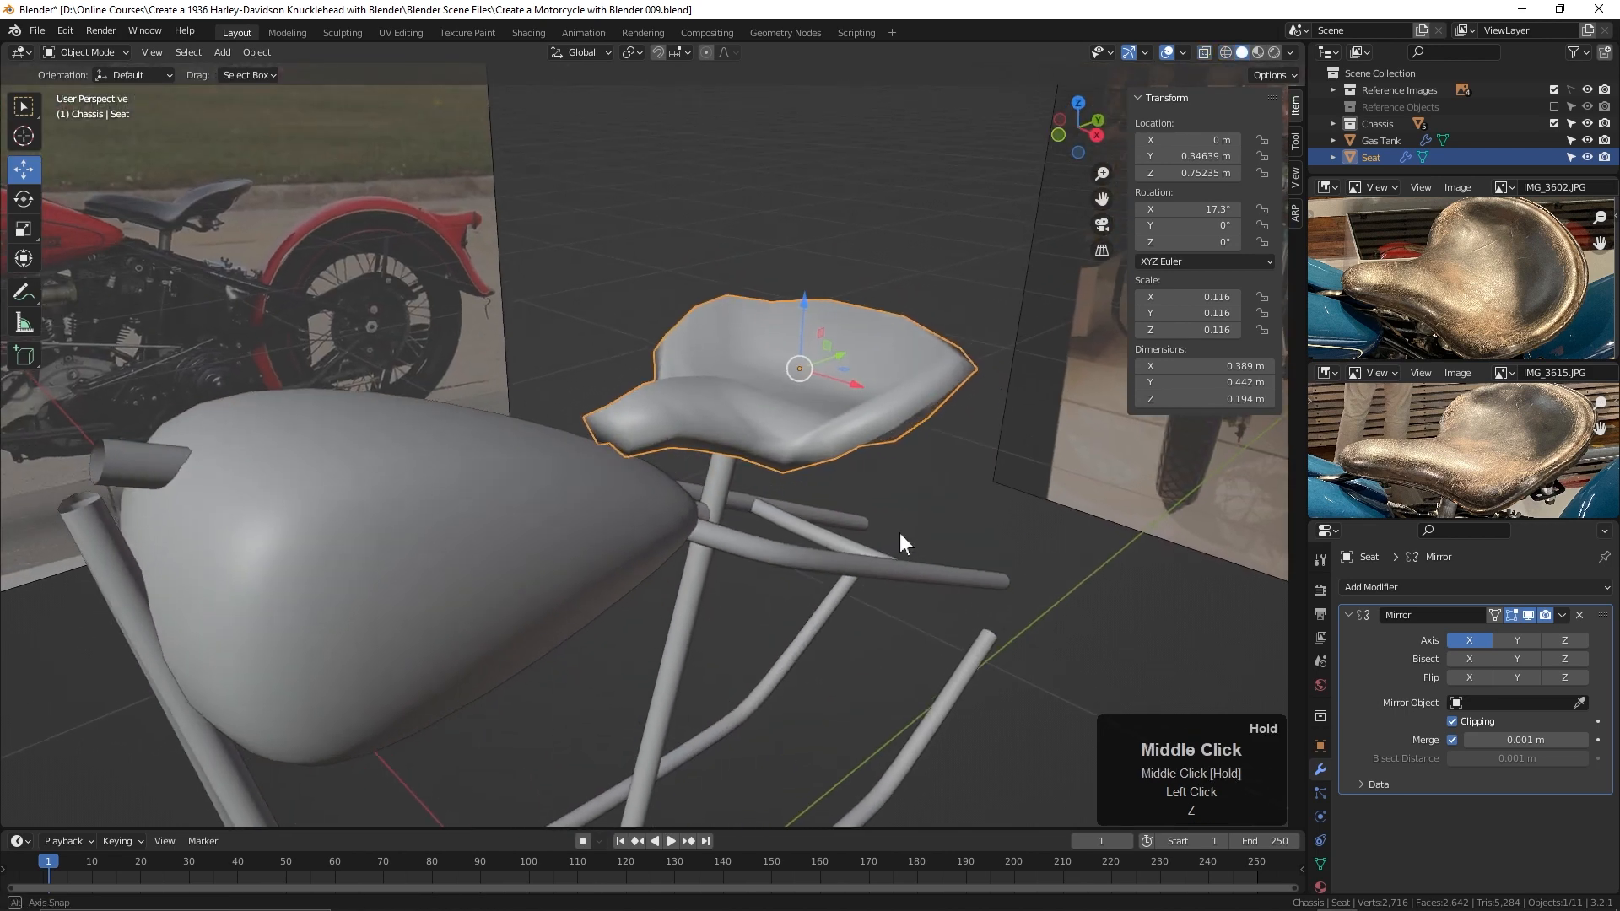
pyautogui.click(1348, 615)
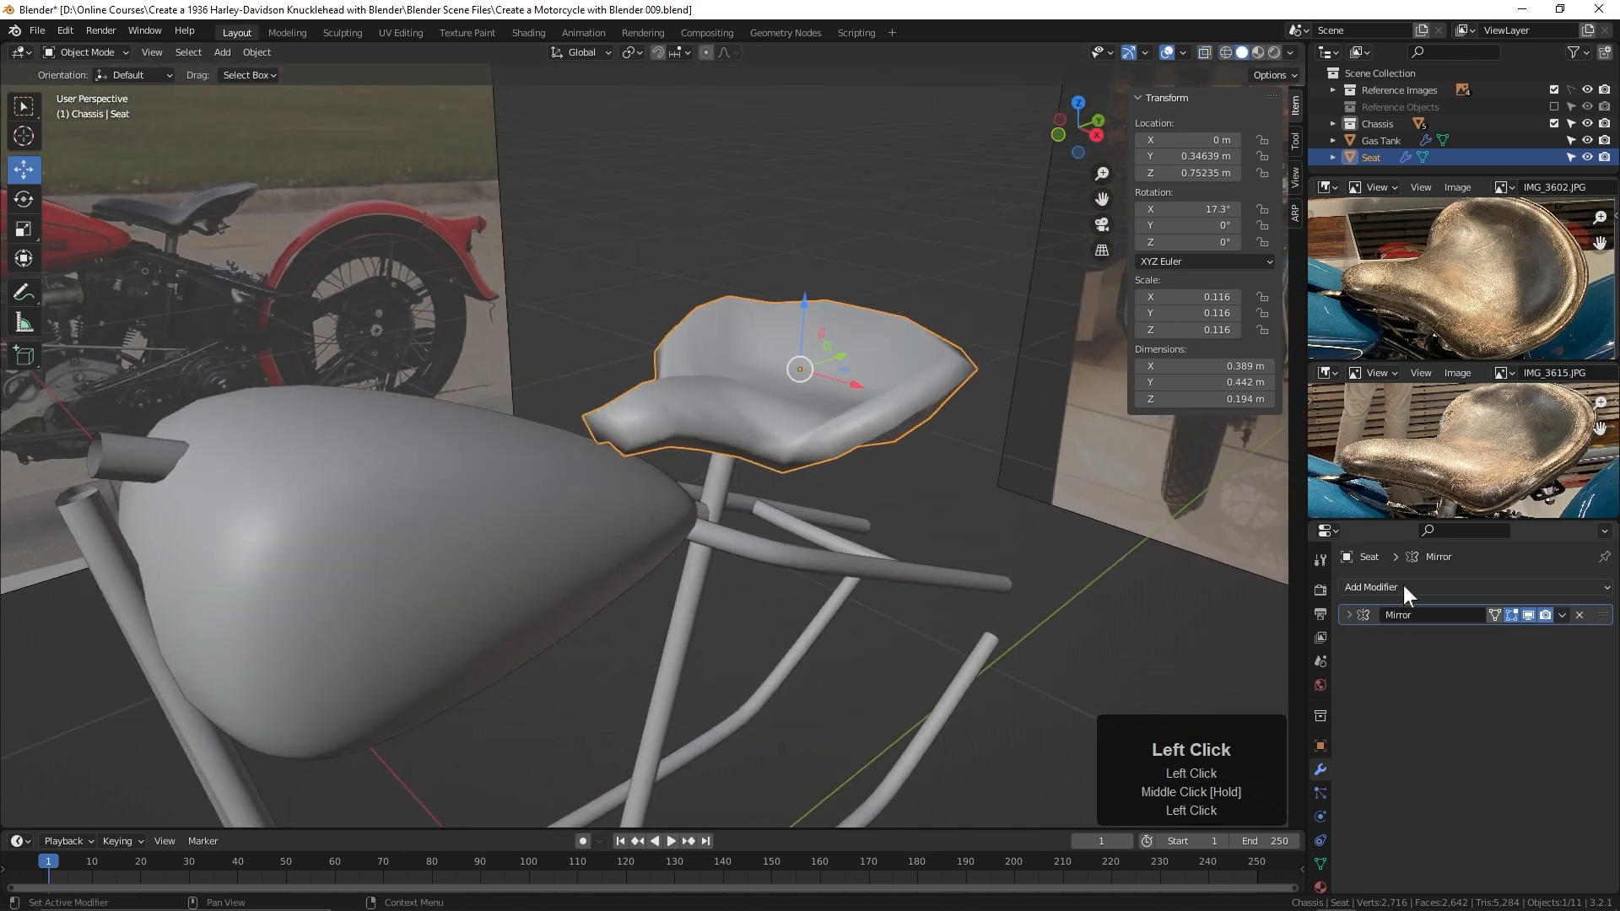
# Step: Add a Subdivision Surface modifier and inspect the seat's low-poly cage in Edit Mode
pyautogui.click(1392, 587)
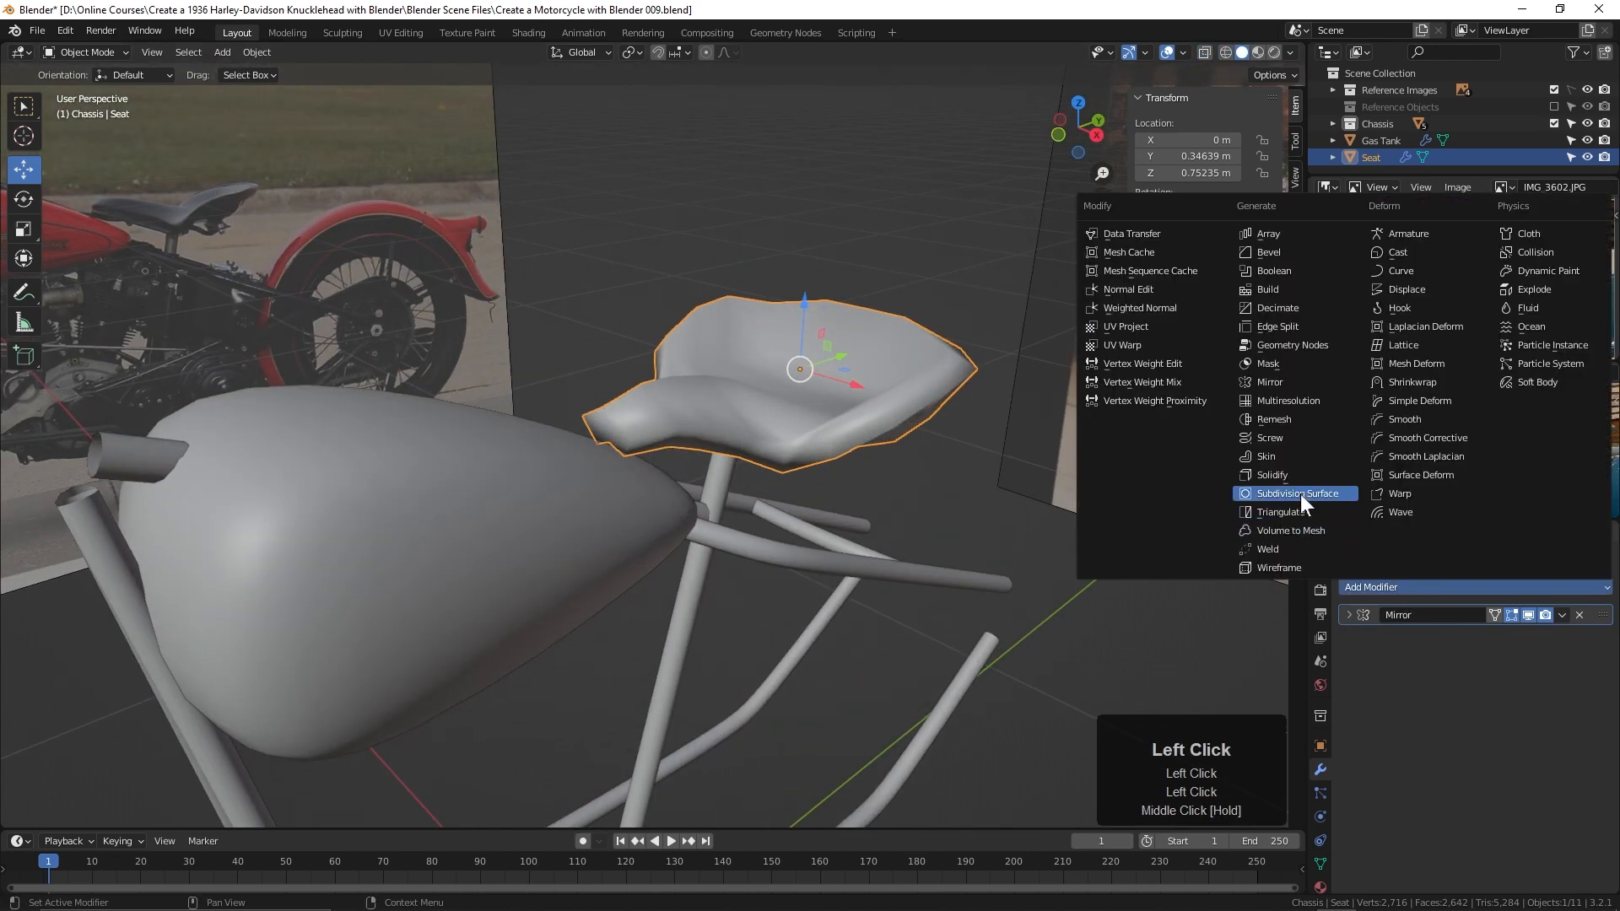
pyautogui.click(1296, 494)
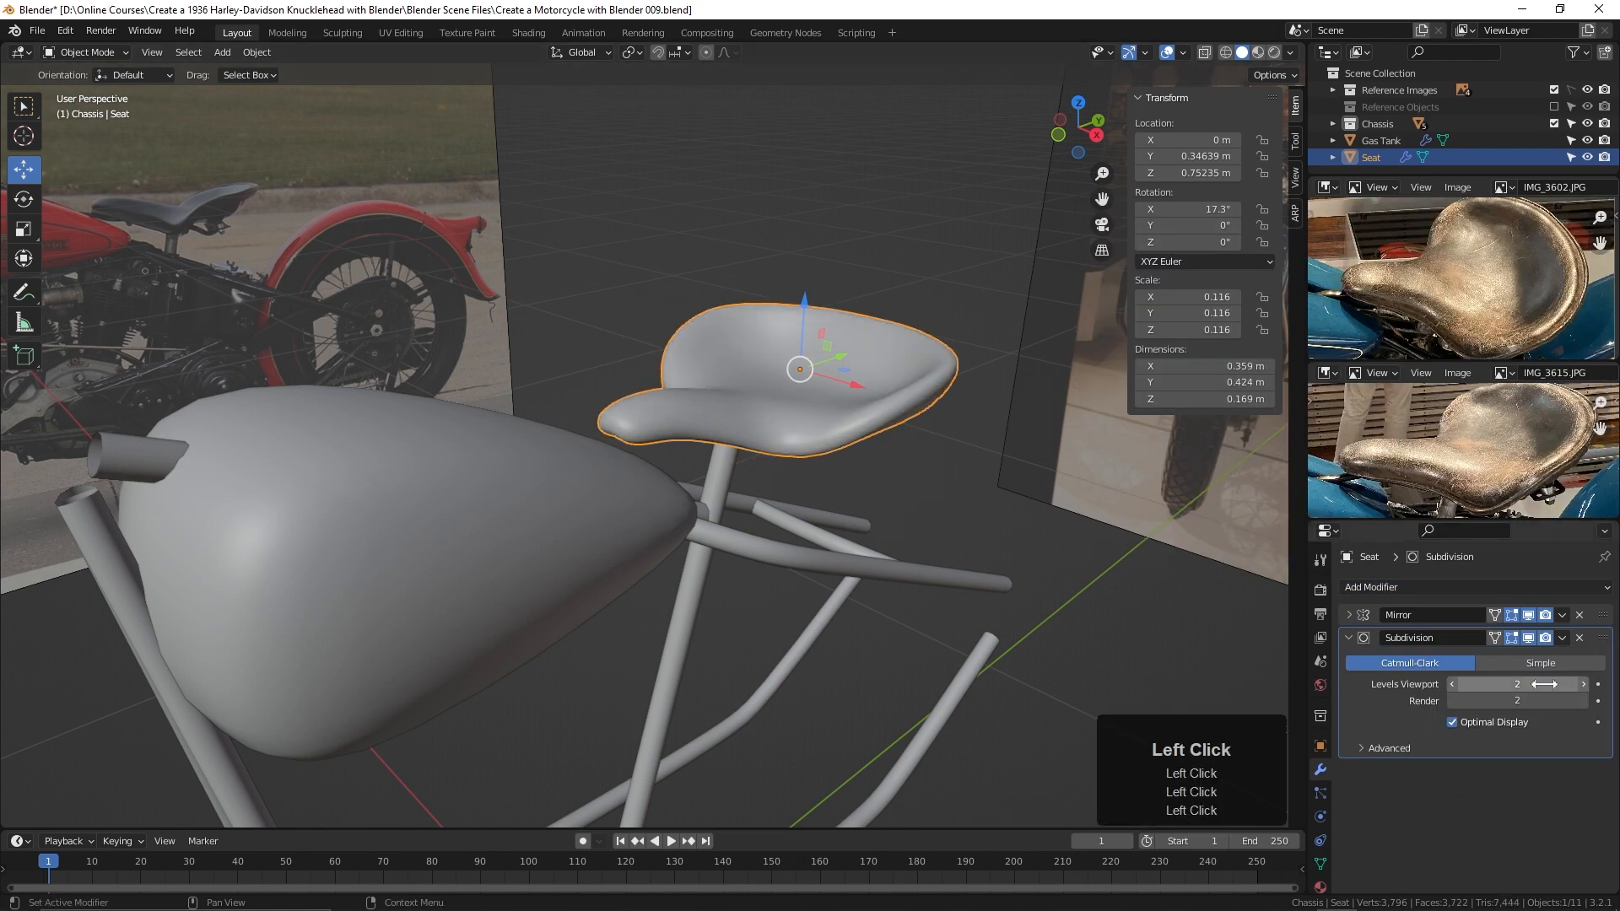
pyautogui.moveTo(1495, 638)
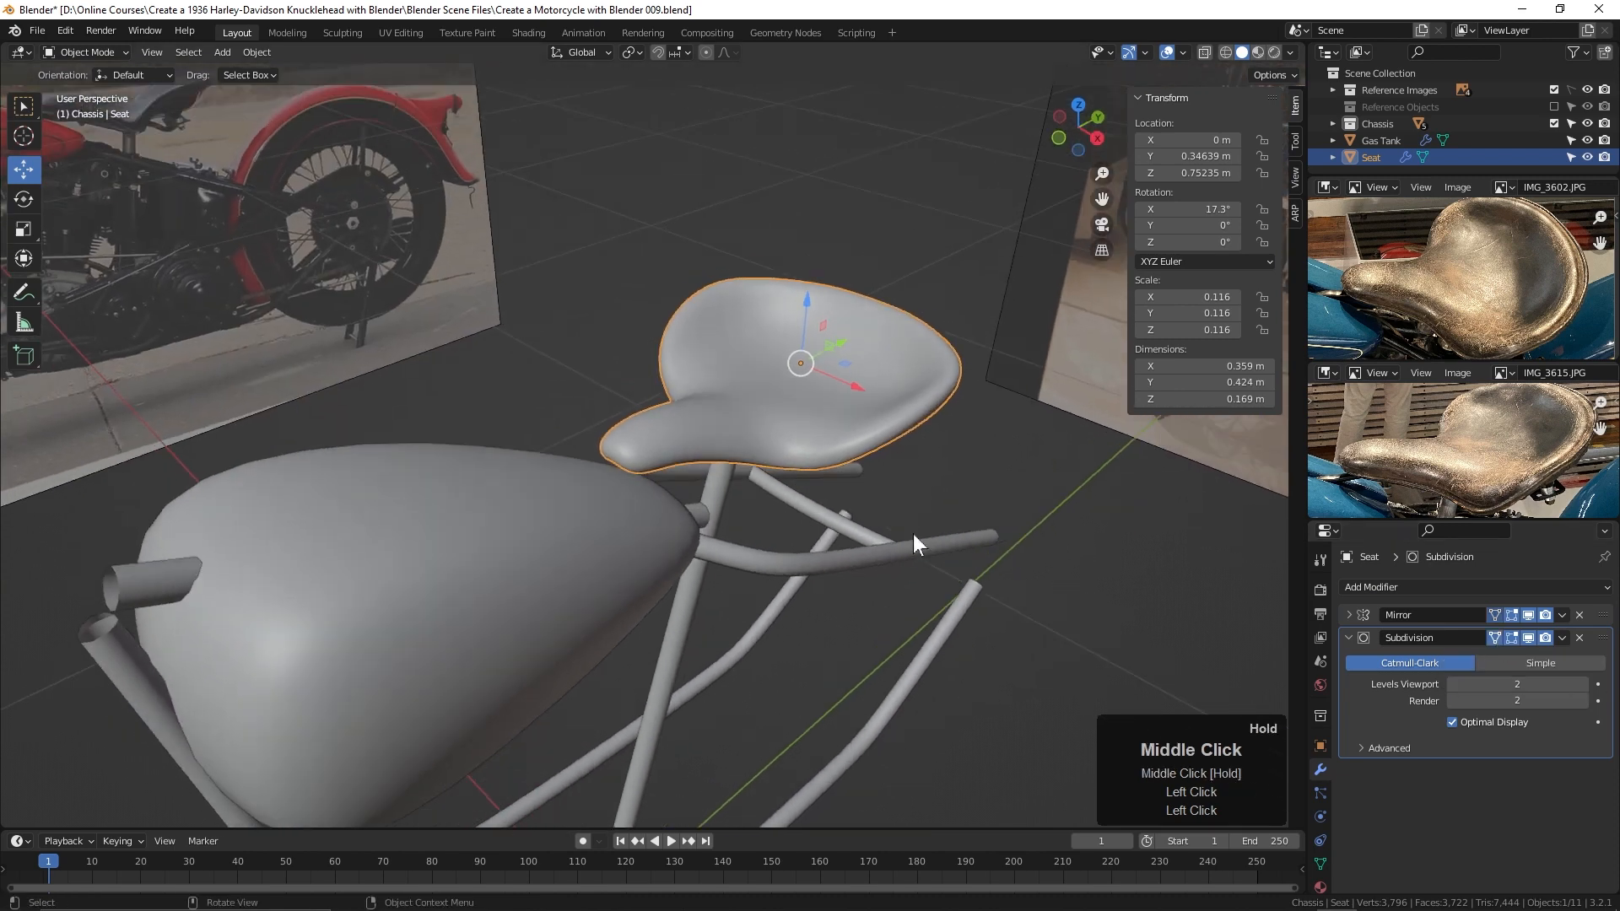
pyautogui.press('Tab')
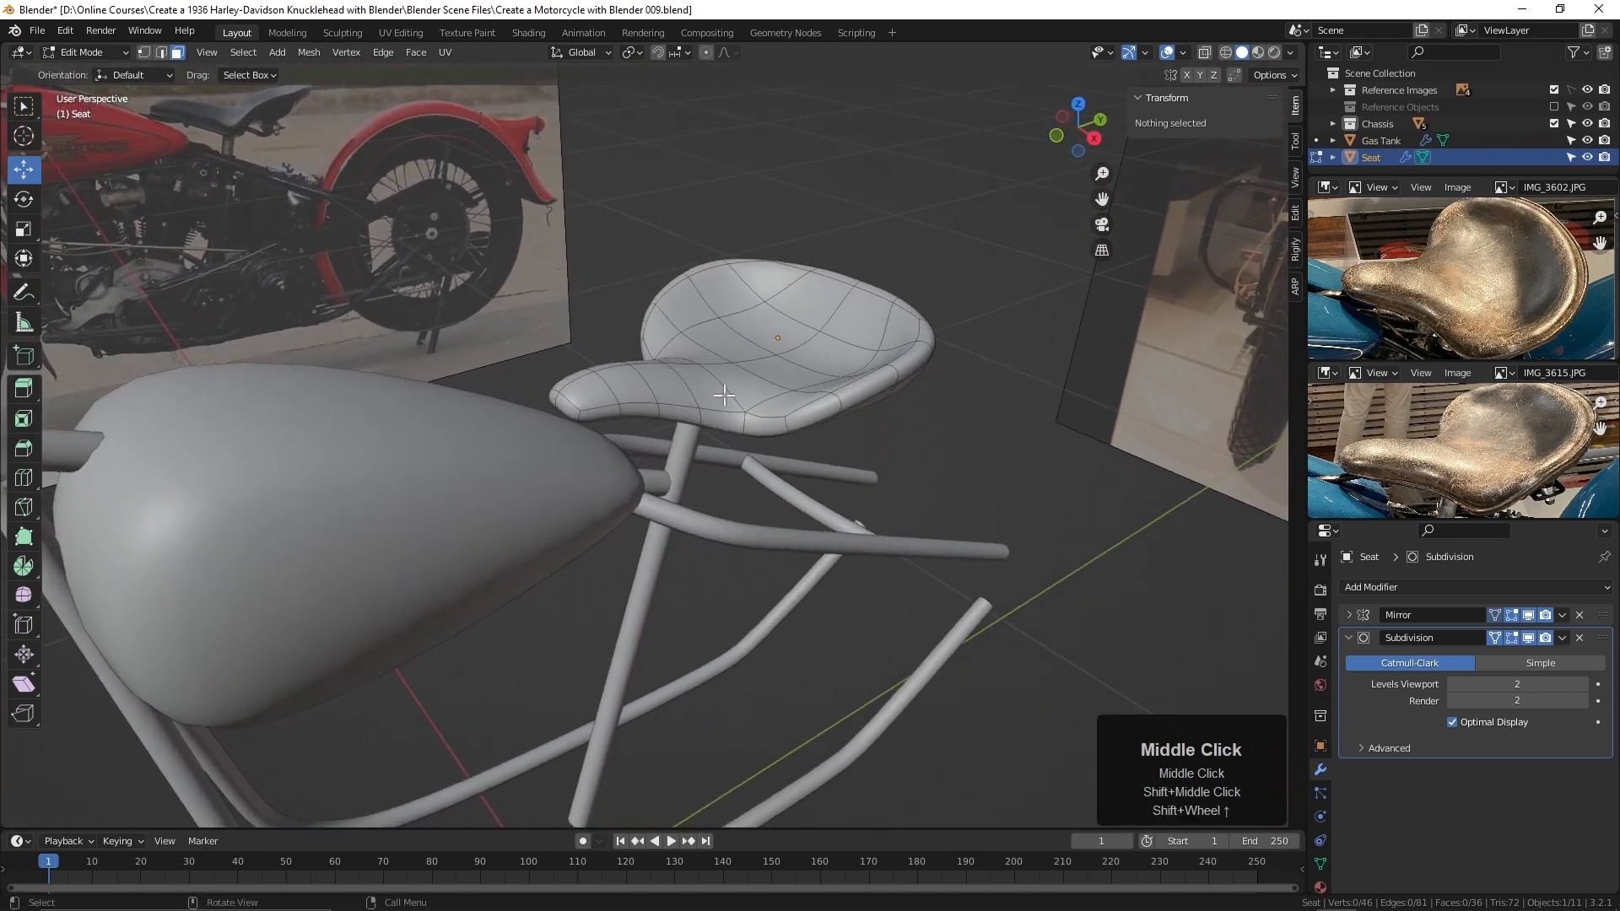
pyautogui.moveTo(723, 394); pyautogui.dragTo(820, 547)
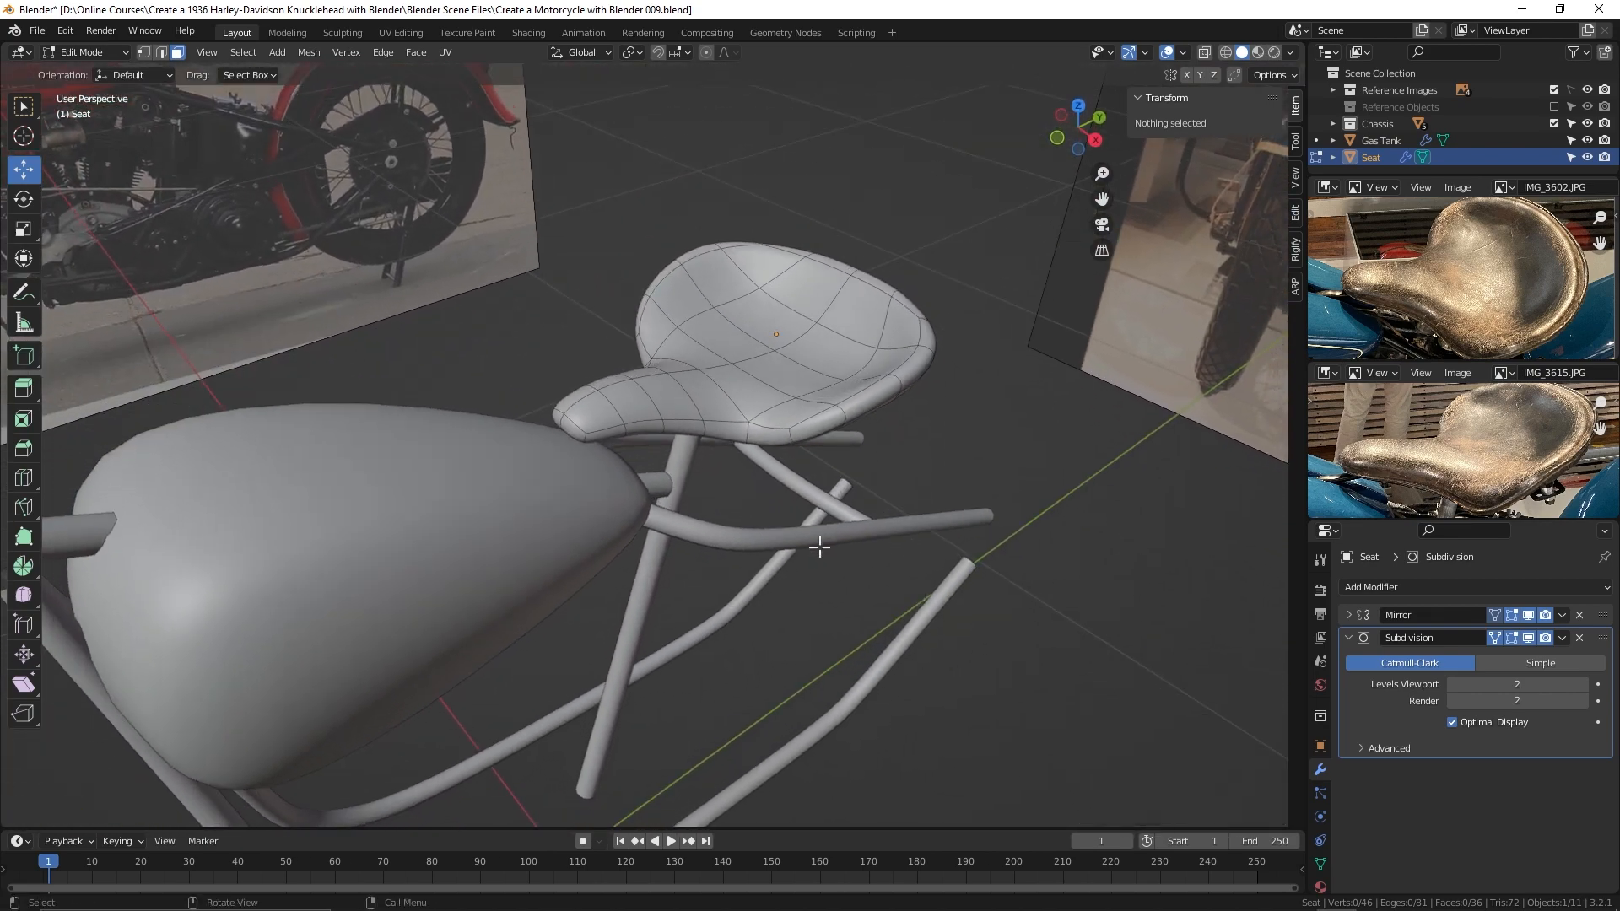